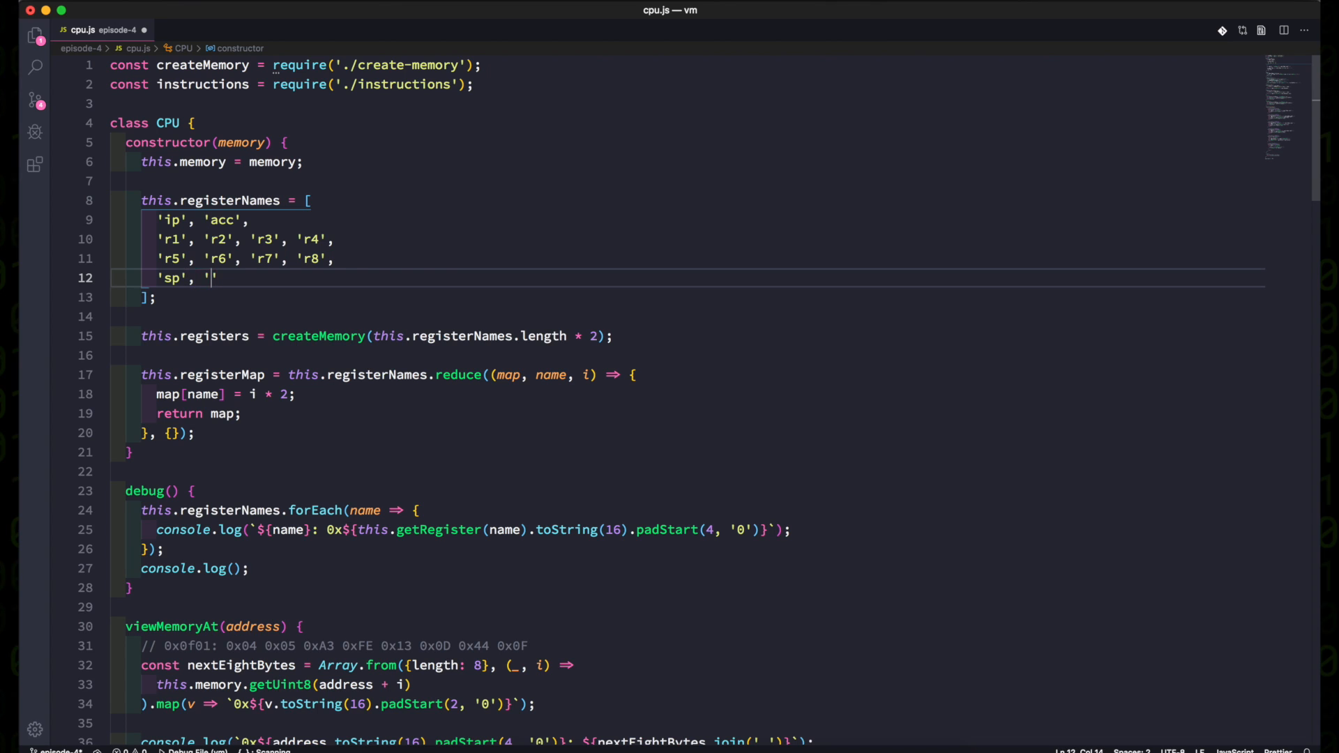
In cpu.js, add 'fp' to the register names and initialise sp and fp to memory.byteLength - 1 - 1.
{"action": "type", "text": "fp'"}
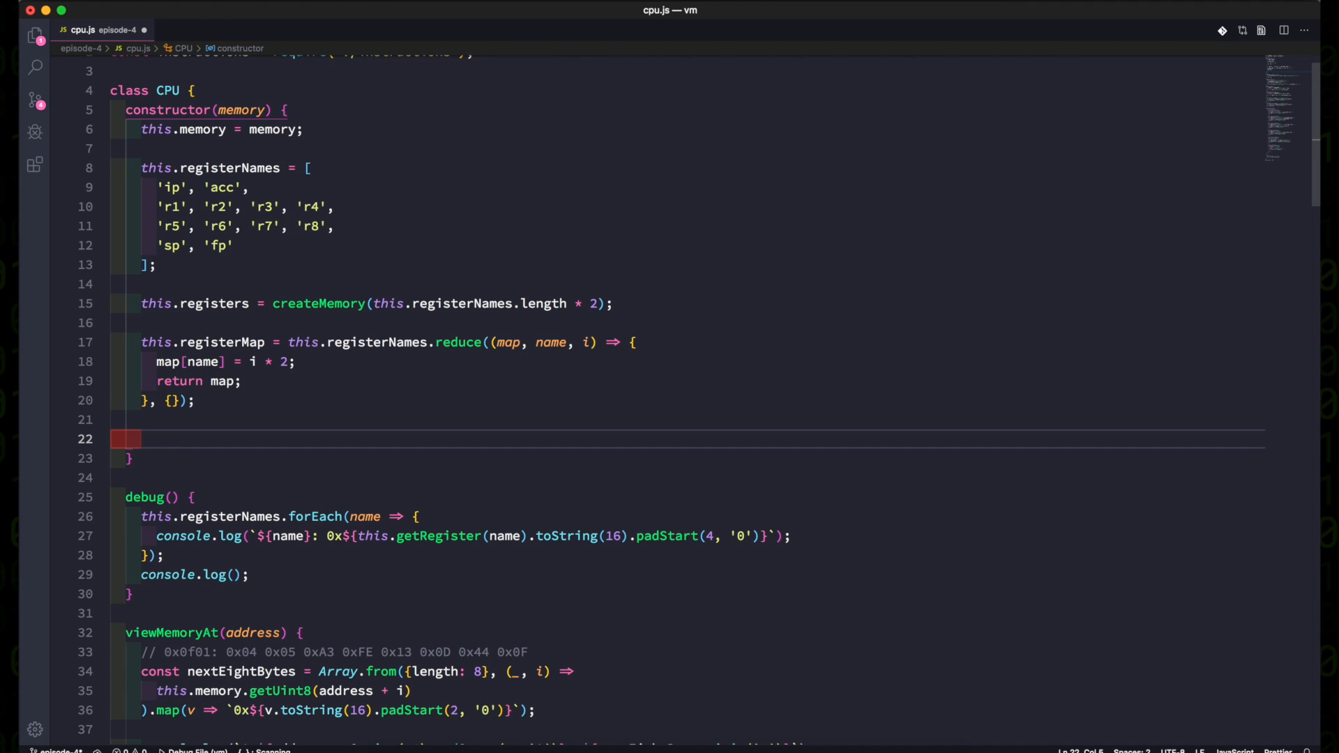
{"action": "type", "text": "this.setRegister('sp"}
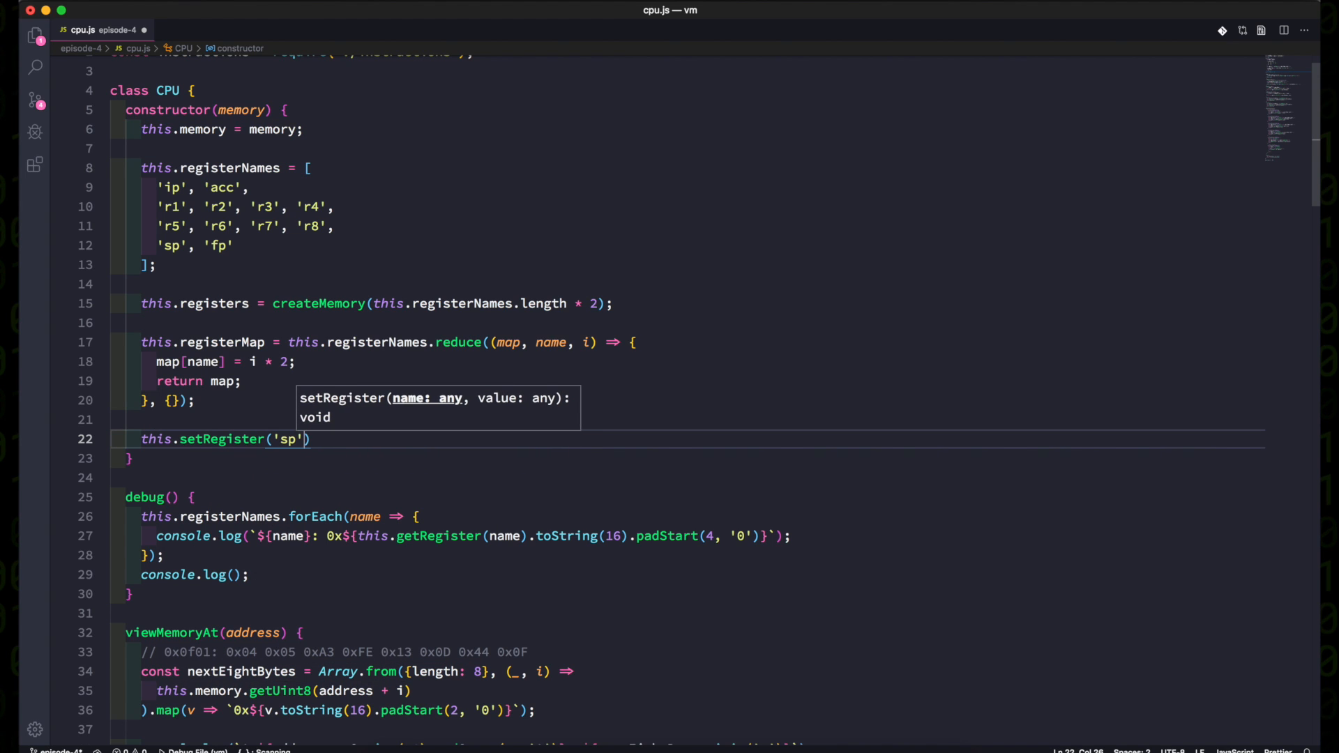
{"action": "type", "text": ", memory.byteLenth"}
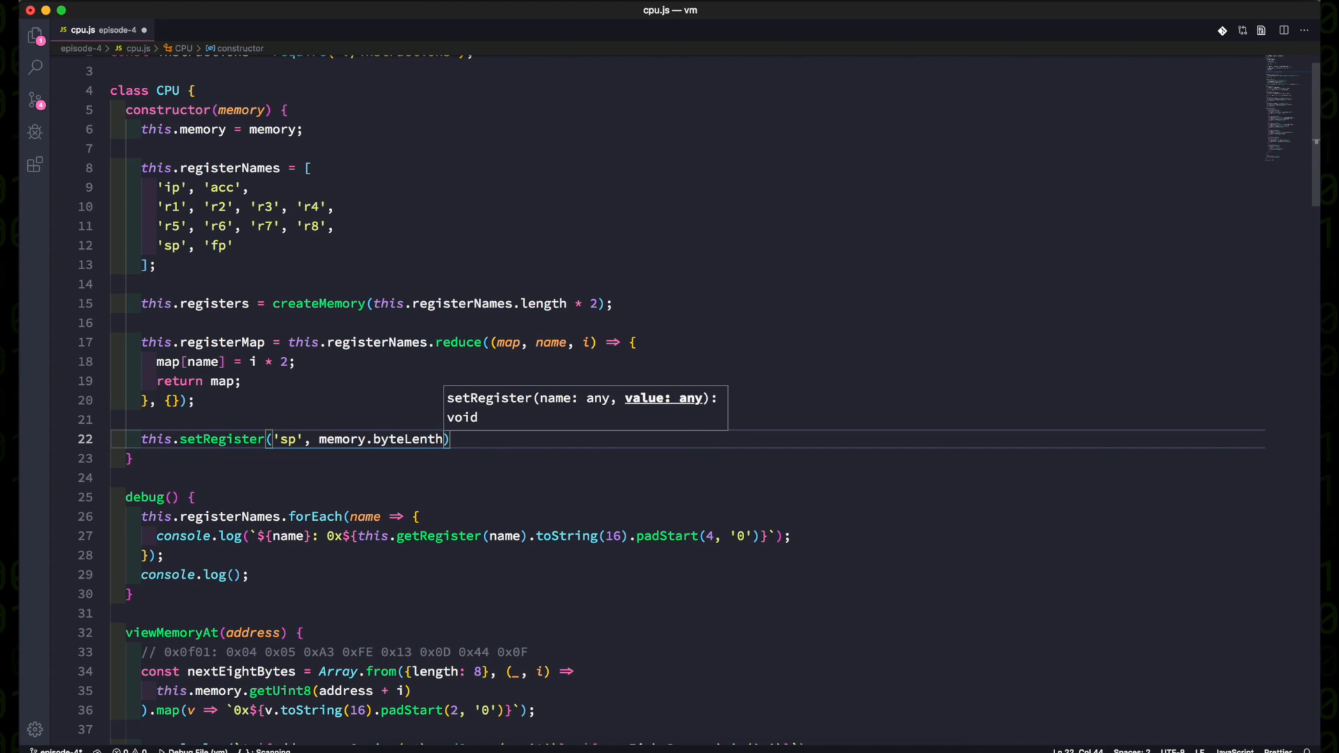
{"action": "type", "text": "- 1"}
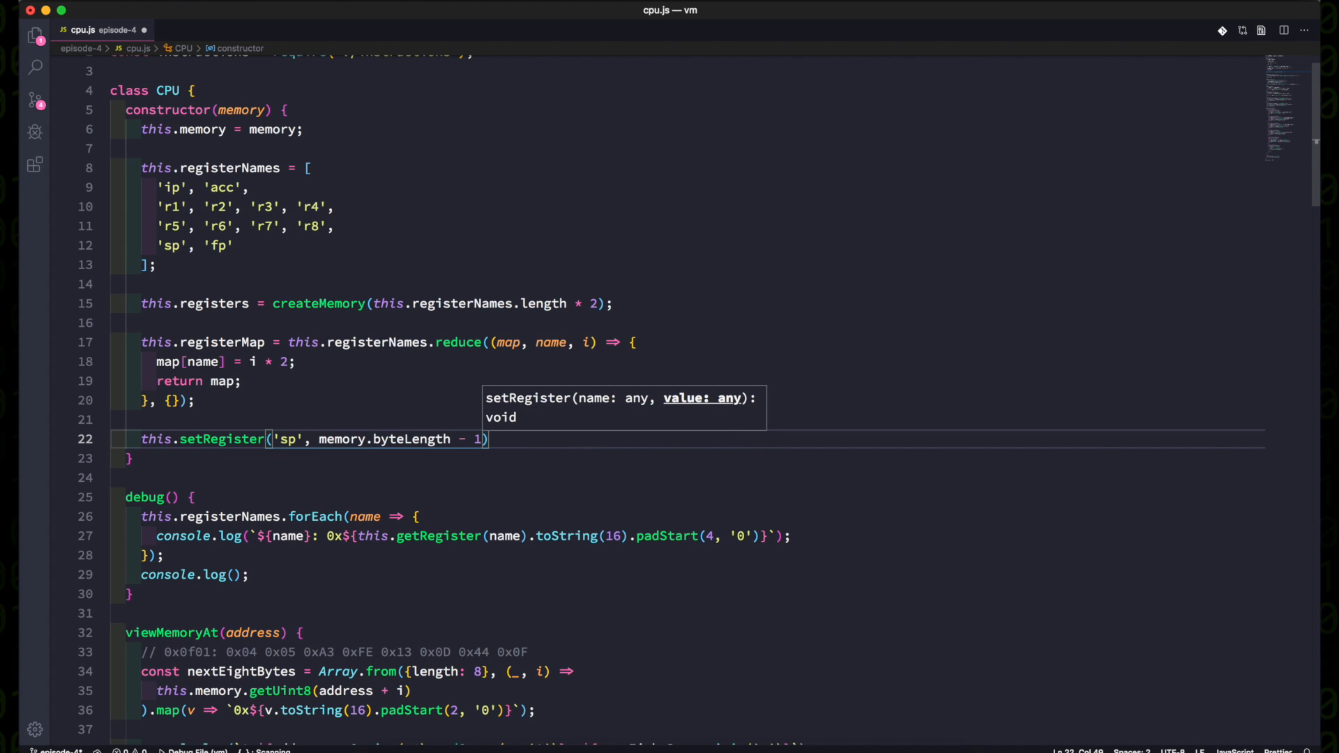
{"action": "type", "text": "- 1 - 1);"}
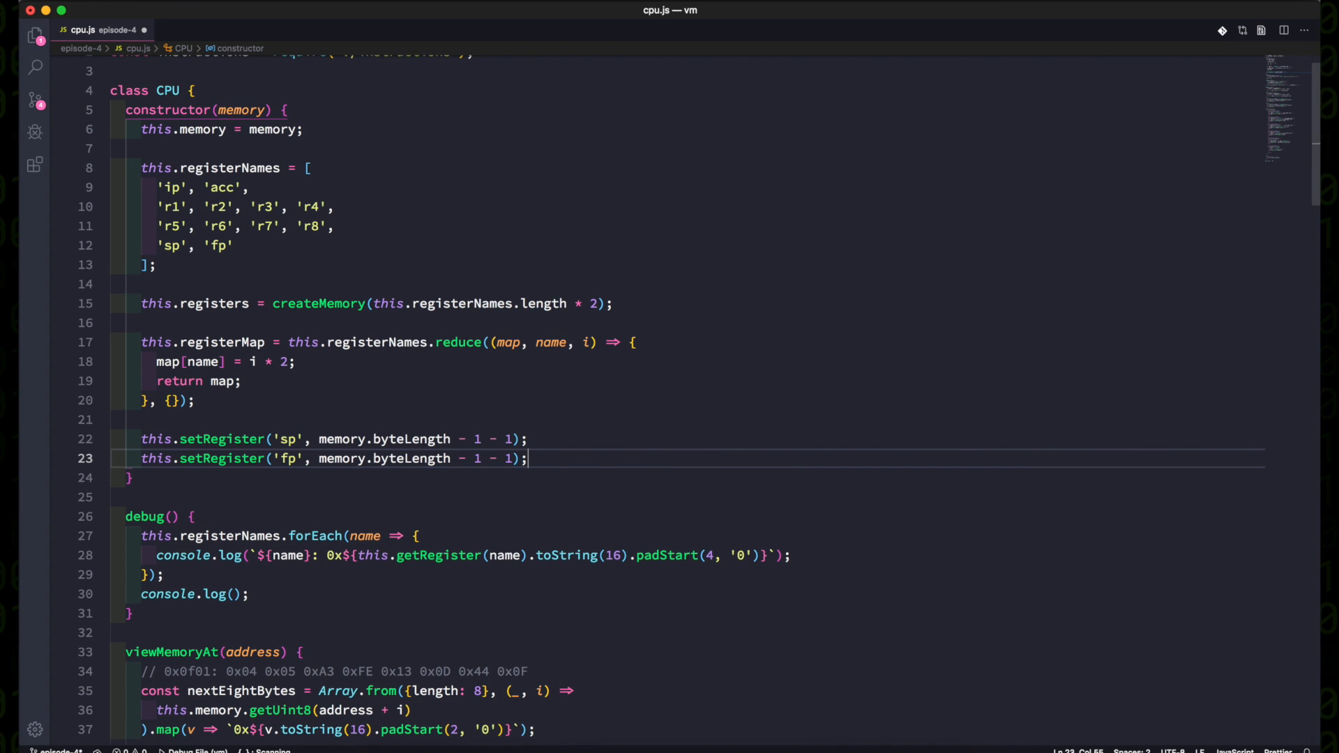
{"action": "mouse_move", "coordinate": [630, 465]}
{"action": "type", "text": "episode-"}
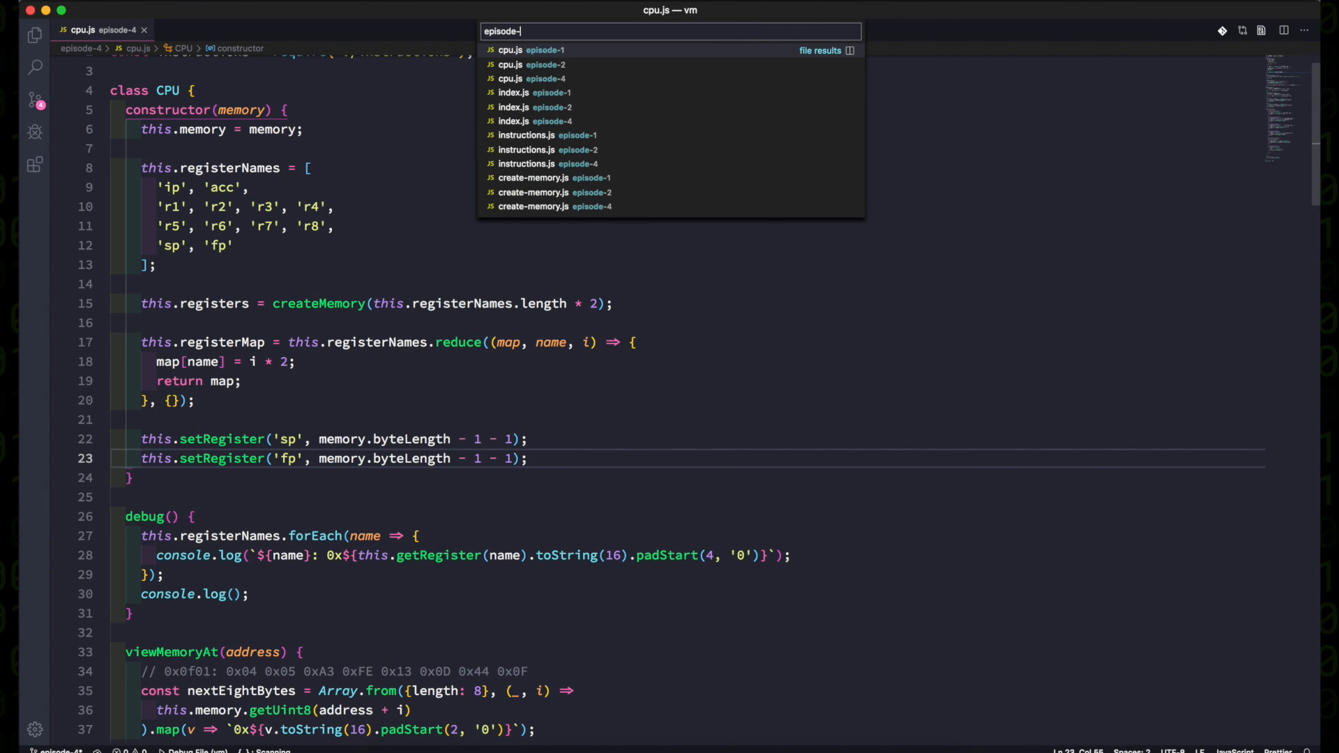
Open episode-4/instructions.js beside cpu.js and define PSH_LIT = 0x17 and PSH_REG = 0x18.
{"action": "type", "text": "4/"}
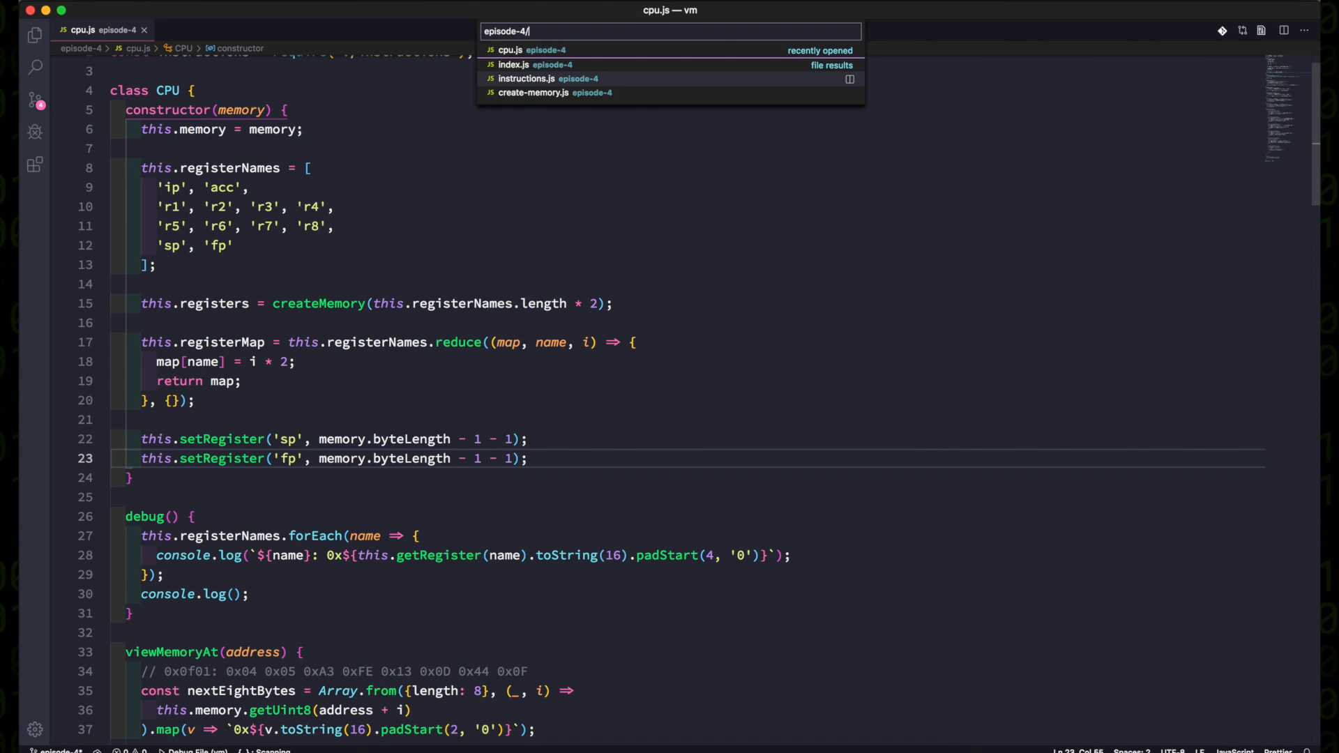
{"action": "left_click", "coordinate": [527, 77]}
{"action": "type", "text": "const PSH_LIT"}
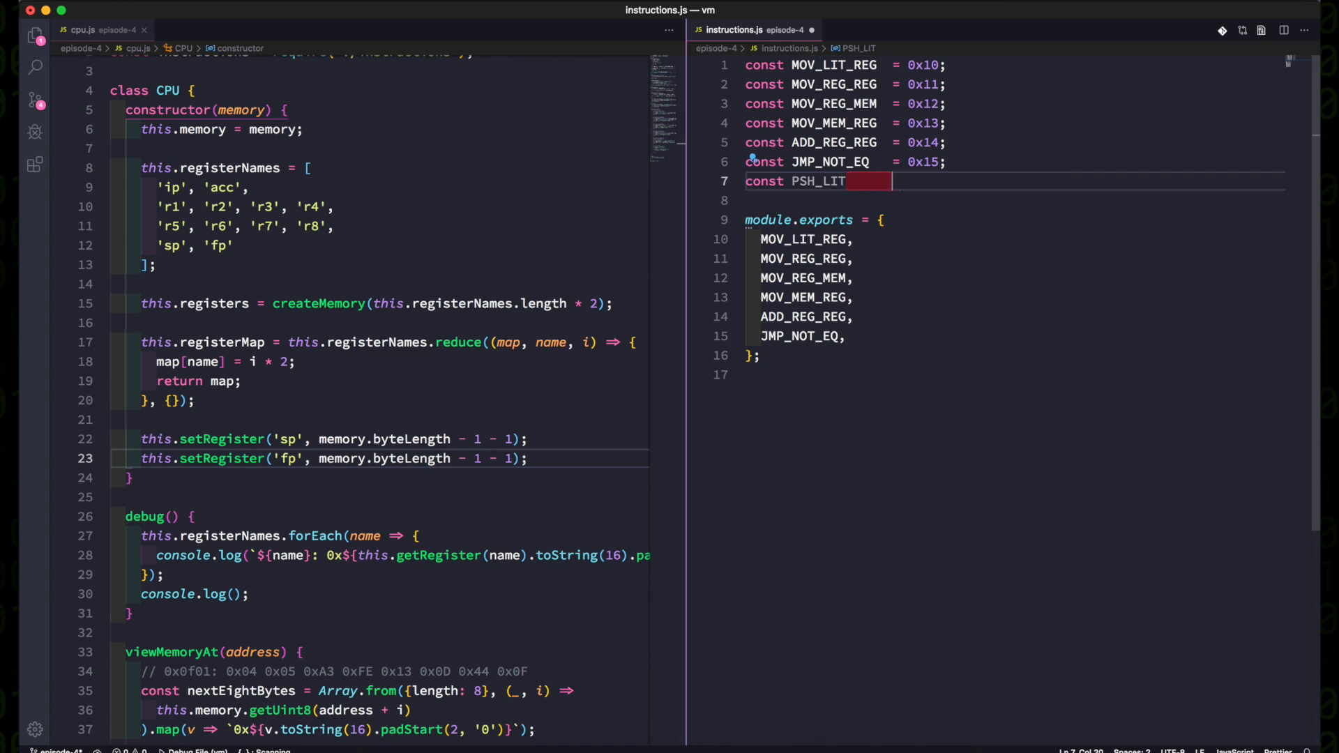
{"action": "type", "text": "= 0x17;"}
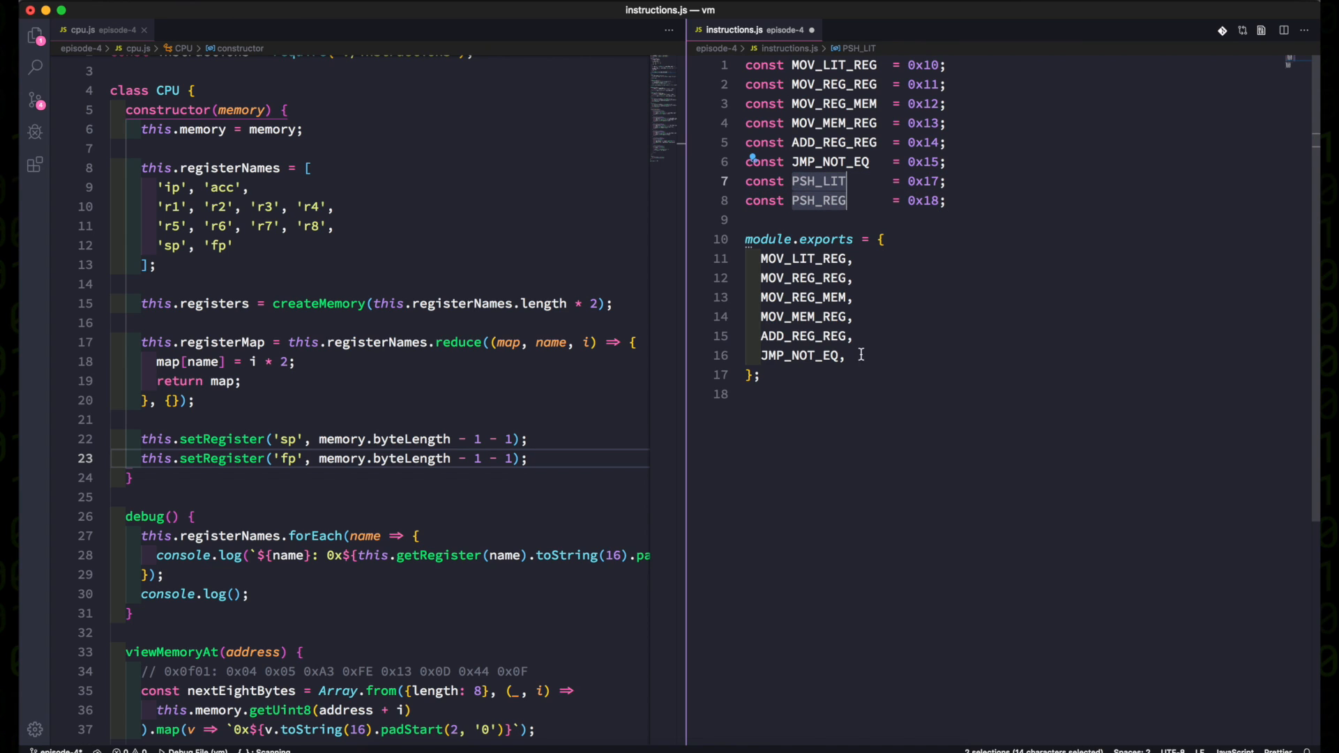
{"action": "type", "text": "PSH_LIT,"}
{"action": "type", "text": "c"}
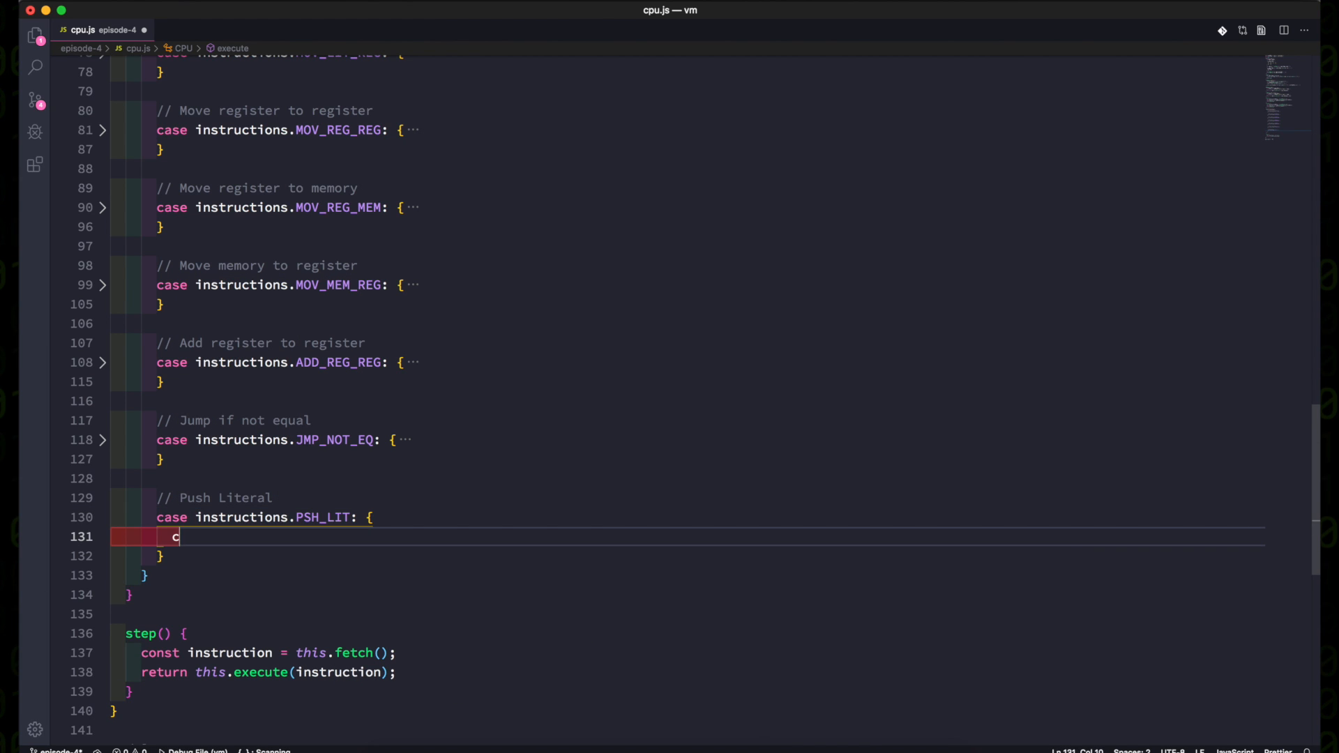
Write the PSH_LIT stack-writing code, then move it into a push(value) method that decrements sp by 2.
{"action": "type", "text": "onst value = t"}
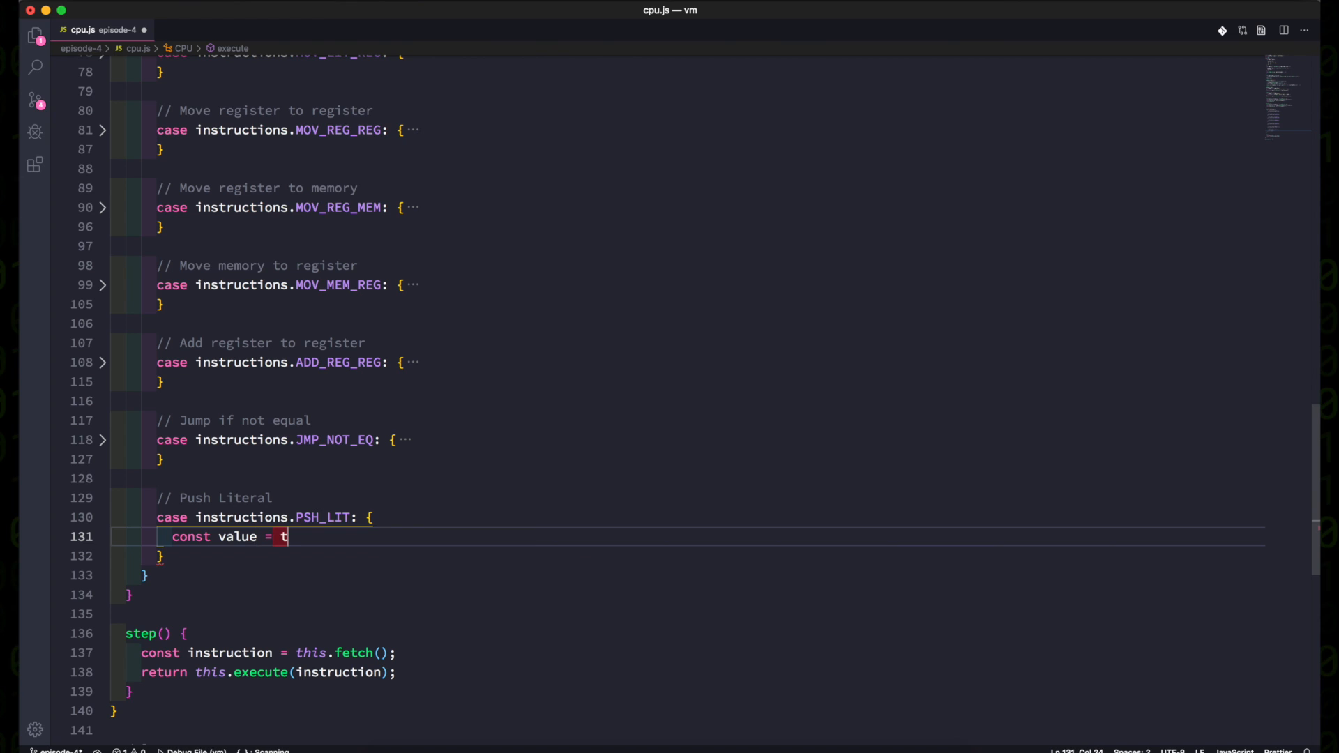
{"action": "type", "text": "his.fetch16();"}
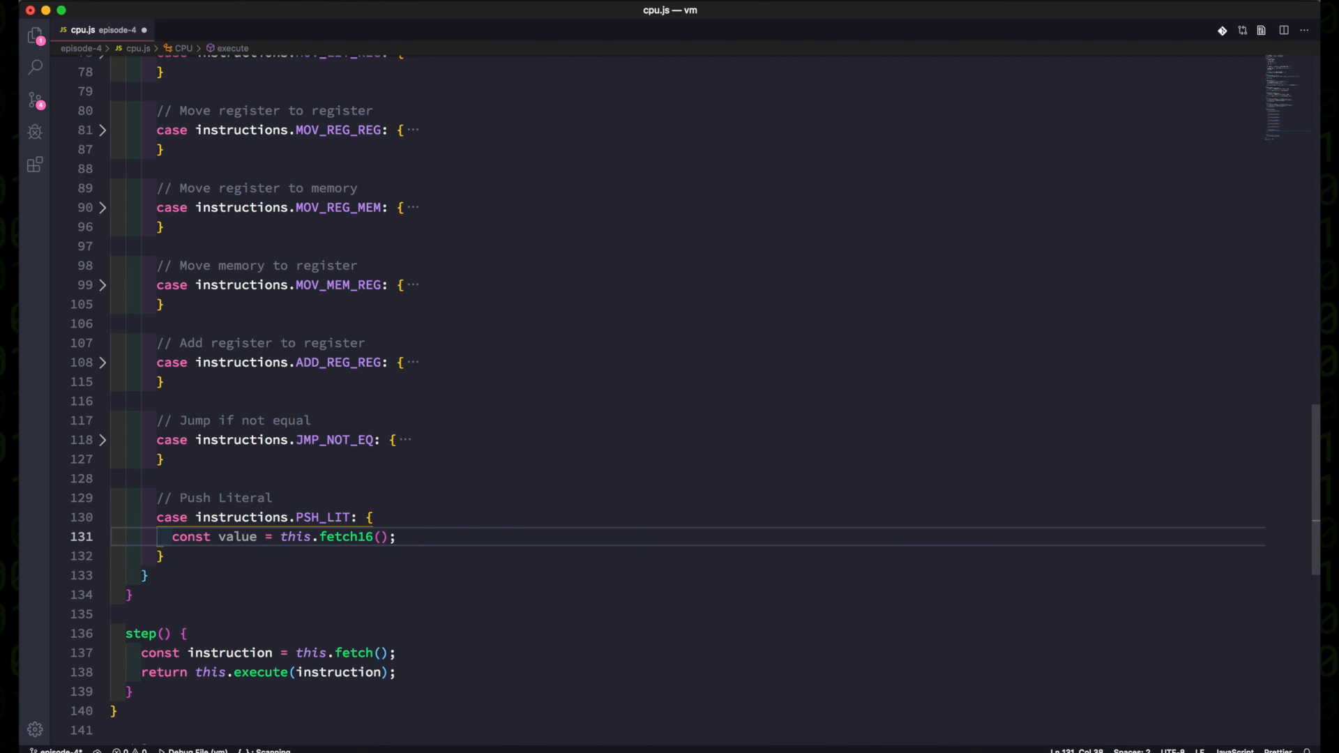
{"action": "type", "text": "const spAddre"}
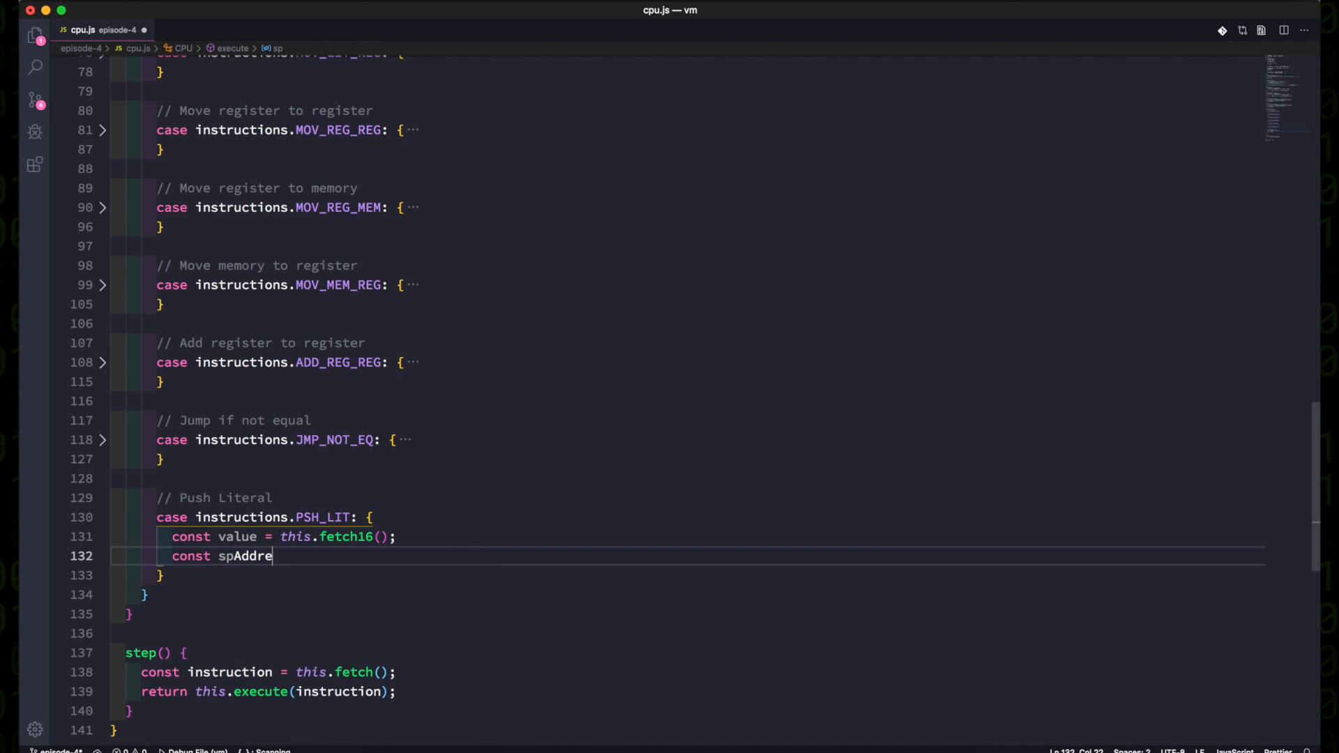
{"action": "type", "text": "ss = this.getRegister('sp');"}
{"action": "type", "text": "this.memory.setUint16(spAddress, value);"}
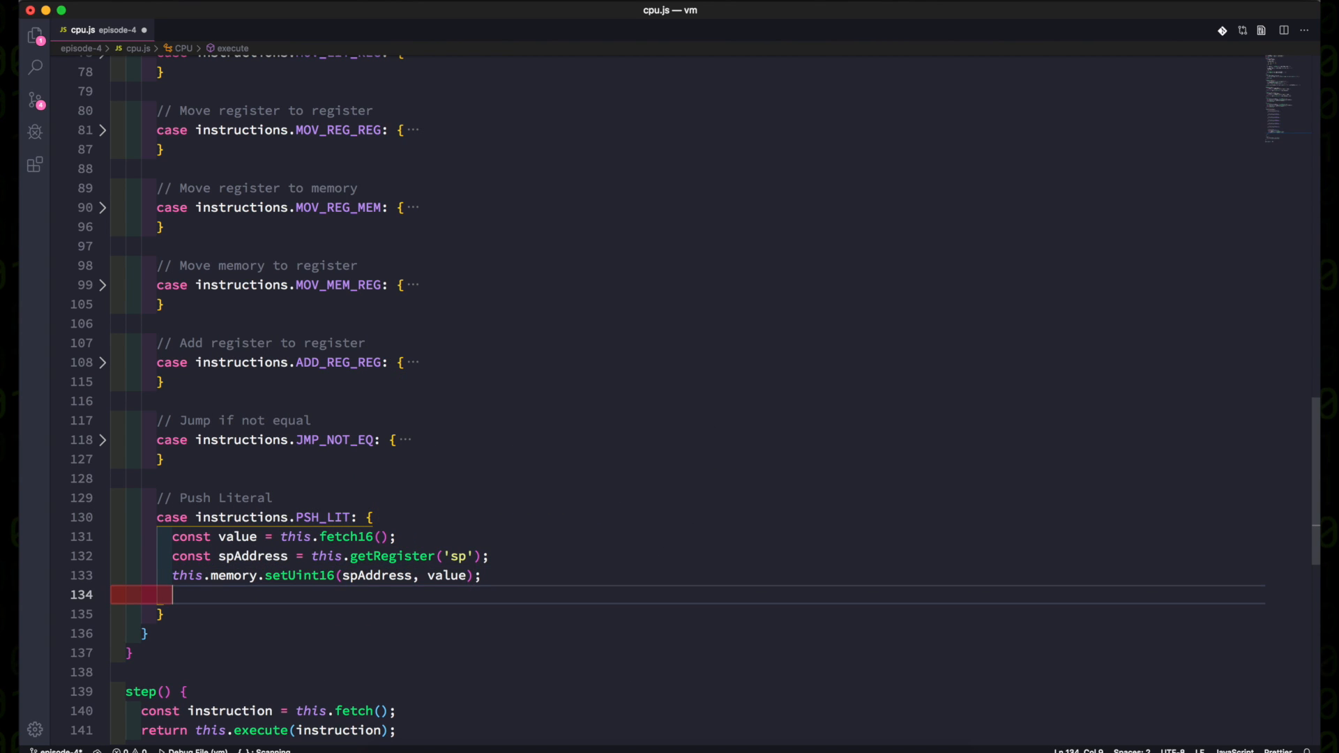
{"action": "type", "text": "this.setRegister"}
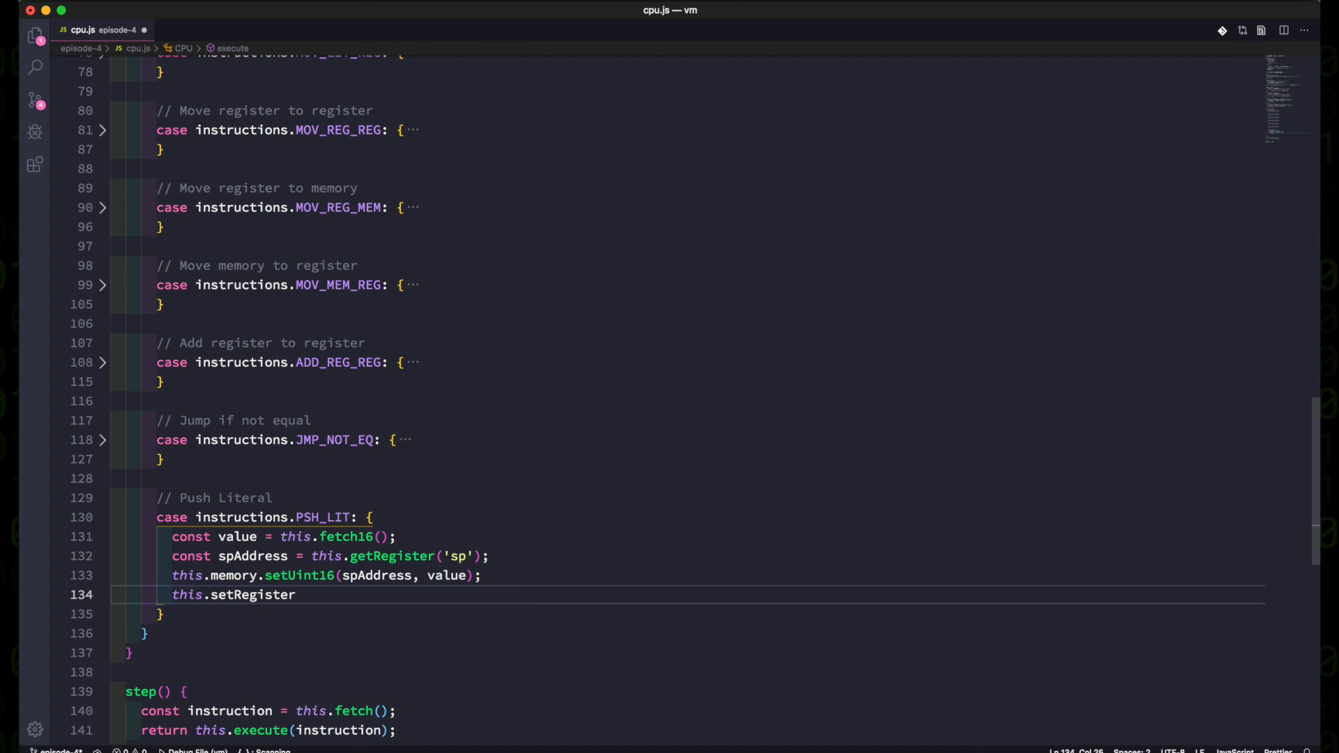
{"action": "type", "text": "('sp', spAddress)"}
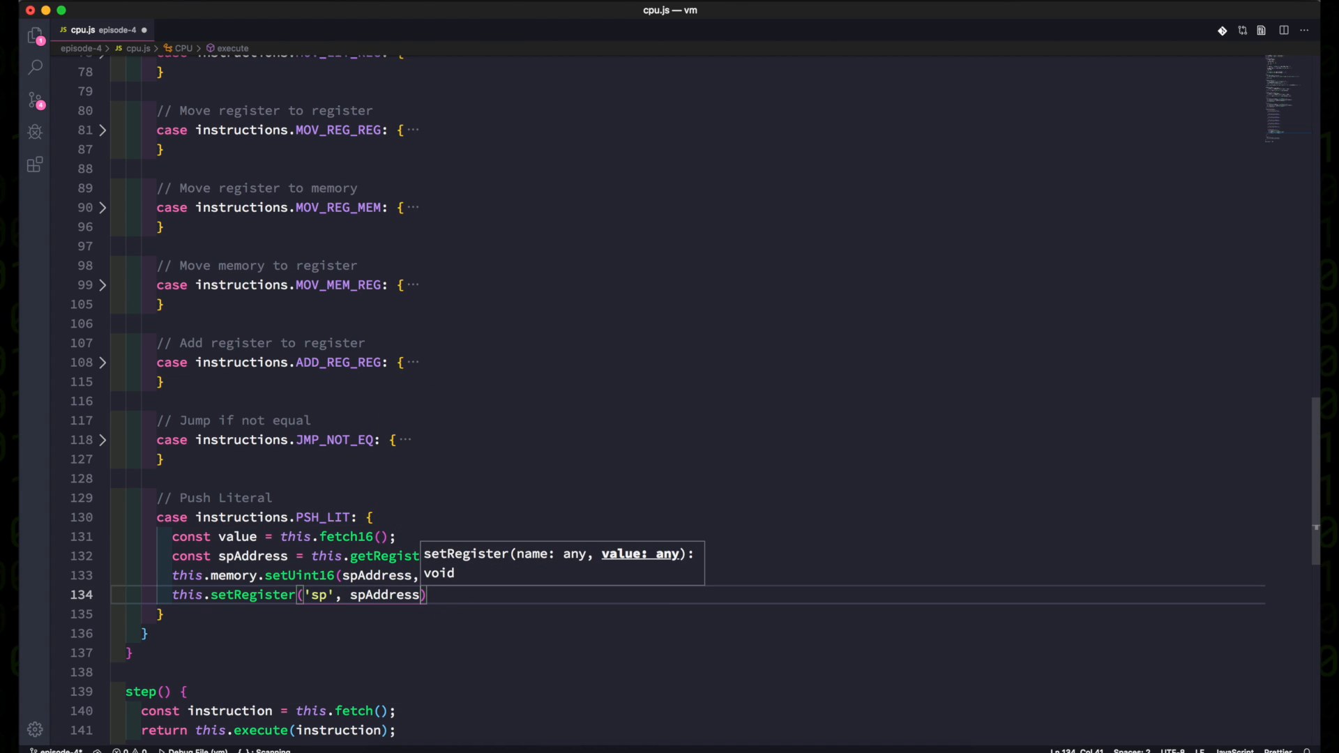
{"action": "type", "text": "- 2);"}
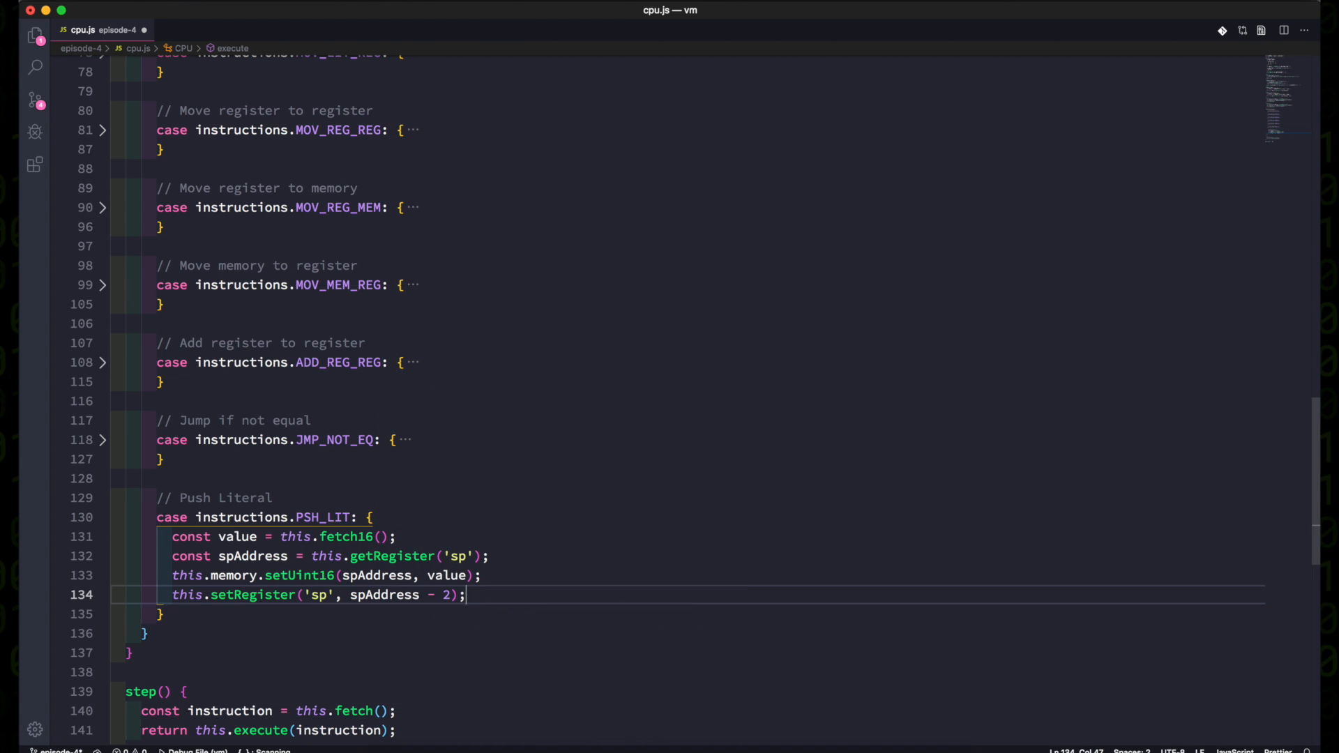
{"action": "type", "text": "return;"}
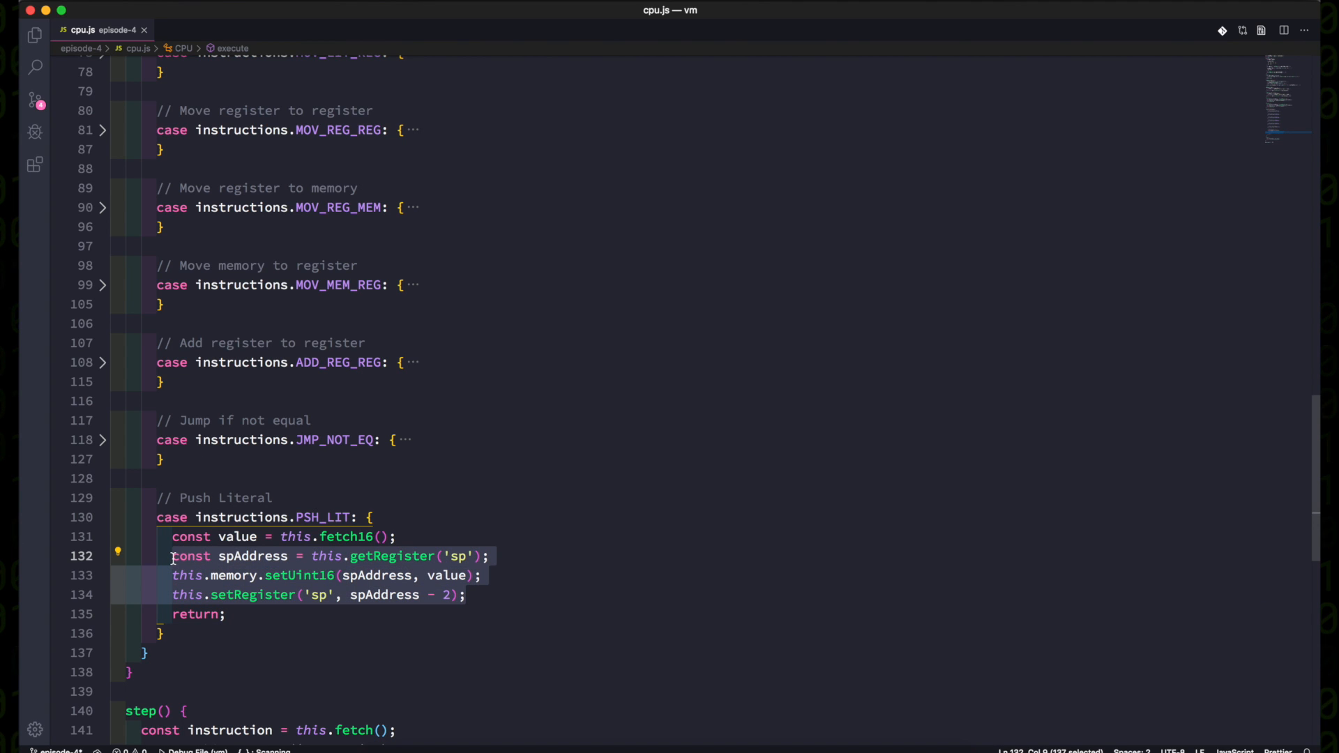
{"action": "type", "text": "push(value) {"}
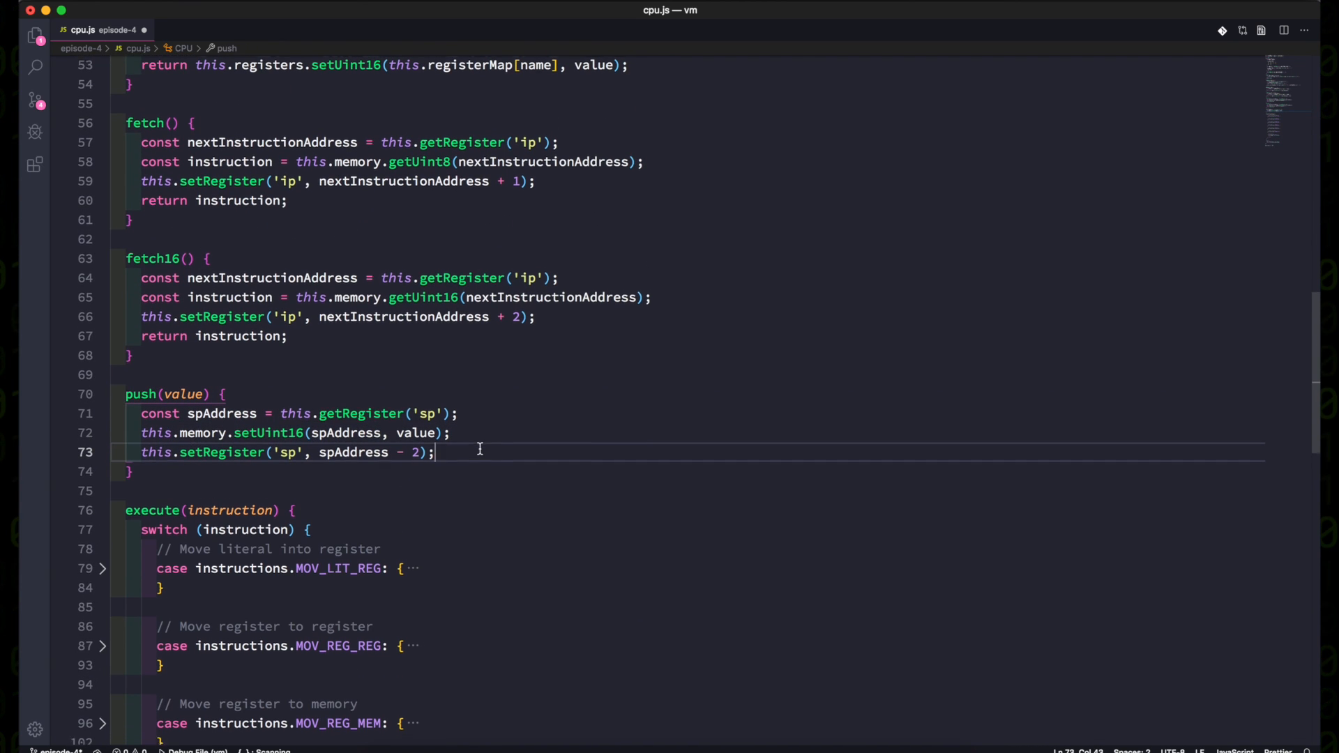
Make PSH_LIT call this.push(value) and begin a PSH_REG case declaring registerIndex.
{"action": "scroll", "scroll_direction": "down", "scroll_amount": 3}
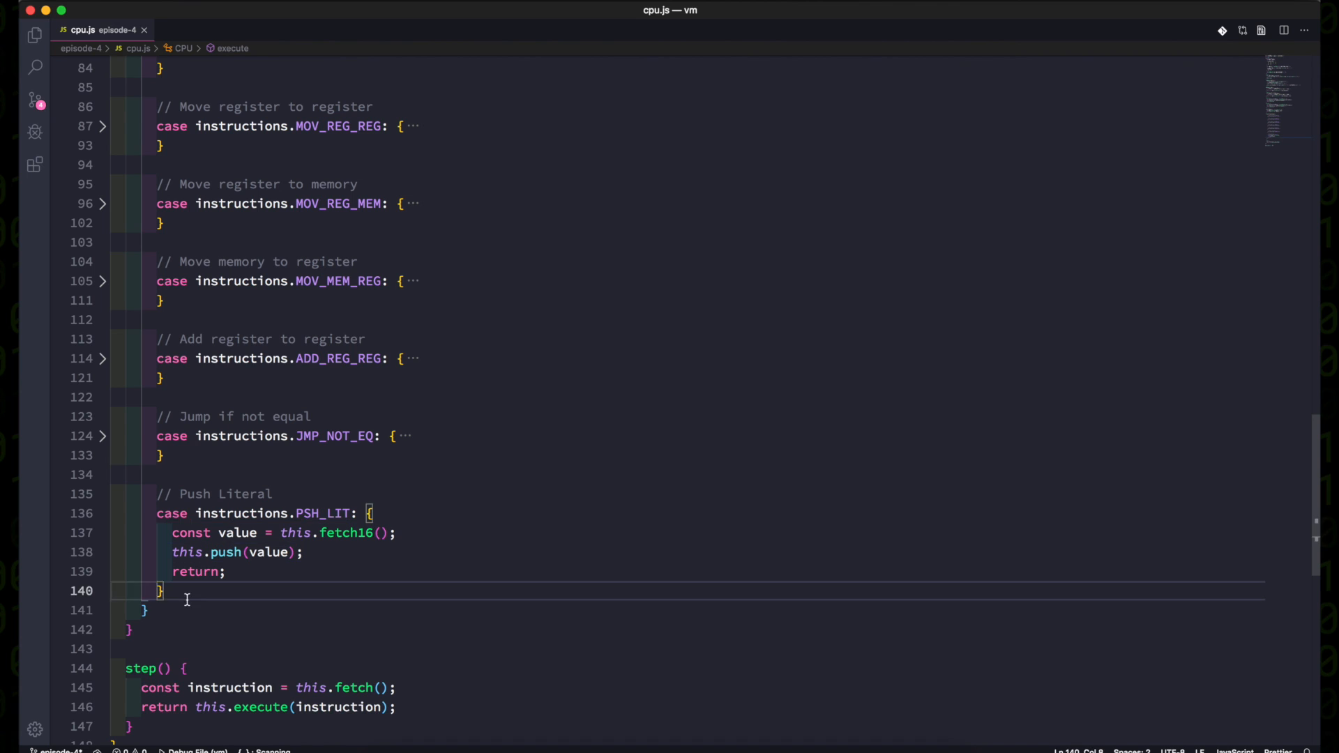
{"action": "type", "text": "case instructions.PSH_REG: {"}
{"action": "type", "text": "// Push Register"}
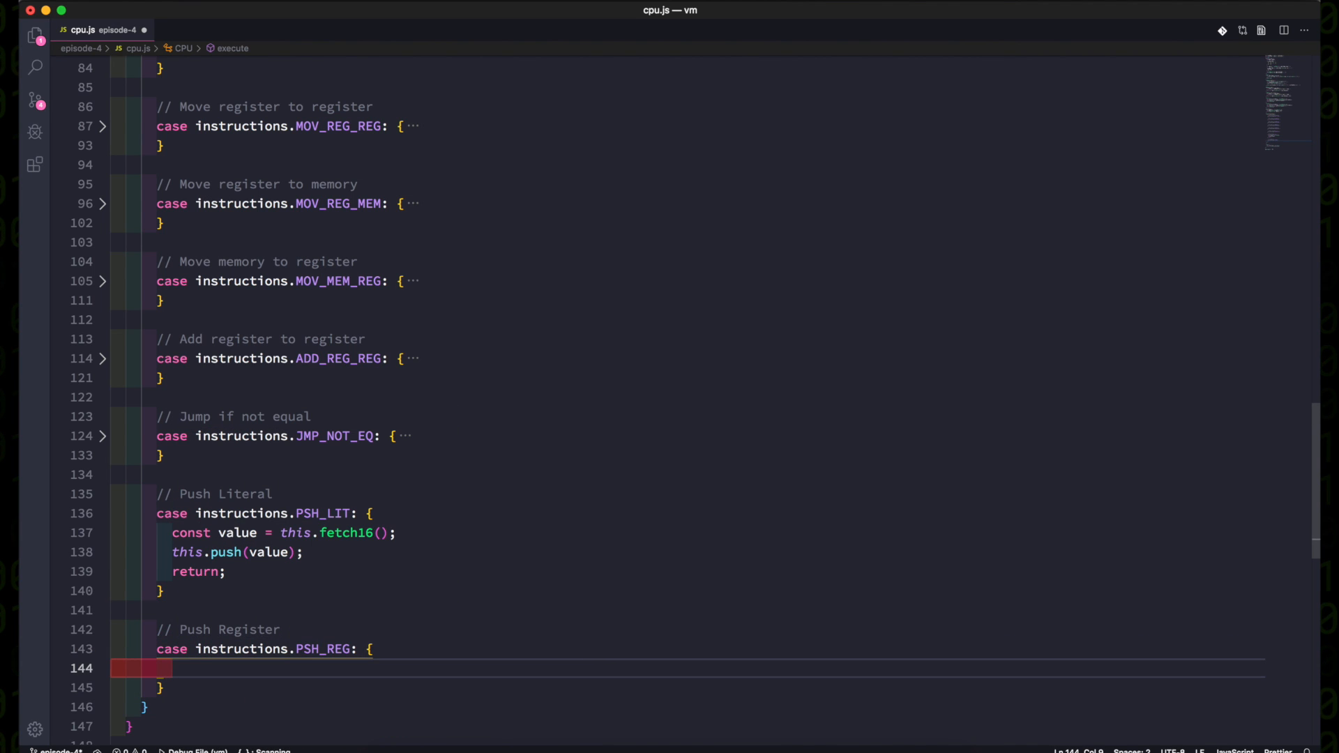
{"action": "type", "text": "const registerIndex ="}
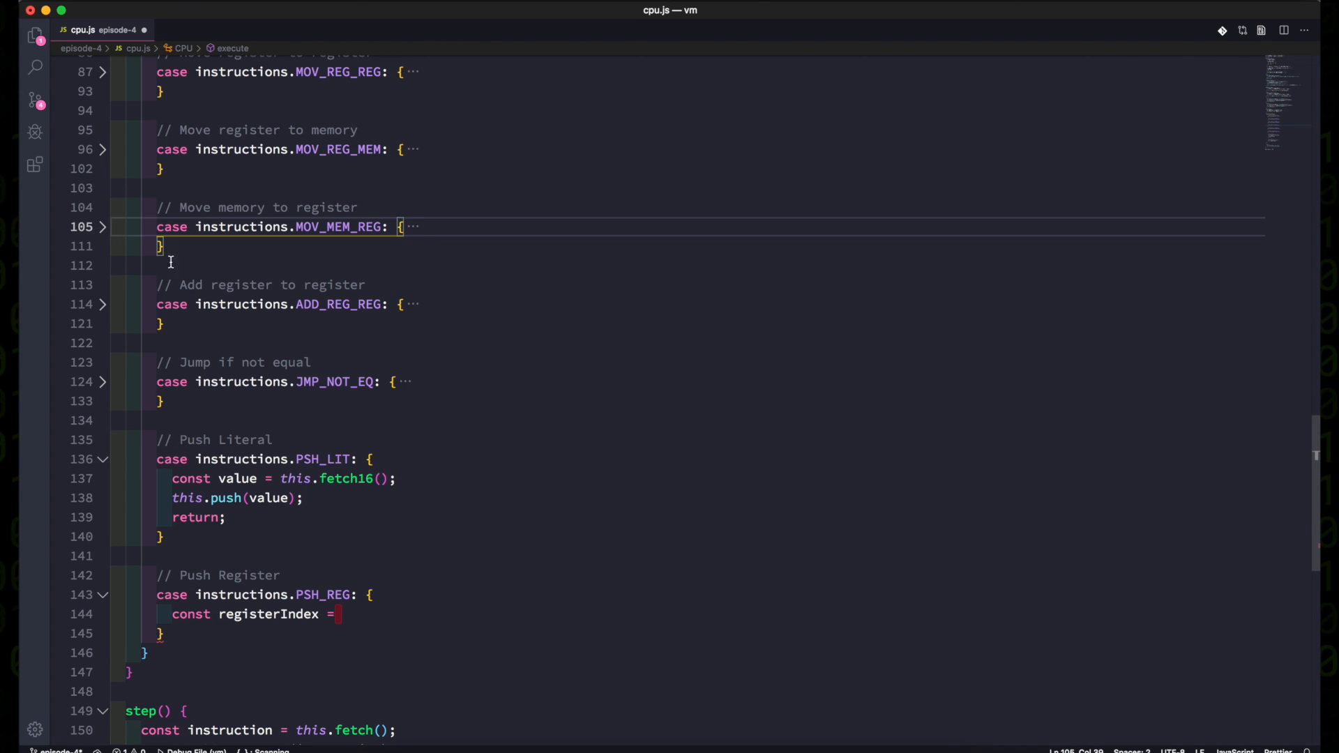
Add a fetchRegisterIndex() helper returning (this.fetch() % this.registerNames.length) * 2.
{"action": "scroll", "scroll_direction": "up", "scroll_amount": 3}
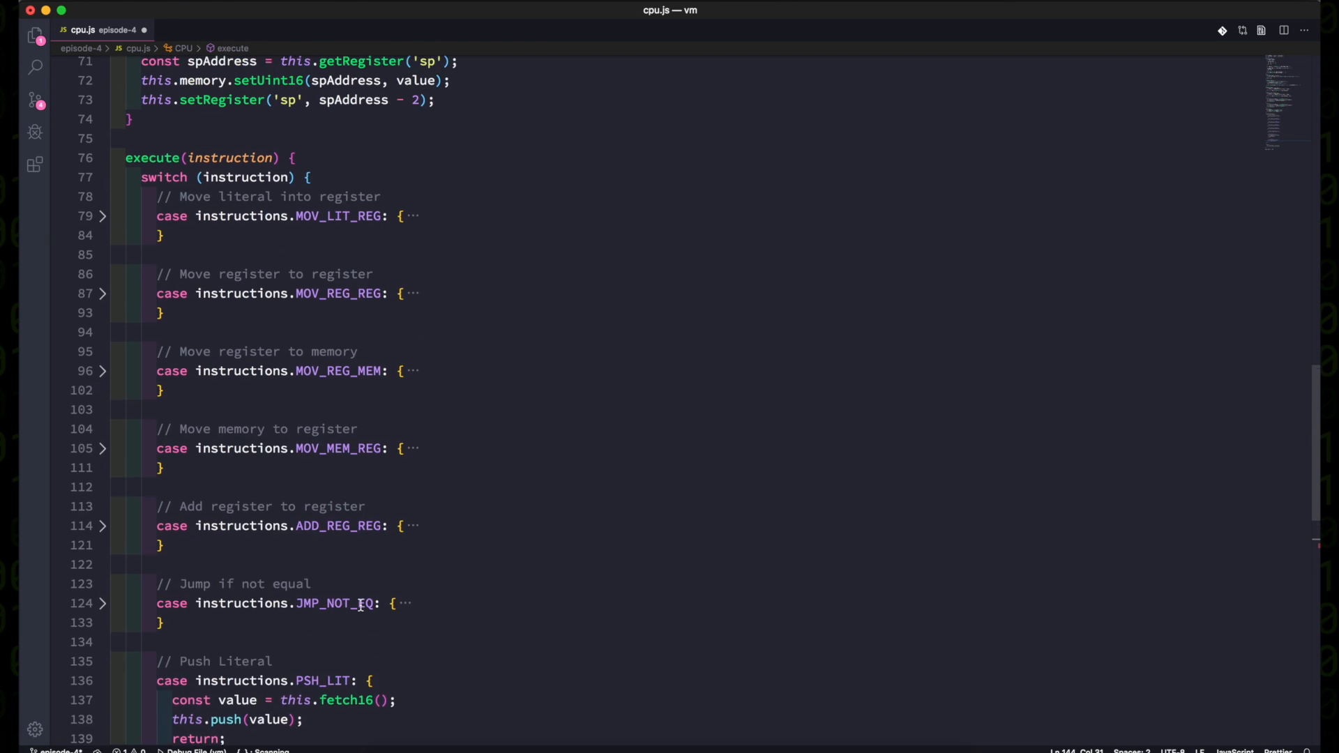
{"action": "scroll", "scroll_direction": "up", "scroll_amount": 3}
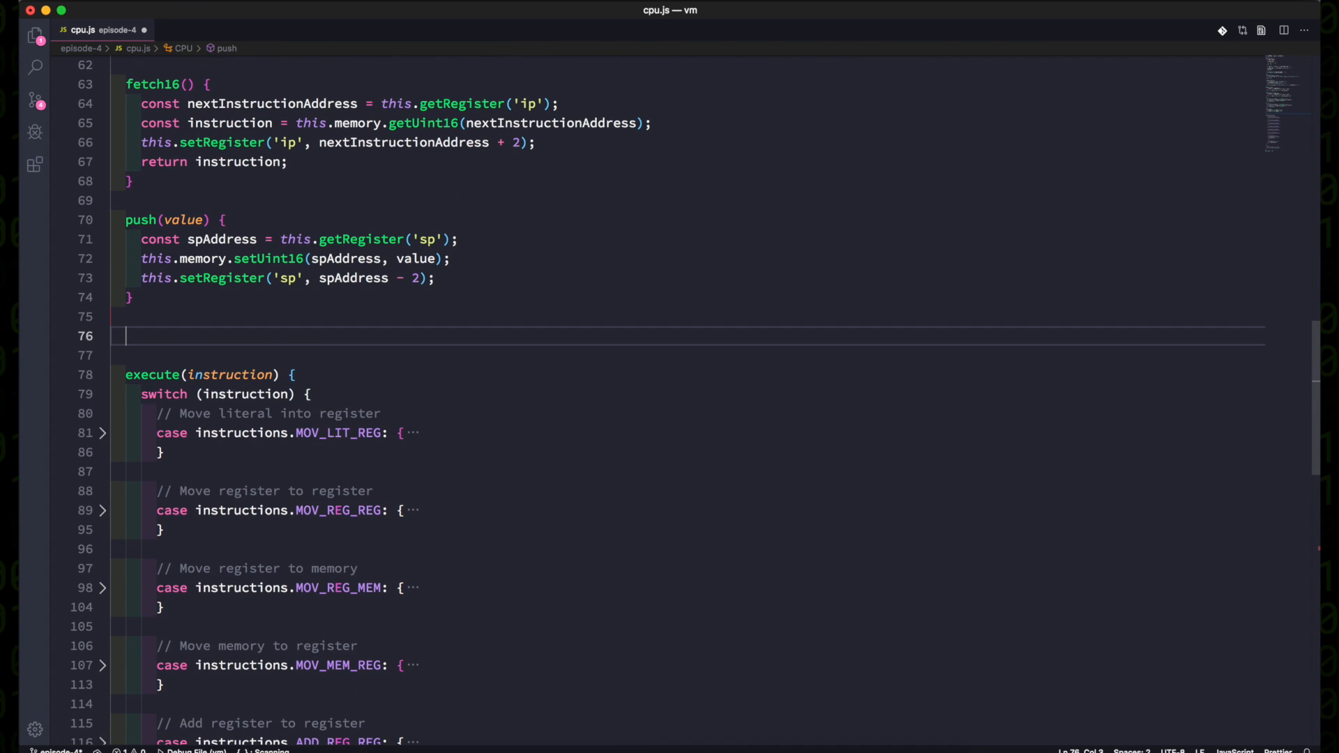
{"action": "type", "text": "fetchRegisterIndex() {"}
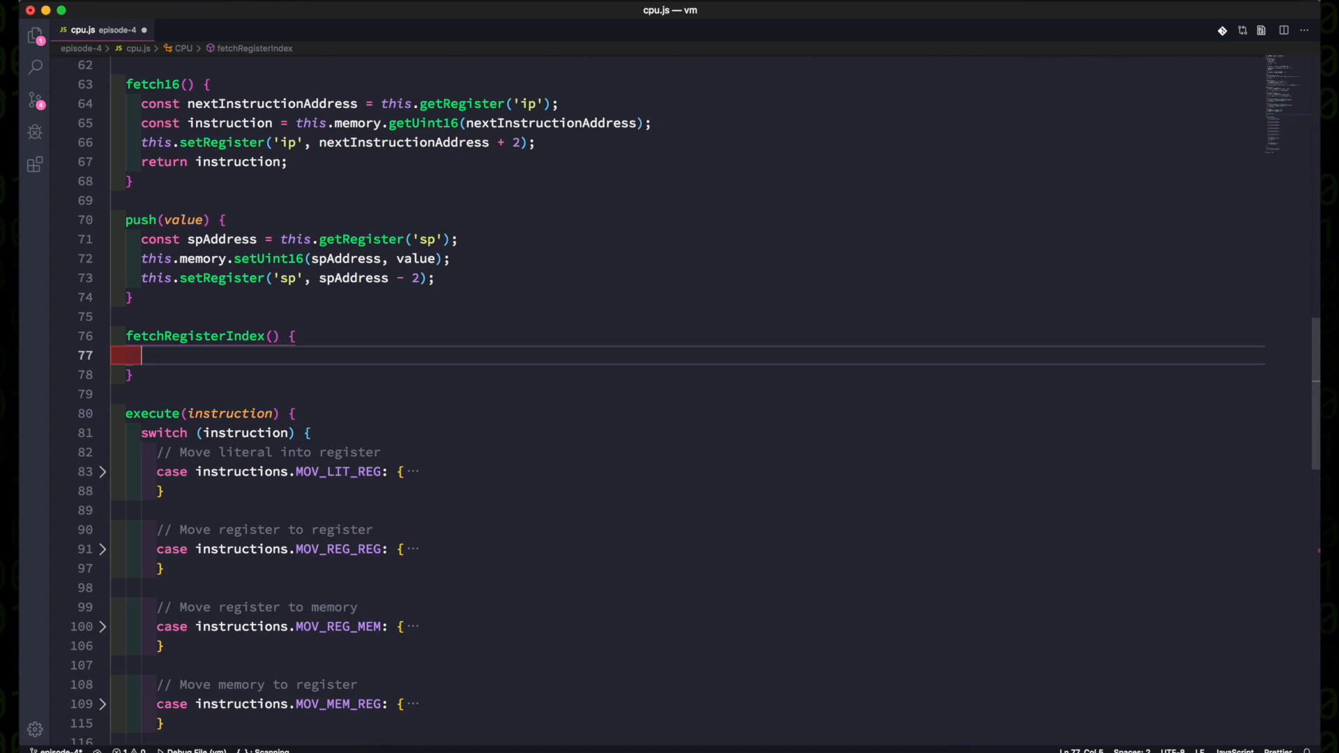
{"action": "type", "text": "return (this.fetch() % this.registerNames.length) * 2;"}
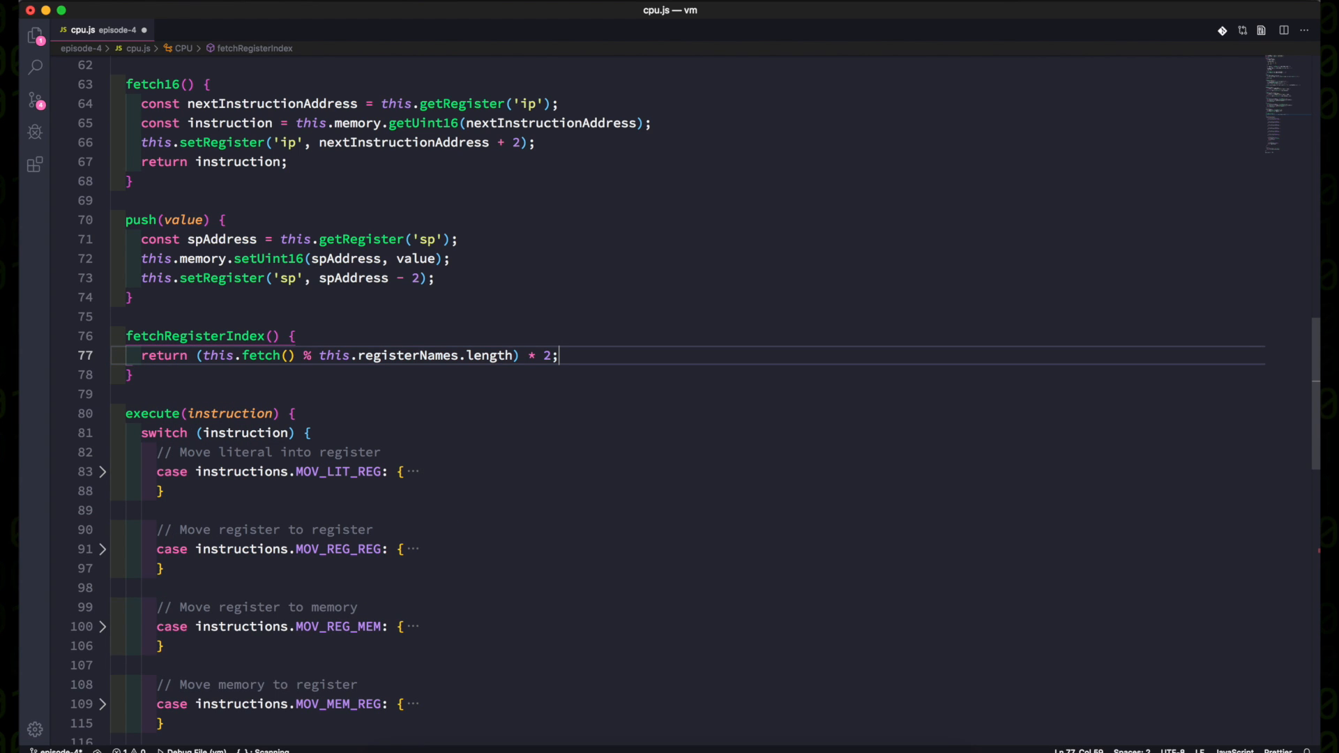
{"action": "mouse_move", "coordinate": [322, 377]}
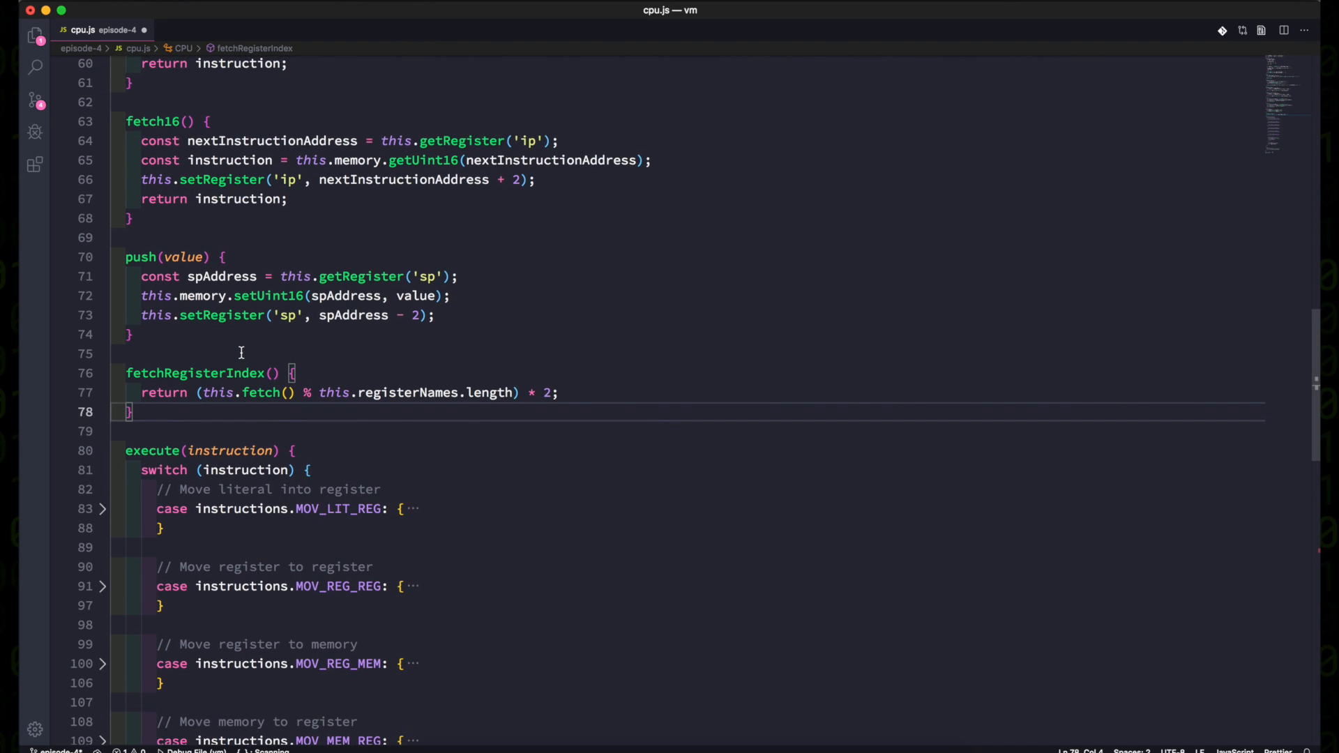
{"action": "scroll", "scroll_direction": "down", "scroll_amount": 3}
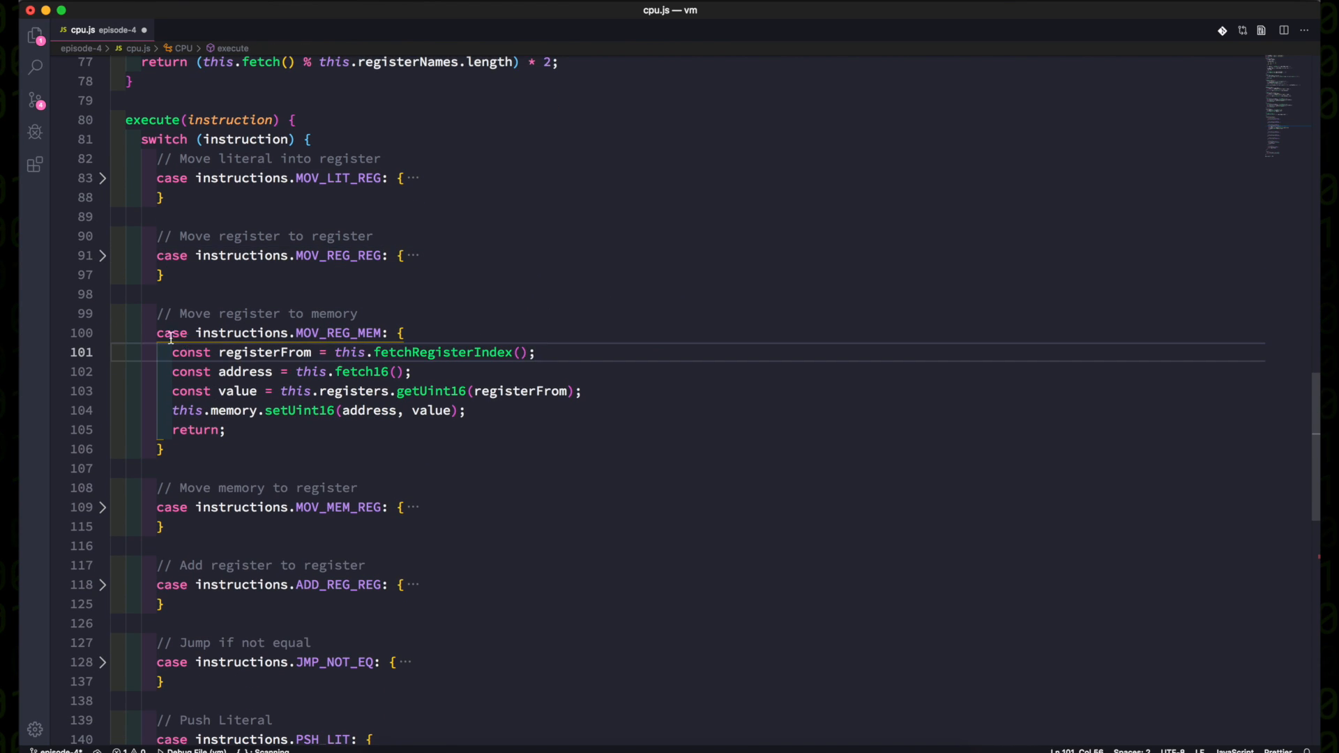
{"action": "left_click", "coordinate": [102, 332]}
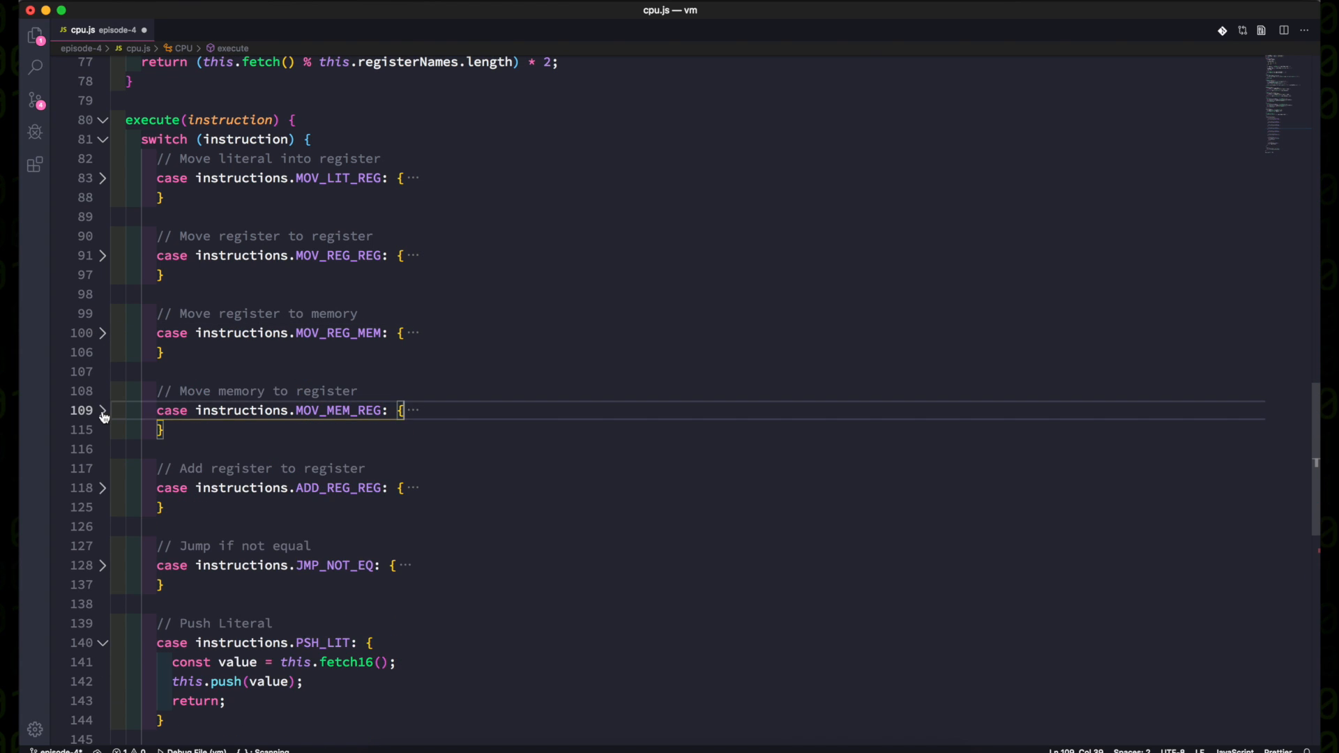
{"action": "scroll", "scroll_direction": "down", "scroll_amount": 3}
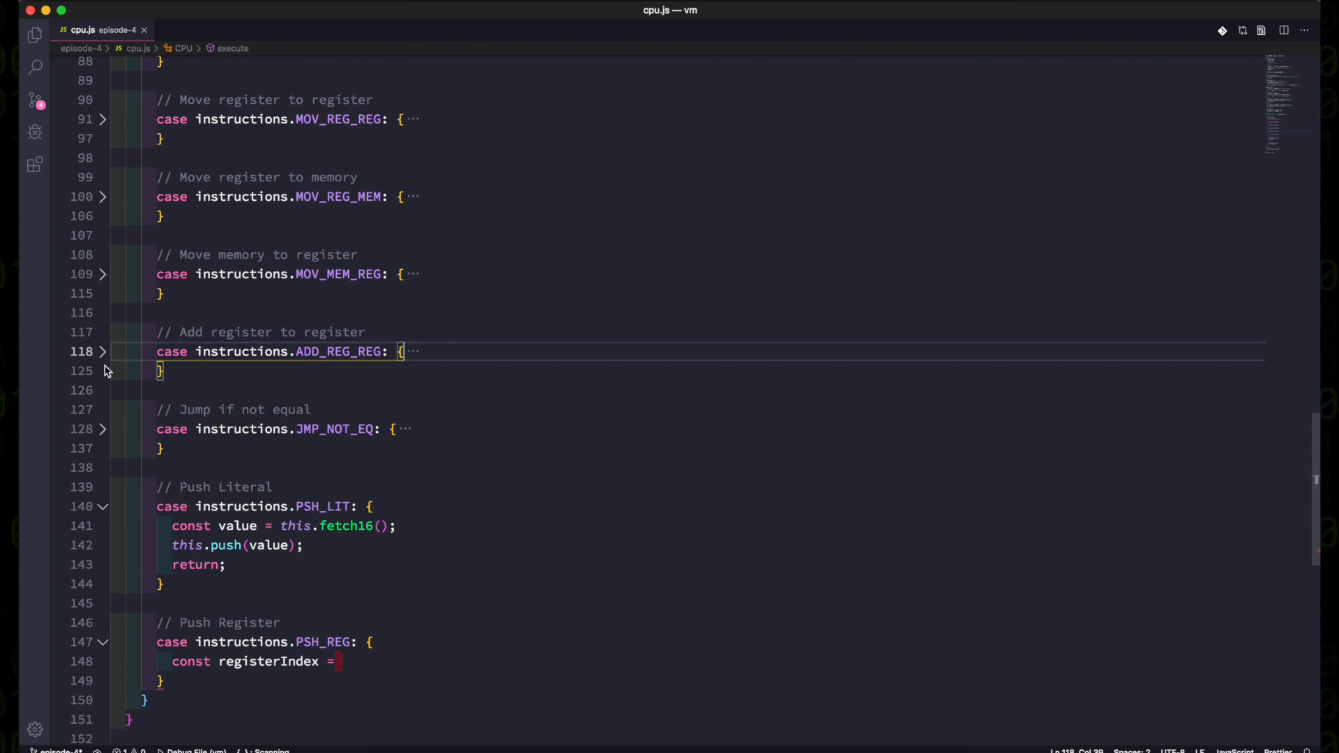
Complete PSH_REG: fetch registerIndex, push this.registers.getUint16(registerIndex), and return.
{"action": "scroll", "scroll_direction": "down", "scroll_amount": 3}
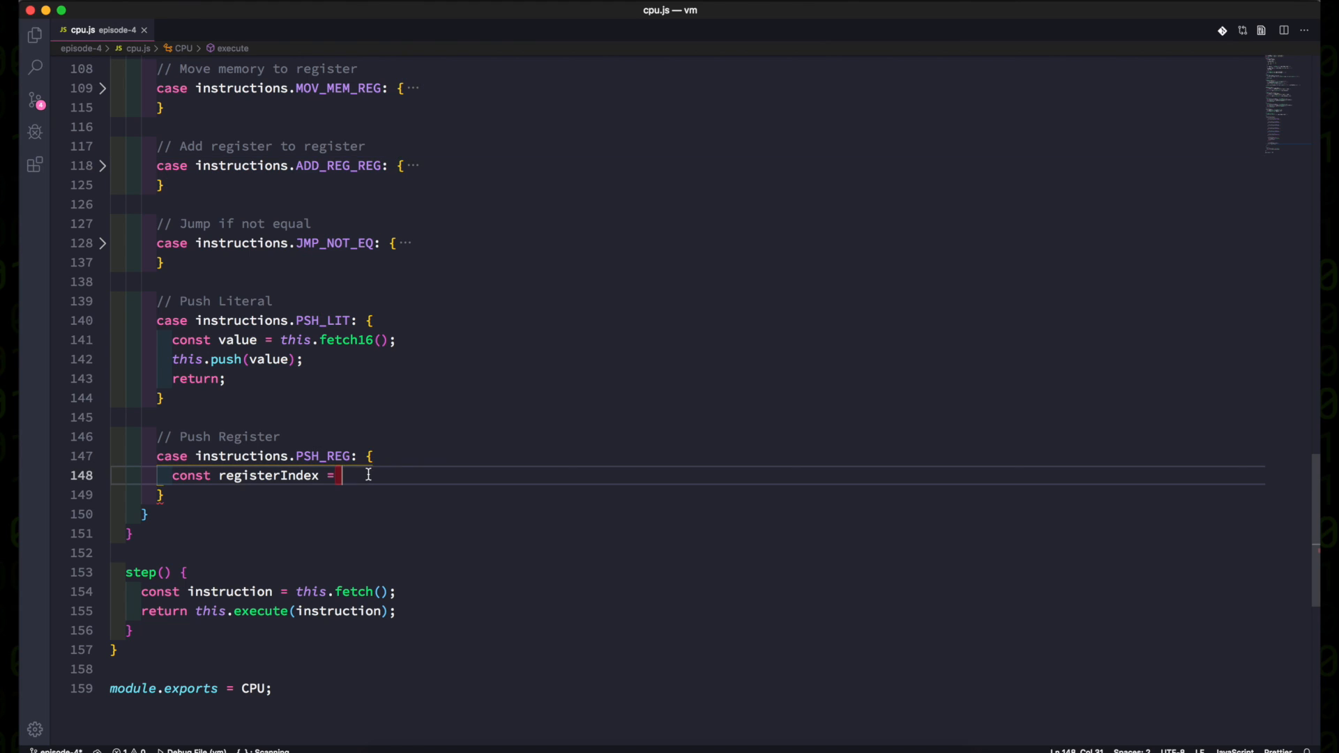
{"action": "type", "text": "this.this.fetchRegisterIndex();"}
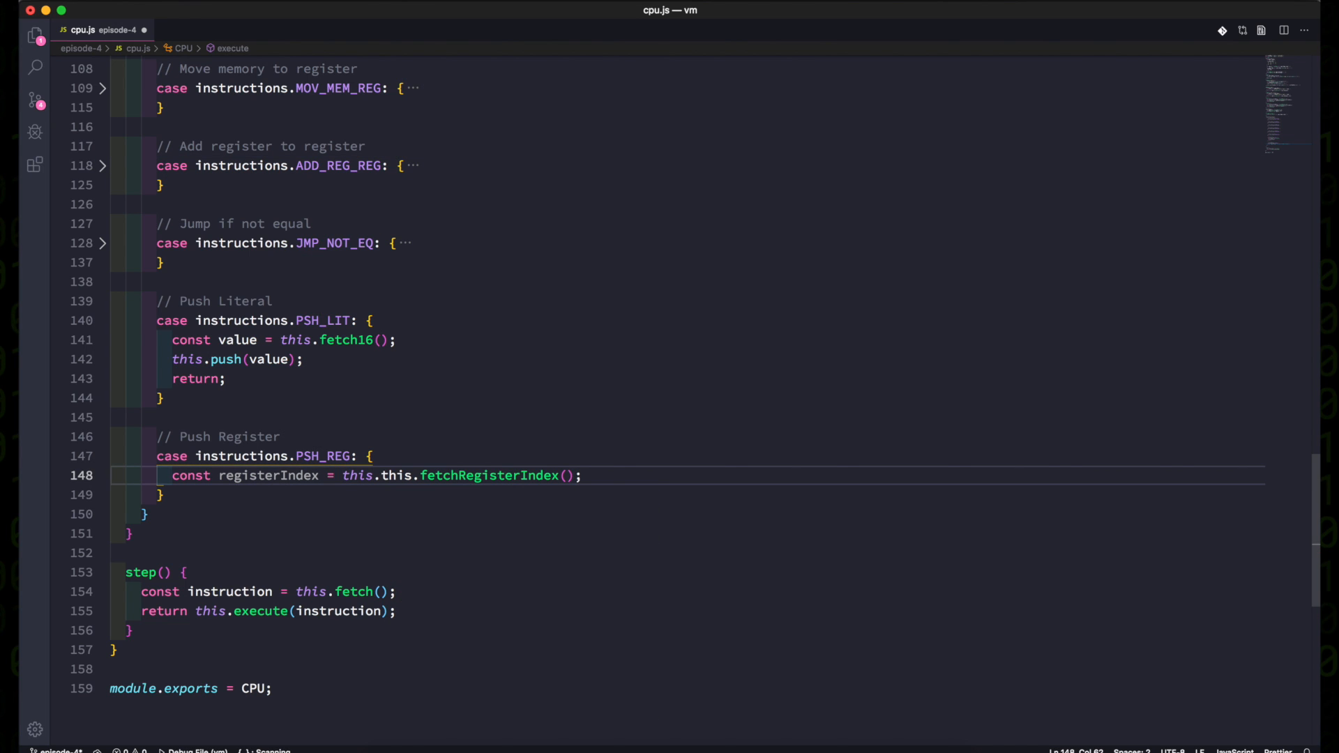
{"action": "key", "text": "Backspace"}
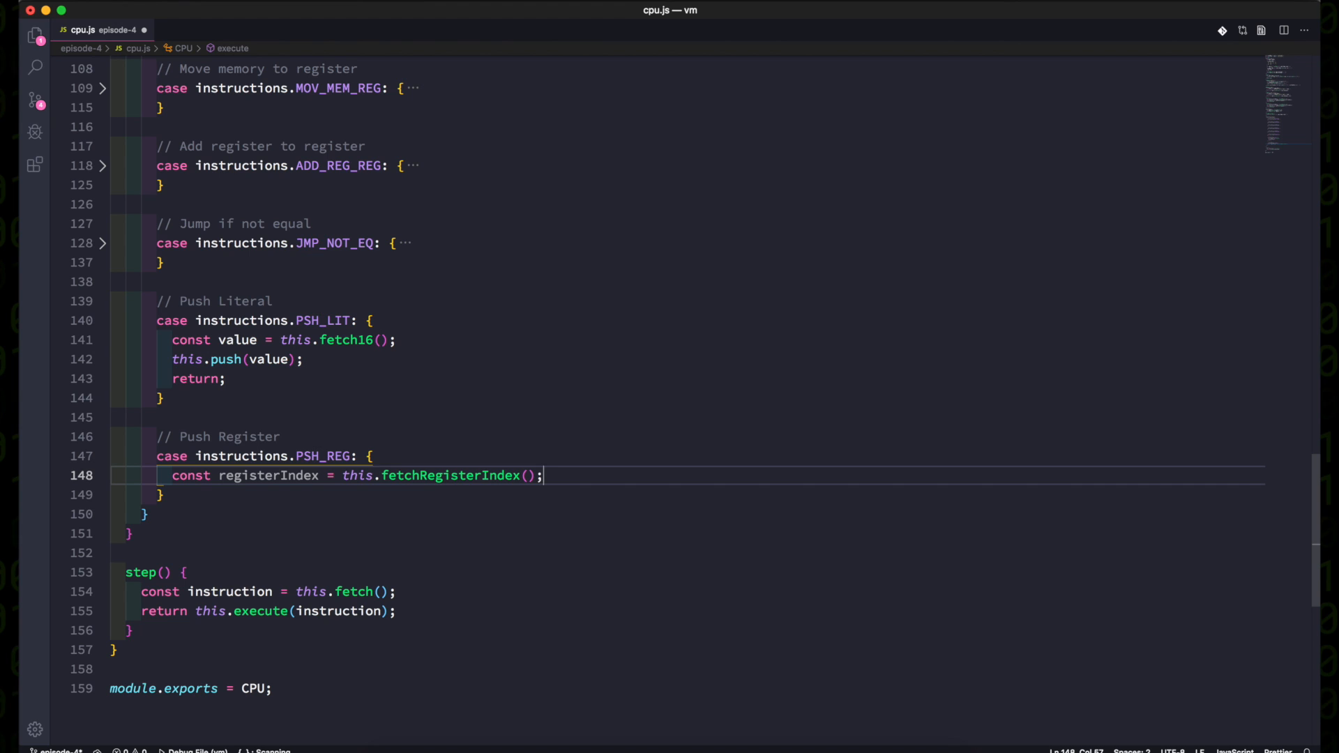
{"action": "type", "text": "this.push"}
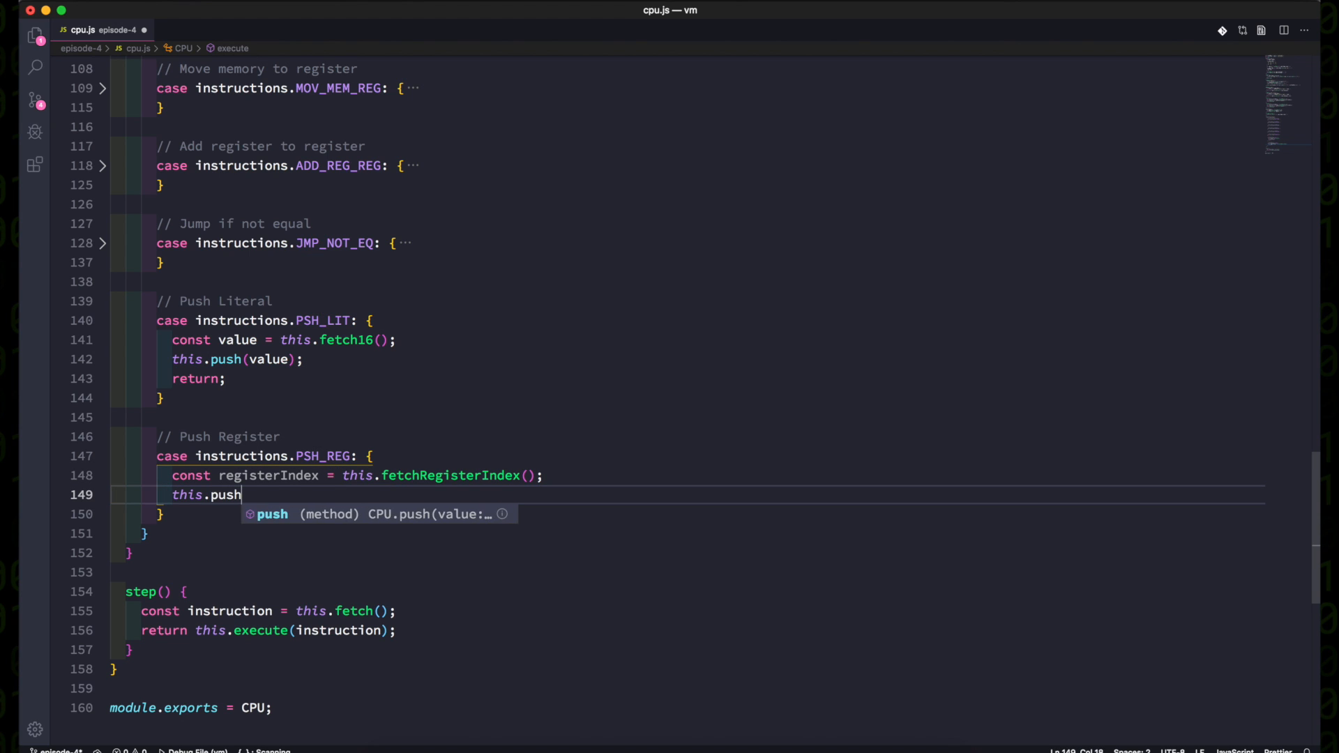
{"action": "type", "text": "(this.registers)"}
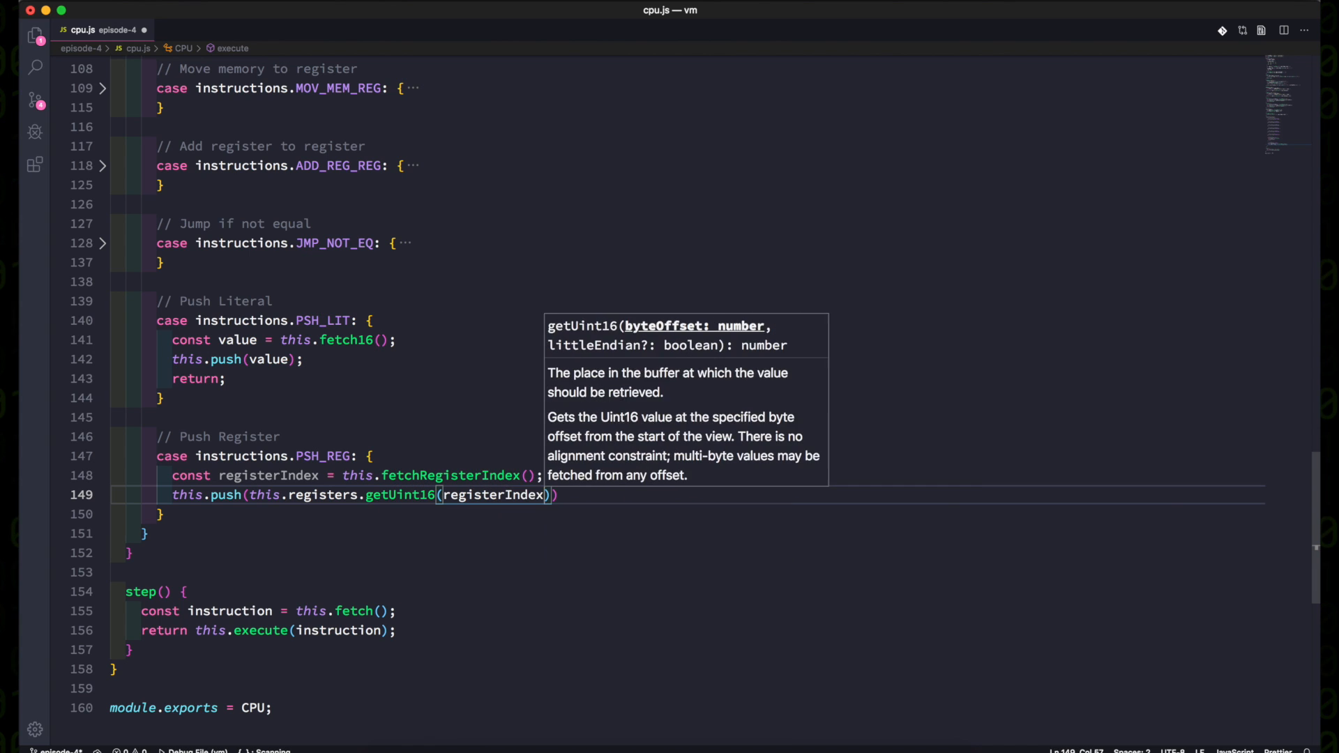
{"action": "type", "text": "re"}
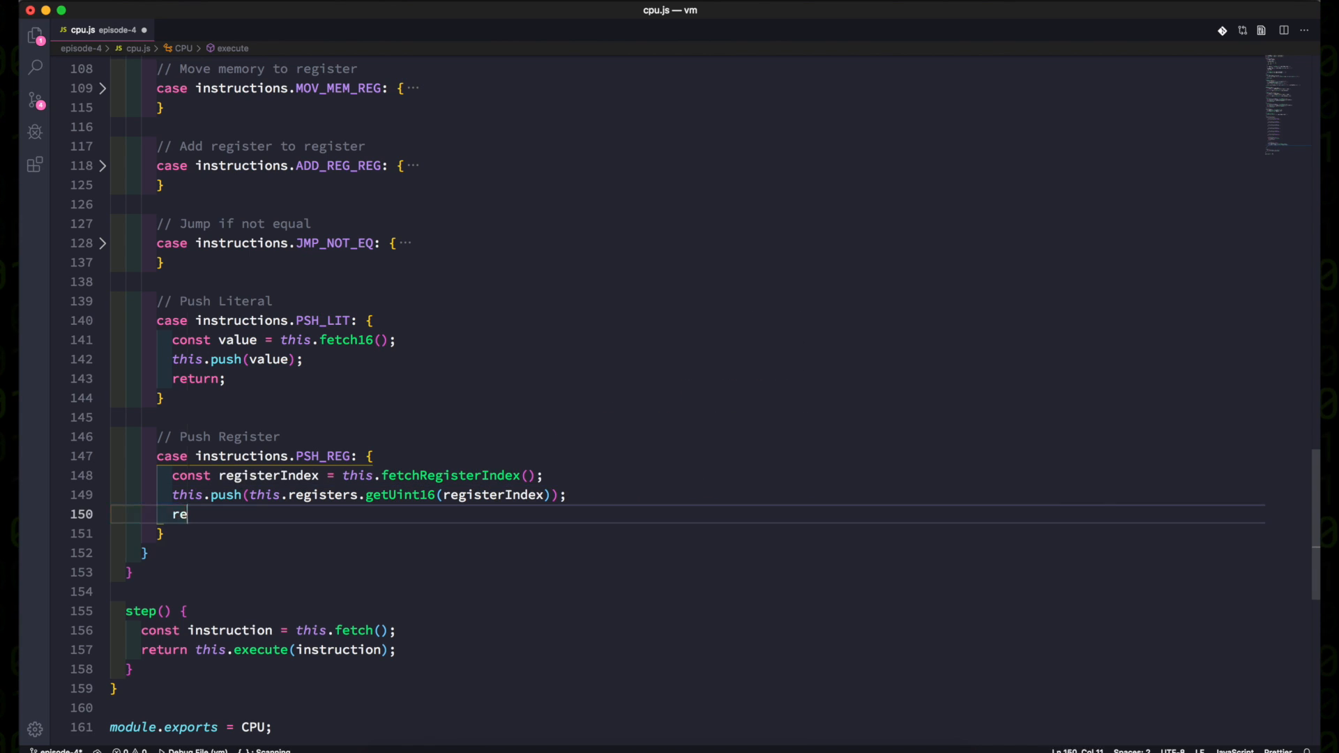
{"action": "type", "text": "turn;"}
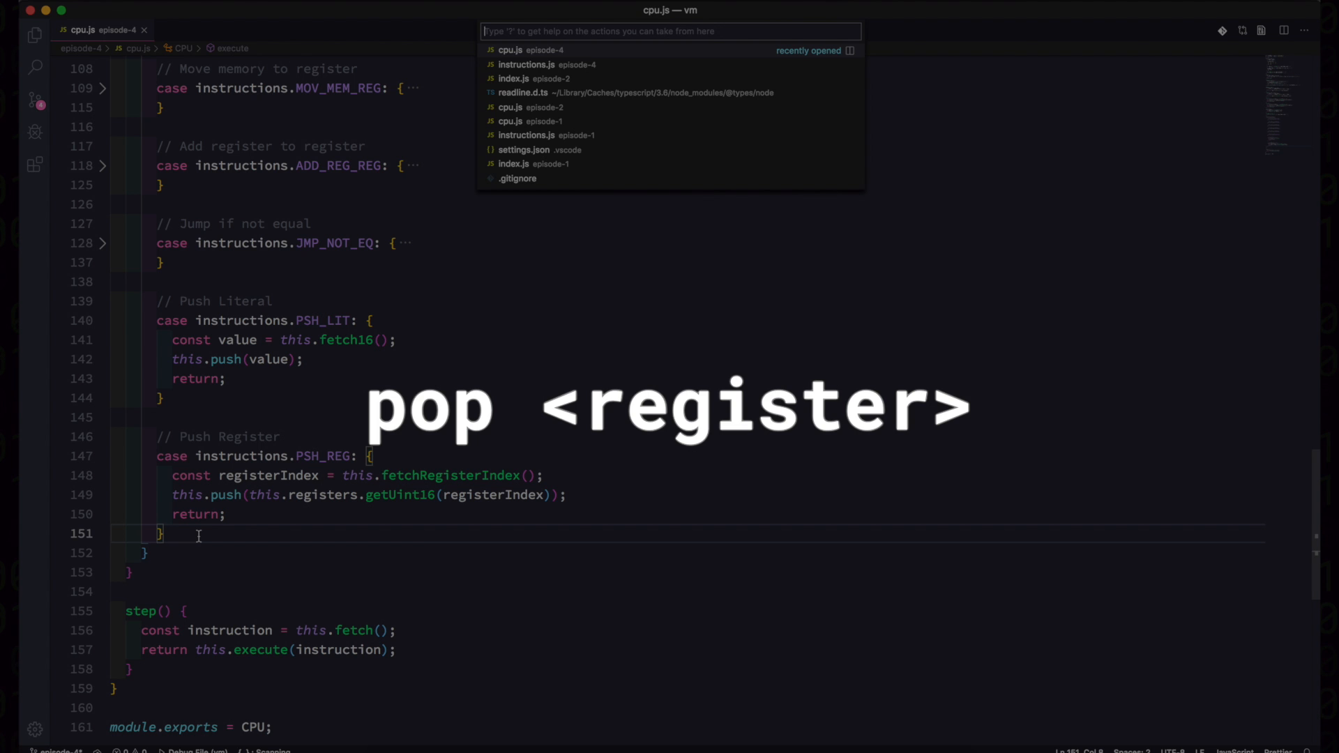
Declare and export POP = 0x1A in instructions.js, then close the split.
{"action": "left_click", "coordinate": [526, 64]}
{"action": "type", "text": "const POP          ="}
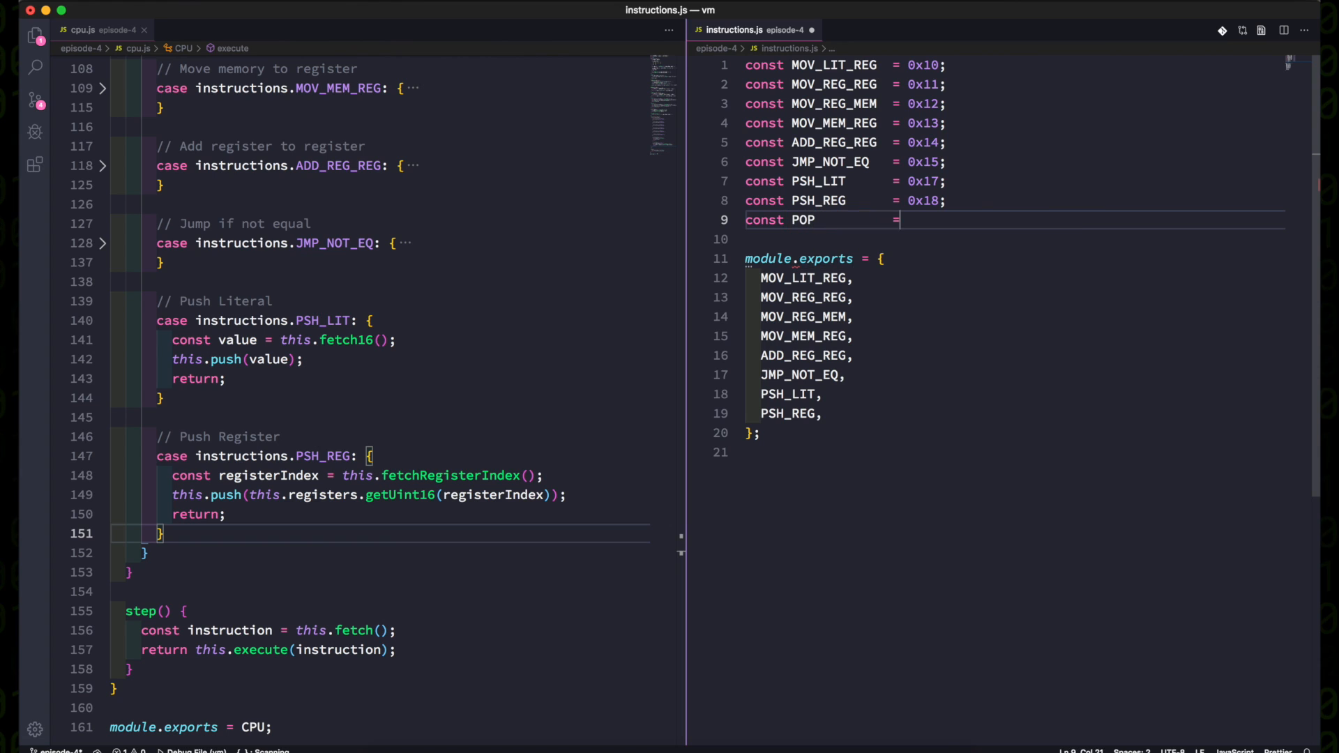
{"action": "type", "text": "0x1A;"}
{"action": "type", "text": "POP,"}
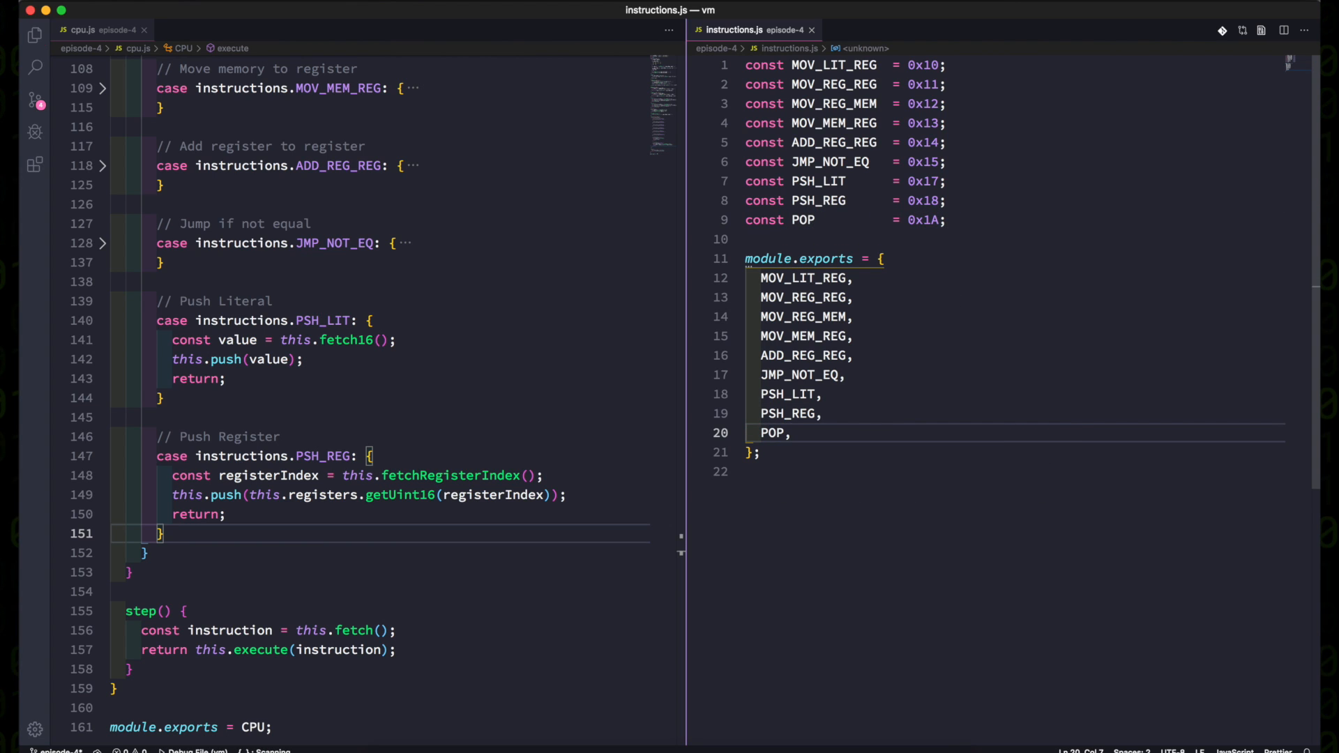
{"action": "left_click", "coordinate": [809, 29]}
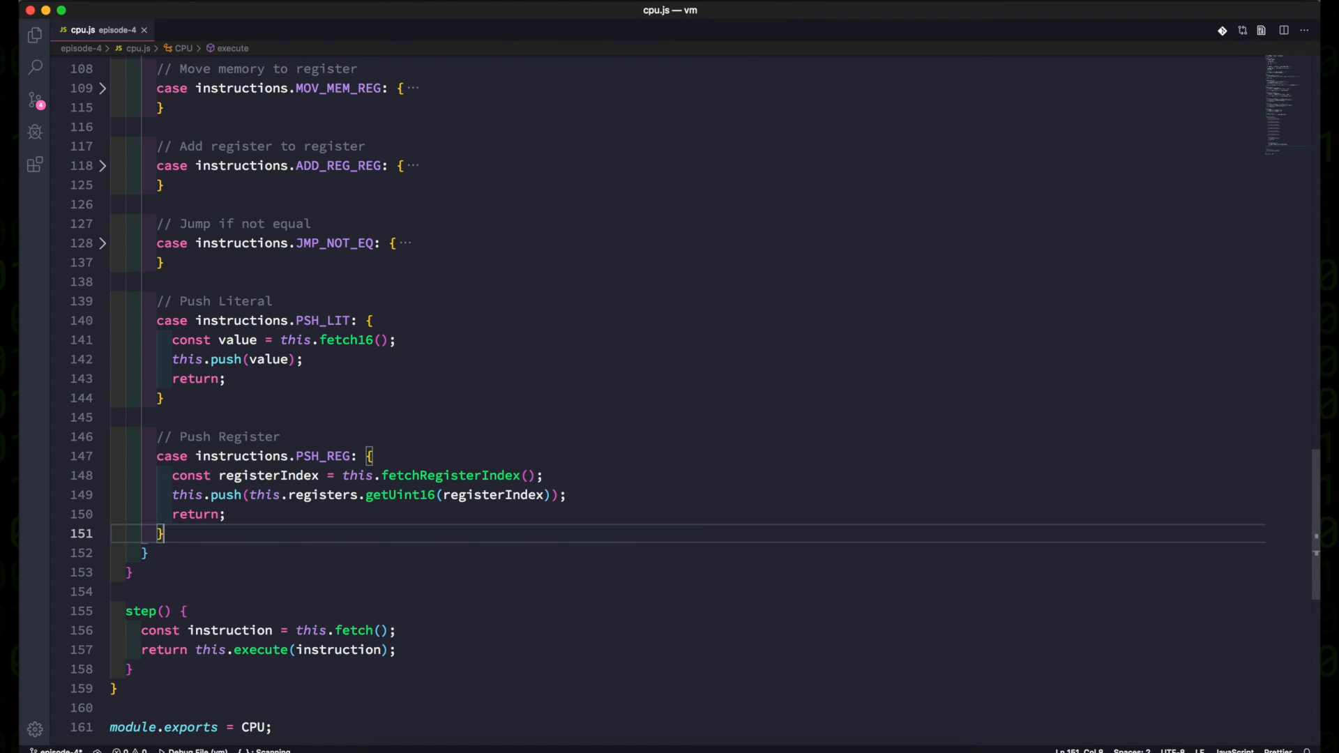
Add a POP case that fetches registerIndex and sets sp to nextSpAddress (sp + 2).
{"action": "type", "text": "//"}
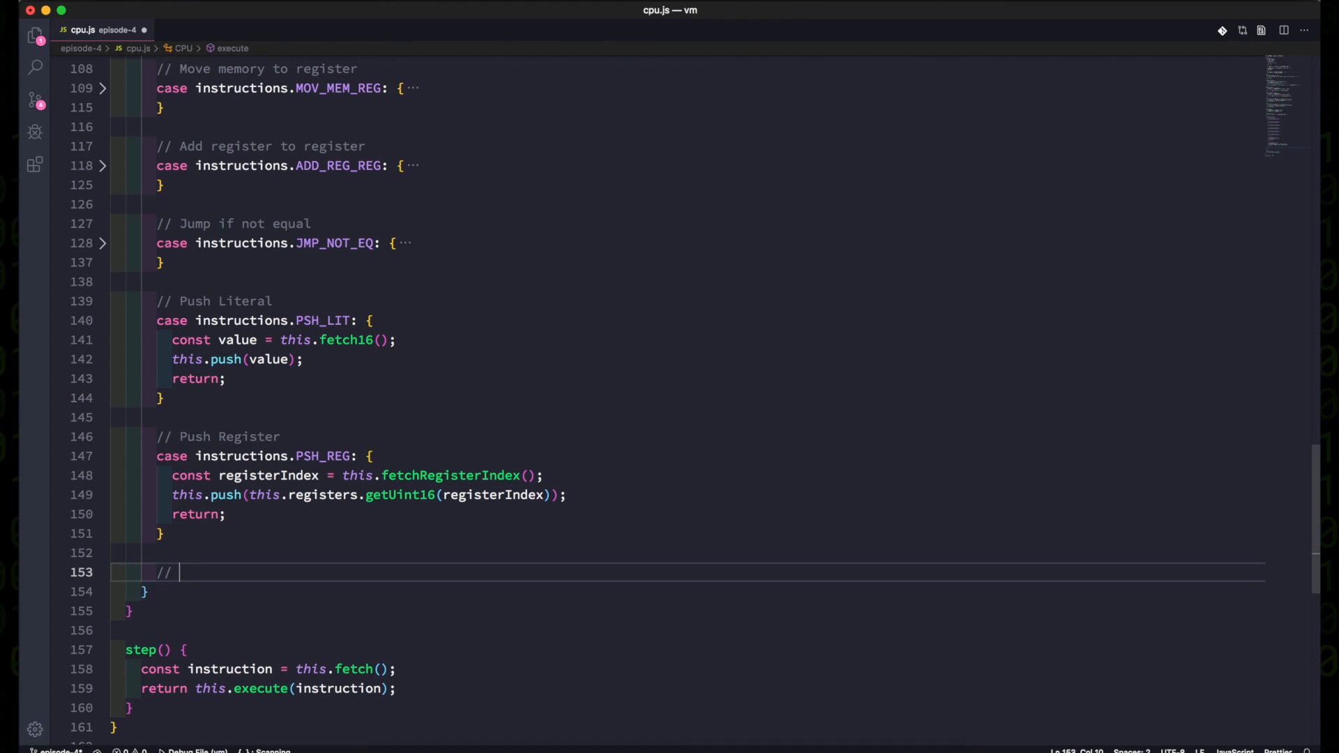
{"action": "type", "text": "Pop"}
{"action": "type", "text": "const r"}
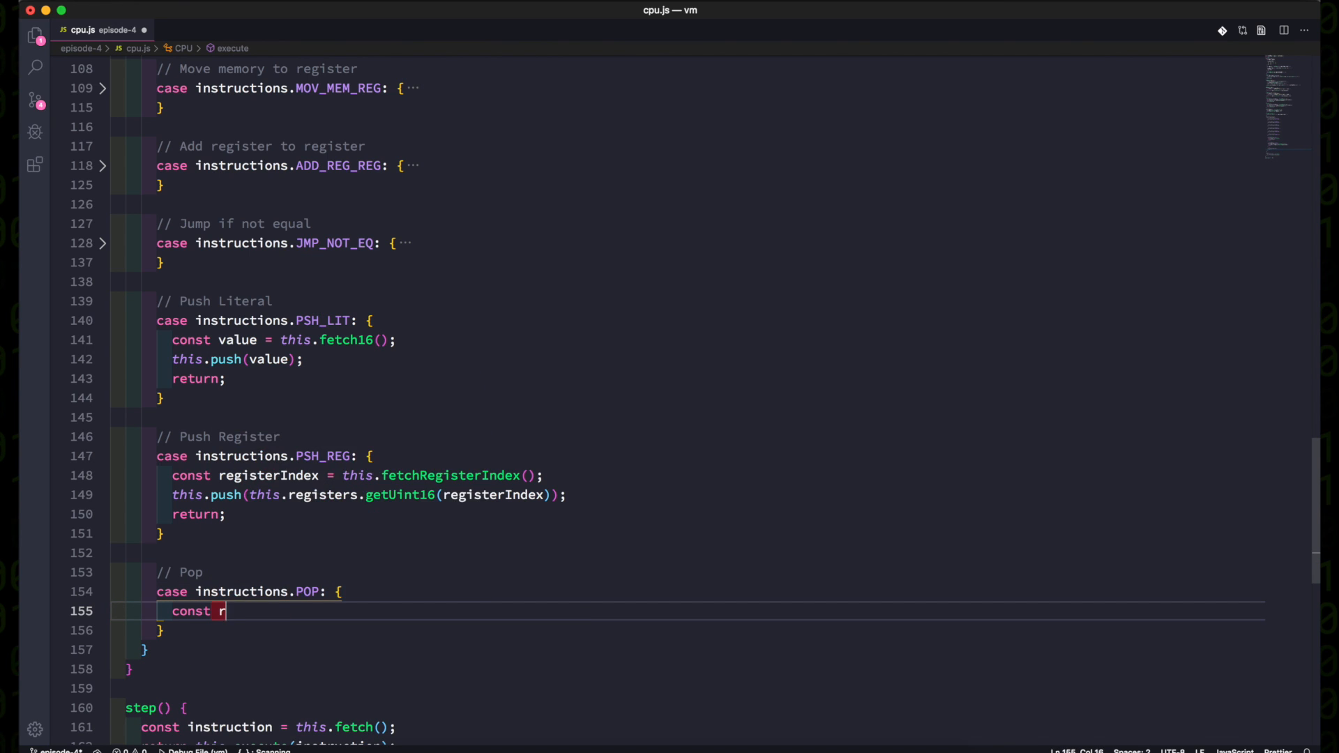
{"action": "type", "text": "egisterIndex = this.fetchRegisterIndex();"}
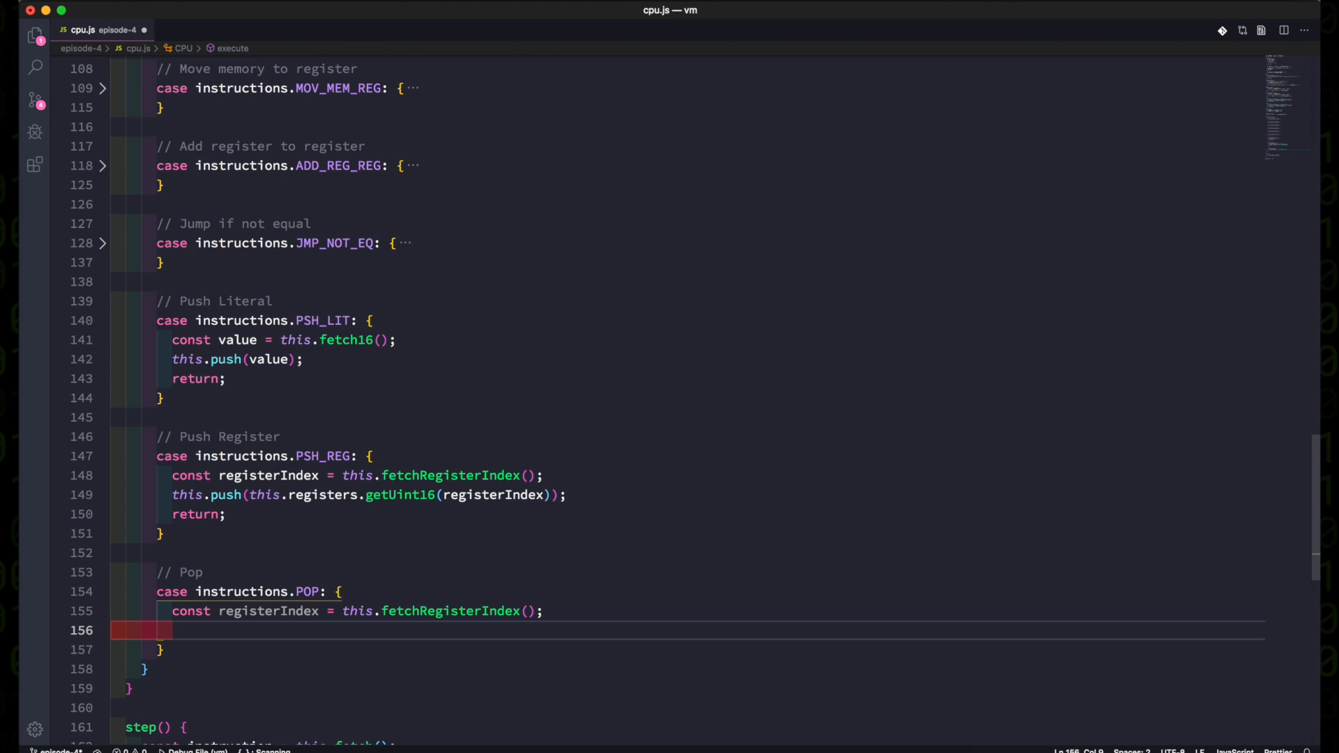
{"action": "type", "text": "const nextSpAddress ="}
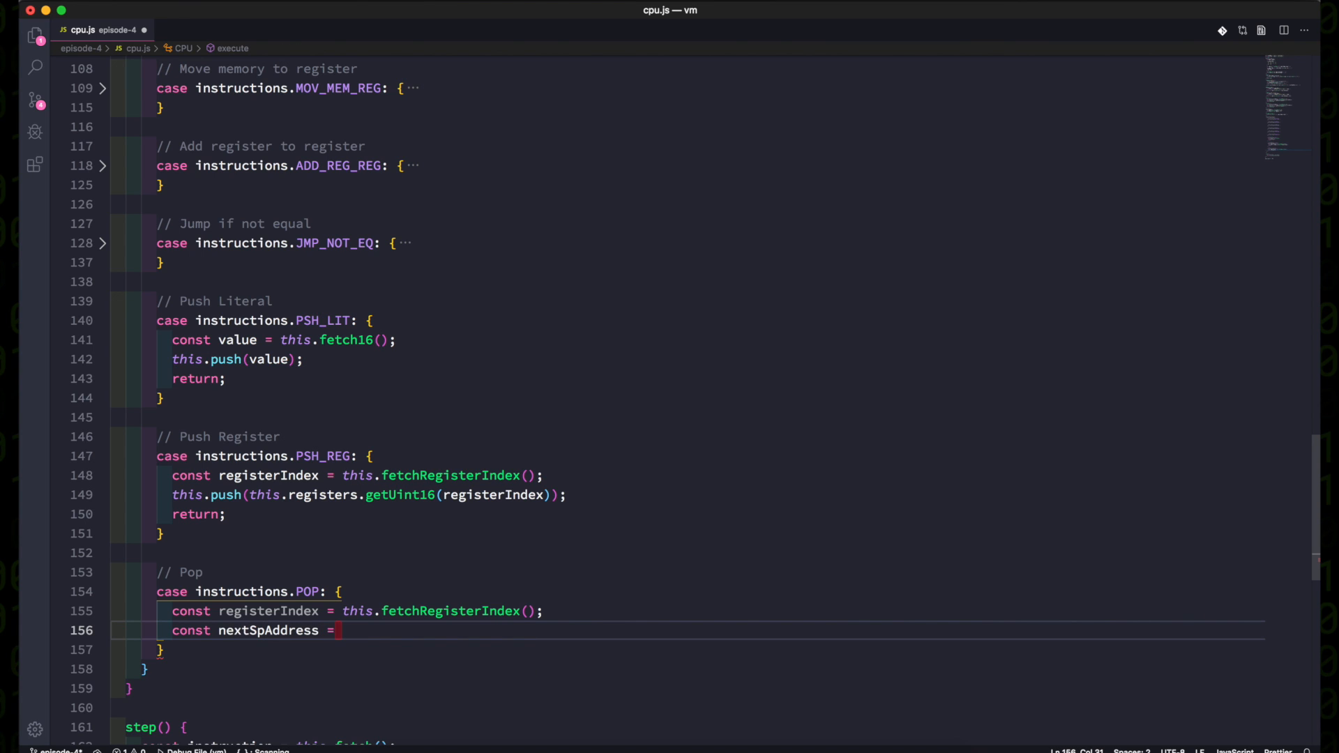
{"action": "type", "text": "this.getRegister"}
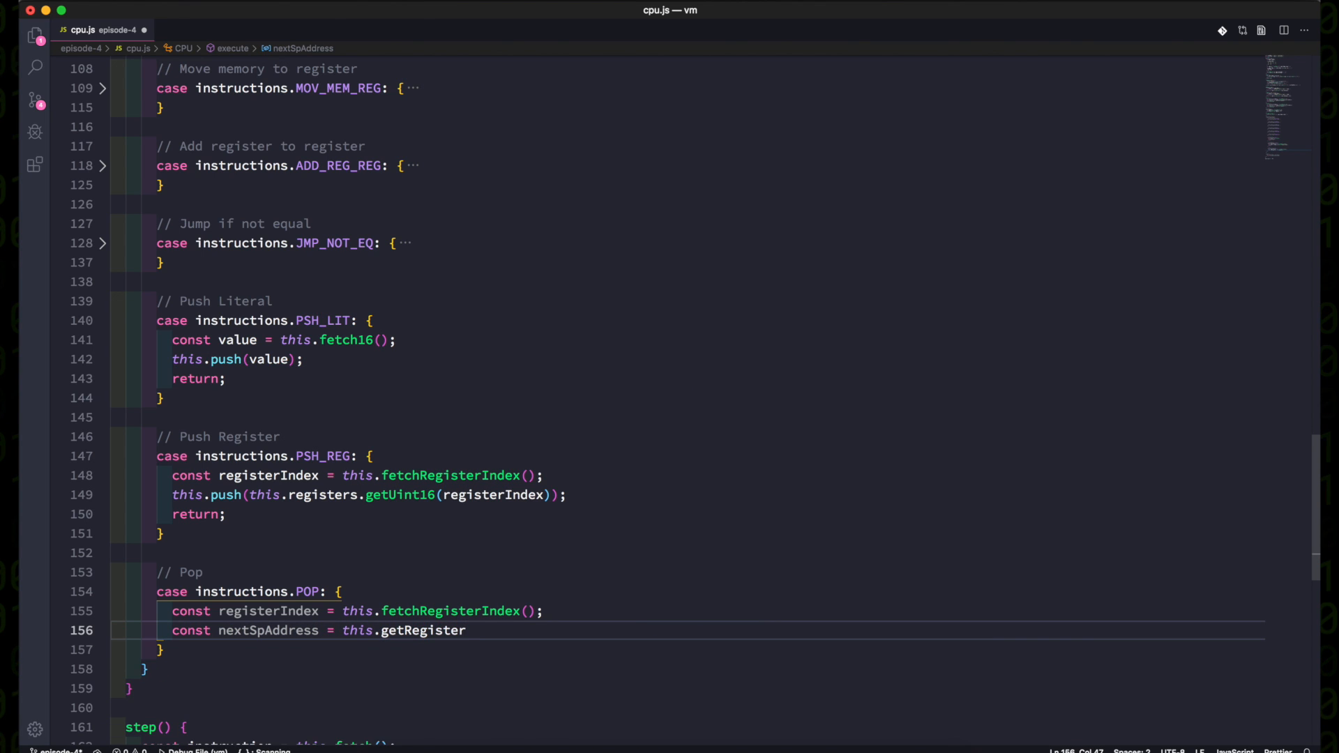
{"action": "type", "text": "('sp') + 2;"}
{"action": "type", "text": "this.setRegister"}
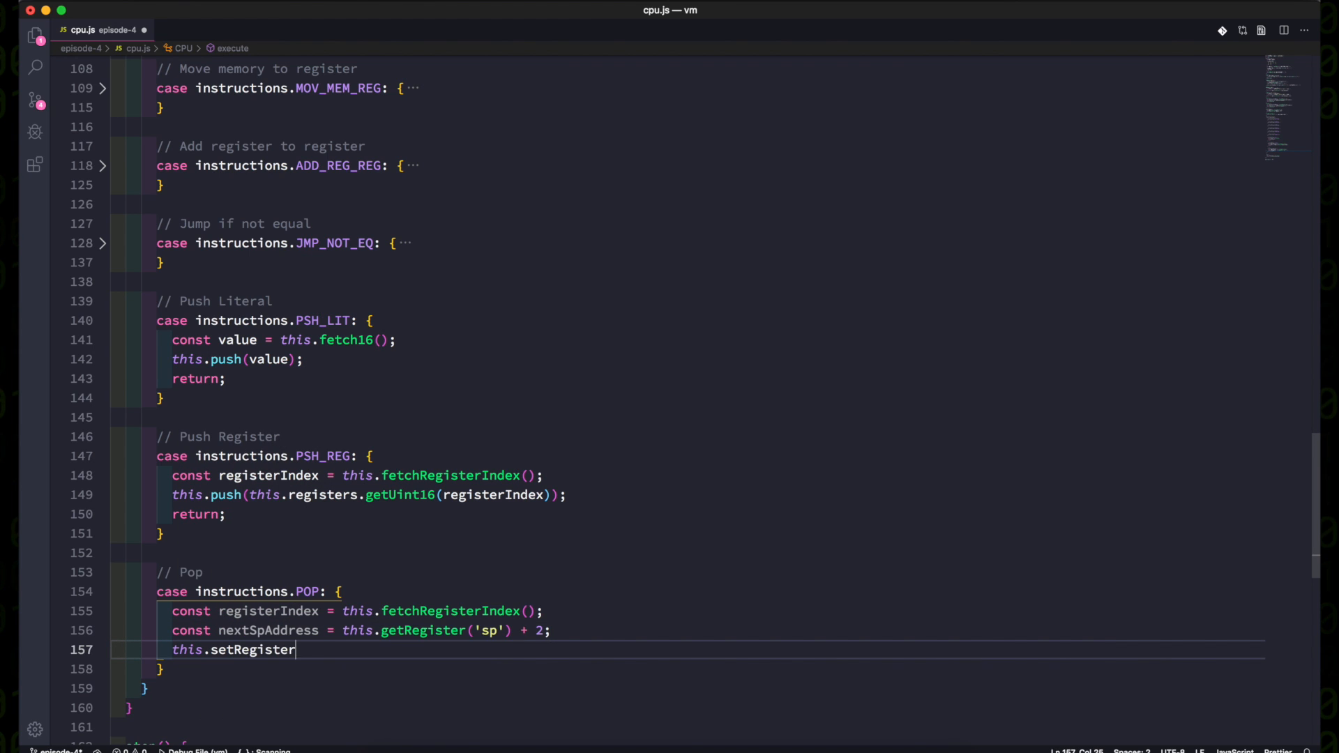
{"action": "type", "text": "('sp', nextSpAddress);"}
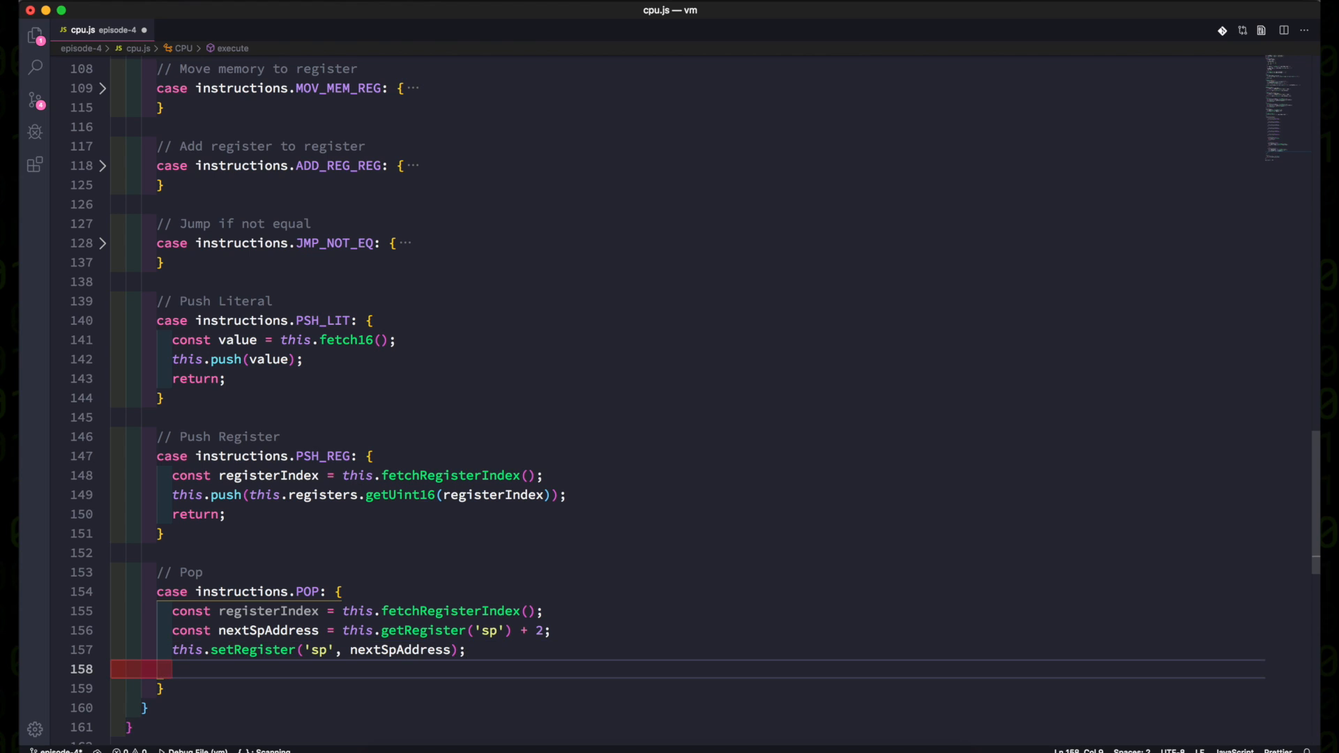
Read the stacked value with memory.getUint16, store it into the register, and return.
{"action": "type", "text": "const value ="}
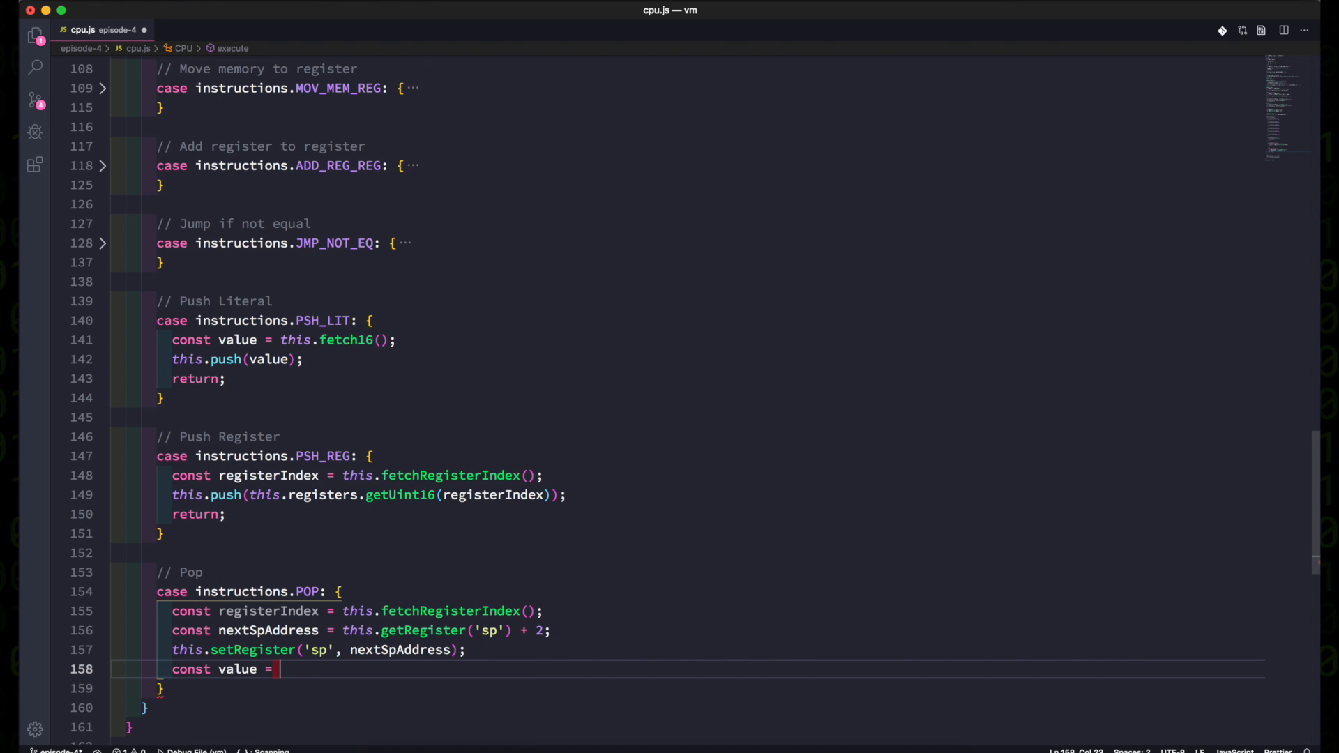
{"action": "type", "text": "this.memory.getUint16(nextSpAddress);"}
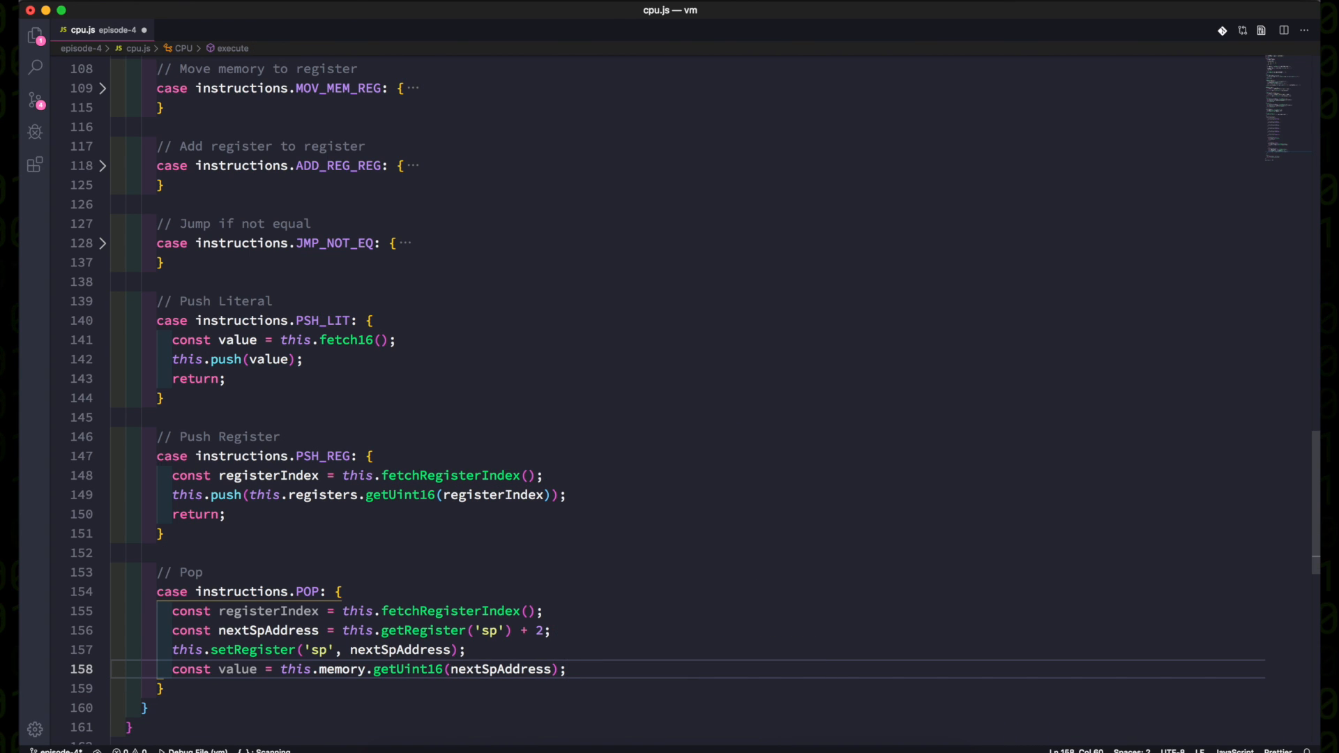
{"action": "type", "text": "this.registers.setUint16("}
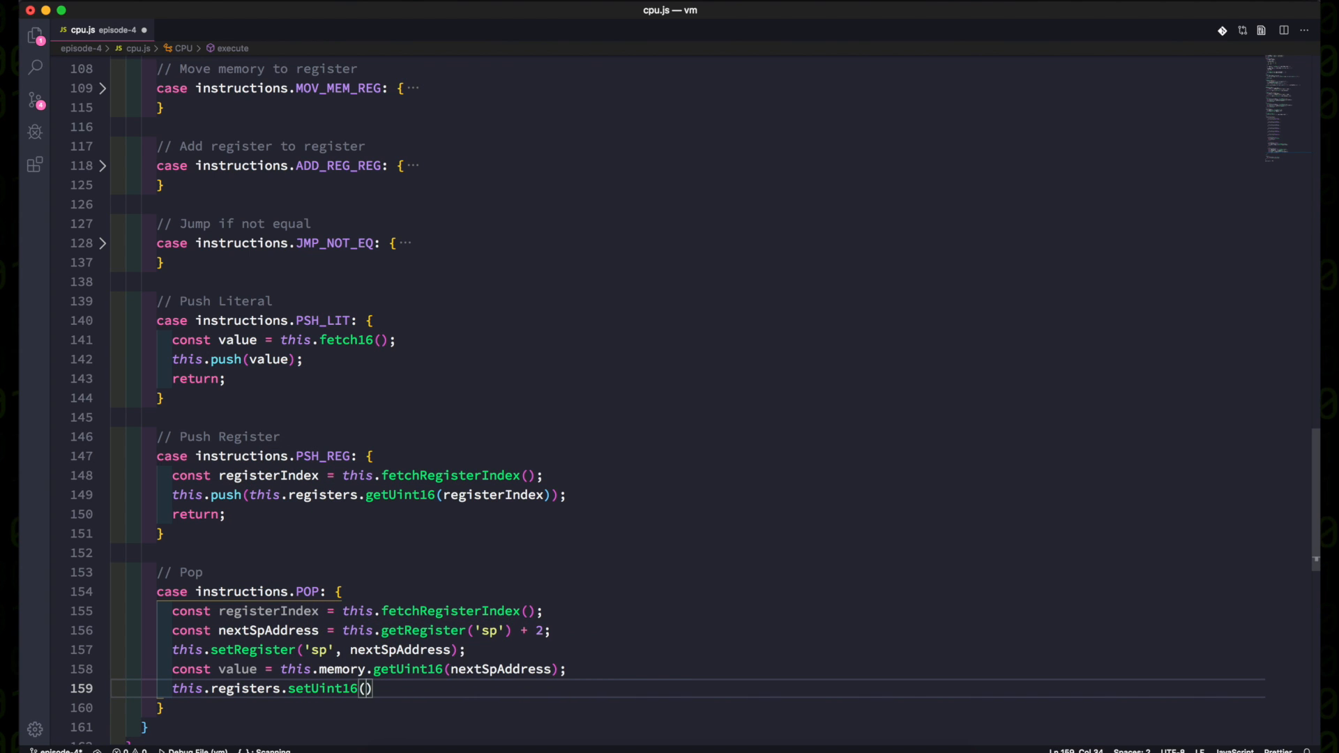
{"action": "type", "text": "registerIndex, value"}
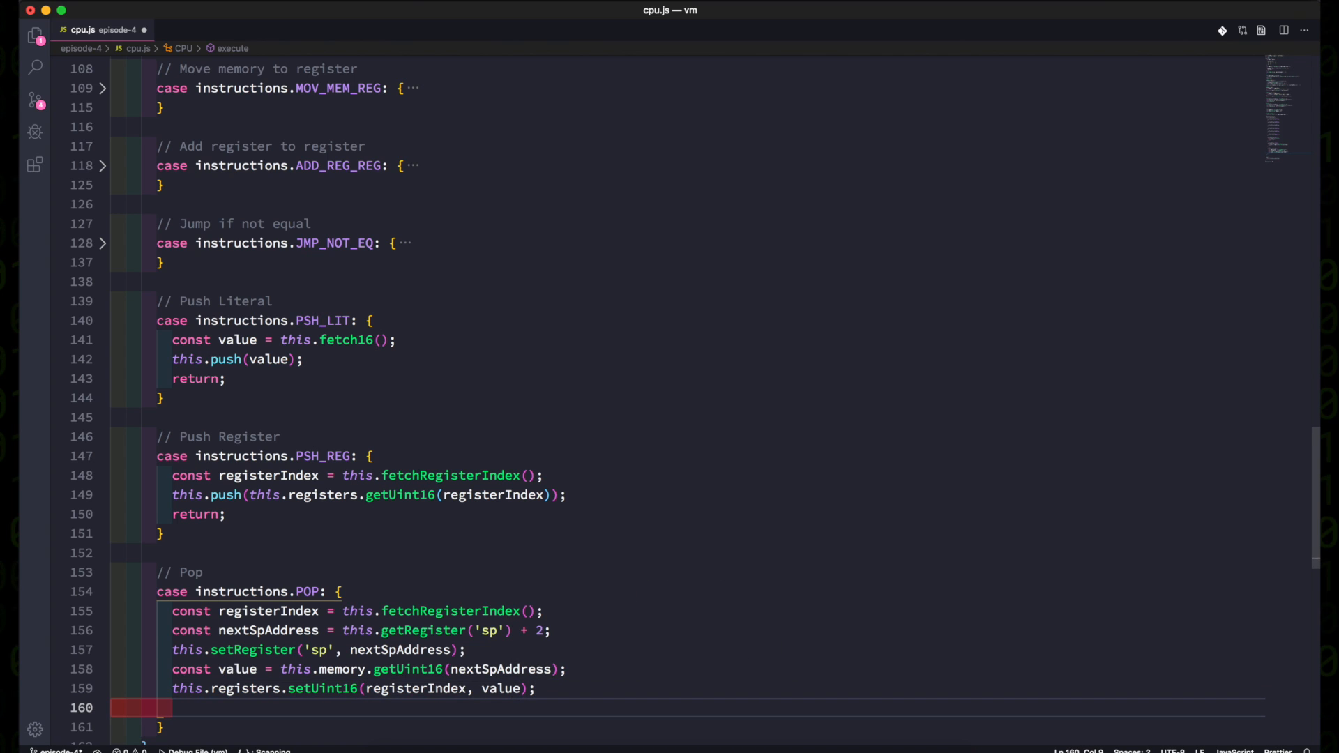
{"action": "type", "text": "return;"}
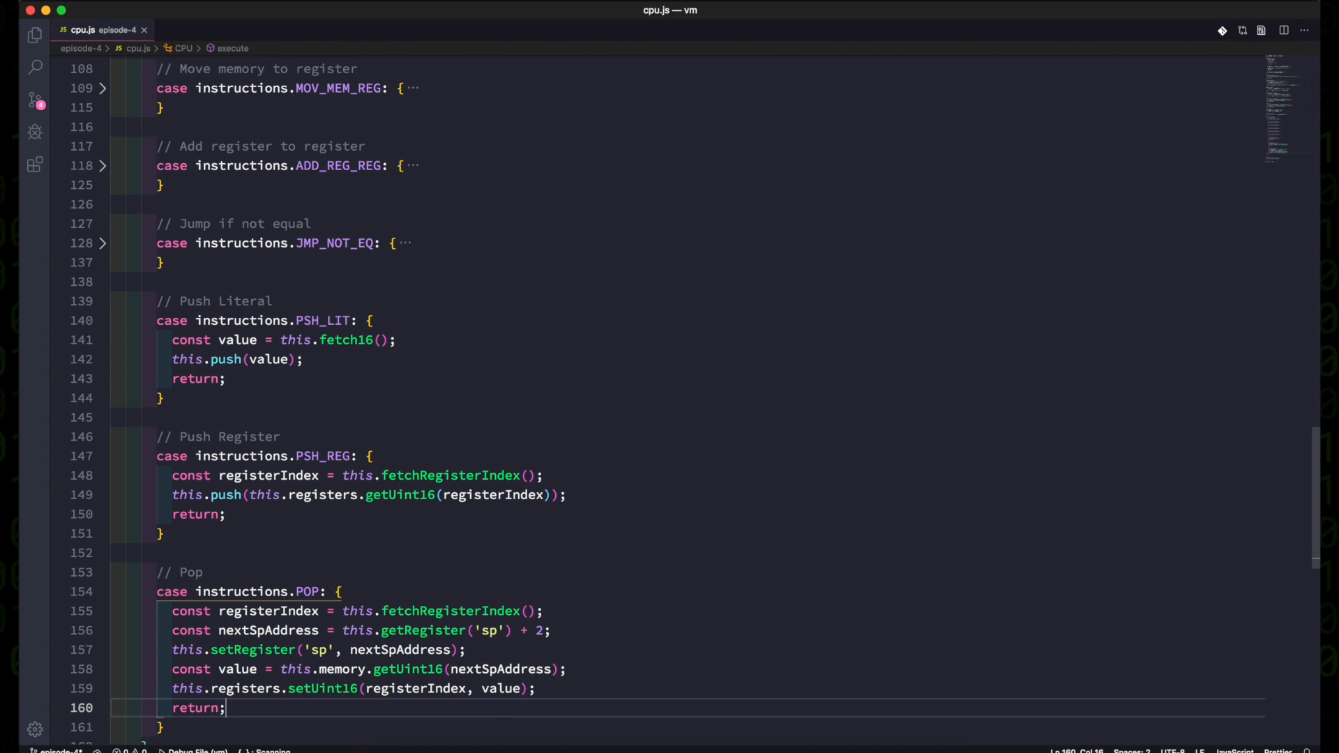
Move the stack-reading lines into a pop() method and use const value = this.pop() in POP.
{"action": "scroll", "scroll_direction": "down", "scroll_amount": 3}
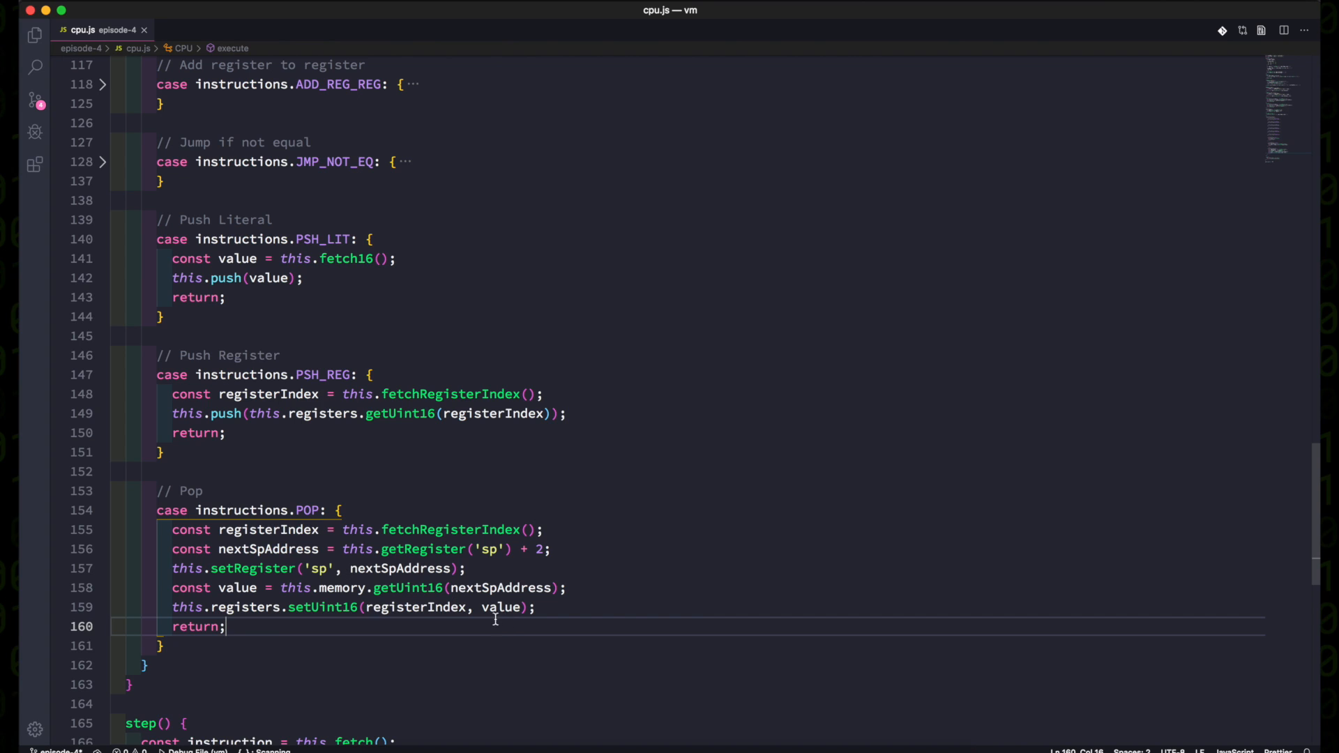
{"action": "mouse_move", "coordinate": [575, 588]}
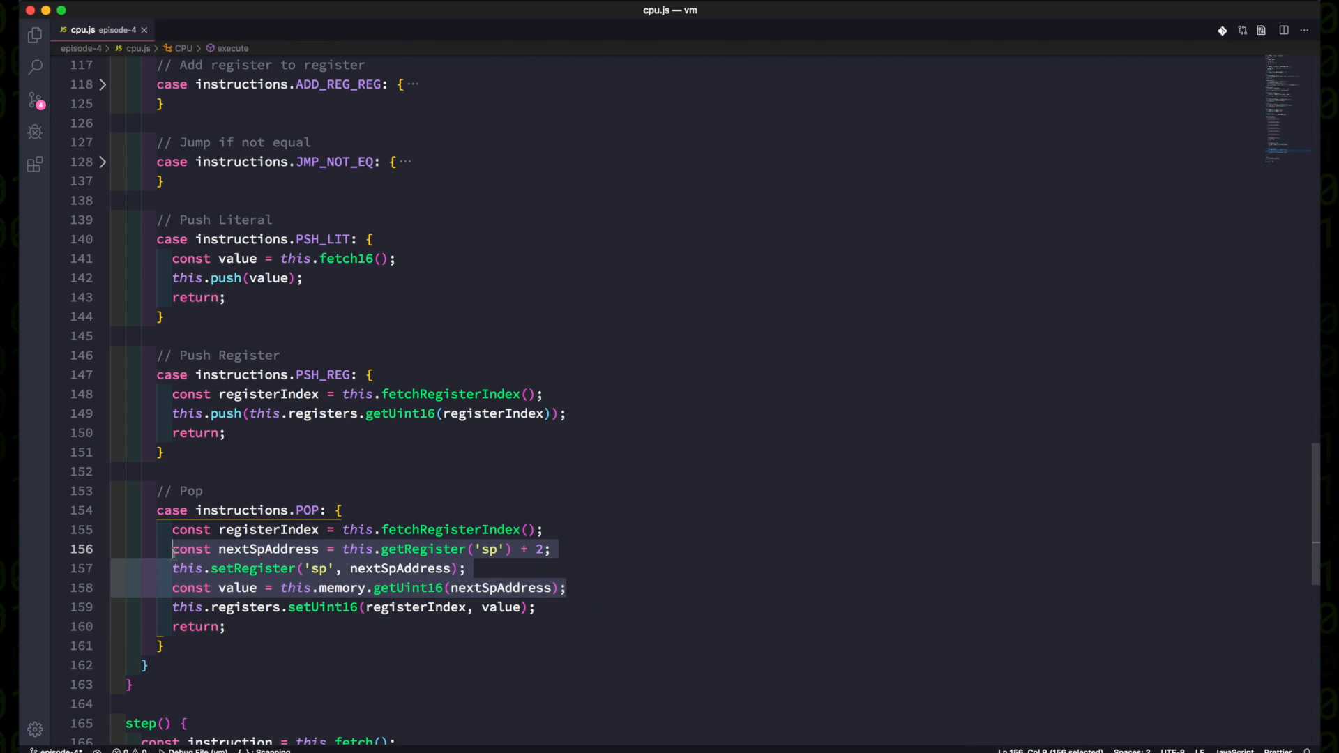
{"action": "scroll", "scroll_direction": "up", "scroll_amount": 3}
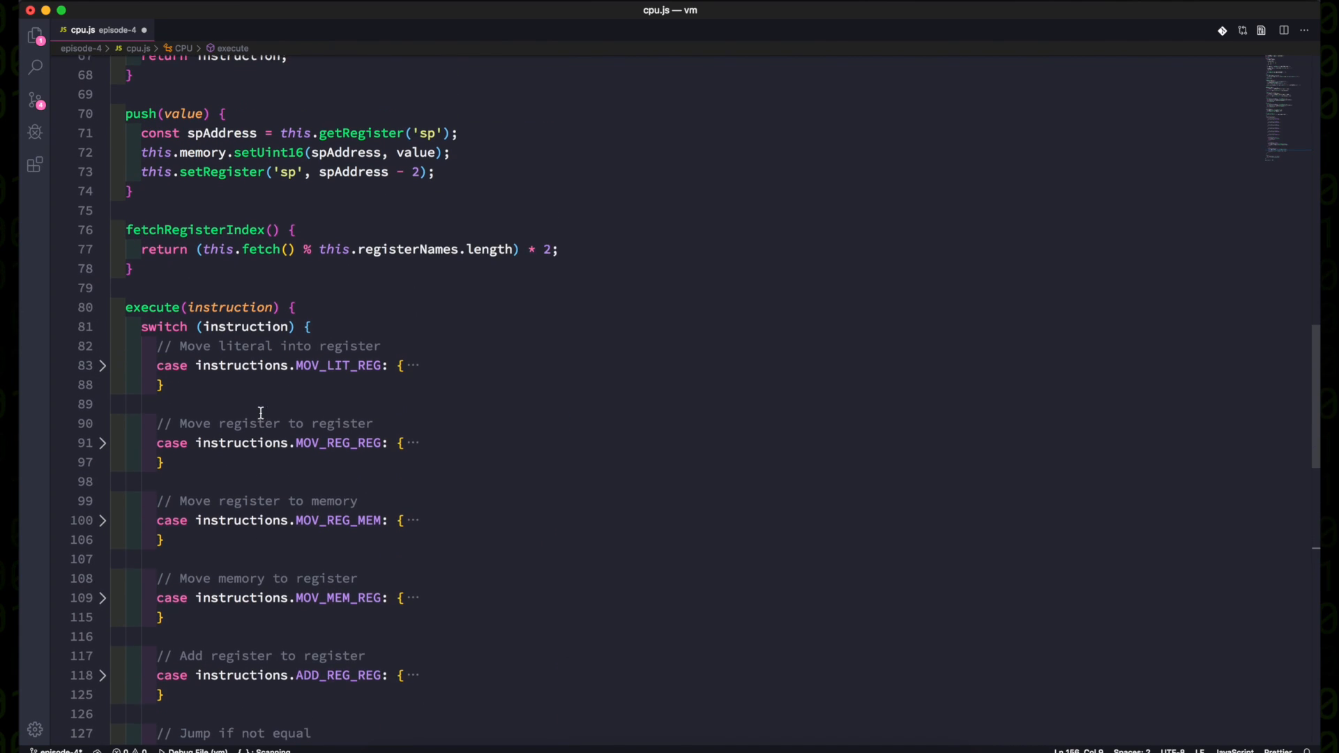
{"action": "type", "text": "pop() {"}
{"action": "type", "text": "const nextSpAddress = this.getRegister('sp') + 2;"}
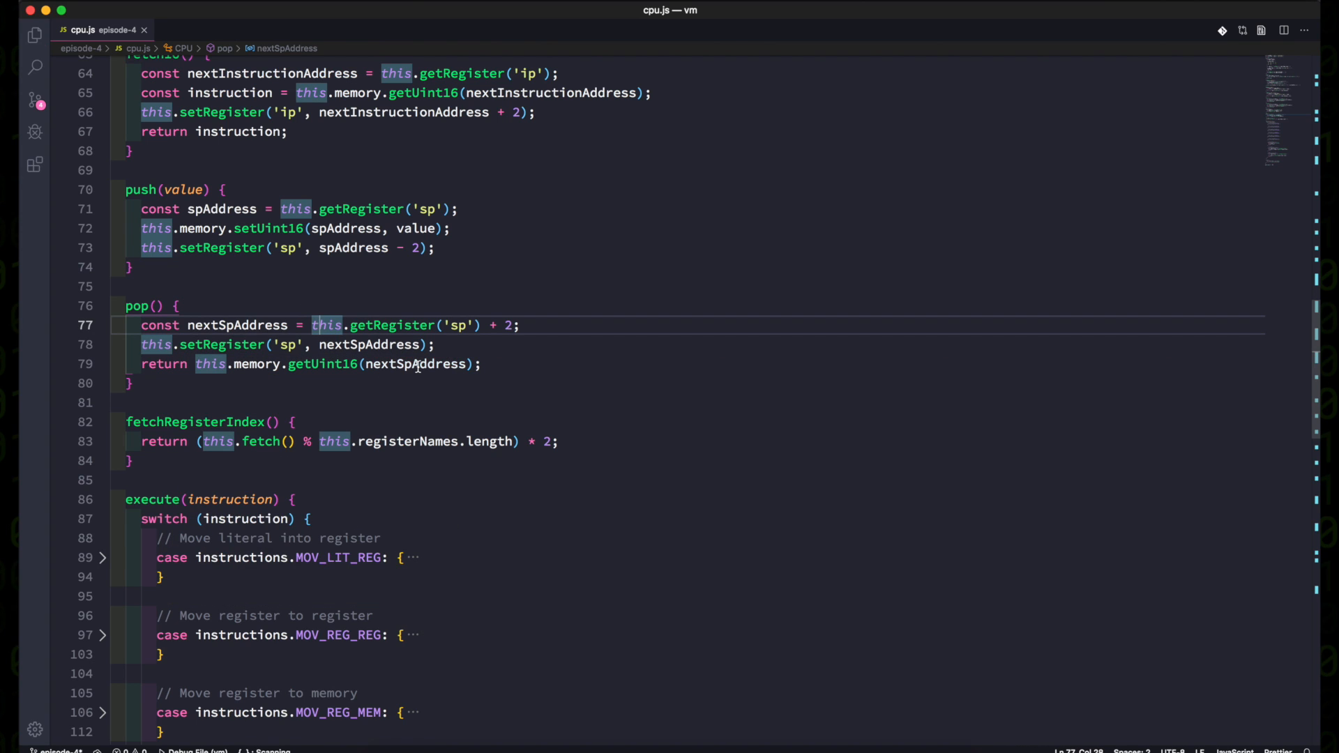
{"action": "type", "text": "const value = this.pop();"}
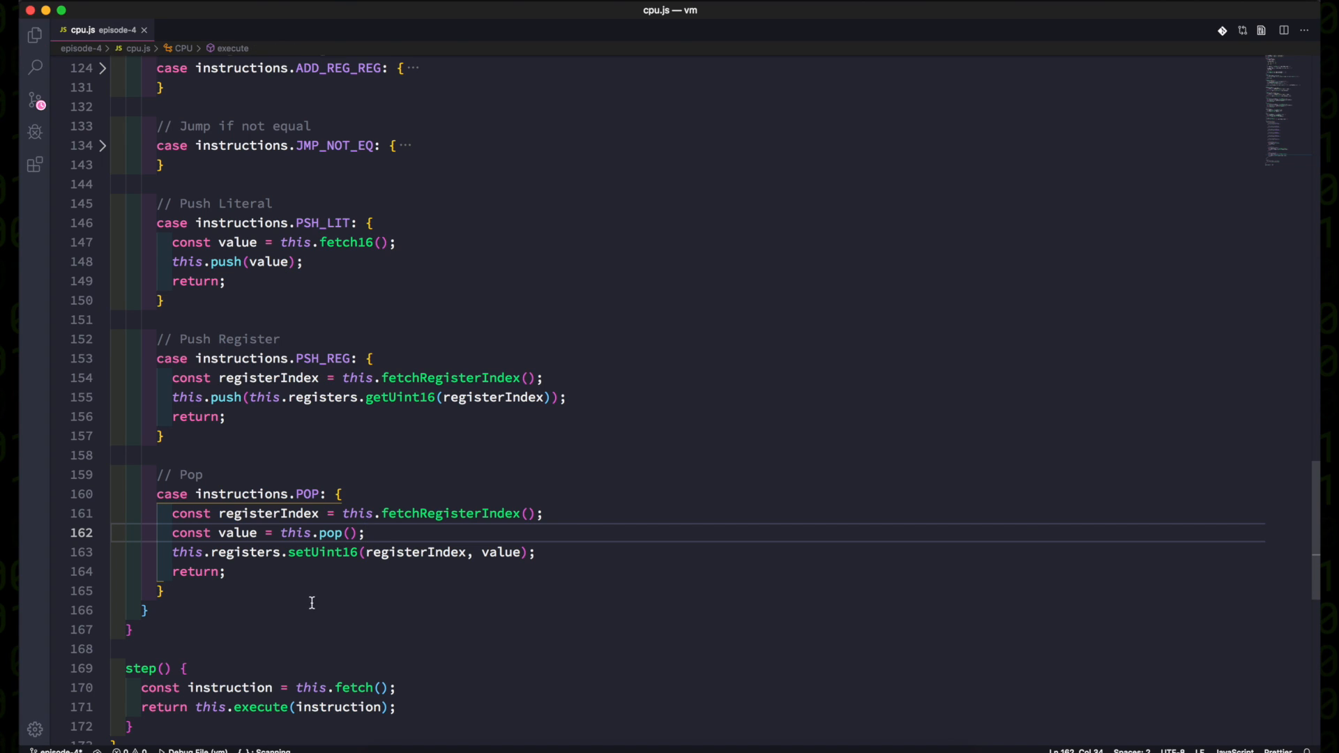
In episode-4 index.js, extend register constants through SP and FP and delete the old writableBytes program.
{"action": "left_click", "coordinate": [475, 455]}
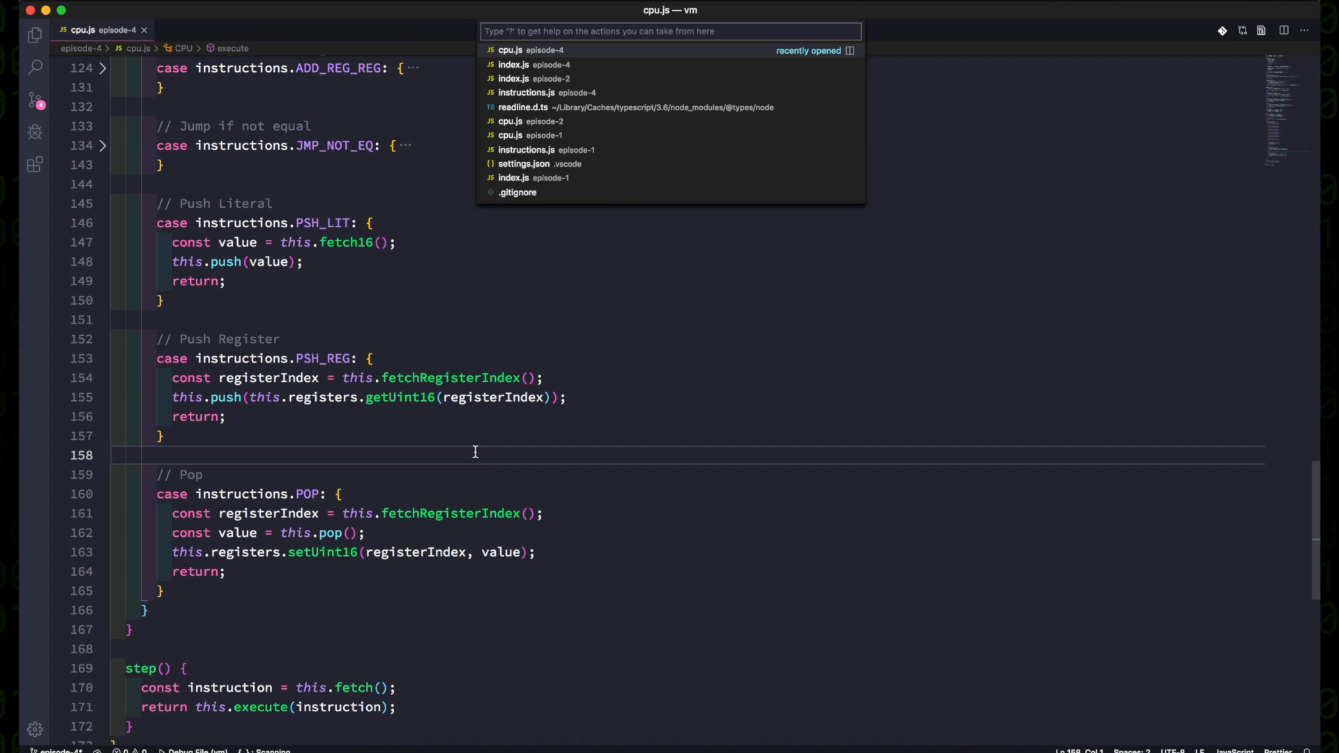
{"action": "left_click", "coordinate": [513, 64]}
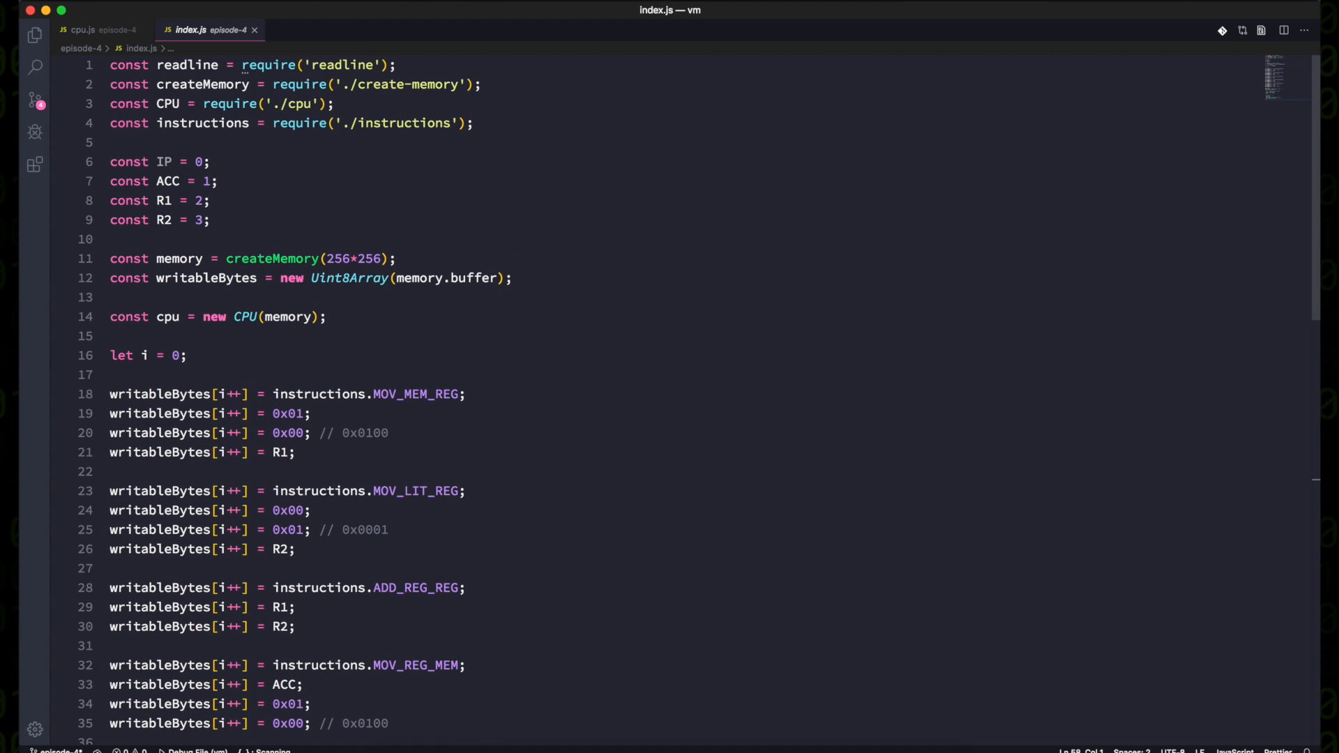
{"action": "mouse_move", "coordinate": [323, 246]}
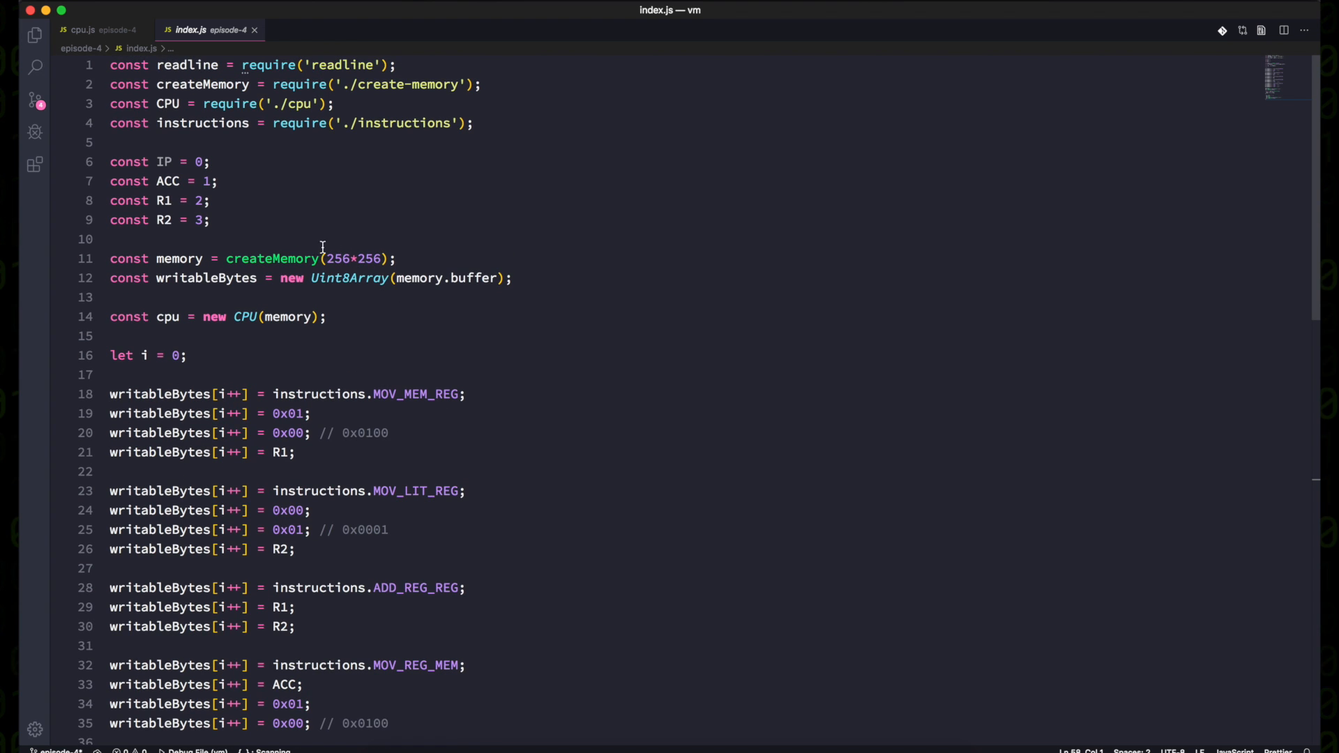
{"action": "left_click", "coordinate": [269, 220]}
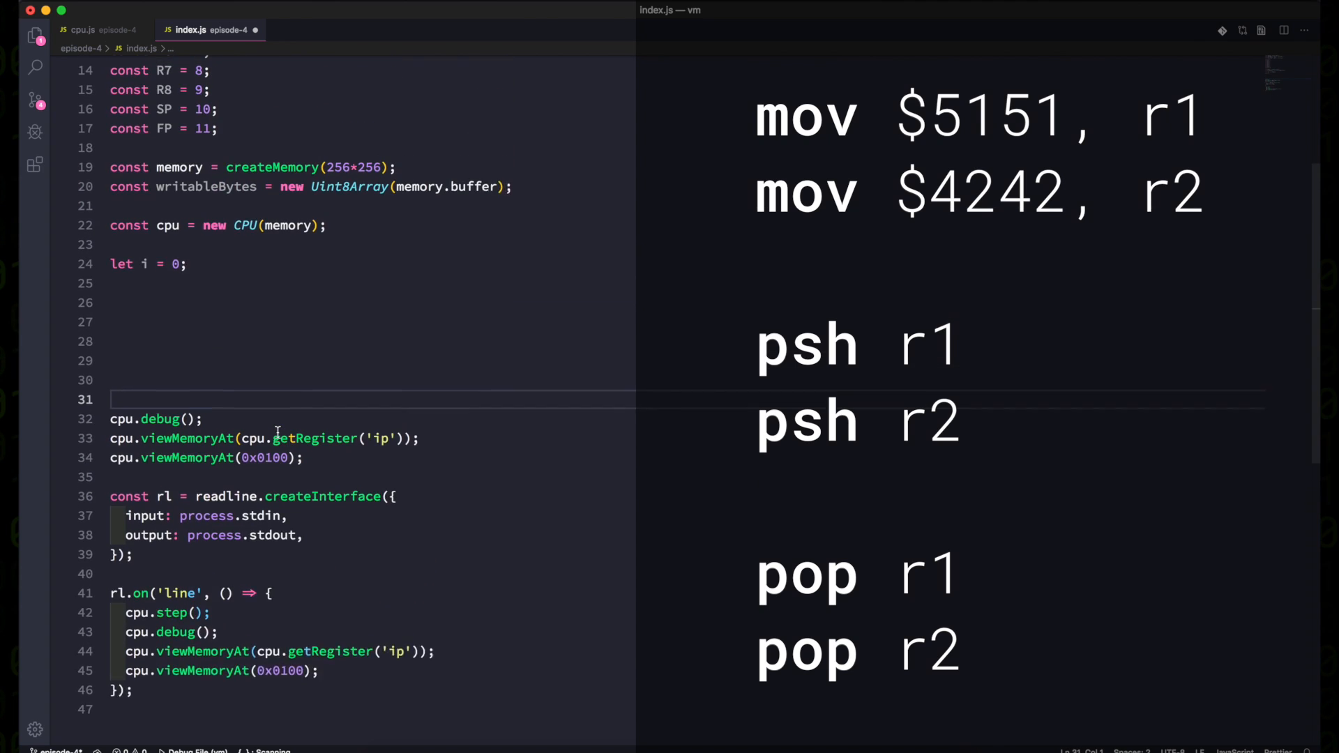
Write the test program: MOV_LIT_REG 0x5151 R1, 0x4242 R2, push both, pop R1, R2.
{"action": "type", "text": "writableBytes[i++] ="}
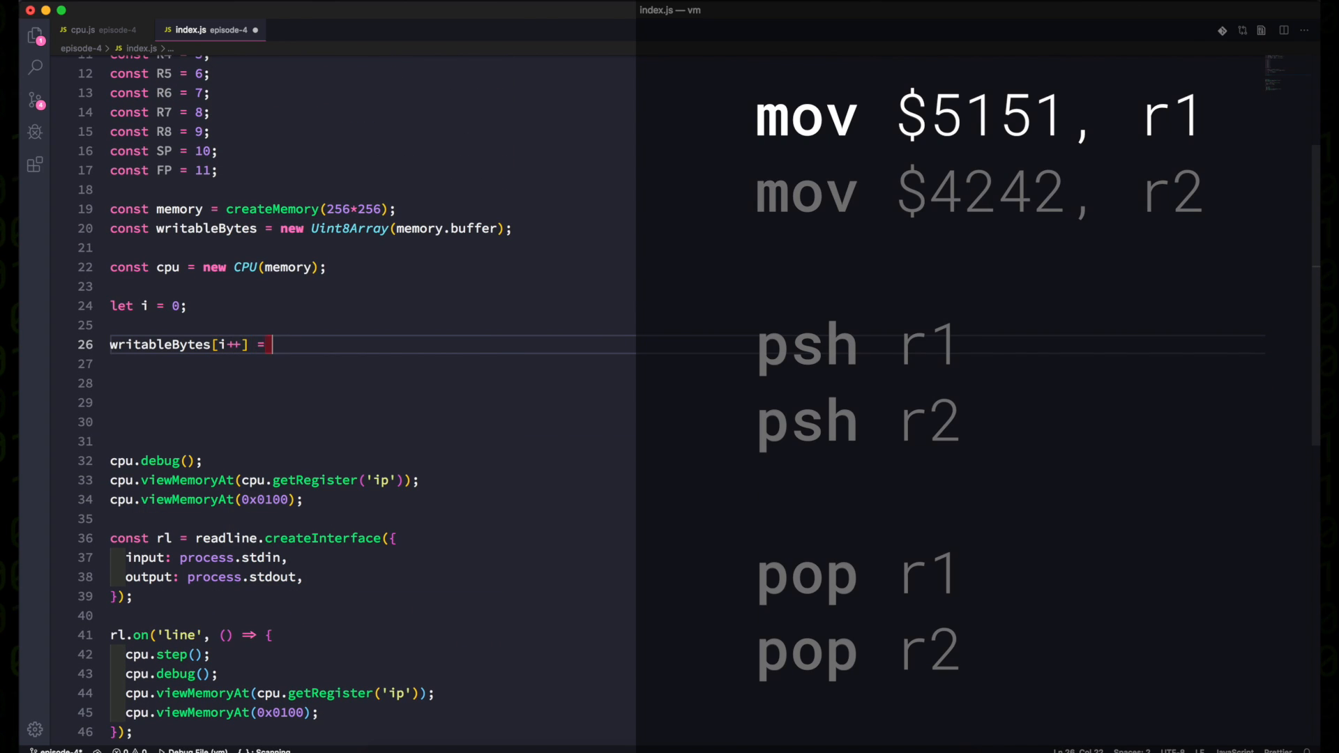
{"action": "type", "text": "instructions.MOV_LIT_REG"}
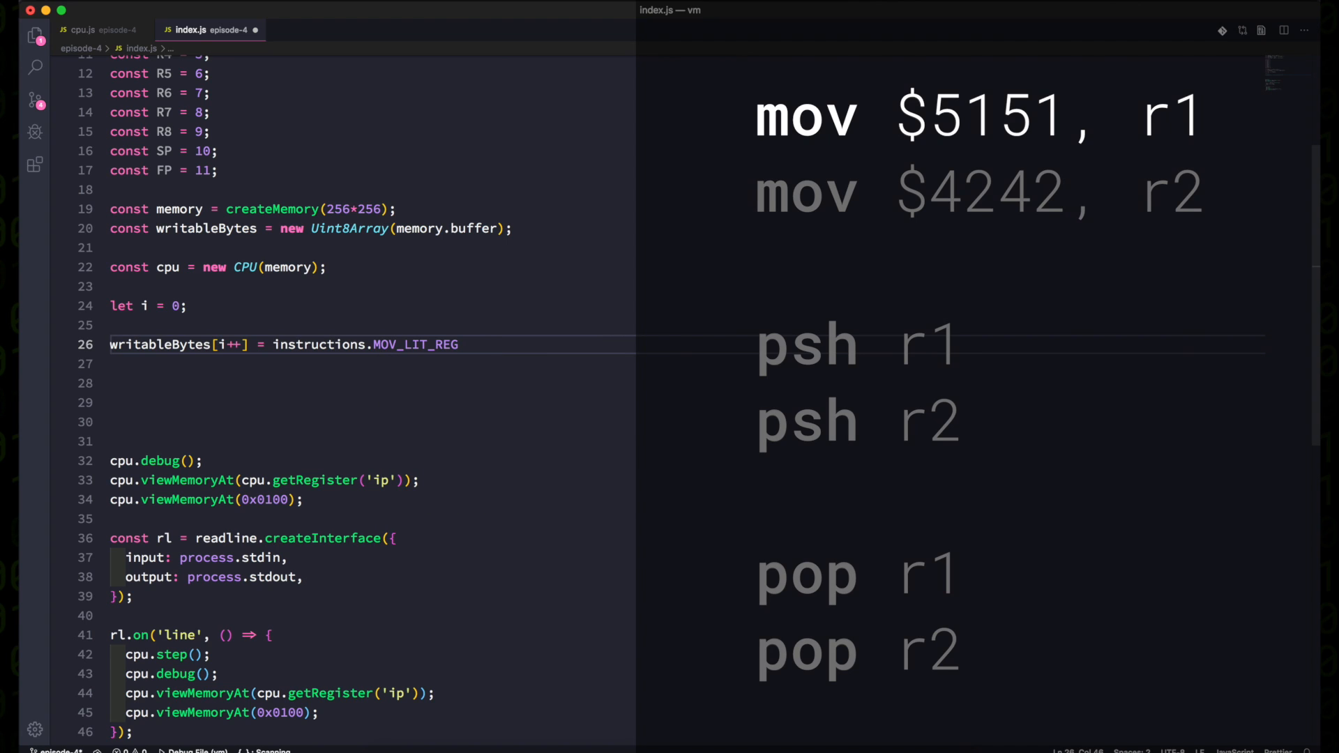
{"action": "type", "text": "writableBytes[i++] = 0x5151;"}
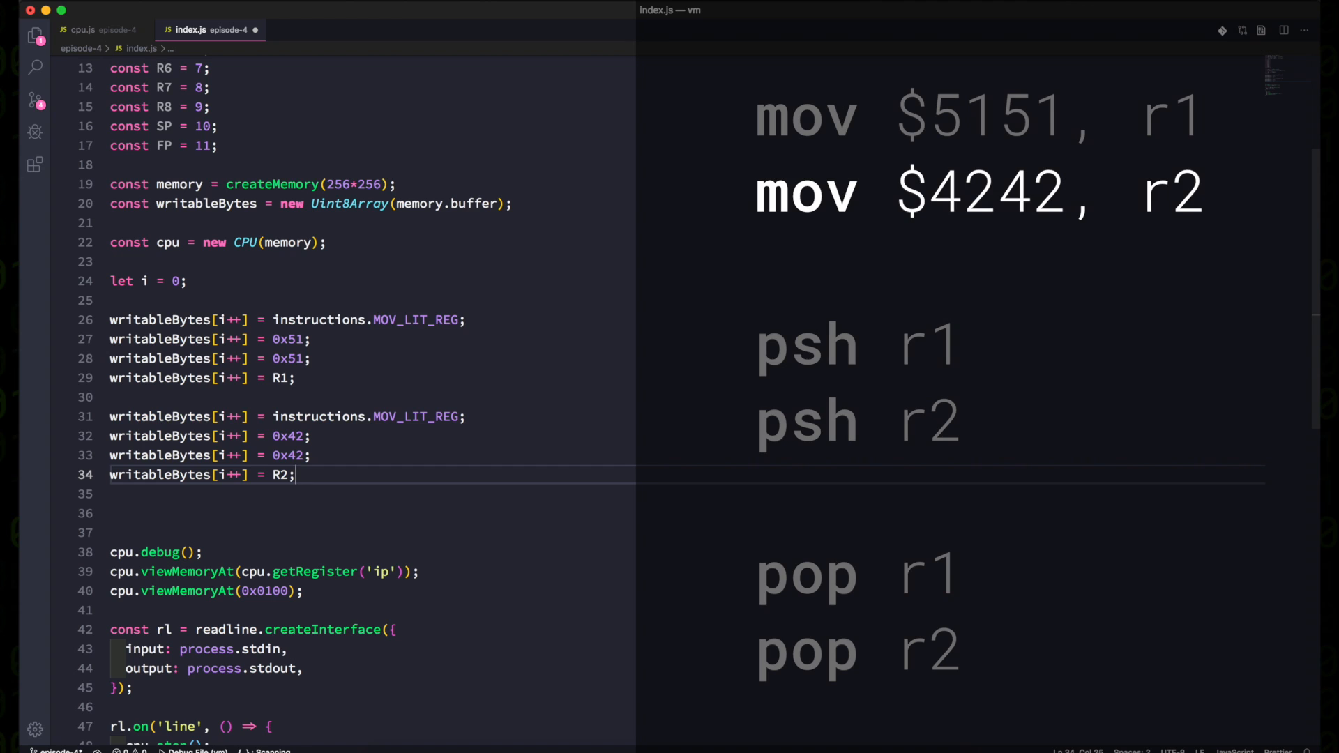
{"action": "type", "text": "writableBytes[i++] = instructions.POP;"}
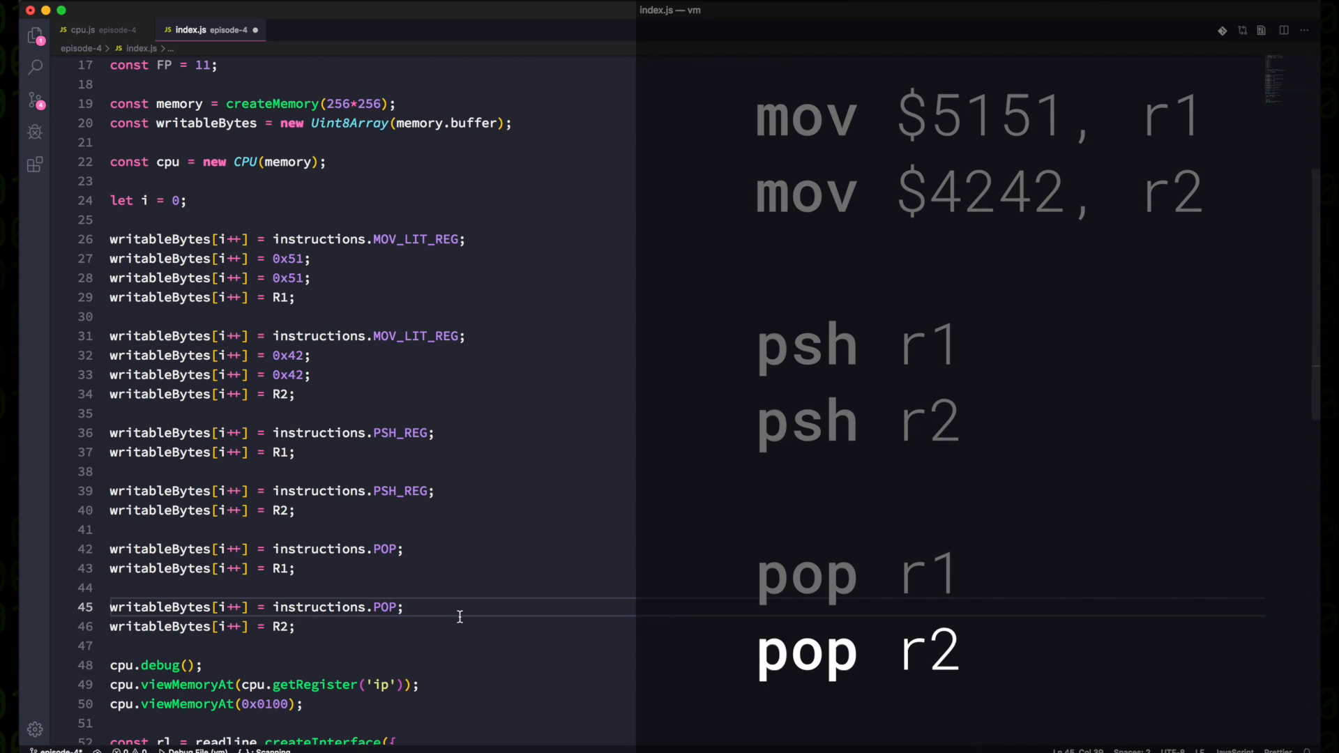
Point the second viewMemoryAt call at 0xffff - 1 - 1 instead of 0x0100.
{"action": "scroll", "scroll_direction": "down", "scroll_amount": 3}
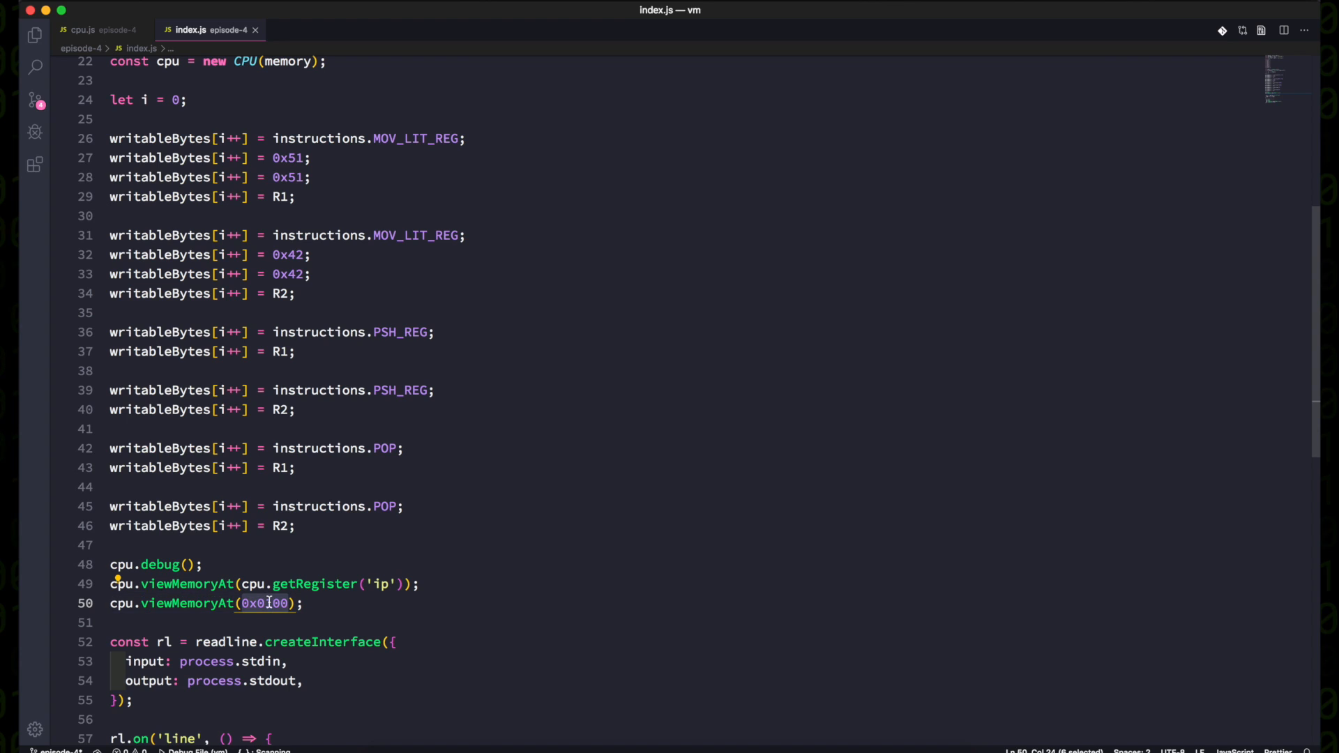
{"action": "type", "text": "0xffff"}
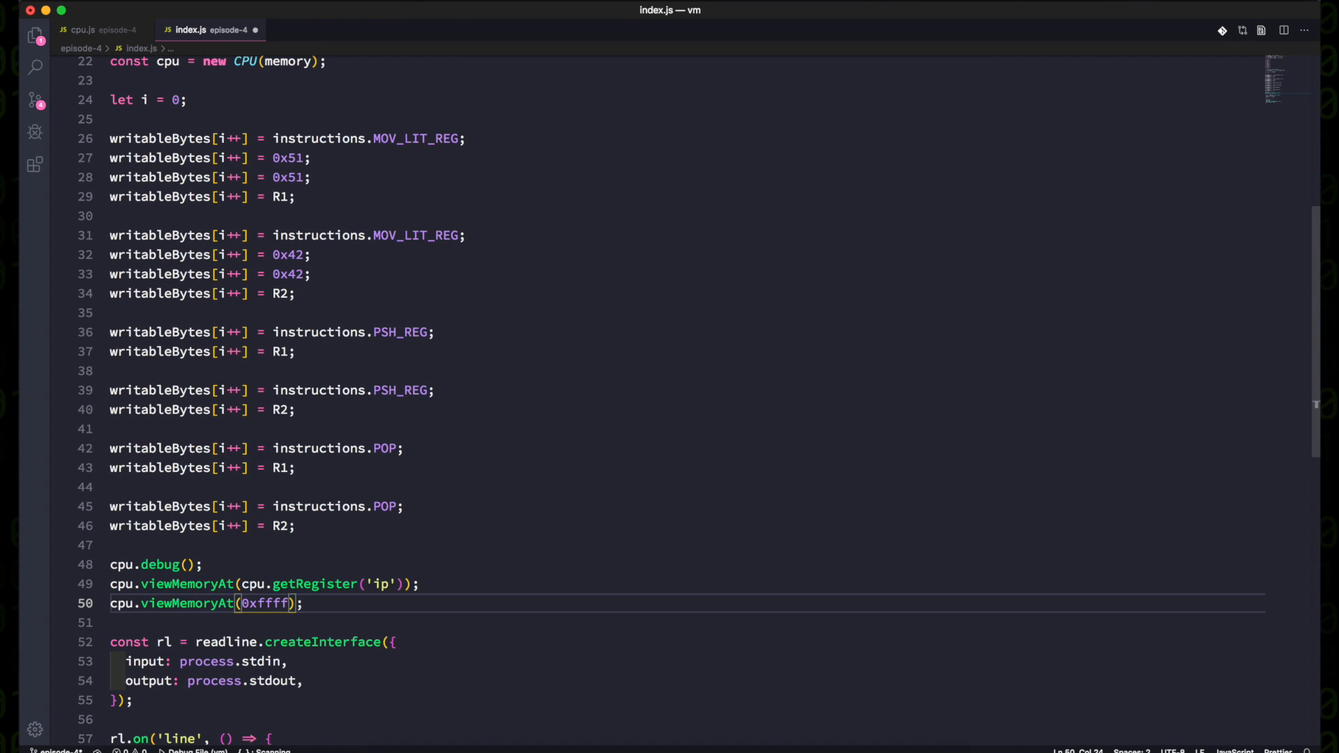
{"action": "type", "text": "- 1"}
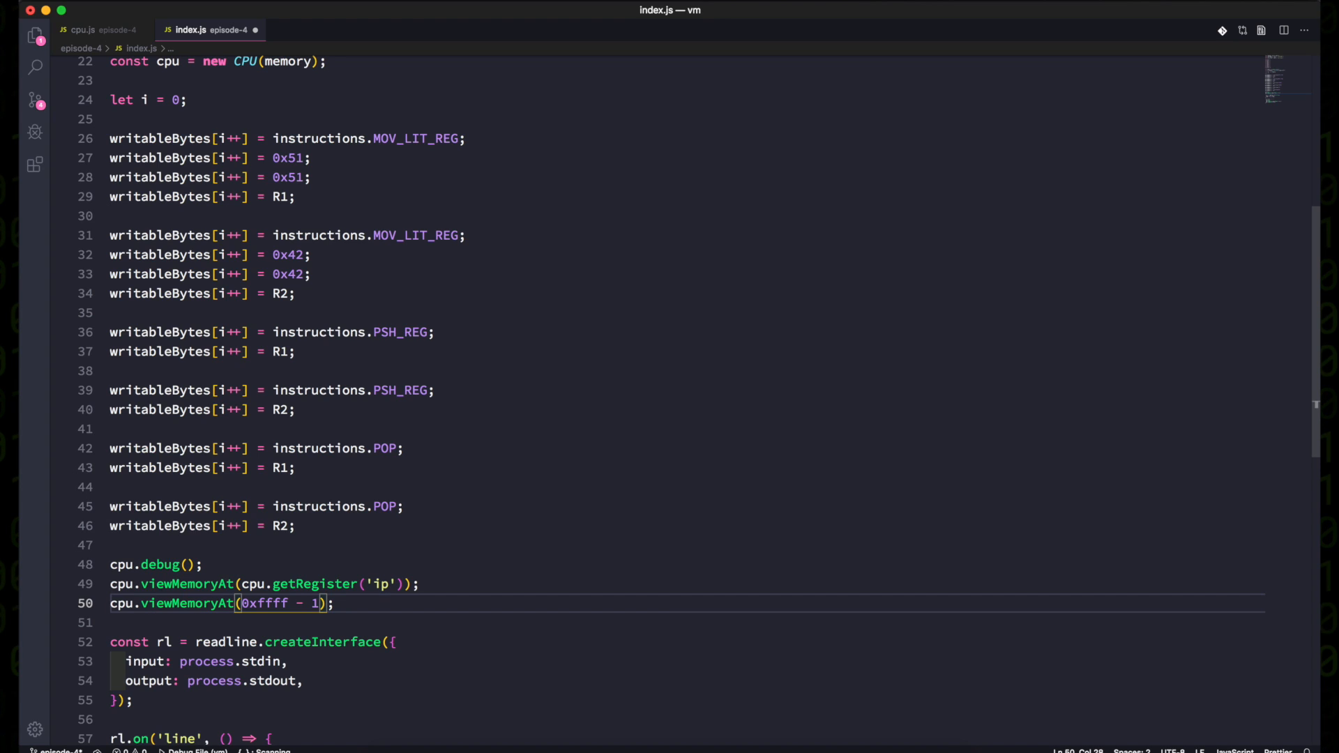
{"action": "type", "text": "- 1"}
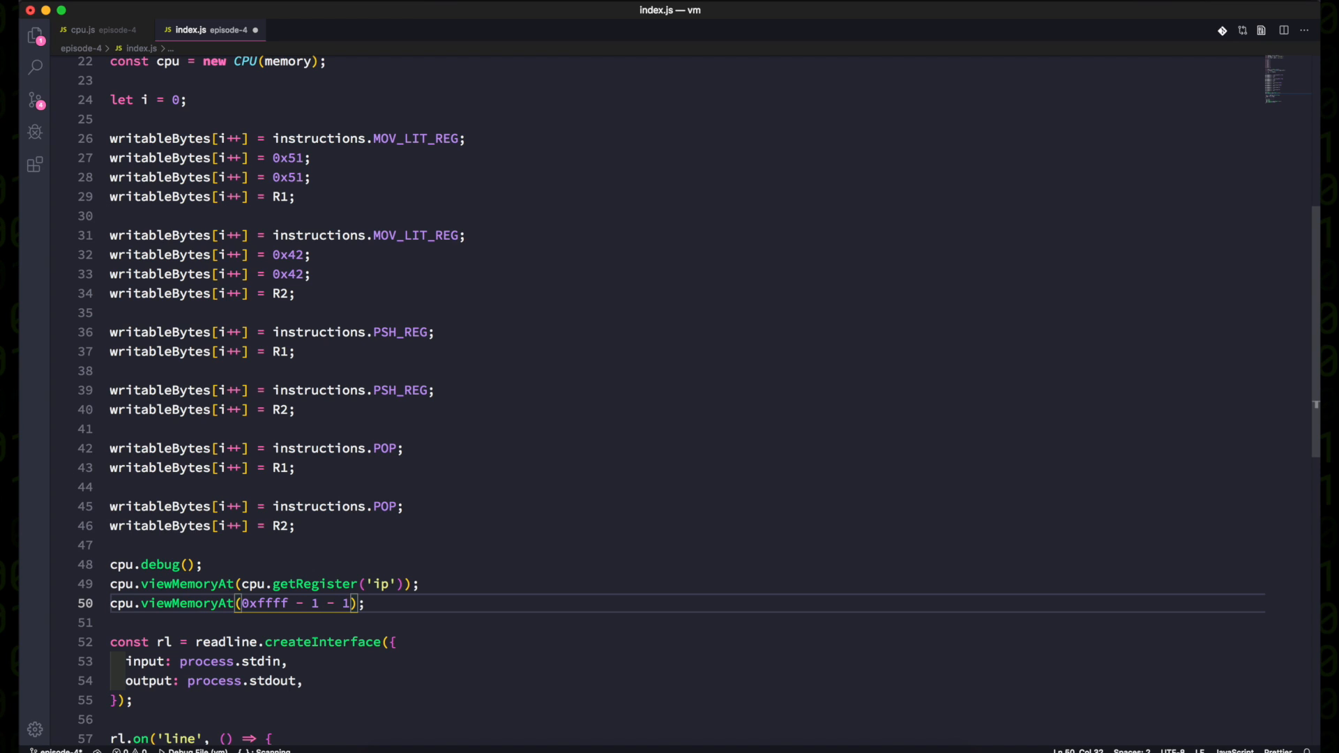
{"action": "type", "text": "6"}
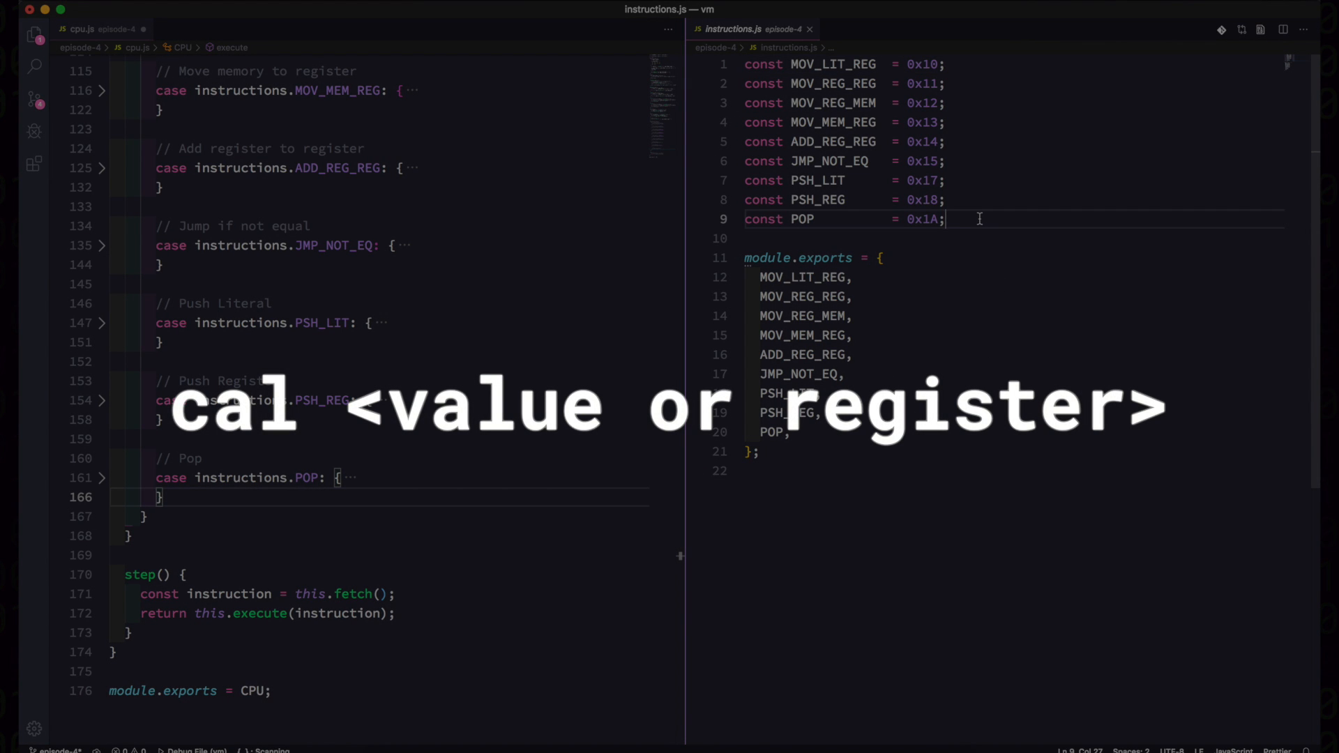
Declare const CAL_LIT = 0x5E and const CAL_REG = 0x5F below POP in instructions.js.
{"action": "type", "text": "const CAL"}
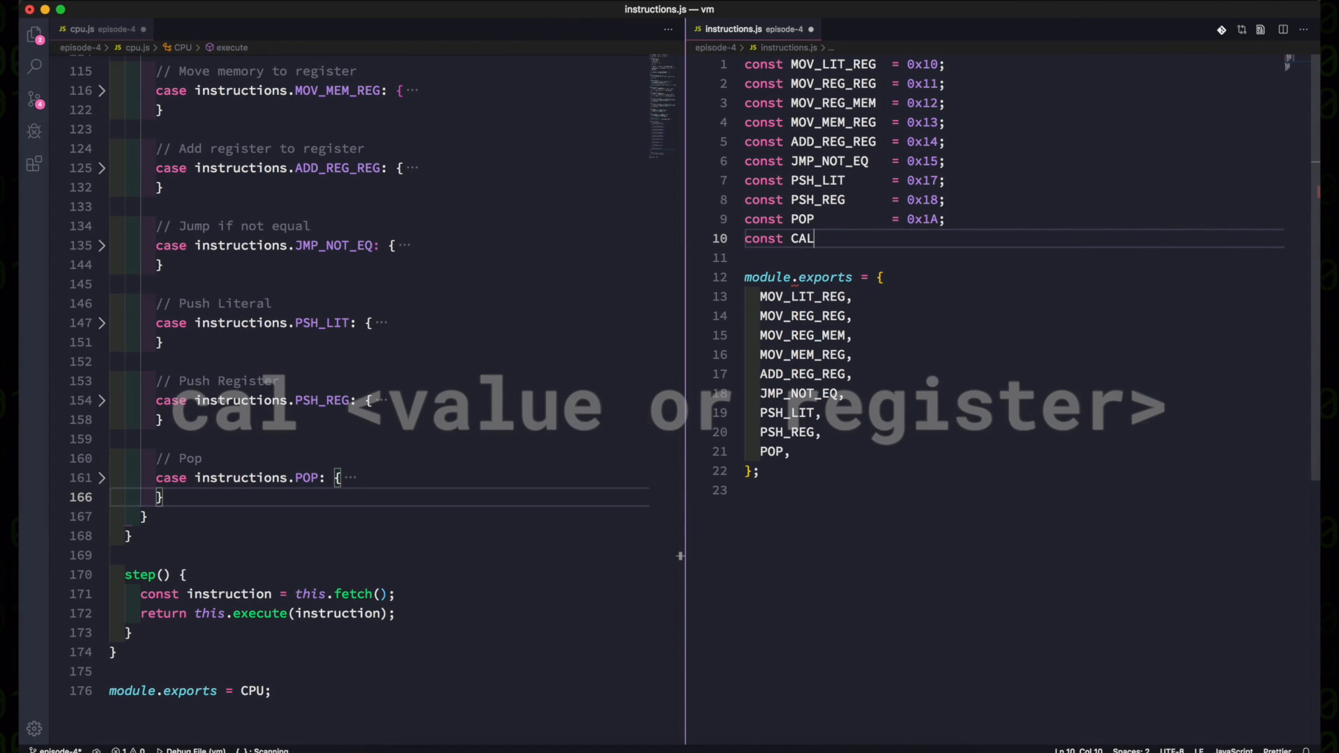
{"action": "type", "text": "_LIT"}
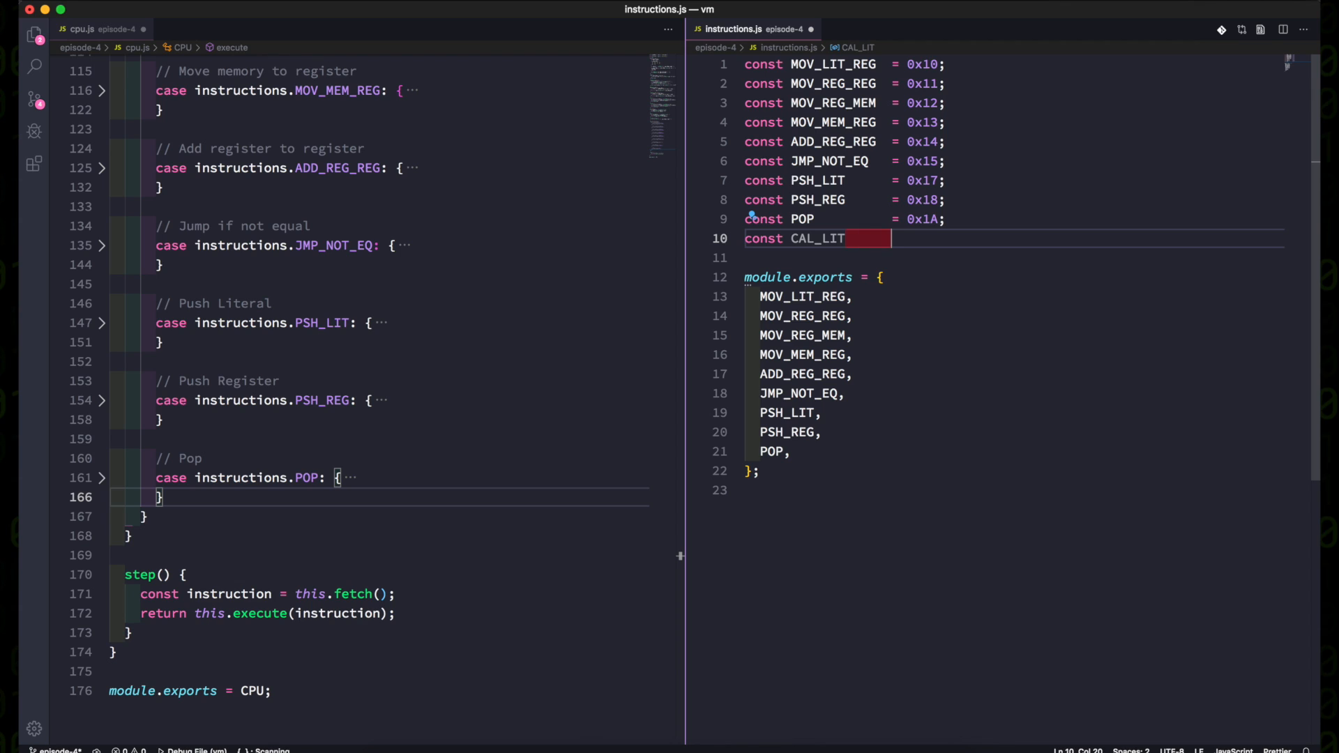
{"action": "type", "text": "= 0x5E;"}
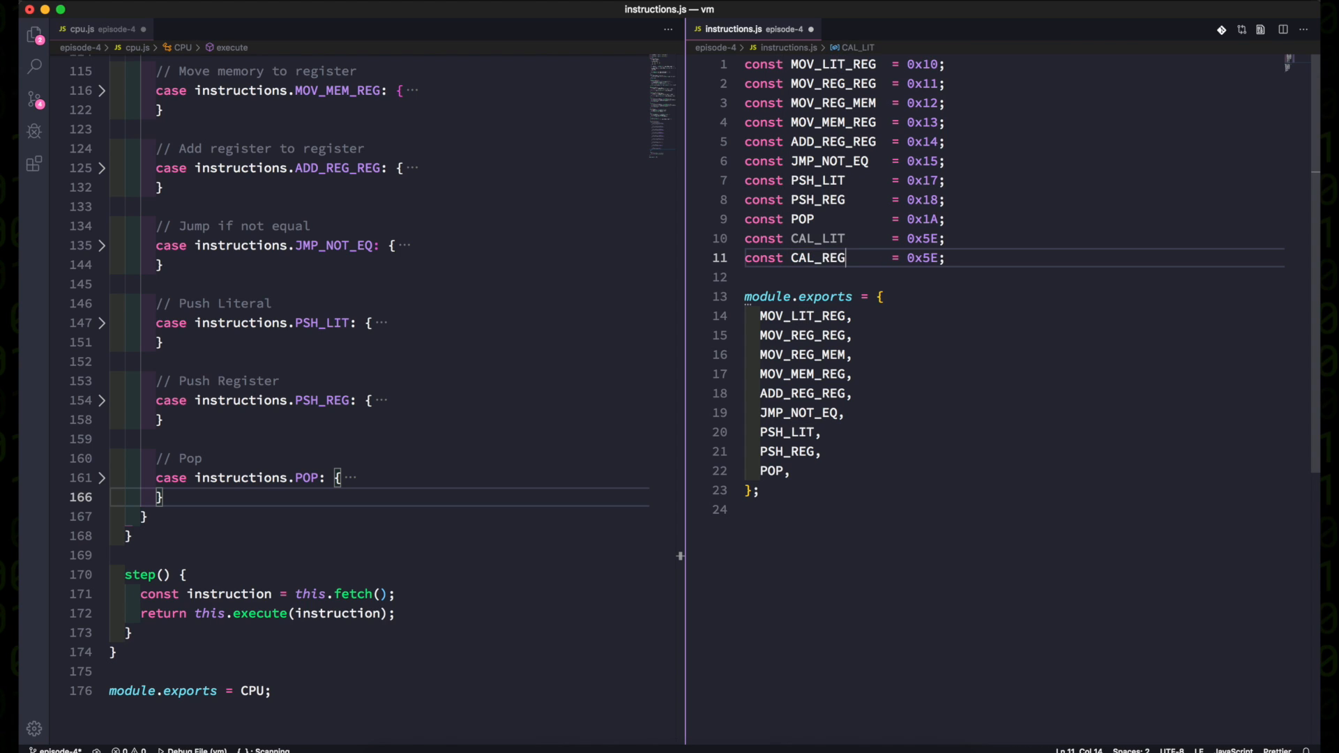
{"action": "type", "text": "F"}
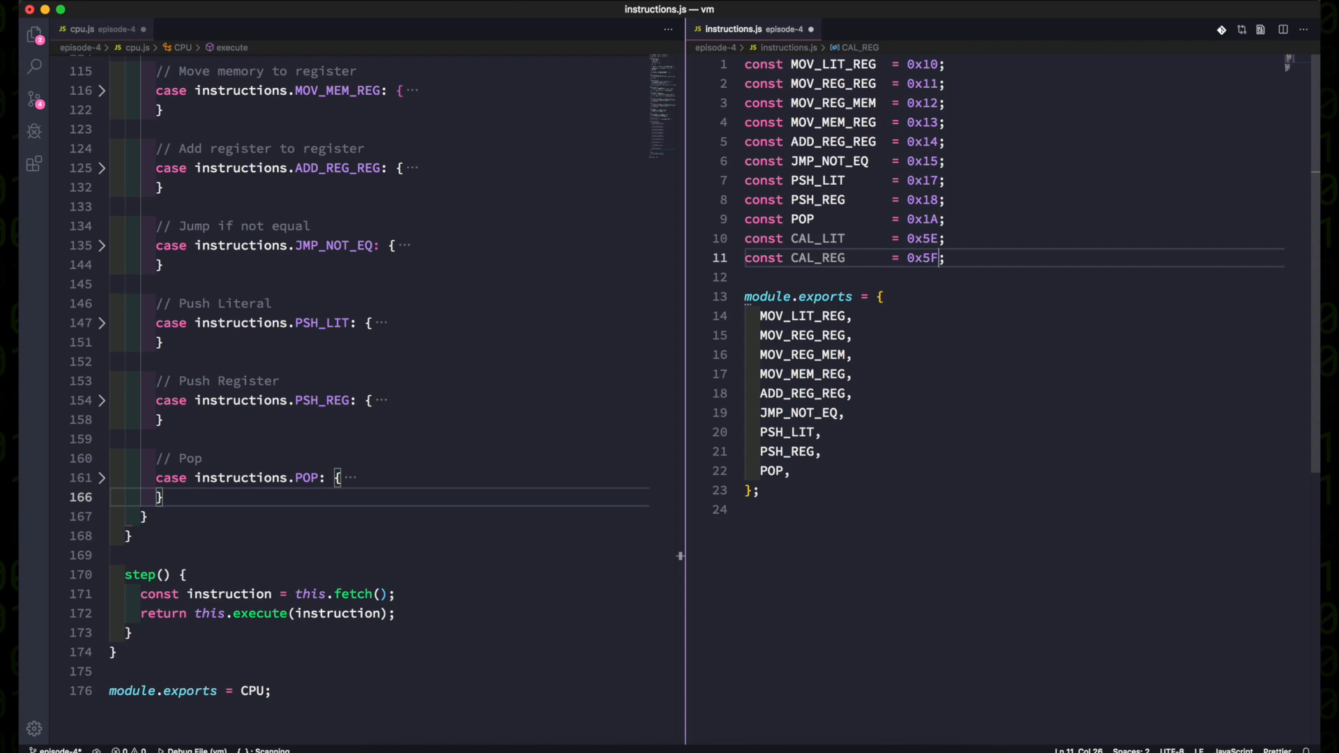
{"action": "double_click", "coordinate": [817, 238]}
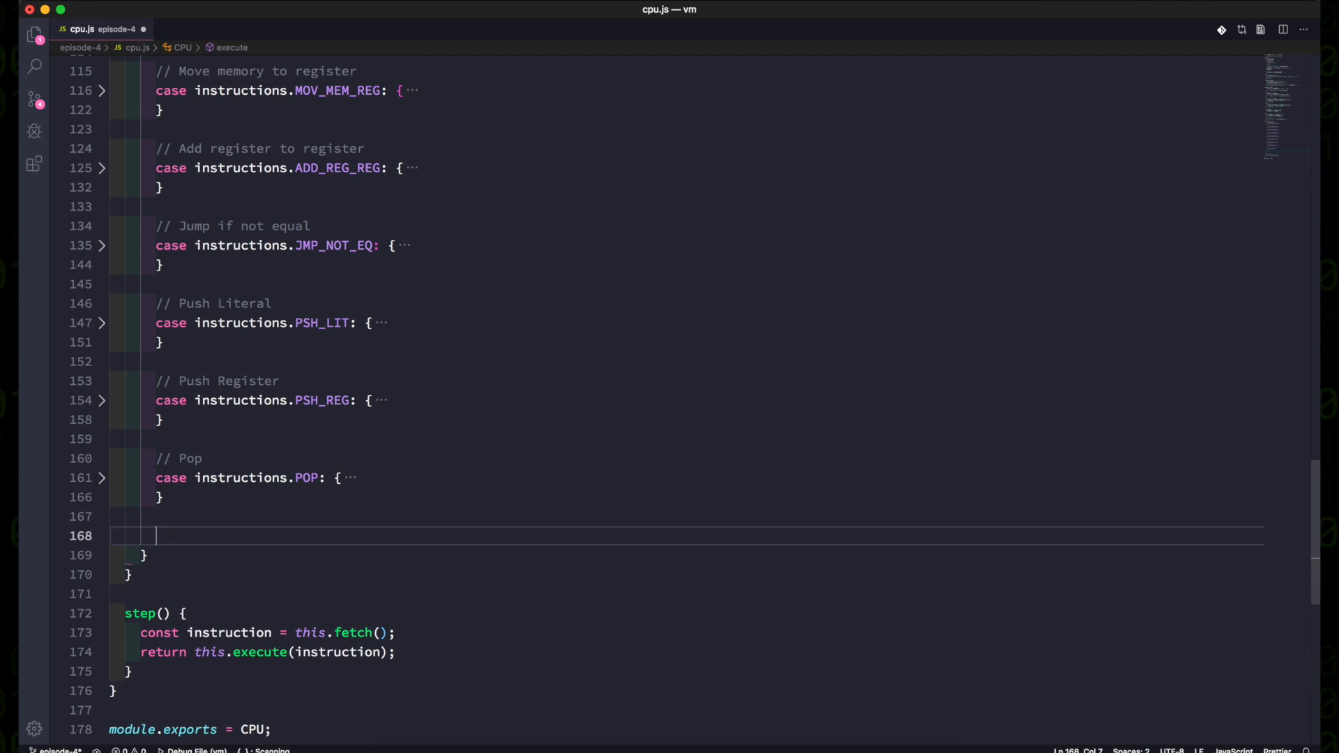
Add a '// Call literal' CAL_LIT case fetching a 16-bit address and pushing r1–r8 and ip.
{"action": "type", "text": "// Call literal"}
{"action": "type", "text": "const"}
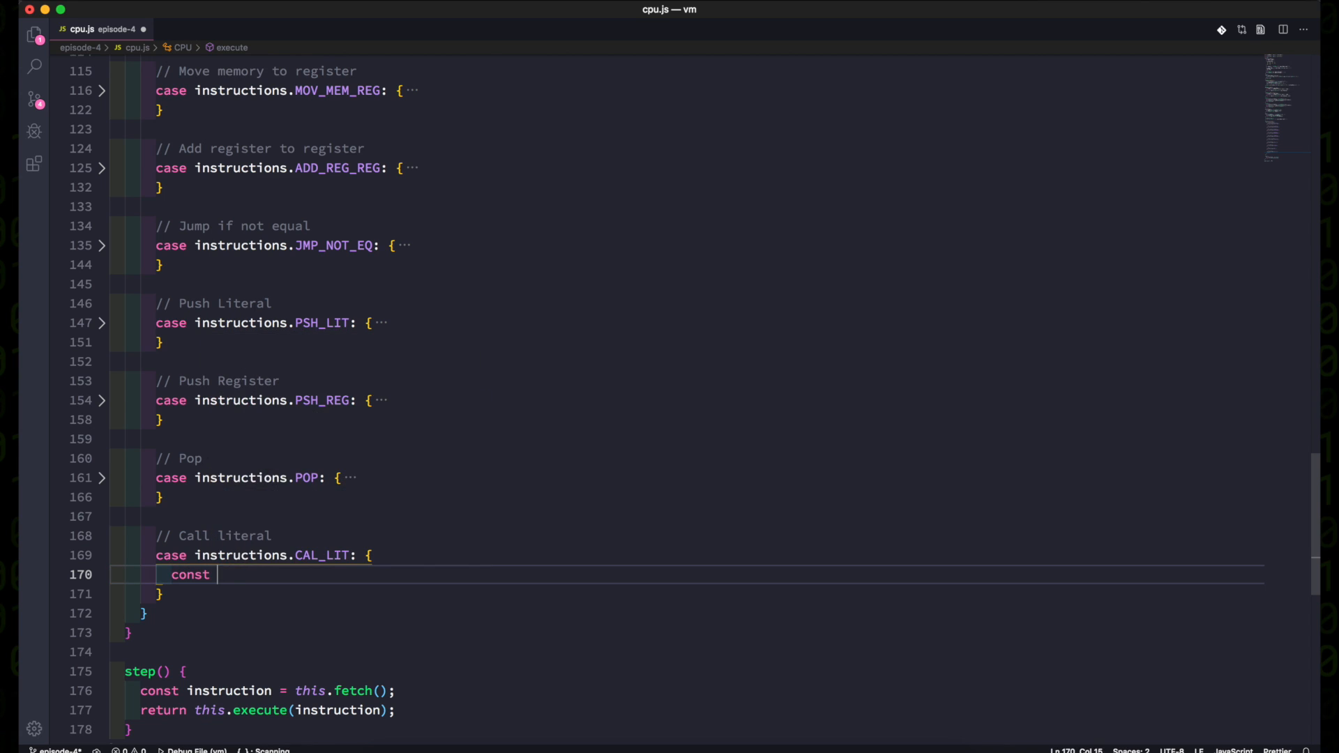
{"action": "type", "text": "address = this.fetch16();"}
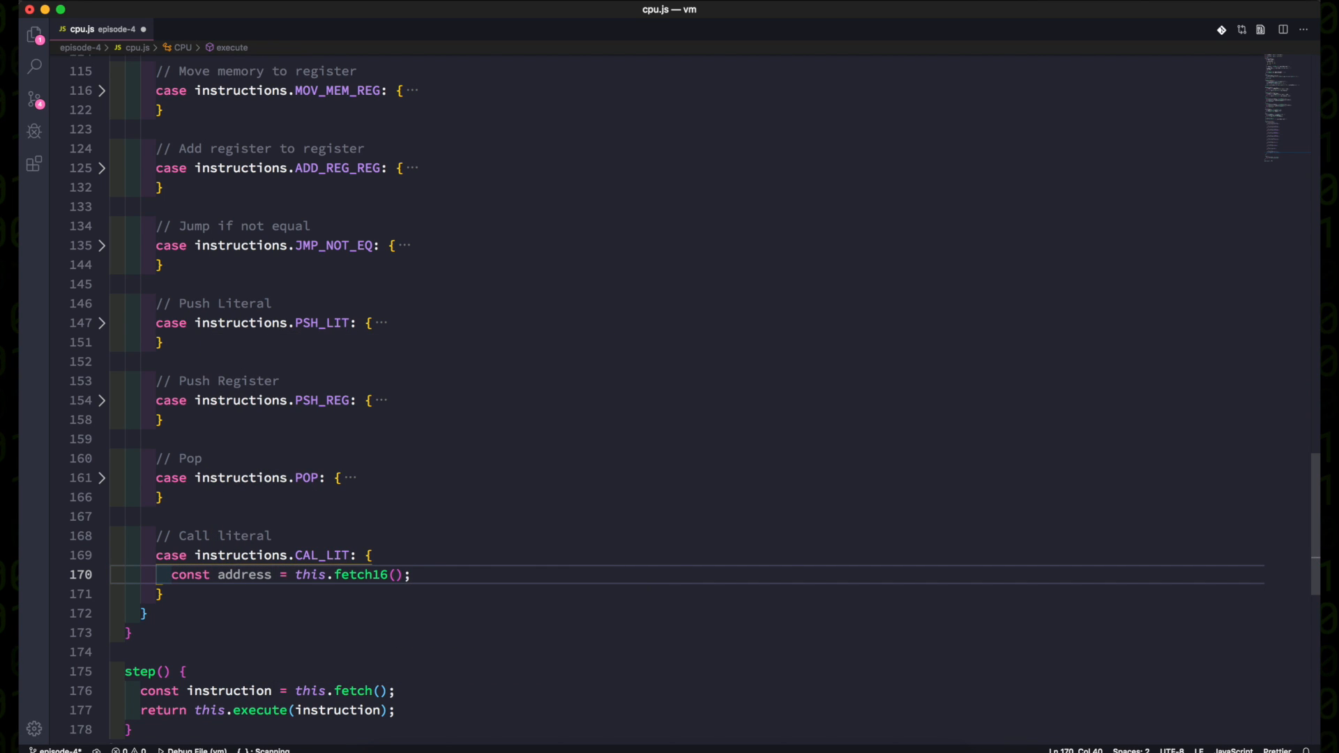
{"action": "key", "text": "enter"}
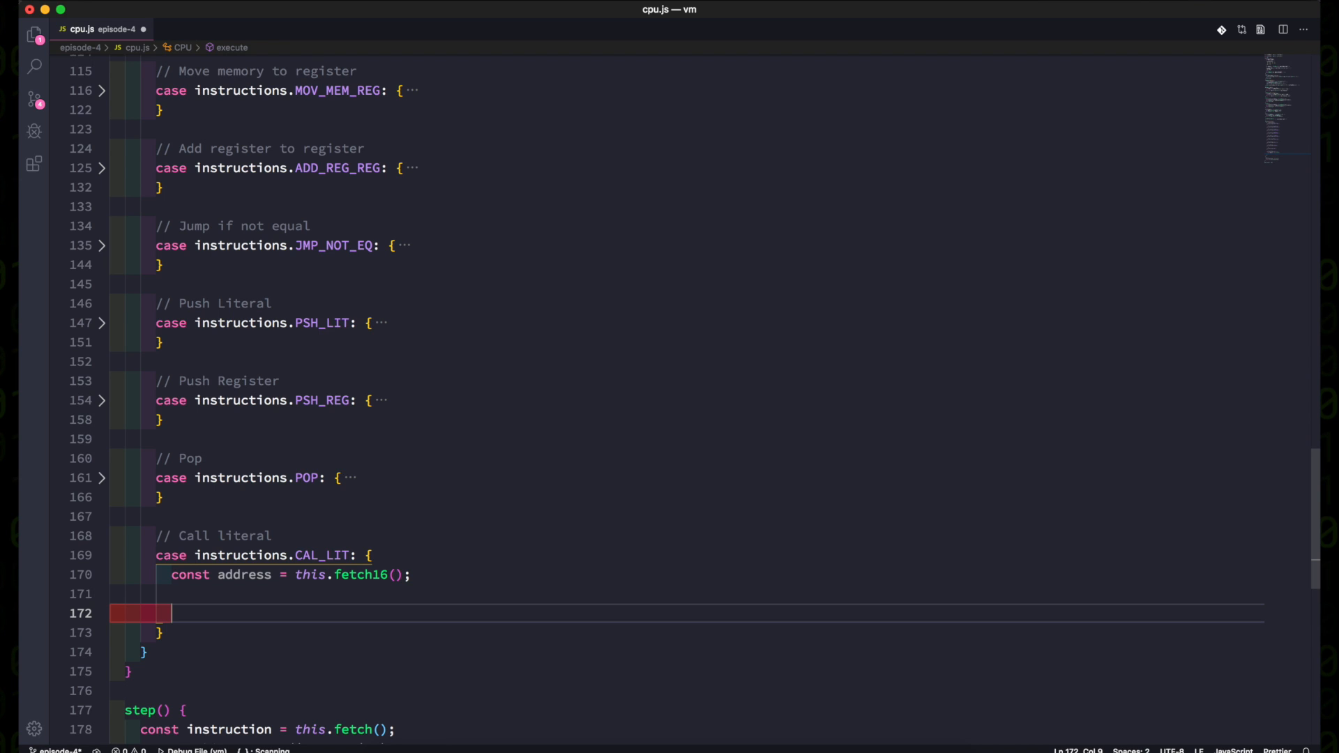
{"action": "type", "text": "this.push(this."}
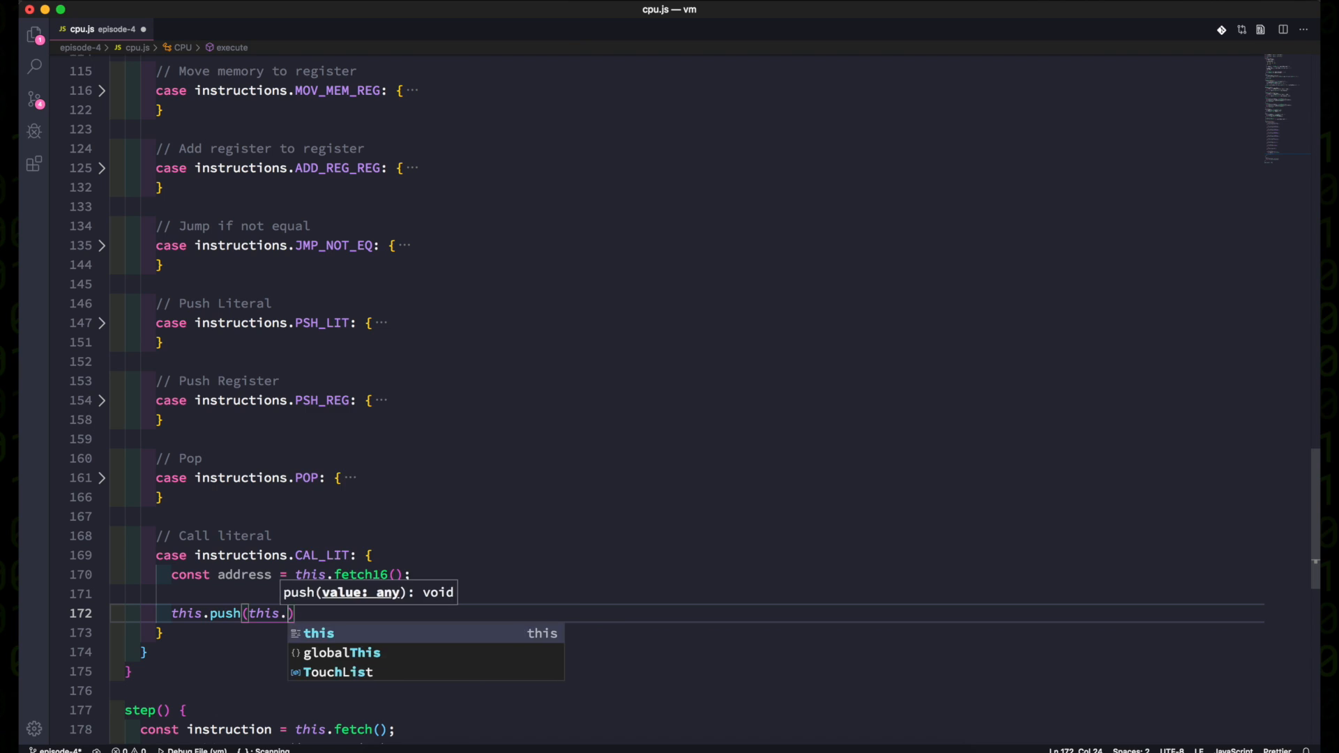
{"action": "type", "text": "getRegister('r1"}
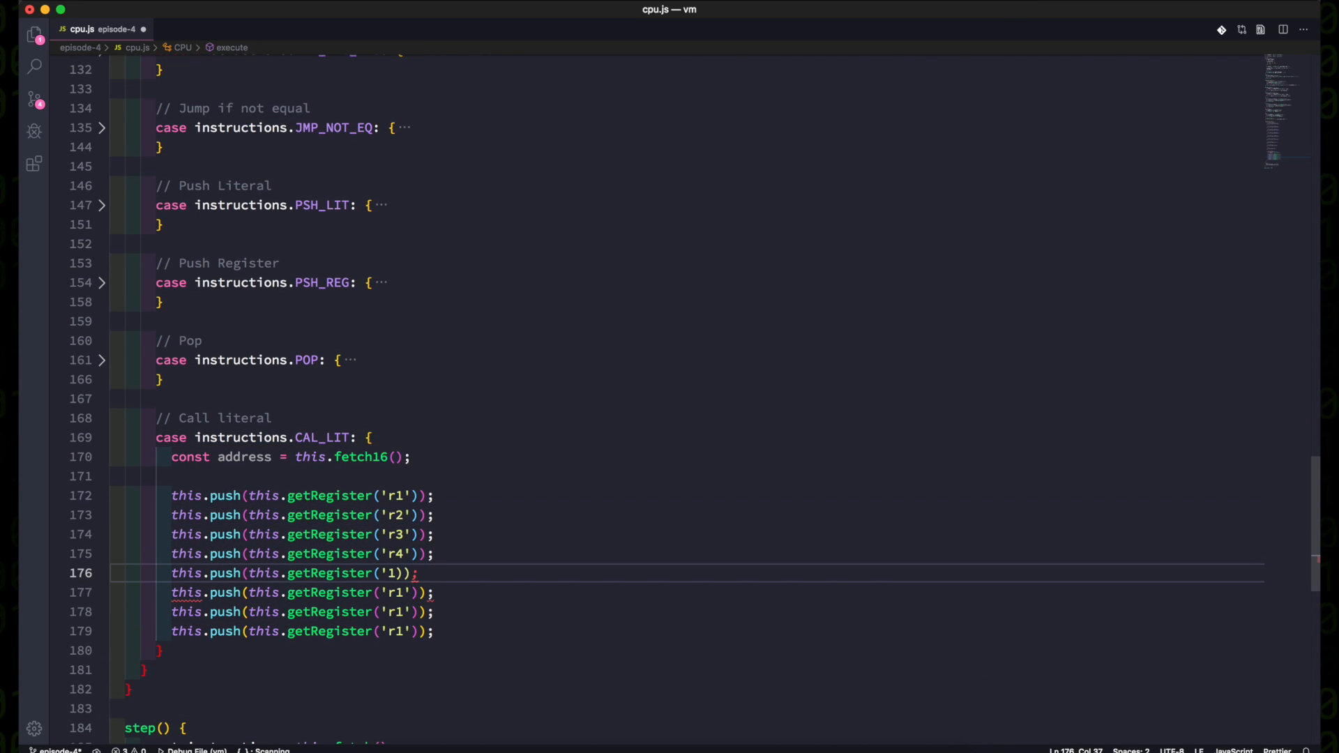
{"action": "type", "text": "5"}
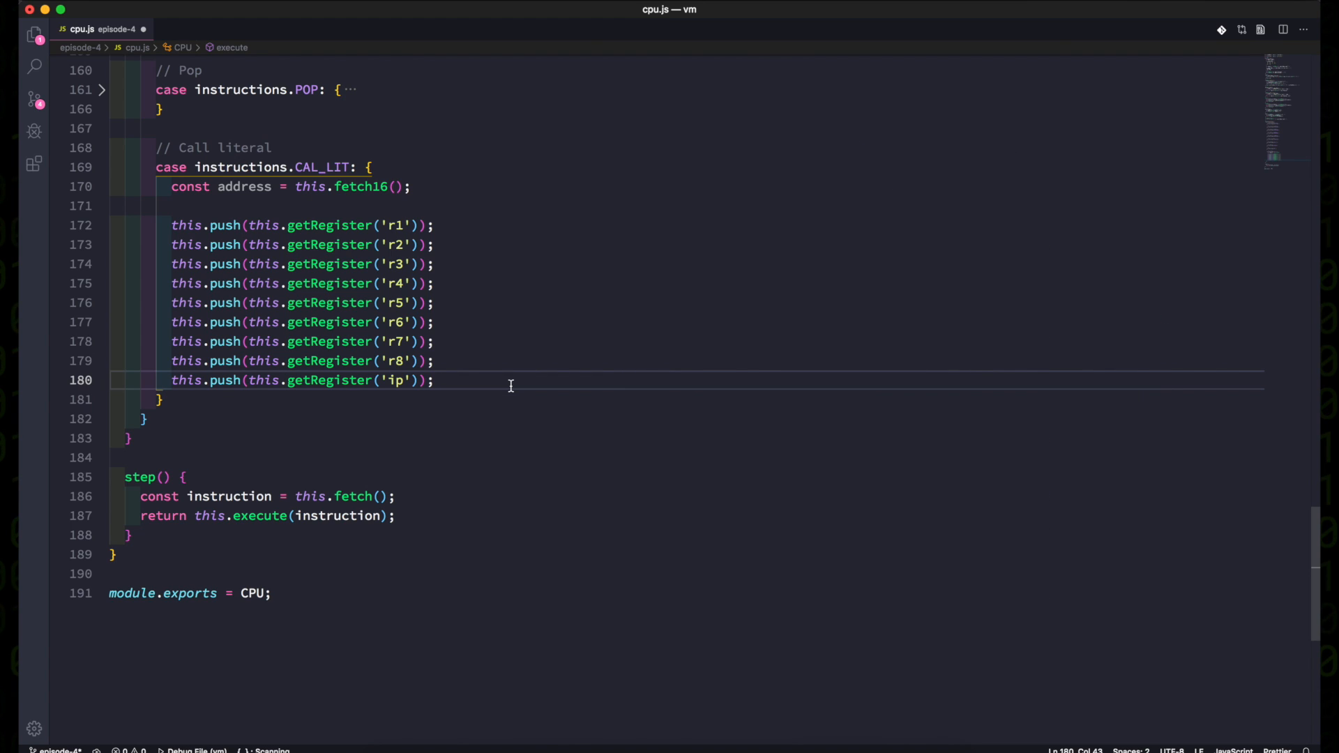
Add a stackFrameSize field initialised to 0 in the CPU constructor.
{"action": "key", "text": "Return"}
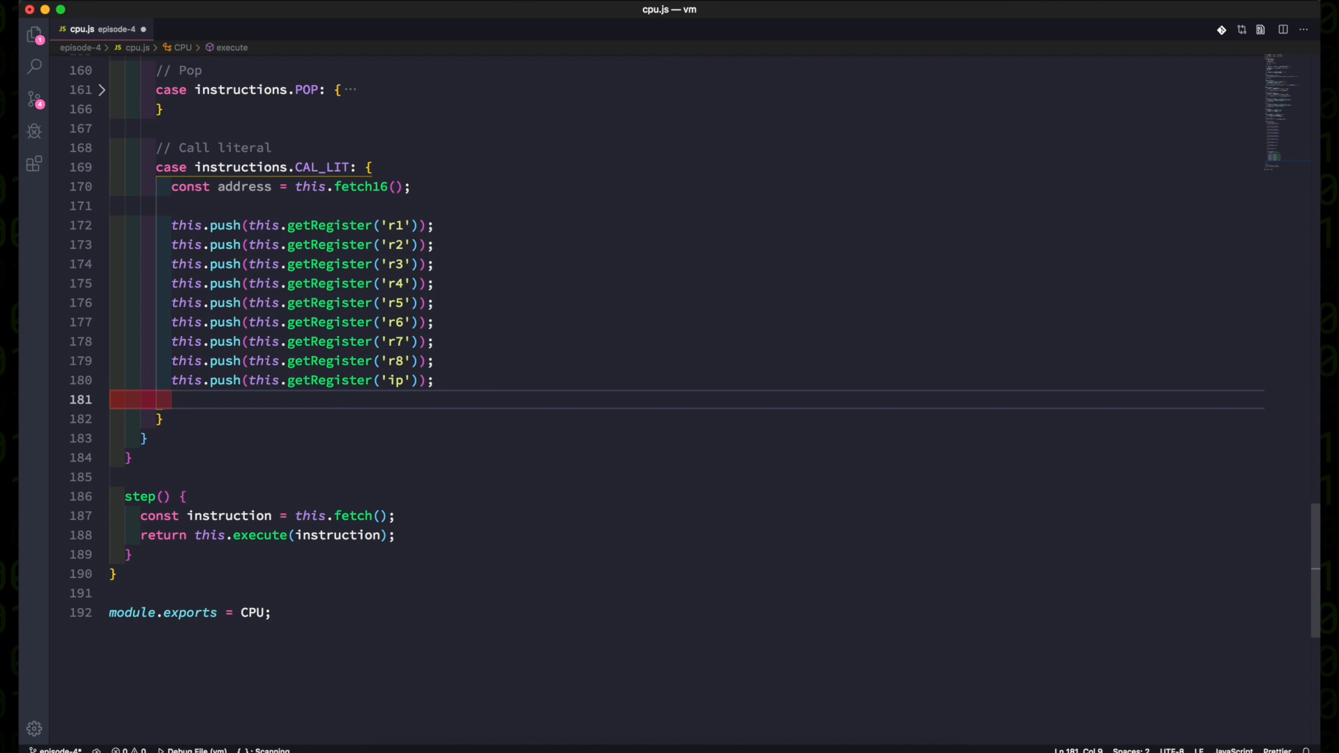
{"action": "scroll", "scroll_direction": "up", "scroll_amount": 3}
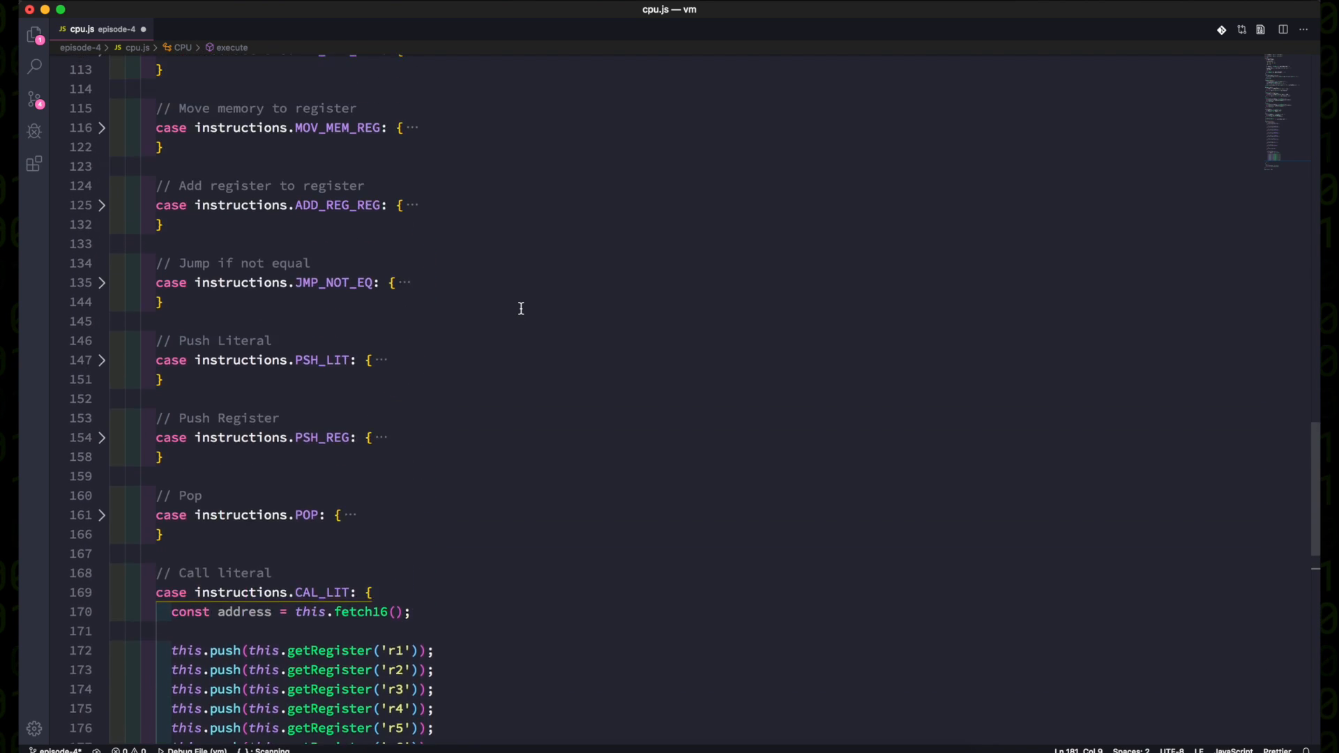
{"action": "scroll", "scroll_direction": "up", "scroll_amount": 3}
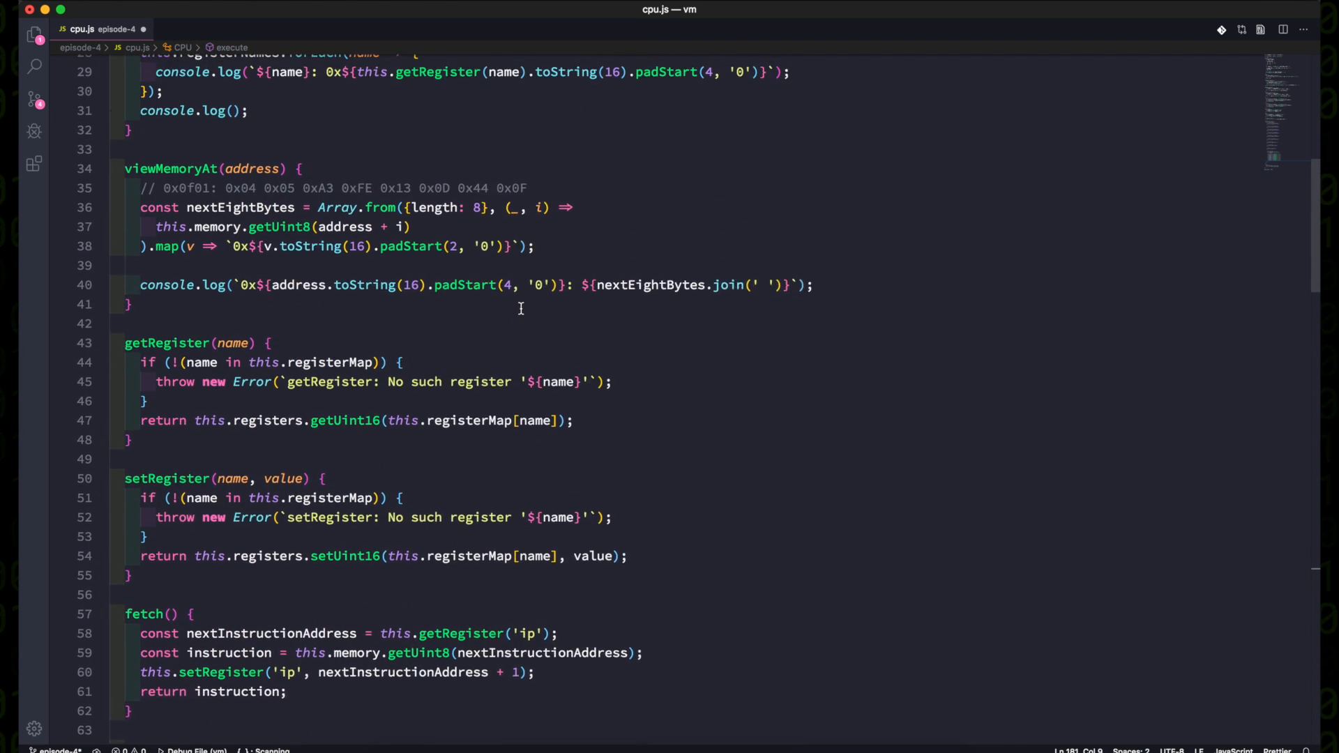
{"action": "scroll", "scroll_direction": "up", "scroll_amount": 3}
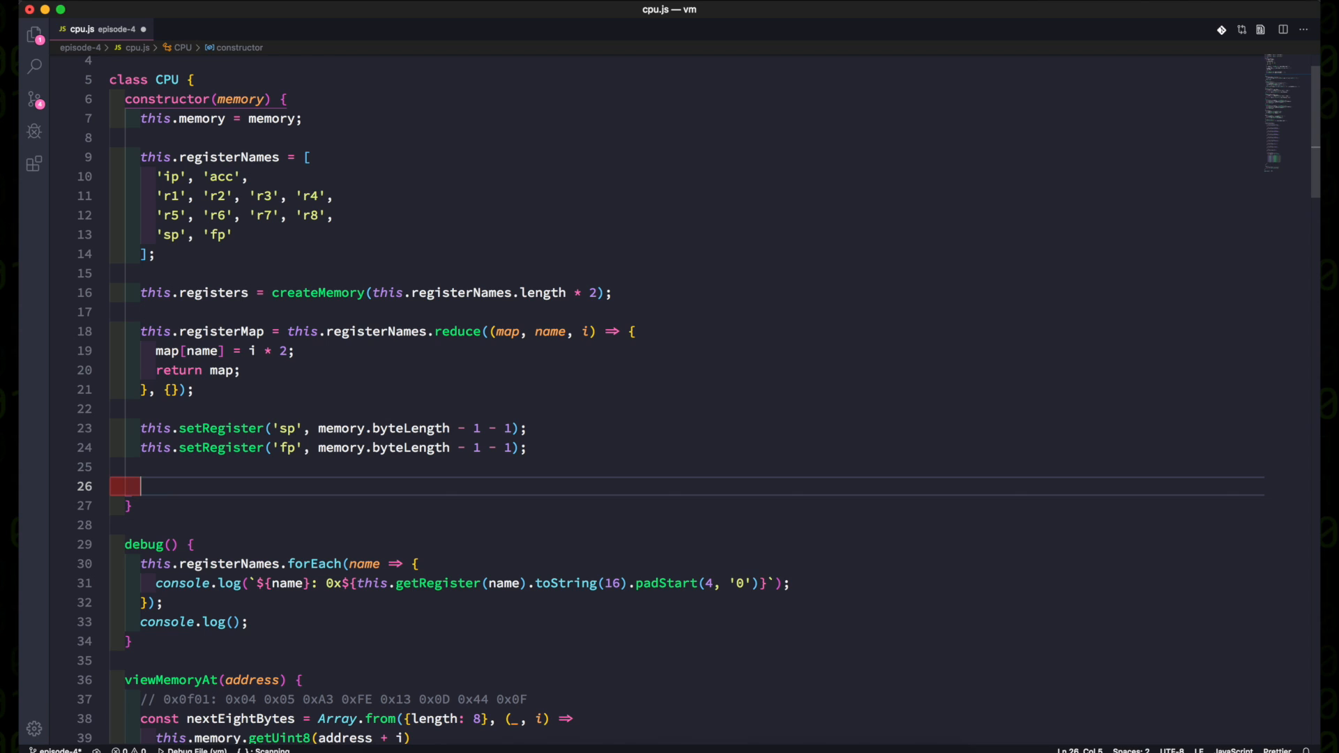
{"action": "type", "text": "this.stack"}
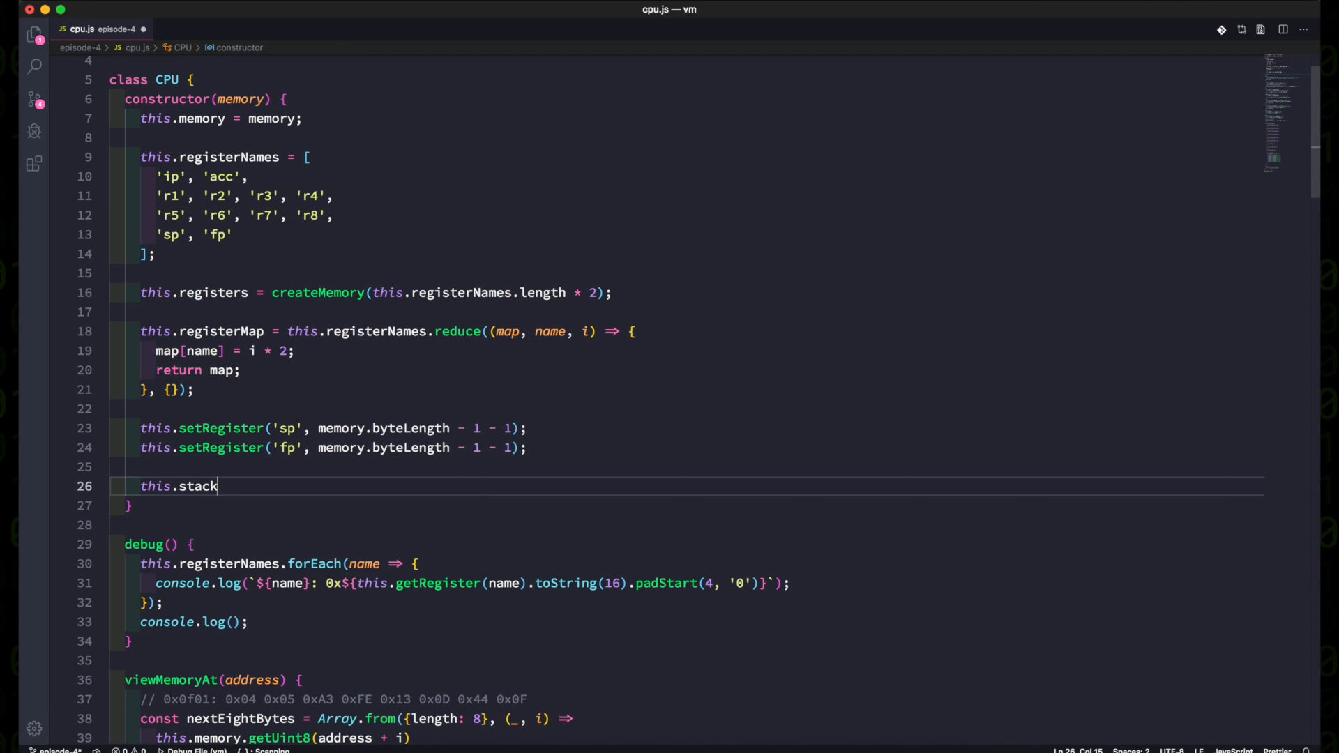
{"action": "type", "text": "FrameSize ="}
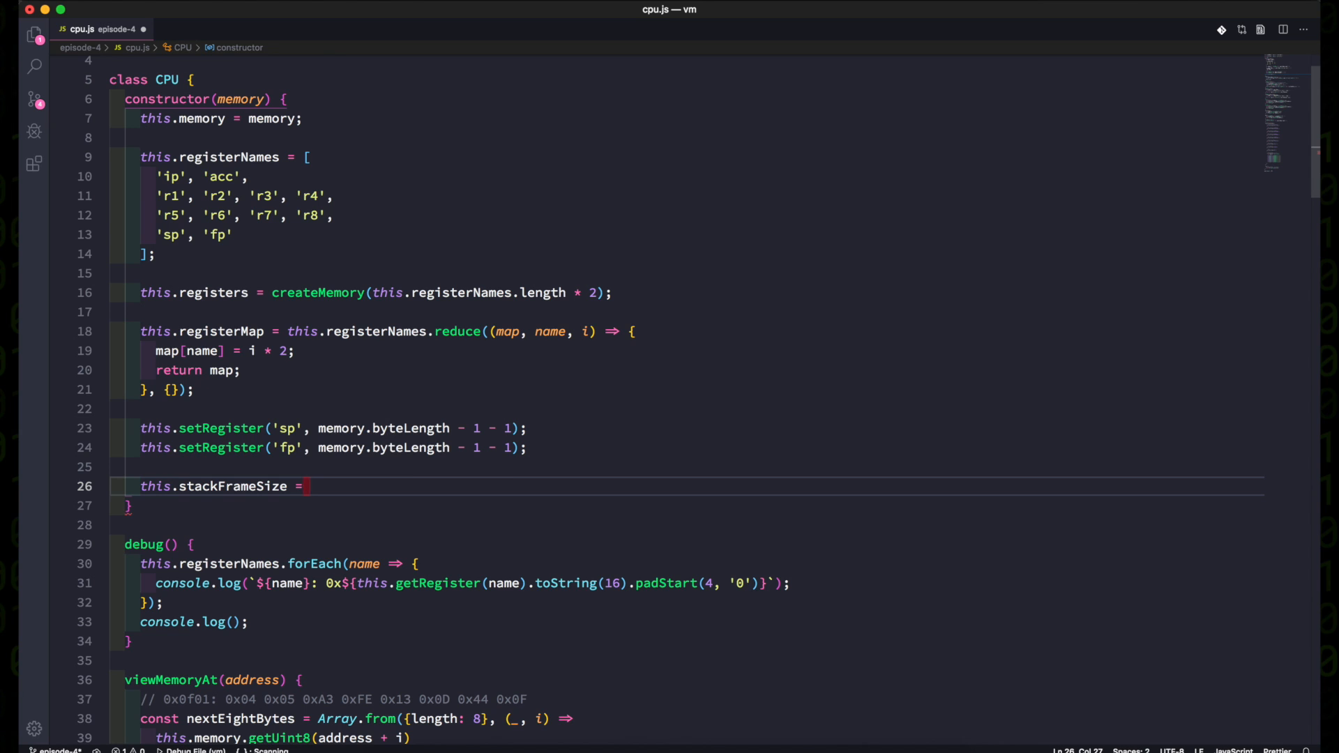
{"action": "type", "text": "0;"}
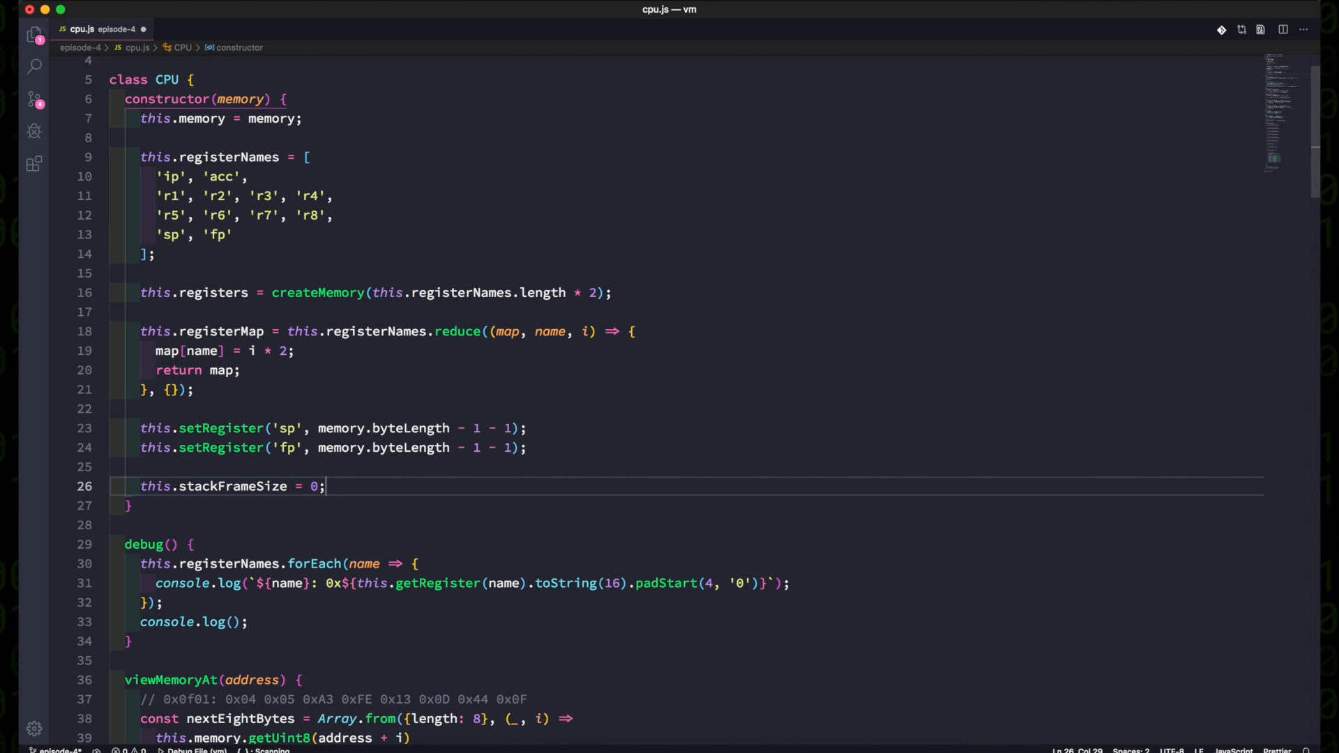
Add 'this.stackFrameSize += 2;' to push() and 'this.stackFrameSize -= 2;' to pop().
{"action": "scroll", "scroll_direction": "down", "scroll_amount": 3}
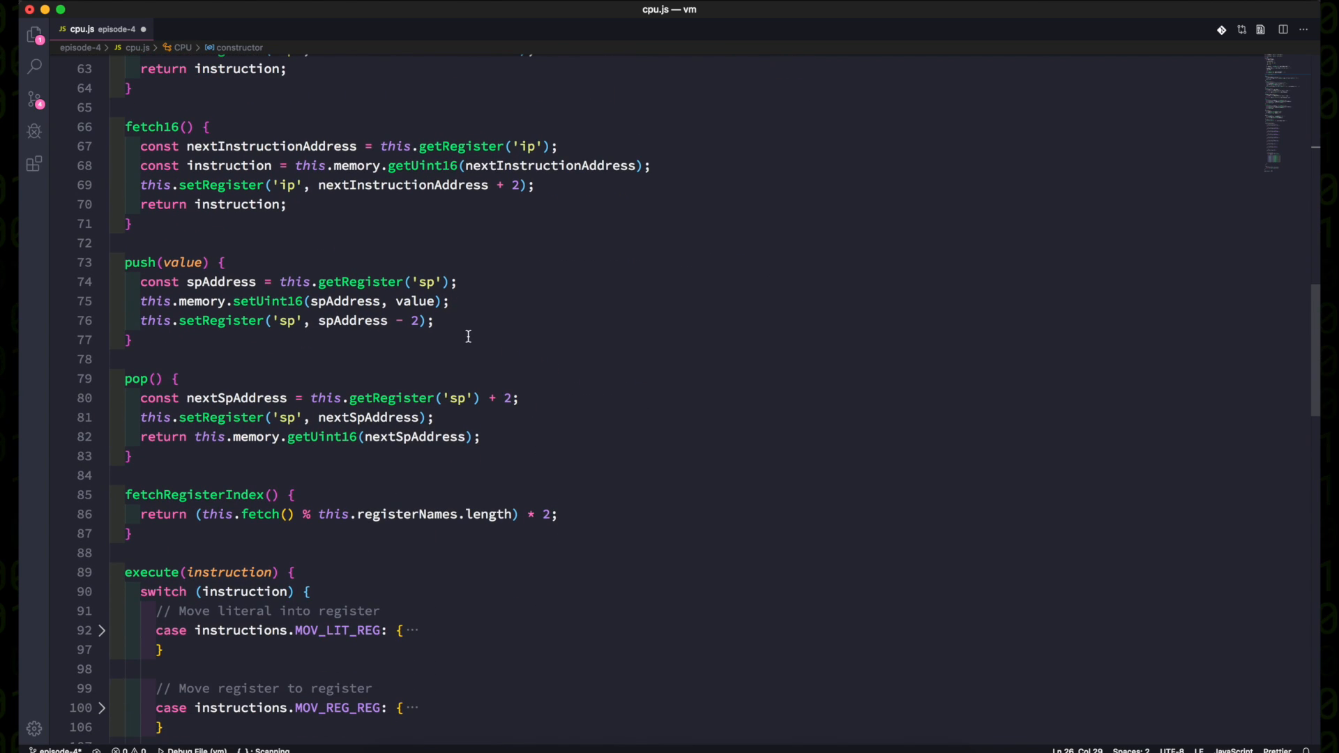
{"action": "type", "text": "this.stackFrameSize"}
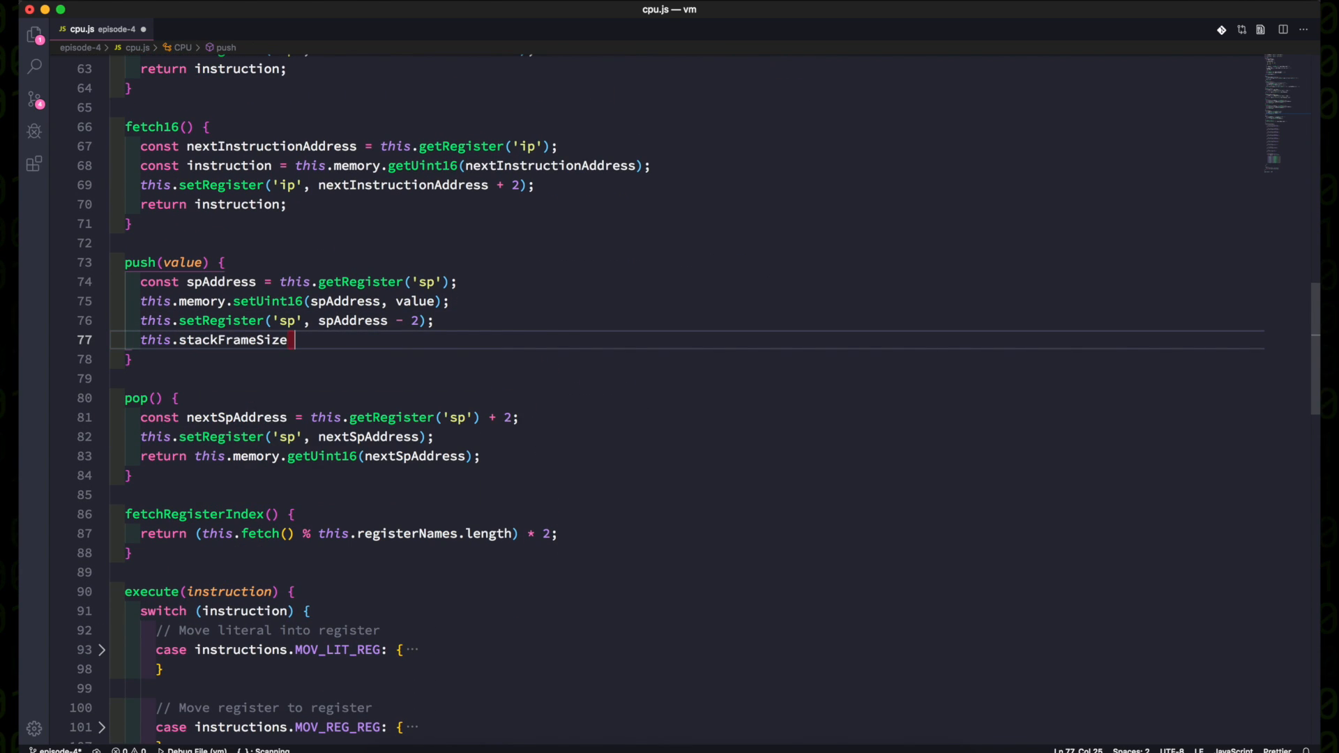
{"action": "type", "text": "+= 2;"}
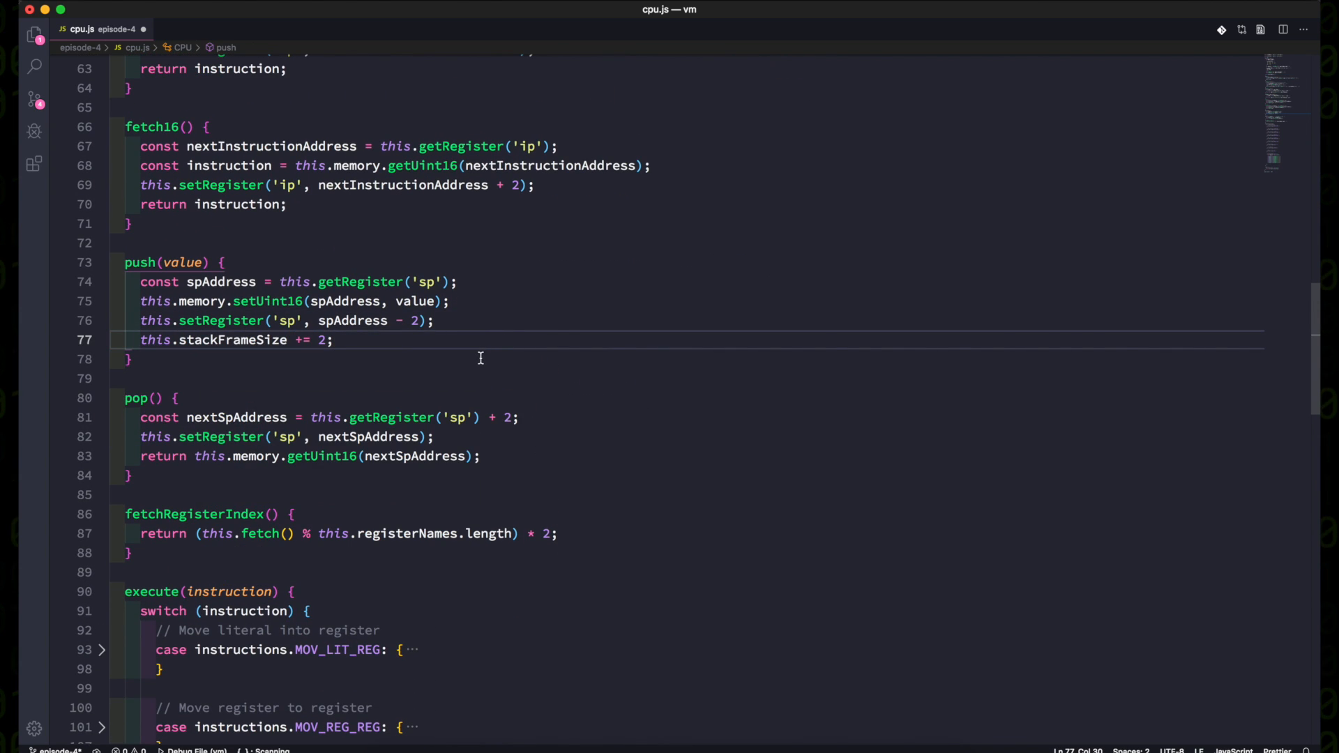
{"action": "type", "text": "thi"}
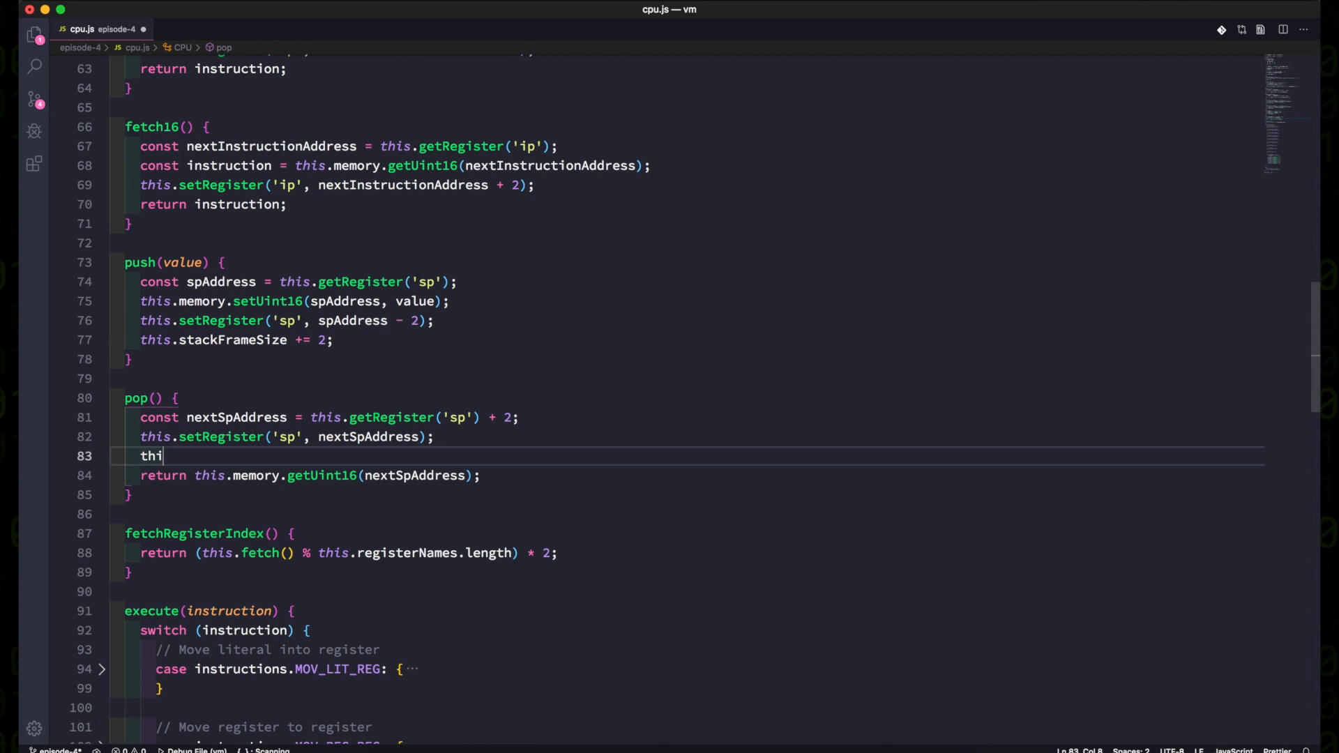
{"action": "type", "text": "s.stackFrameSize -= 2"}
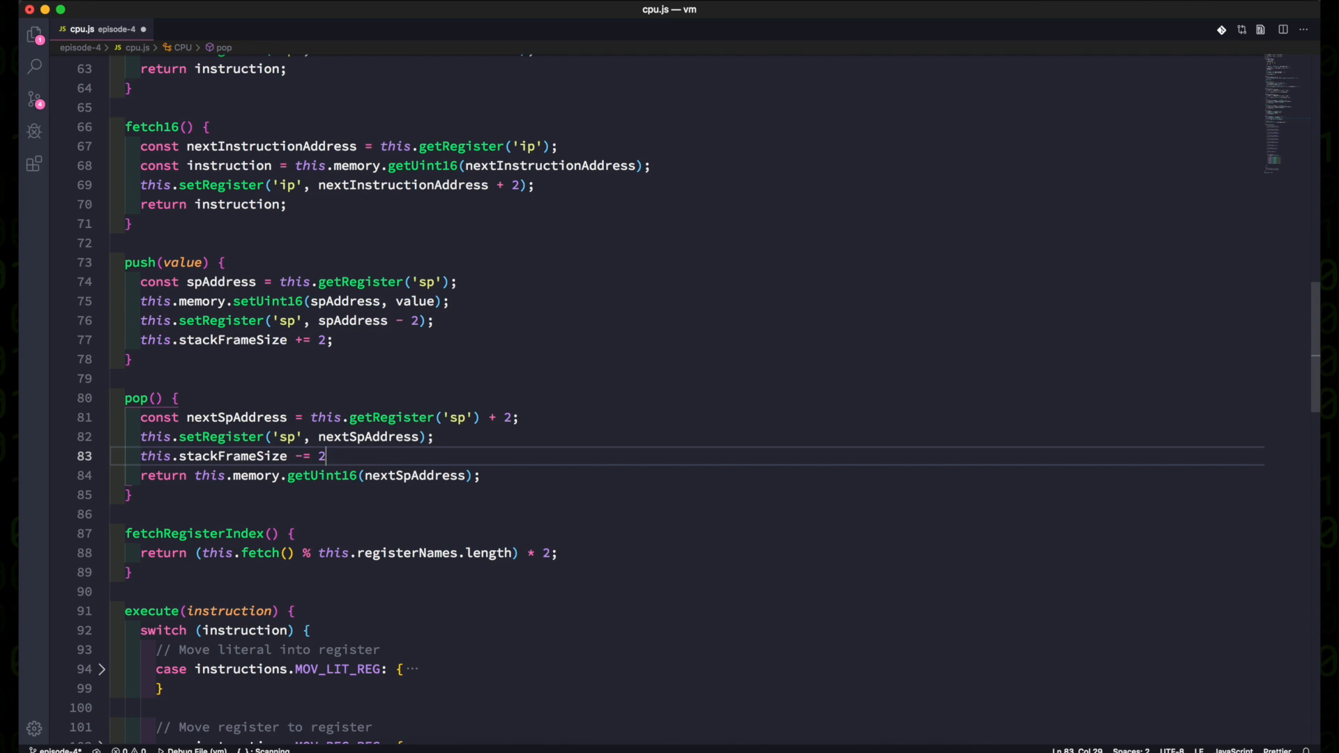
{"action": "type", "text": ";"}
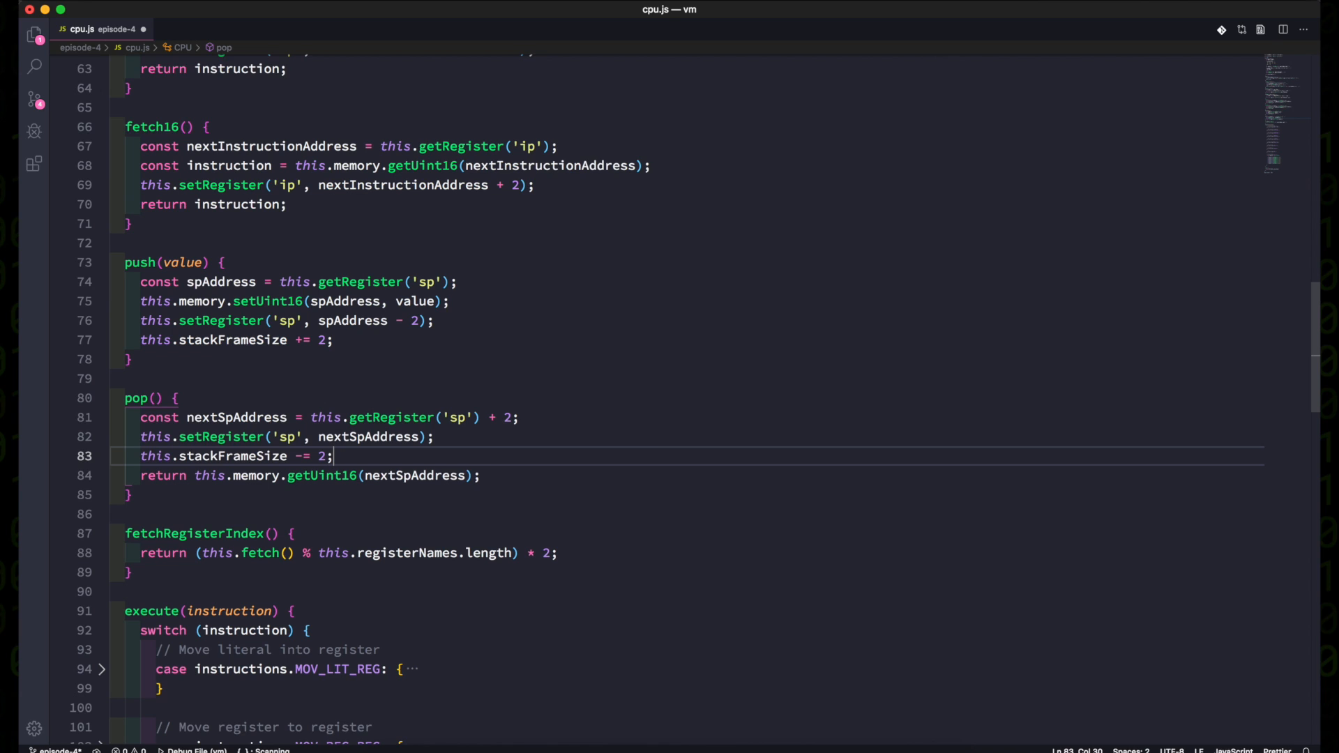
In CAL_LIT, push stackFrameSize, set fp to sp, and reset stackFrameSize to 0.
{"action": "scroll", "scroll_direction": "down", "scroll_amount": 3}
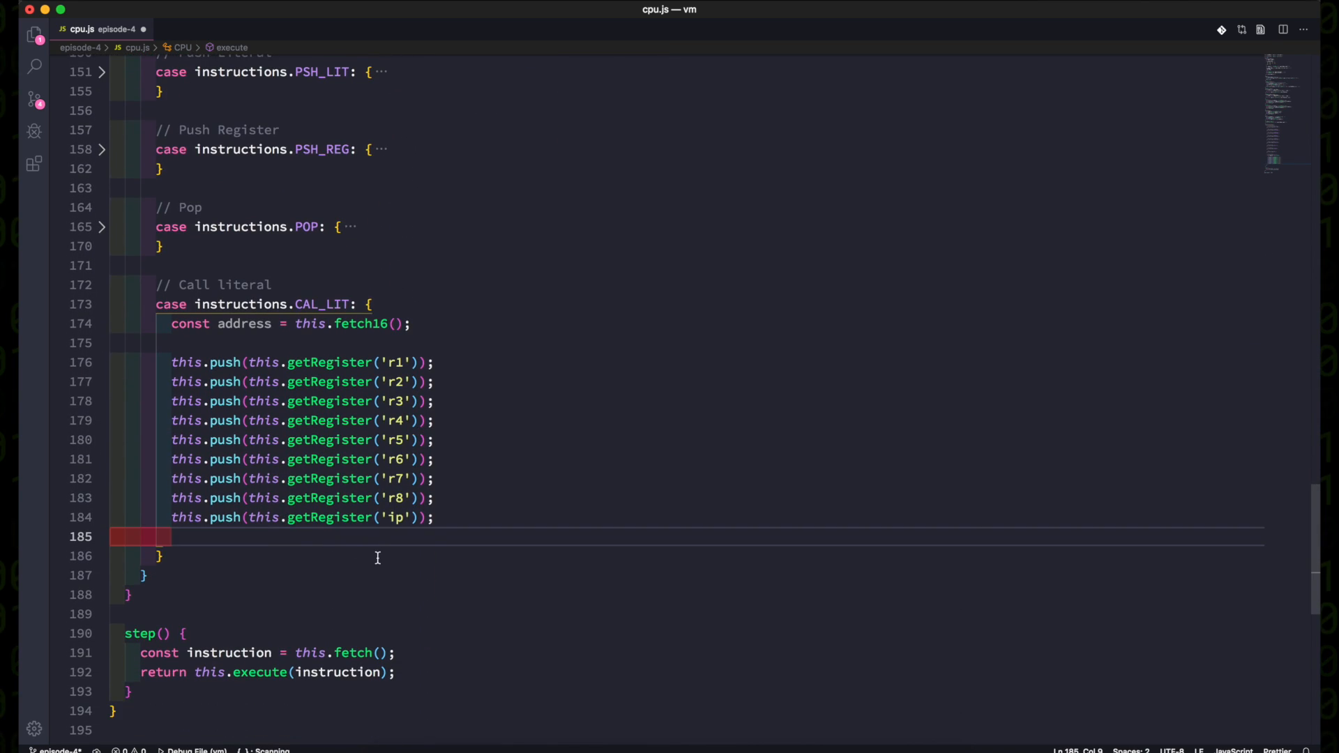
{"action": "type", "text": "this.push()"}
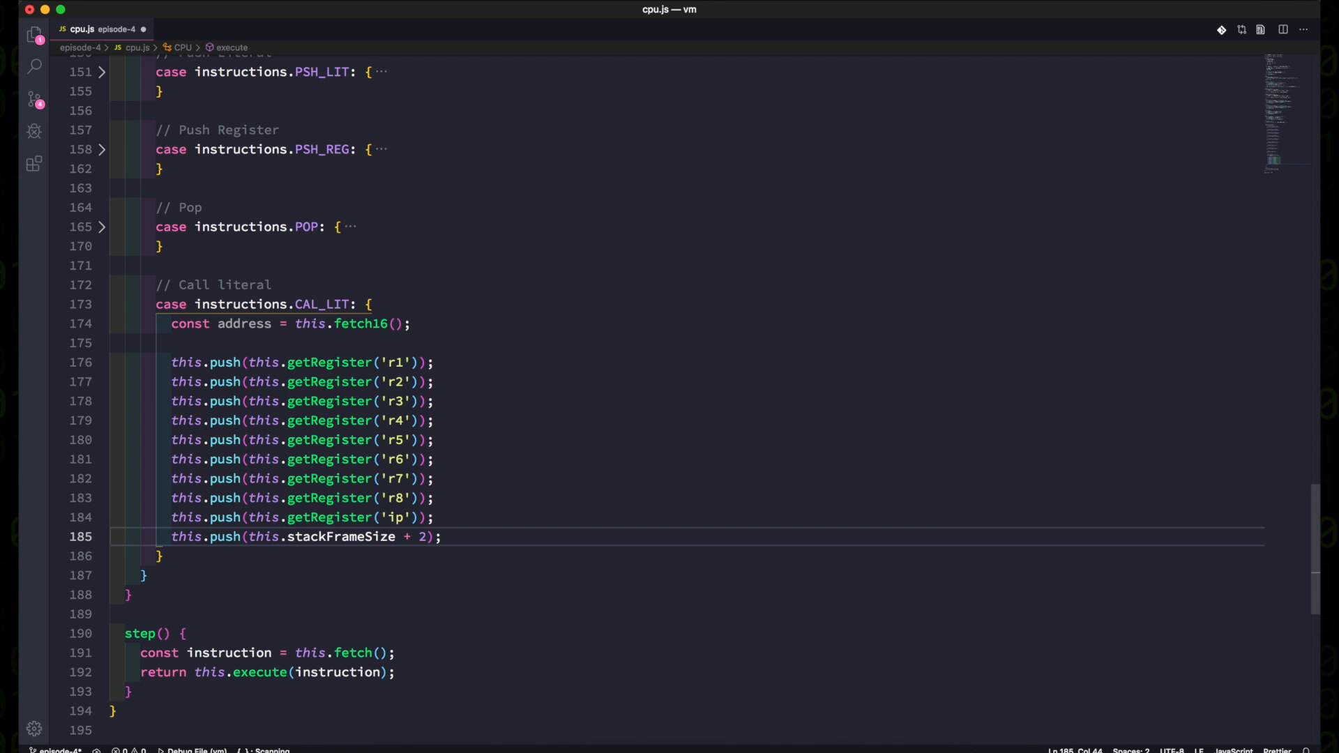
{"action": "key", "text": "enter"}
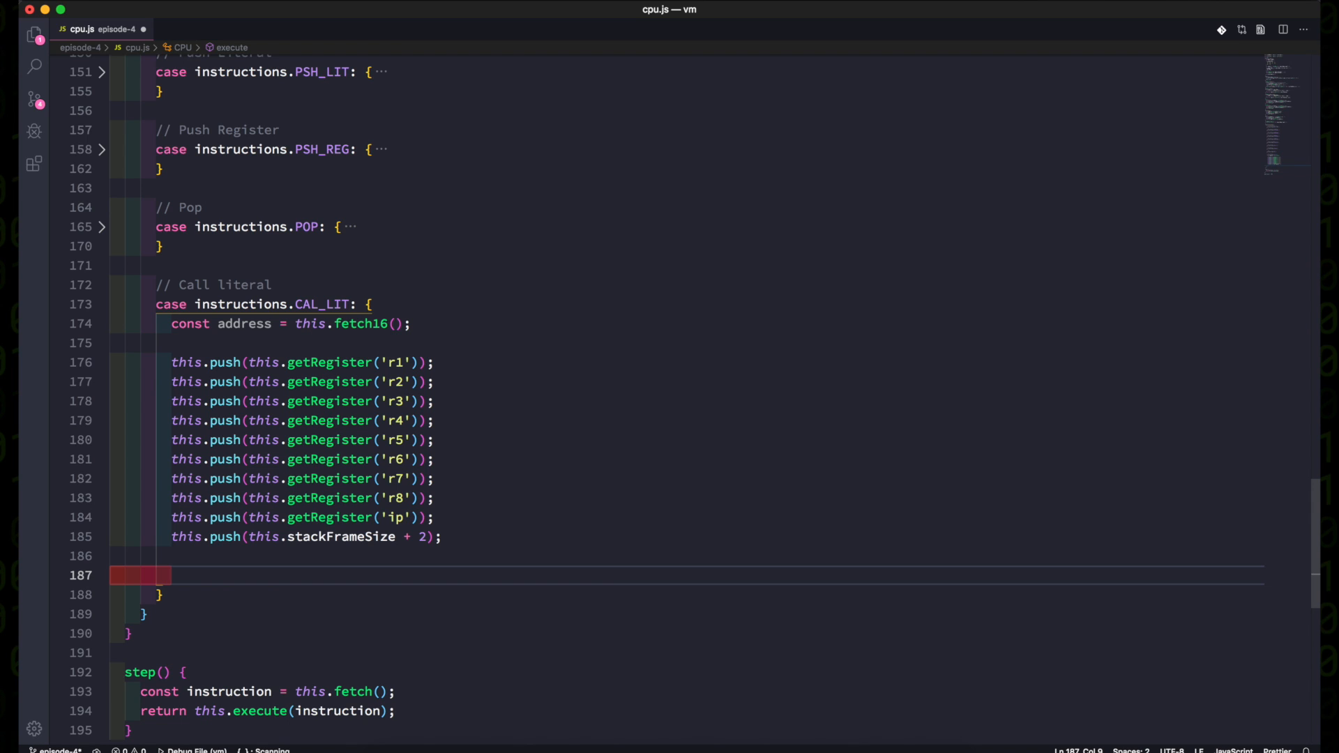
{"action": "type", "text": "this.setRegister('fp',"}
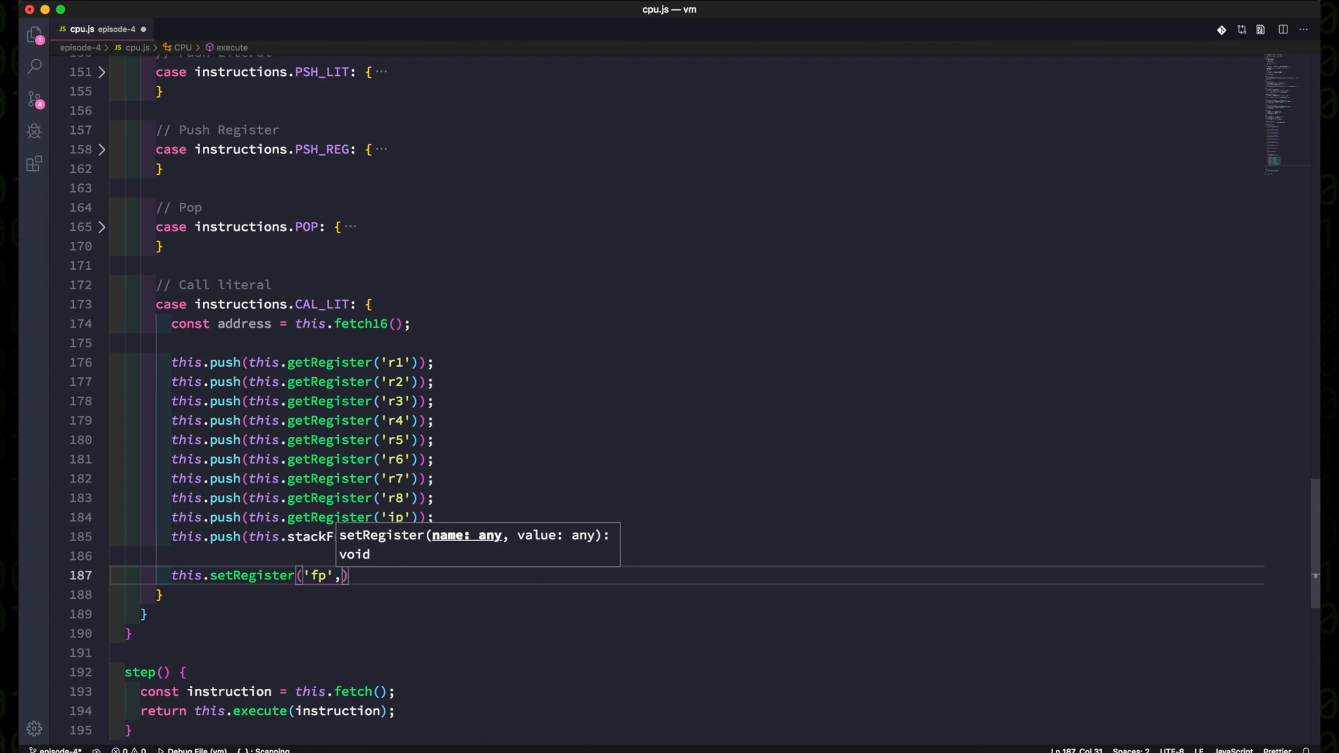
{"action": "type", "text": "this.getRegister('sp"}
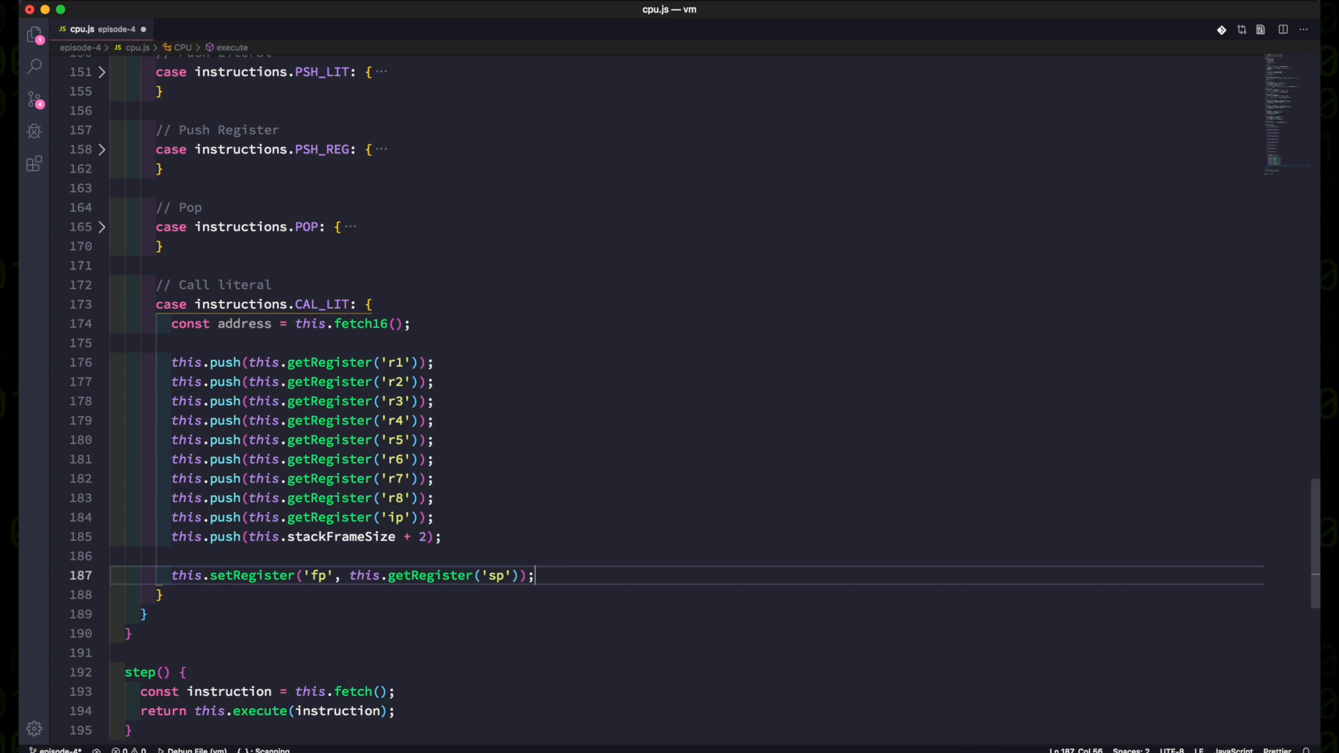
{"action": "type", "text": "this.st"}
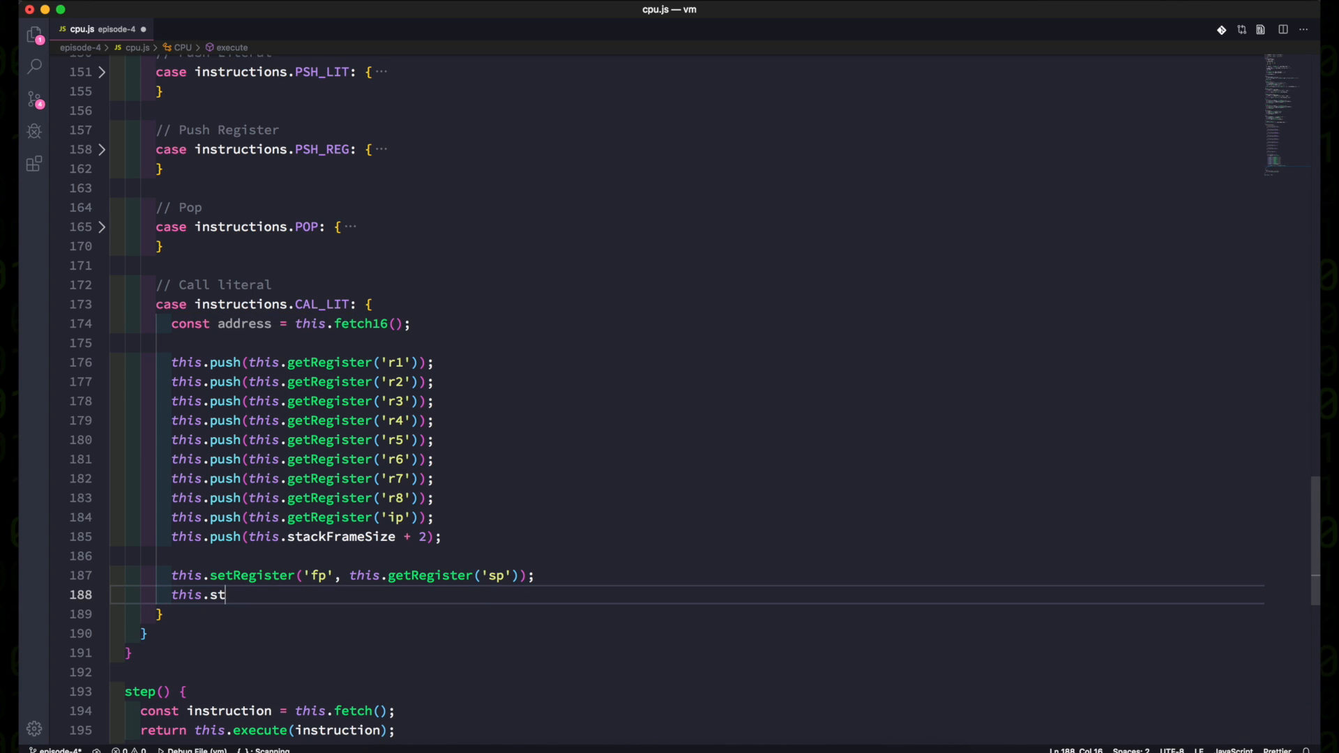
{"action": "type", "text": "ackFrameSize = 0"}
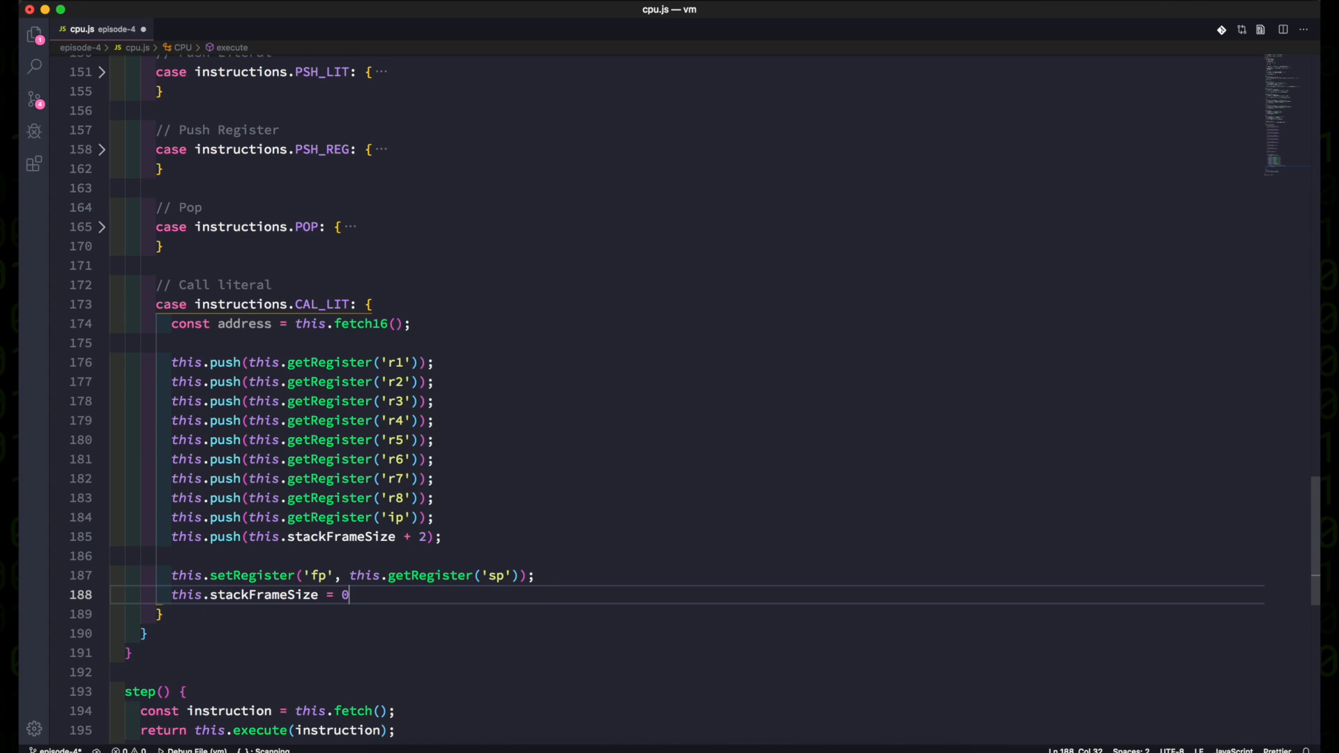
{"action": "type", "text": ";"}
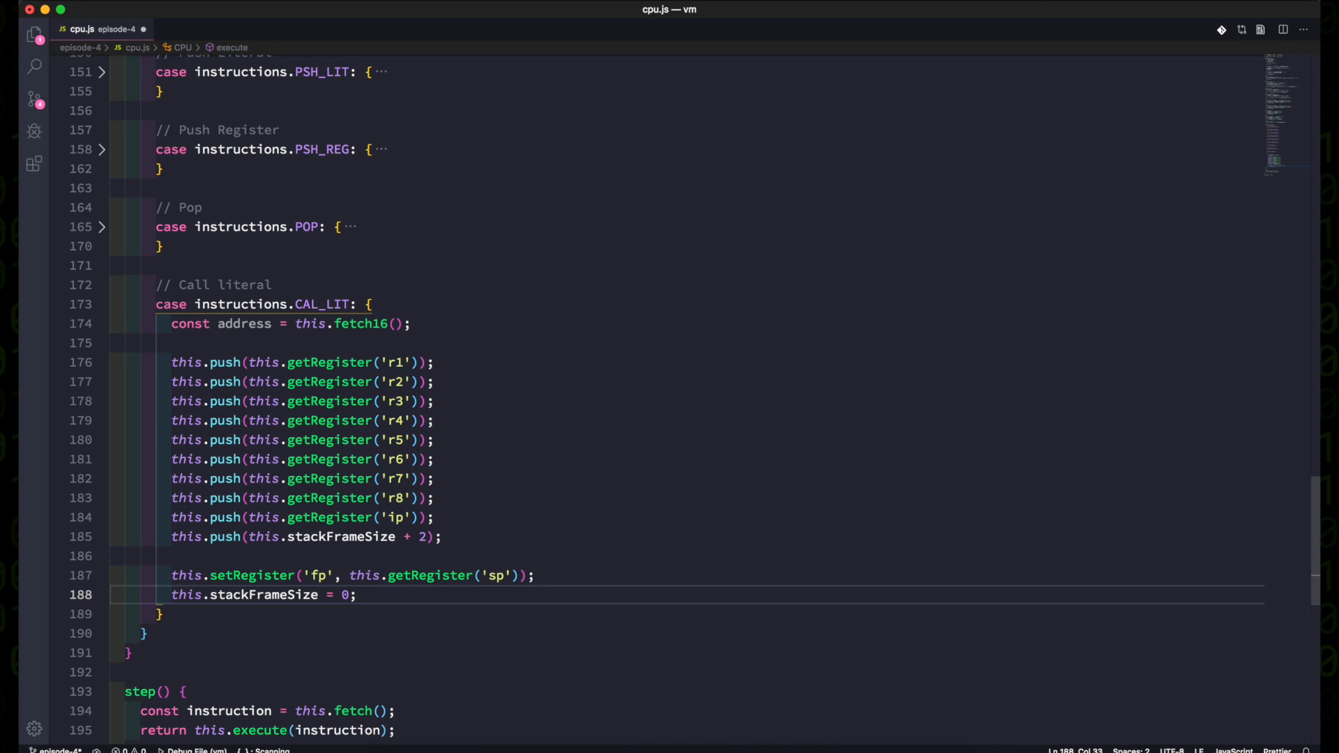
Set ip to the fetched address, leaving CAL_LIT with only the fetch and jump.
{"action": "left_click", "coordinate": [357, 594]}
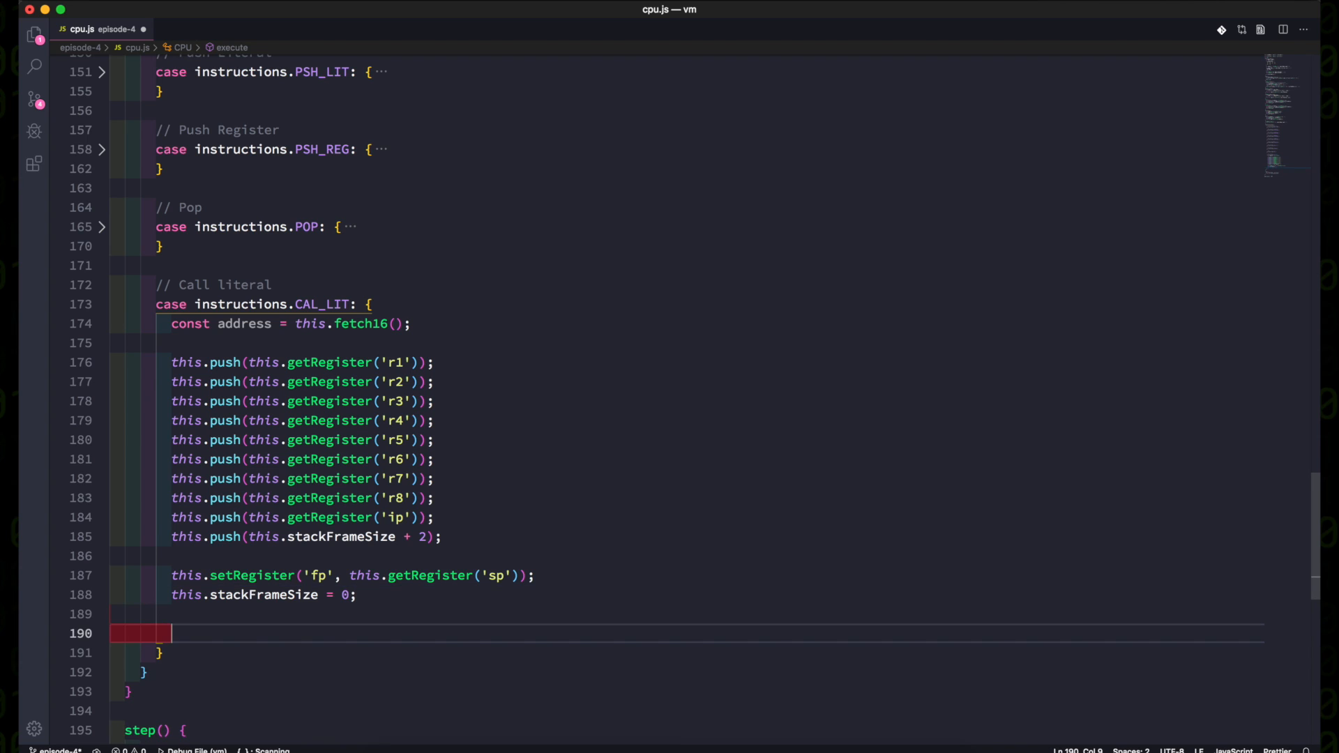
{"action": "type", "text": "this.setRegister('"}
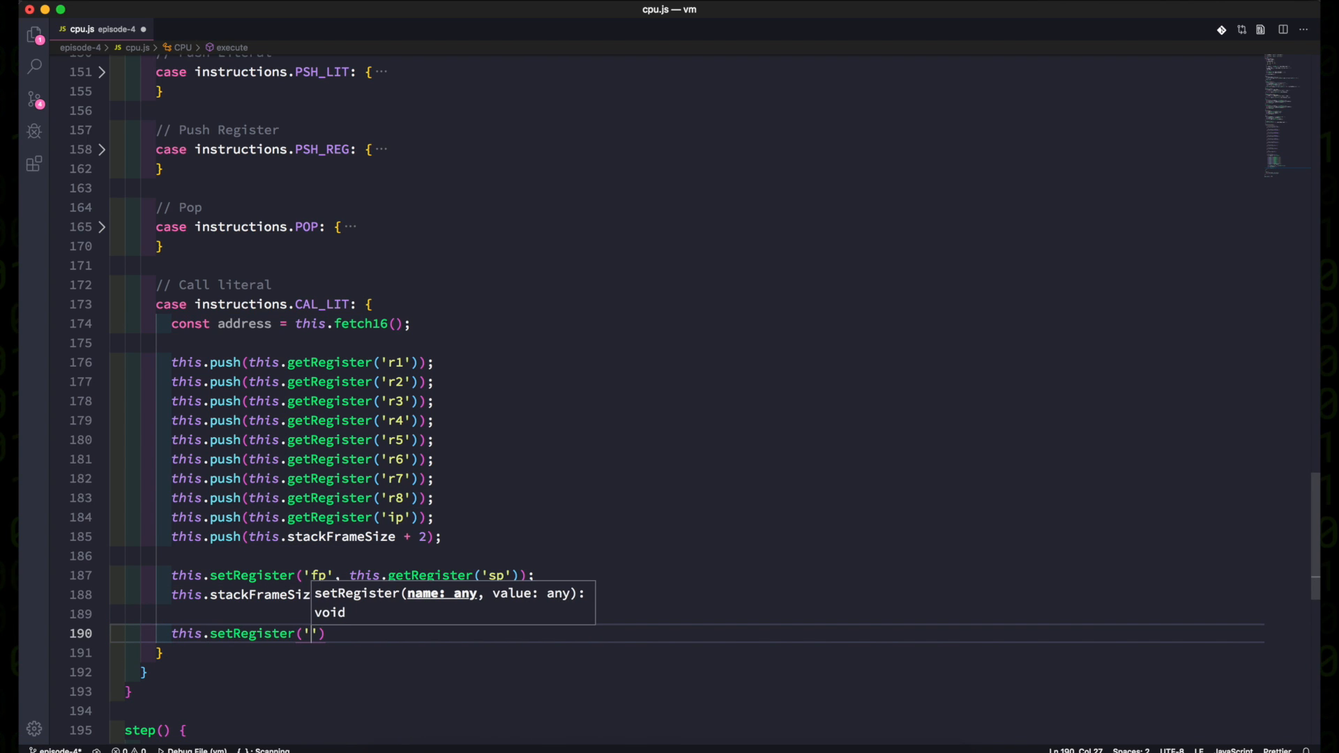
{"action": "type", "text": "ip', address"}
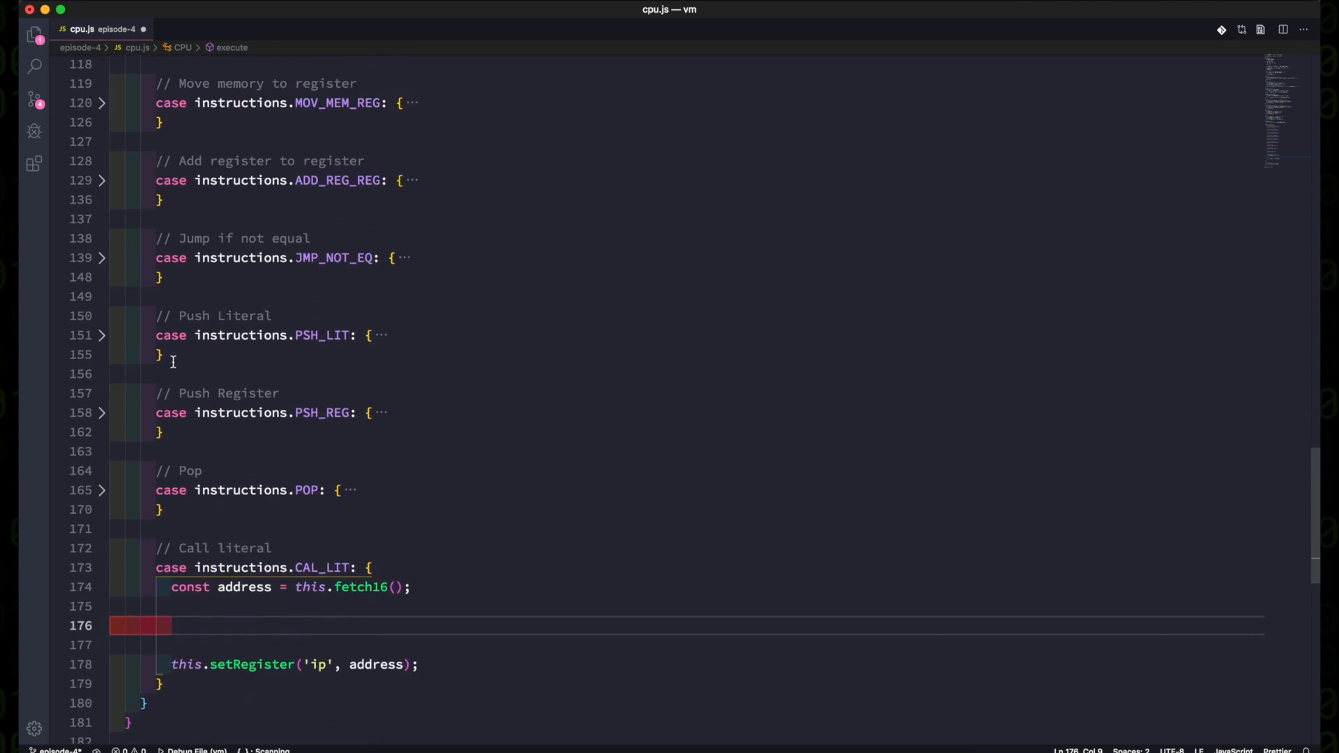
Move the register-saving code into a new pushState() method and call this.pushState() in CAL_LIT.
{"action": "scroll", "scroll_direction": "up", "scroll_amount": 3}
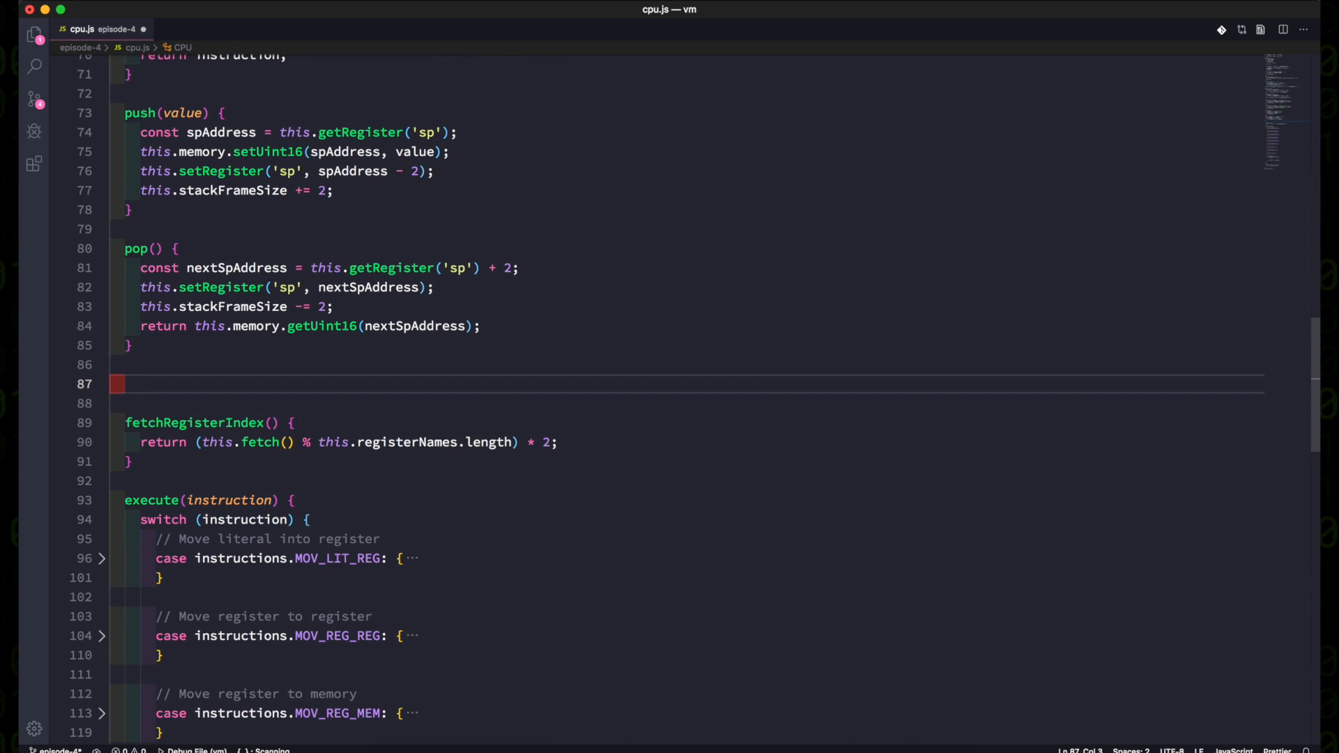
{"action": "type", "text": "pushState() {"}
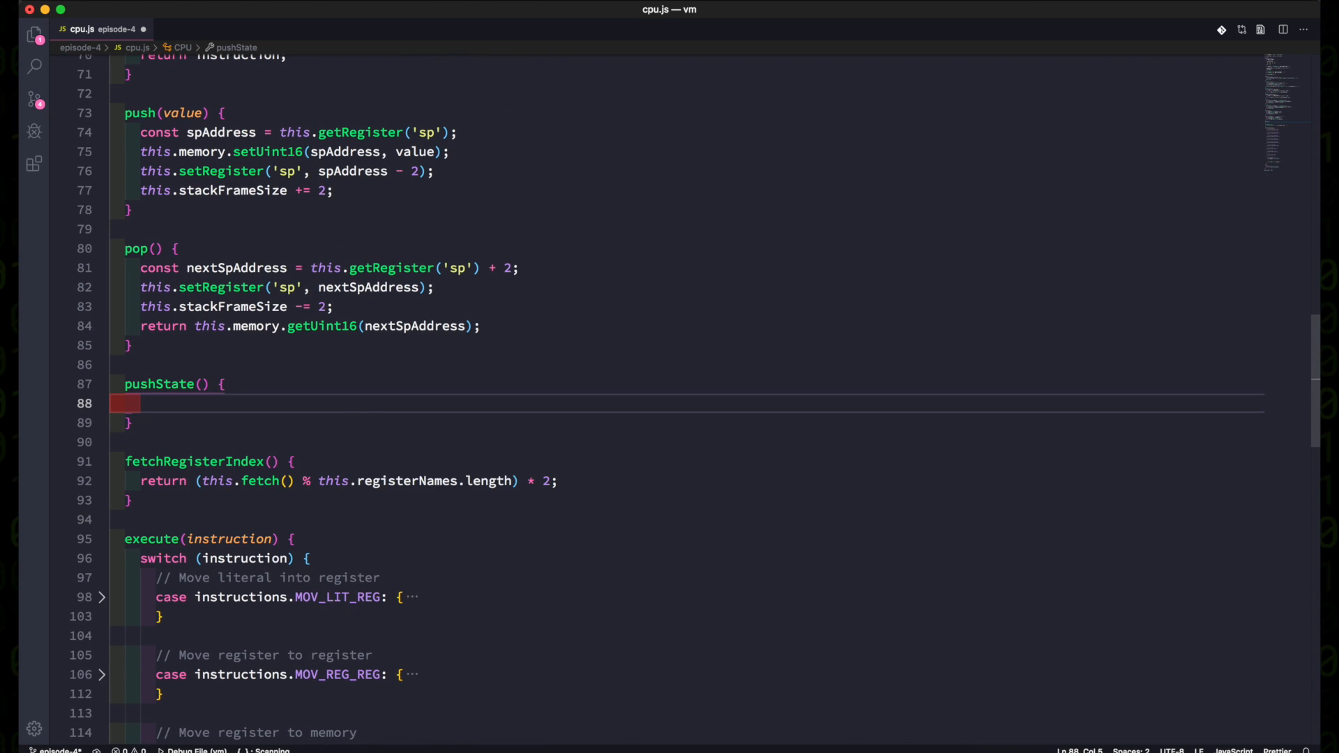
{"action": "type", "text": "this.push(this.getRegister('r1'));"}
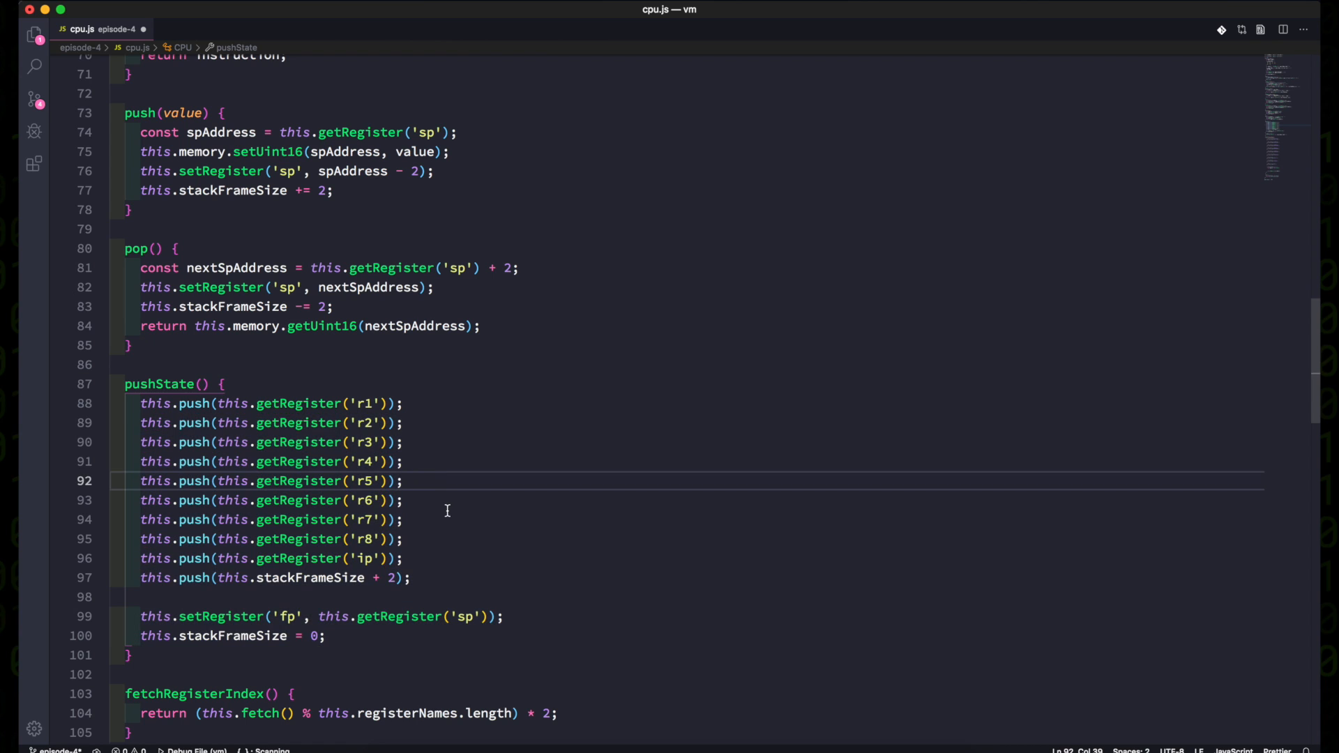
{"action": "scroll", "scroll_direction": "down", "scroll_amount": 3}
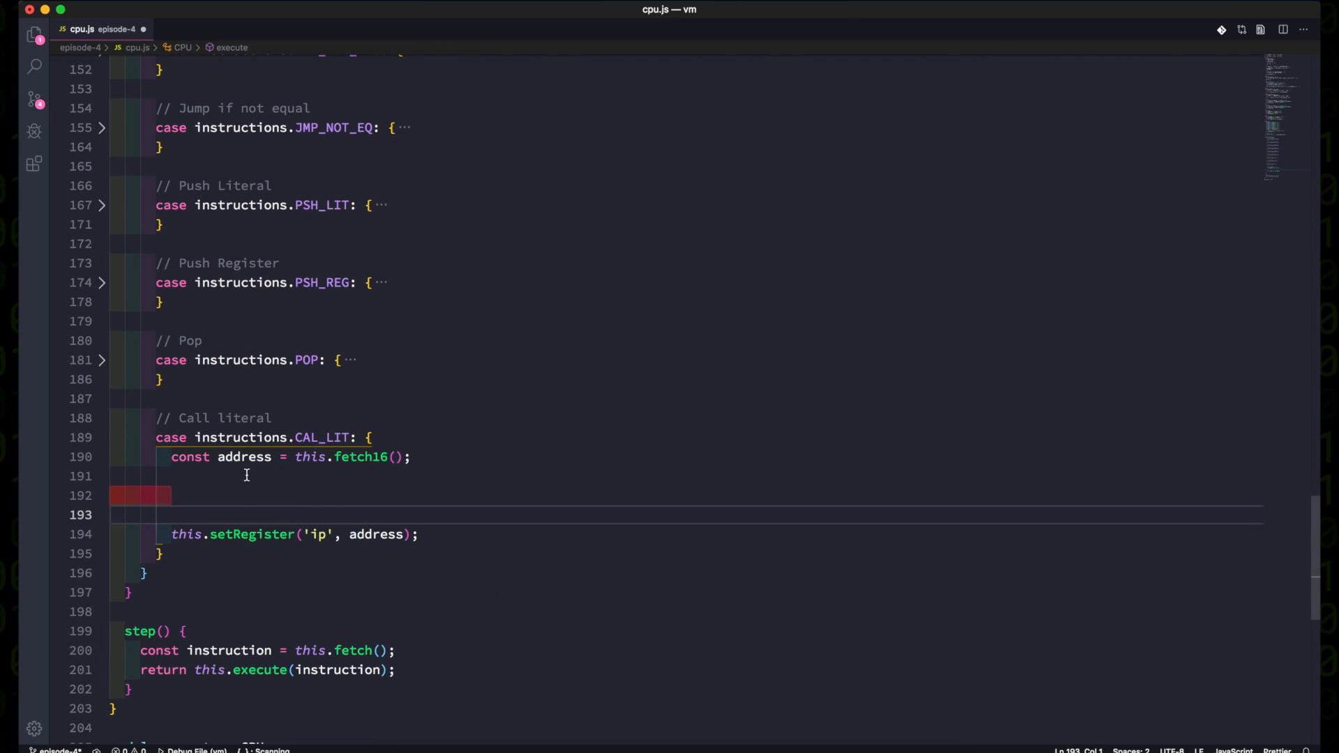
{"action": "type", "text": "this.pushState();"}
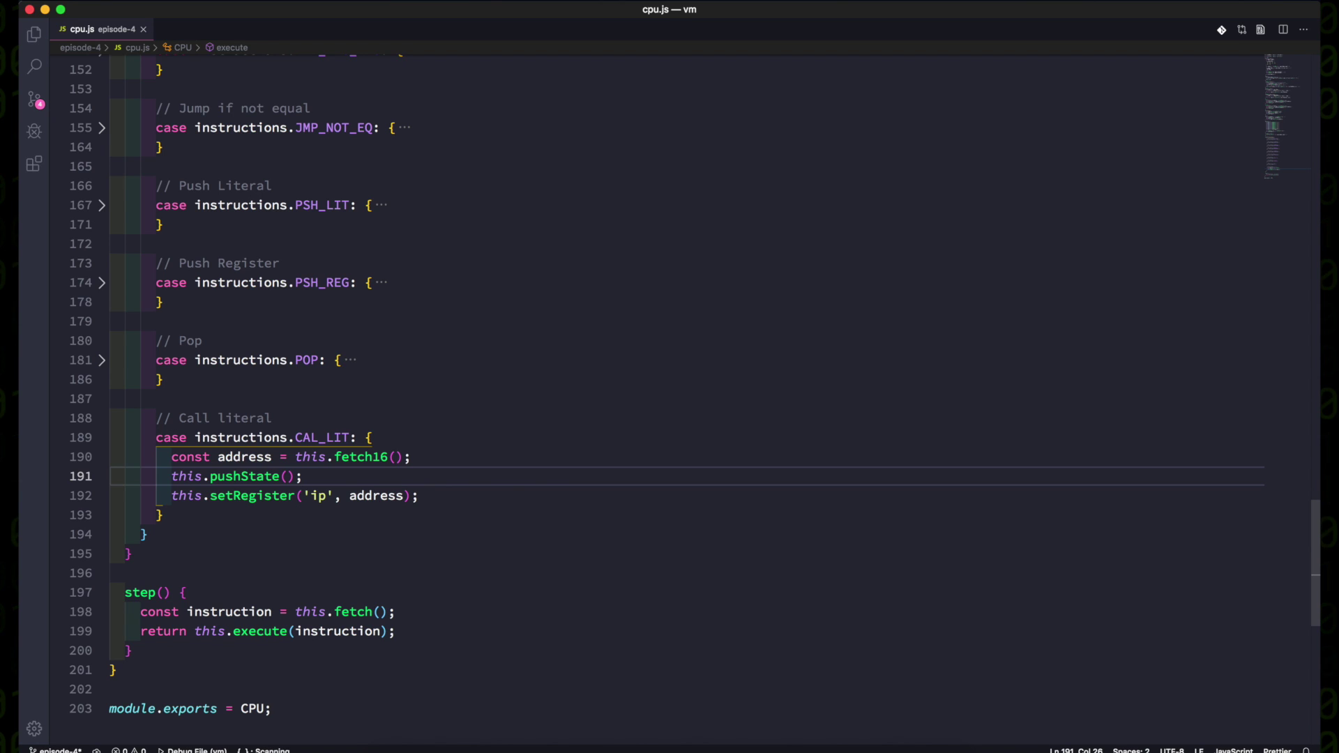
{"action": "left_click", "coordinate": [167, 514]}
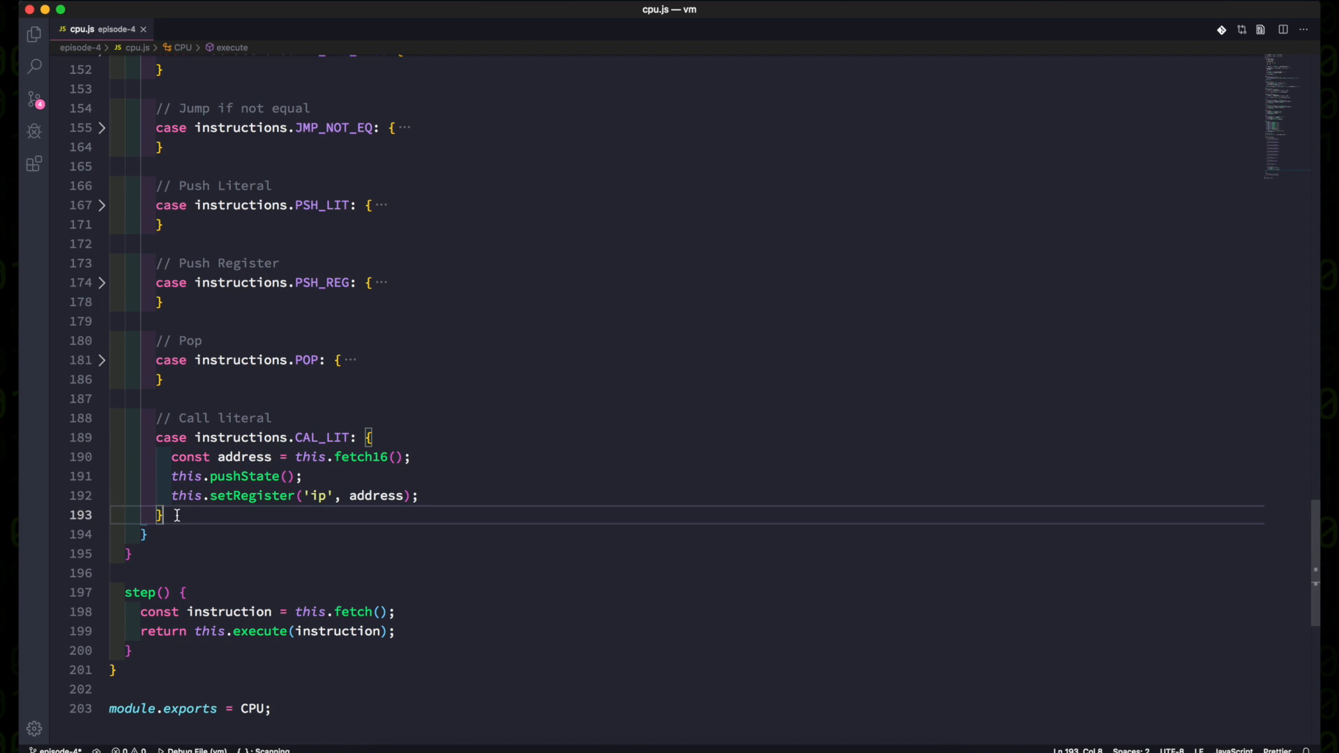
Add a '// Call register' CAL_REG case: read address from register, pushState(), set ip, return.
{"action": "type", "text": "// Call"}
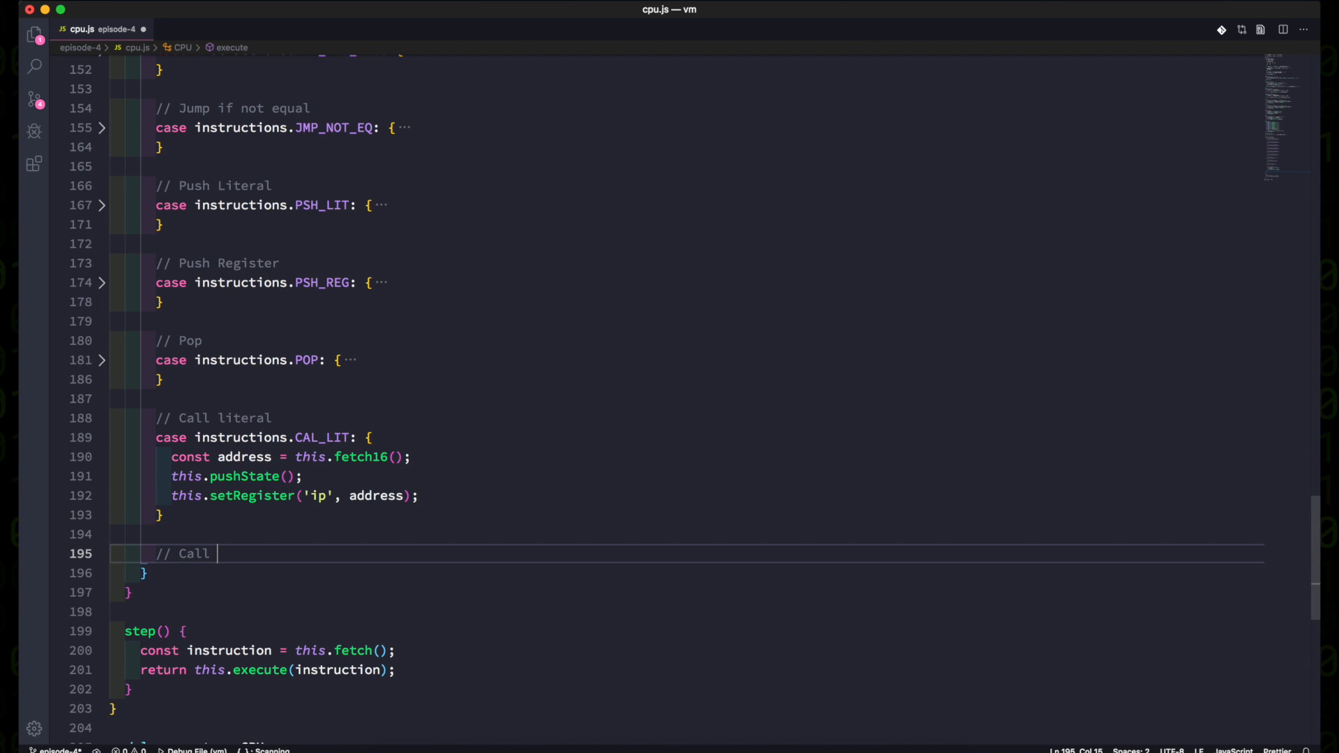
{"action": "type", "text": "register"}
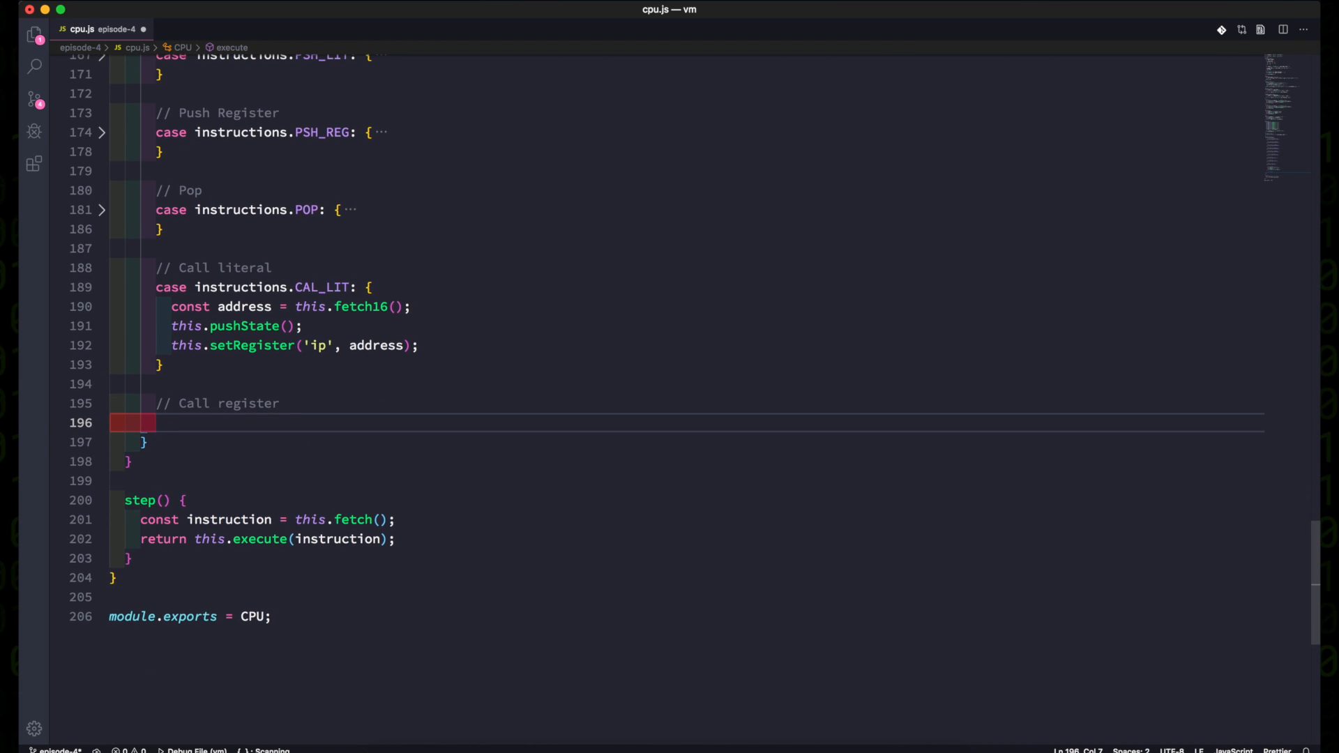
{"action": "type", "text": "case instructions.CAL_REG: {"}
{"action": "type", "text": "const registerIndex = this.fetchRegisterIndex();"}
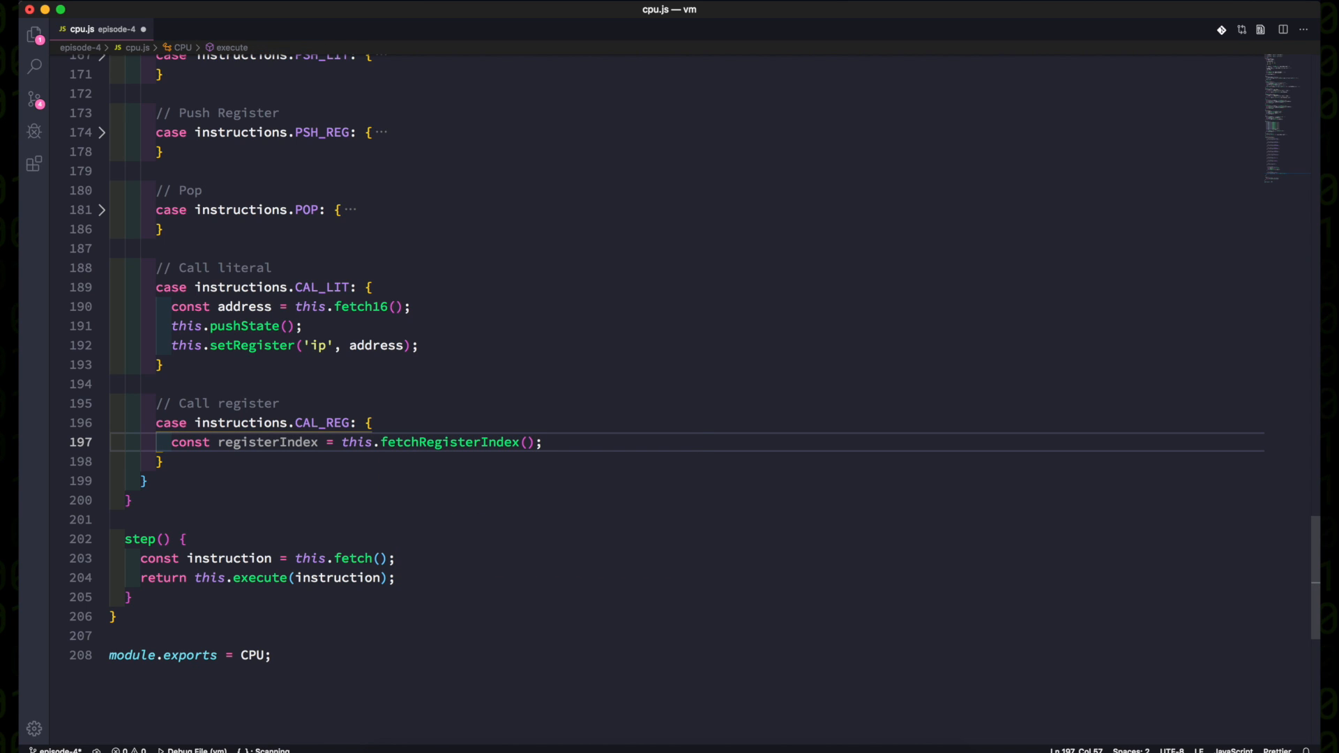
{"action": "type", "text": "const address = this.registers."}
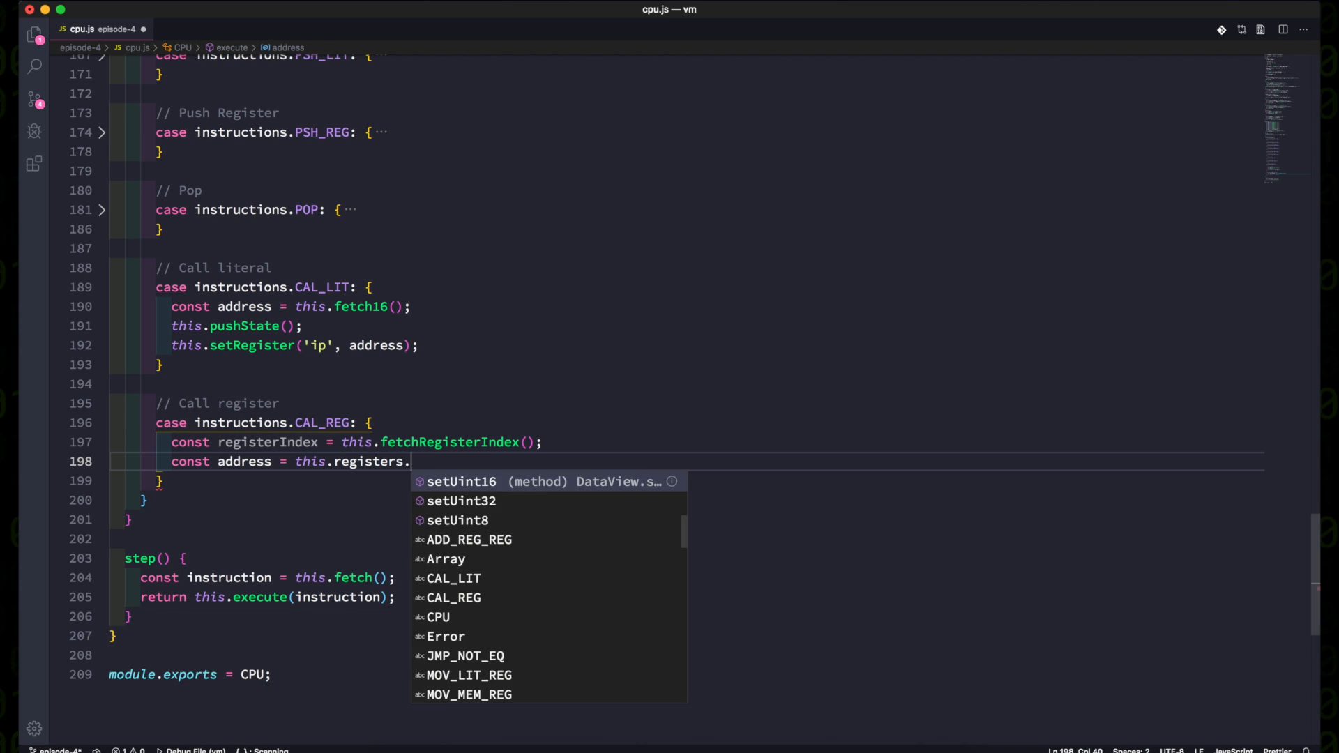
{"action": "type", "text": "getUint16(registerIndex);"}
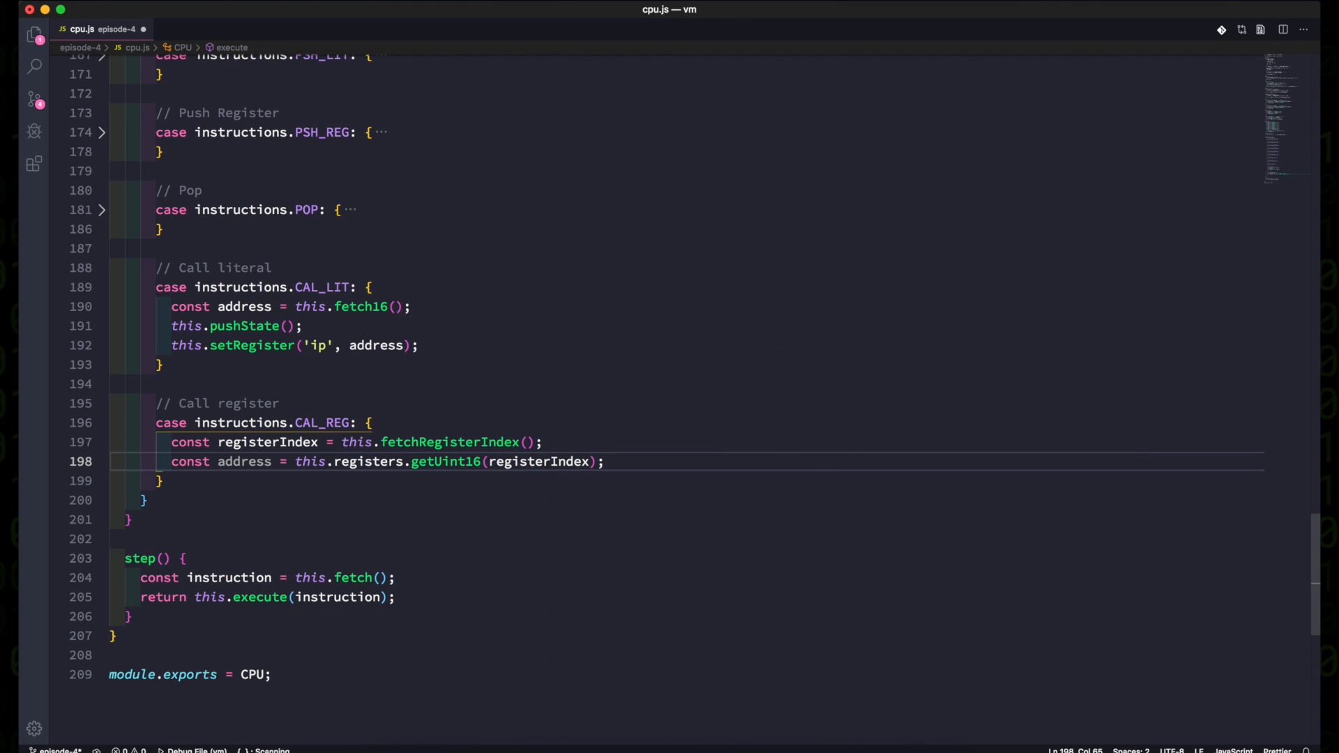
{"action": "type", "text": "this."}
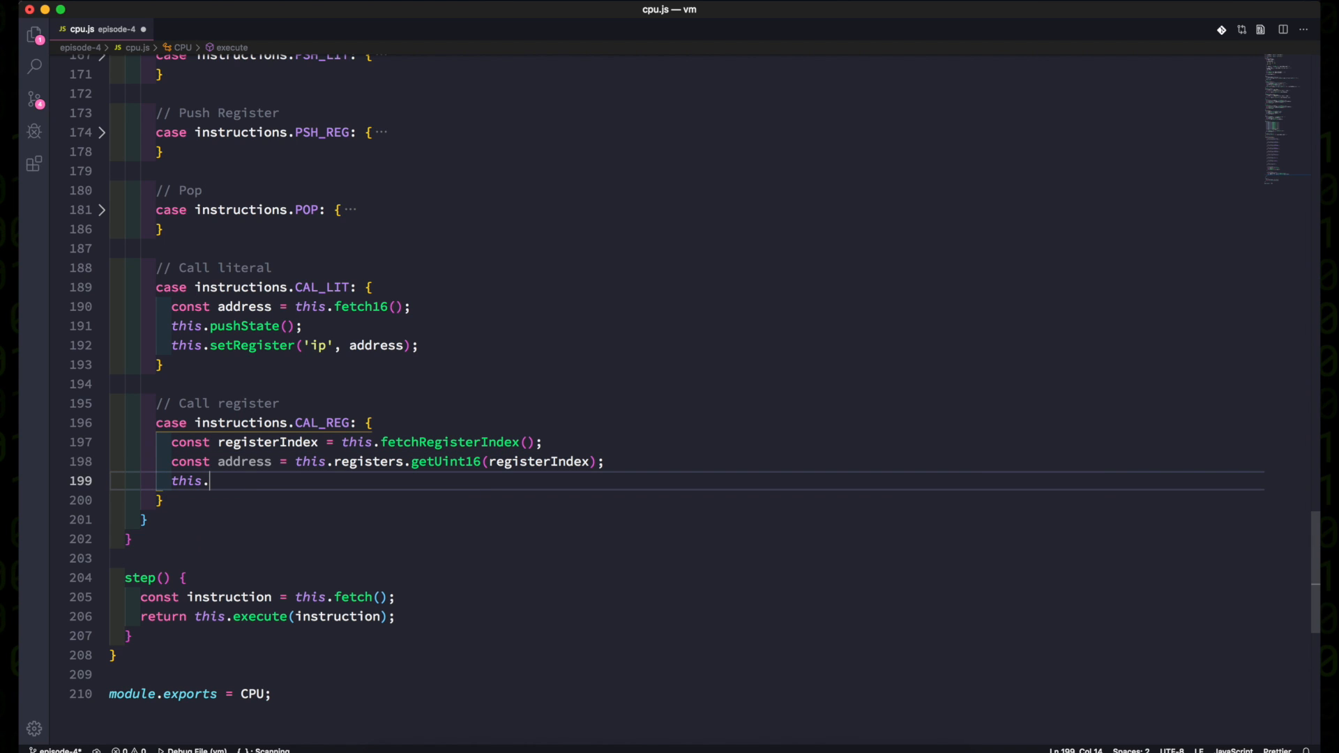
{"action": "type", "text": "pushState();"}
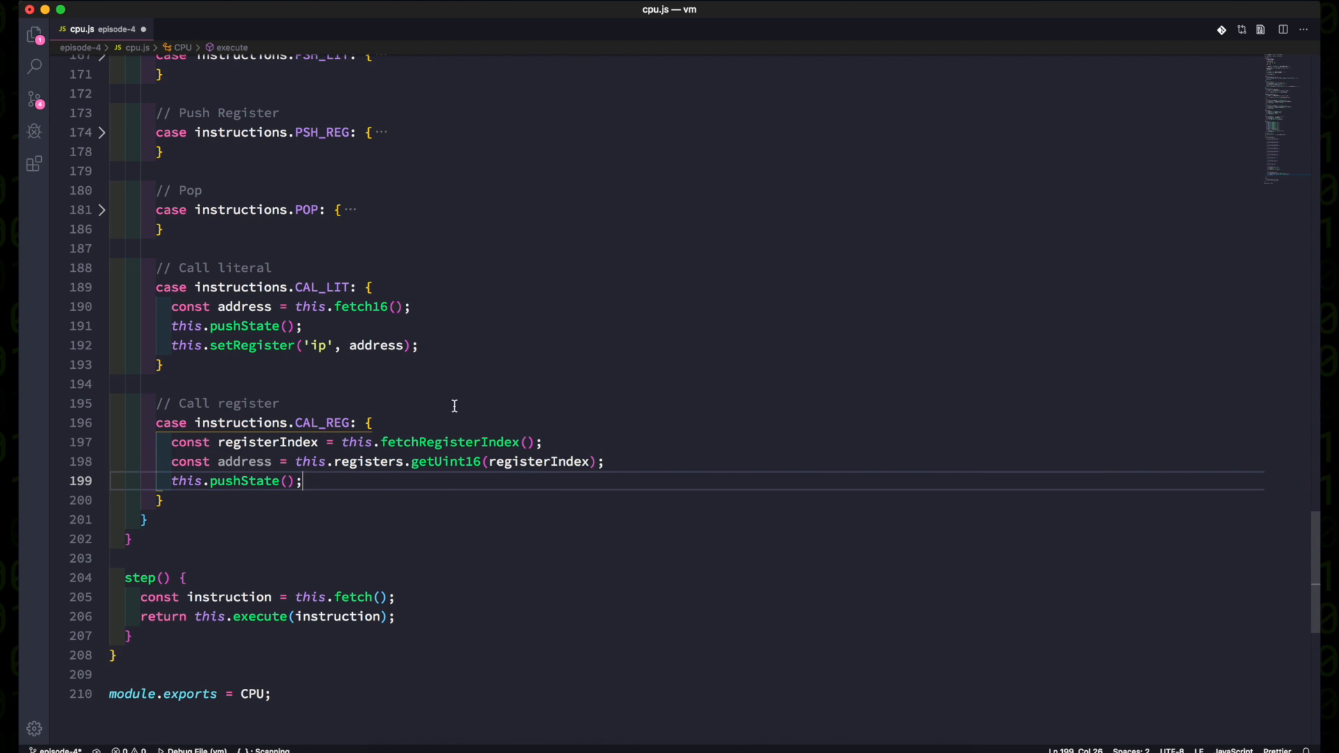
{"action": "type", "text": "this.setRegister('ip', address);"}
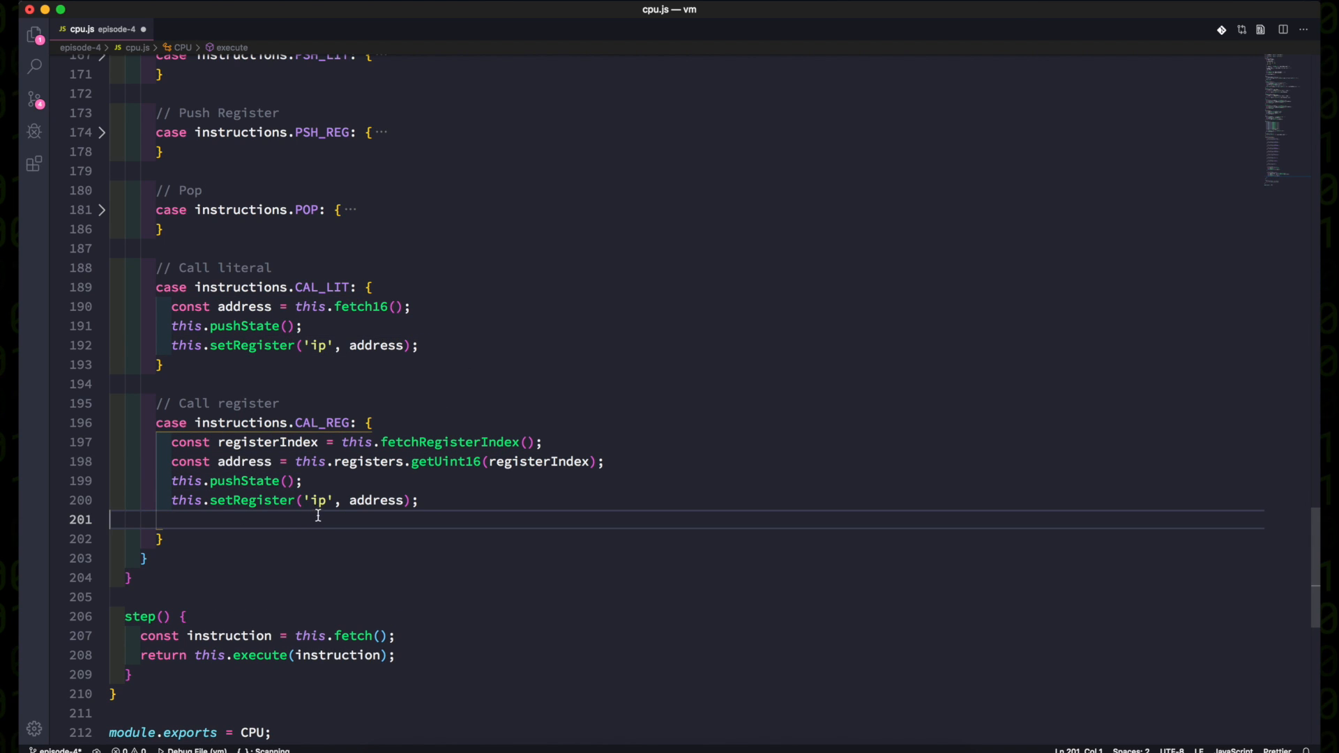
{"action": "type", "text": "return;"}
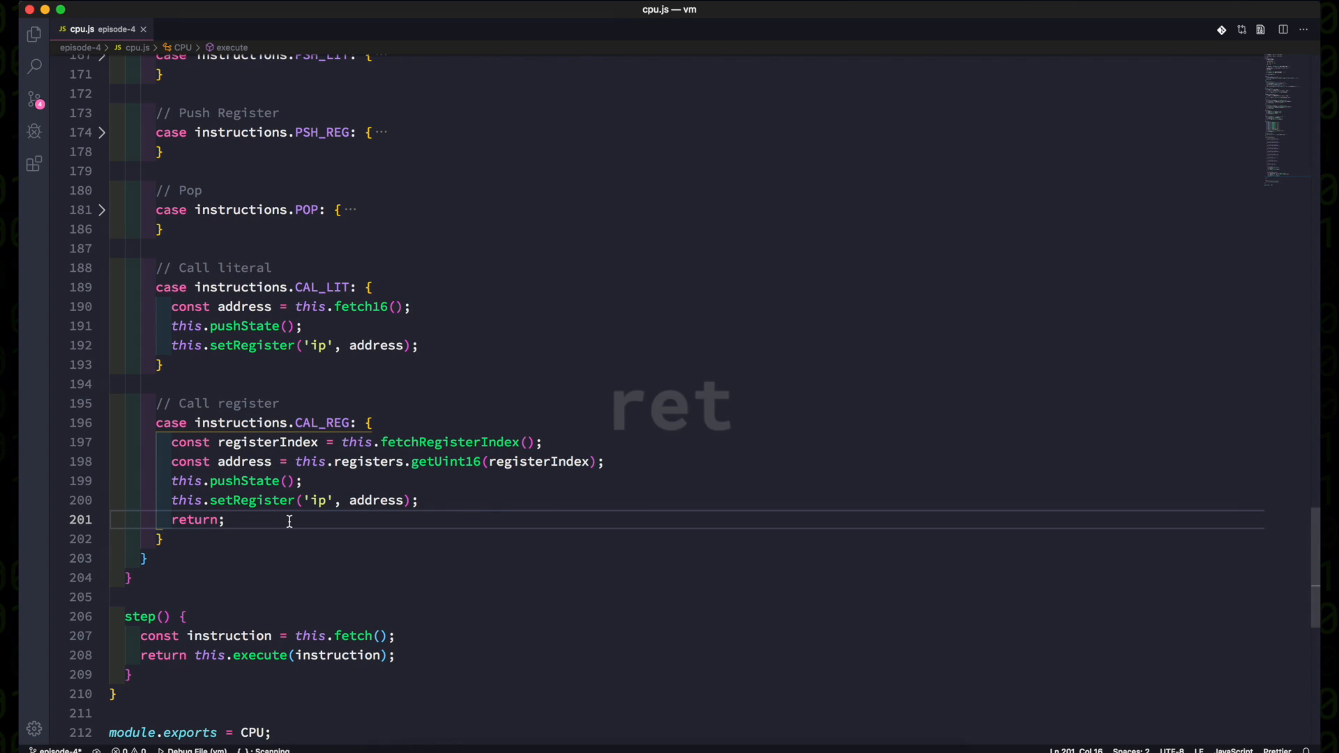
Open instructions.js beside cpu.js and add RET = 0x60 to its constants and exports.
{"action": "left_click", "coordinate": [102, 287]}
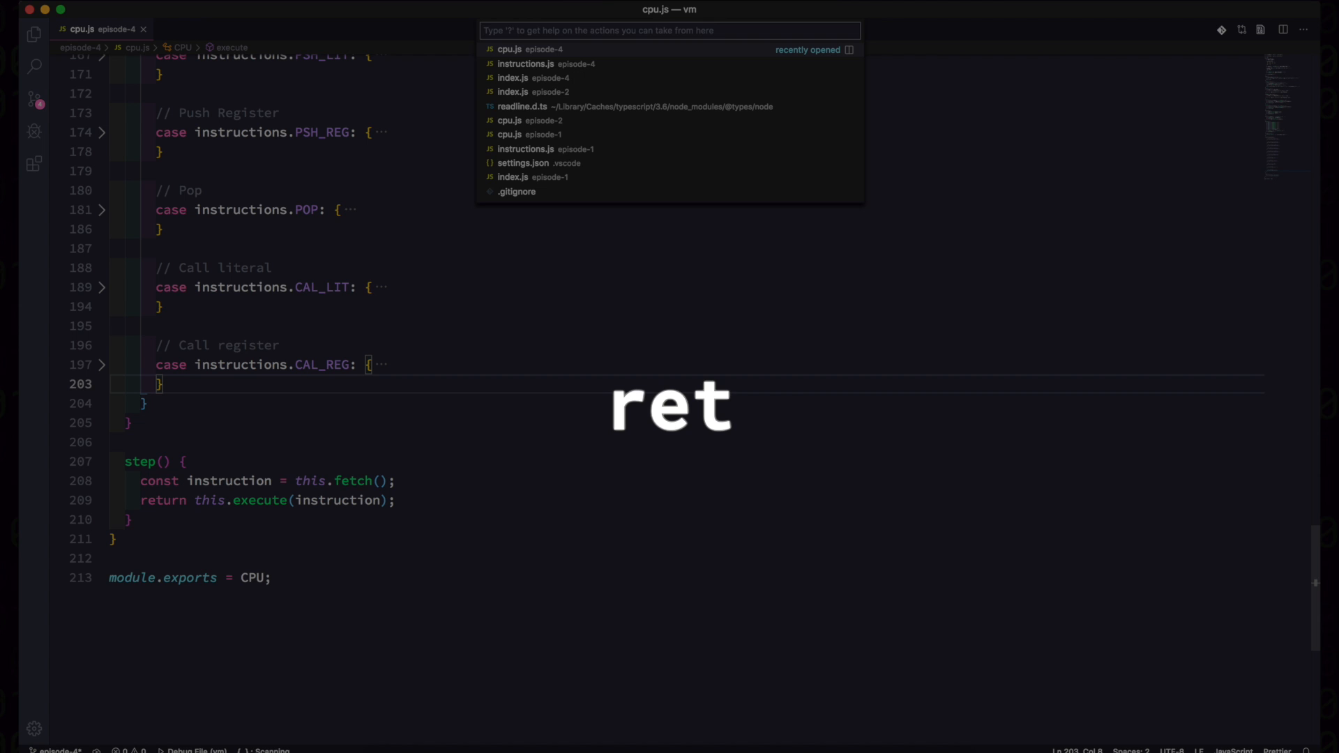
{"action": "left_click", "coordinate": [525, 63]}
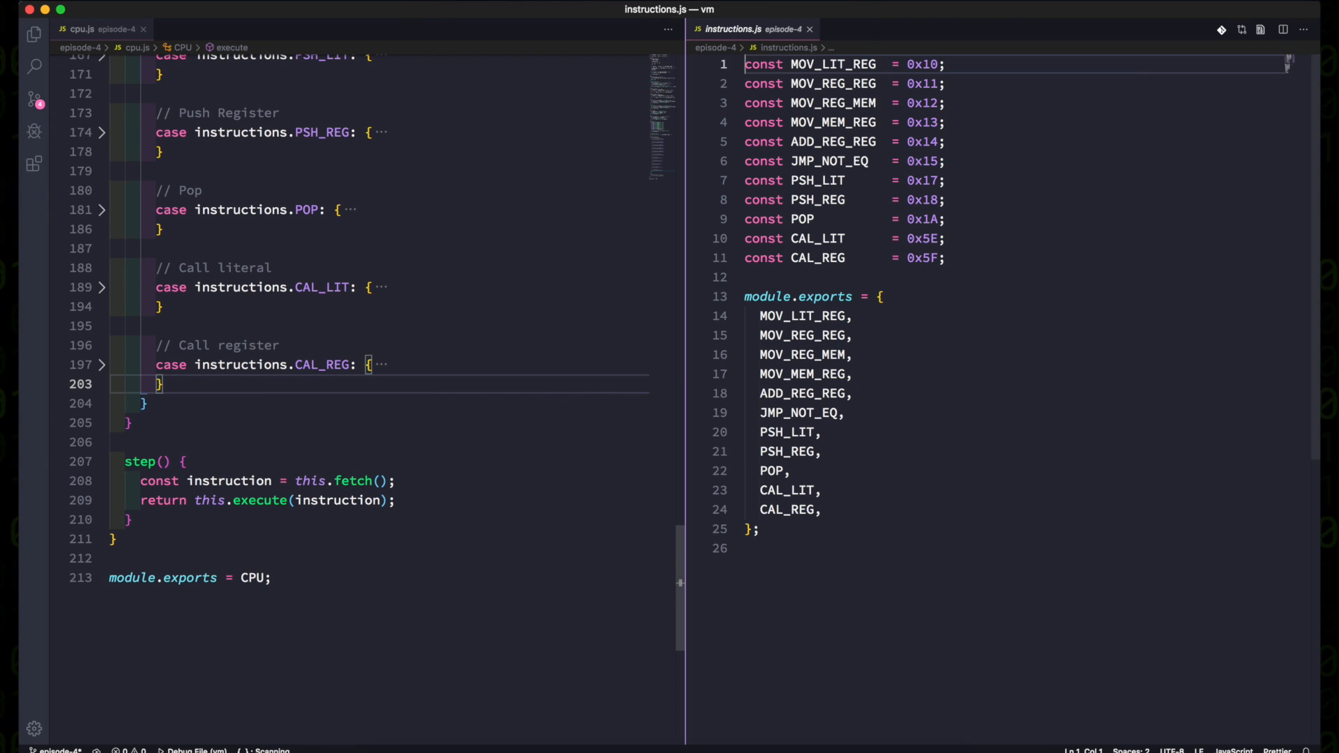
{"action": "type", "text": "const RET"}
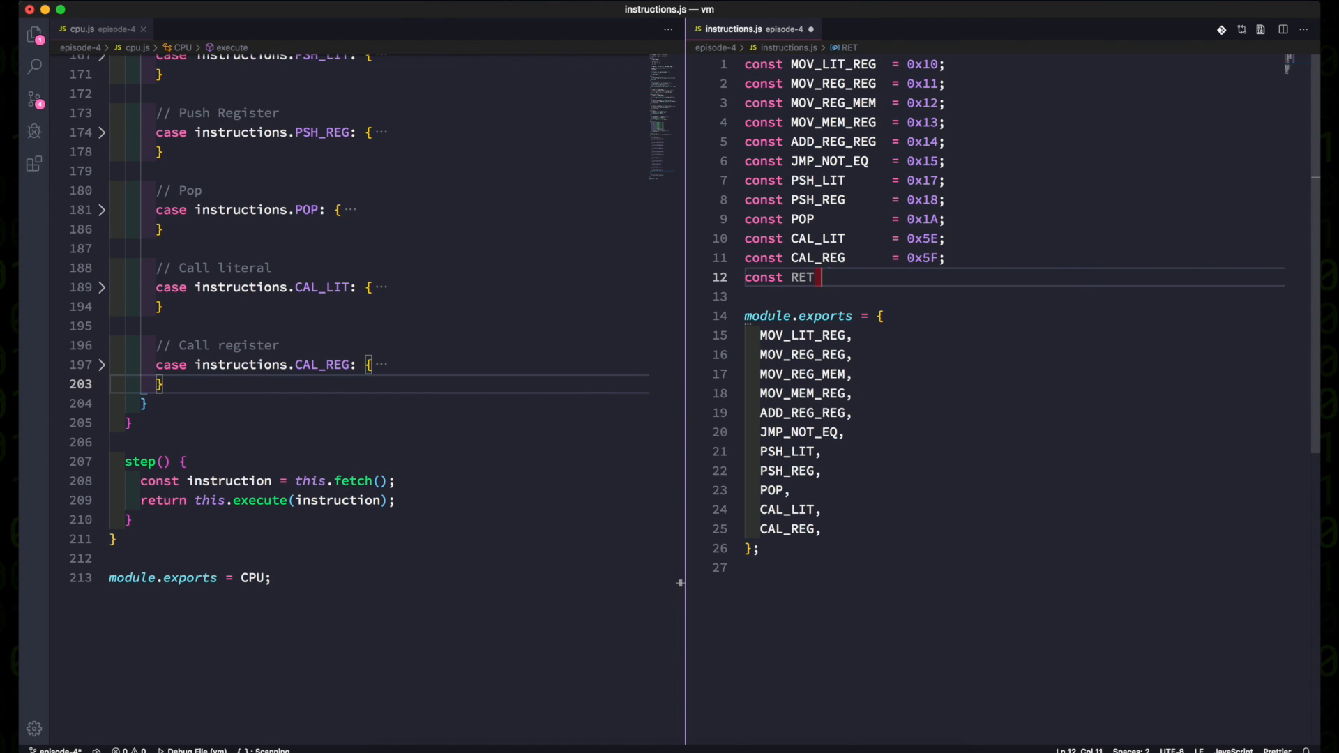
{"action": "type", "text": "= 0x60;"}
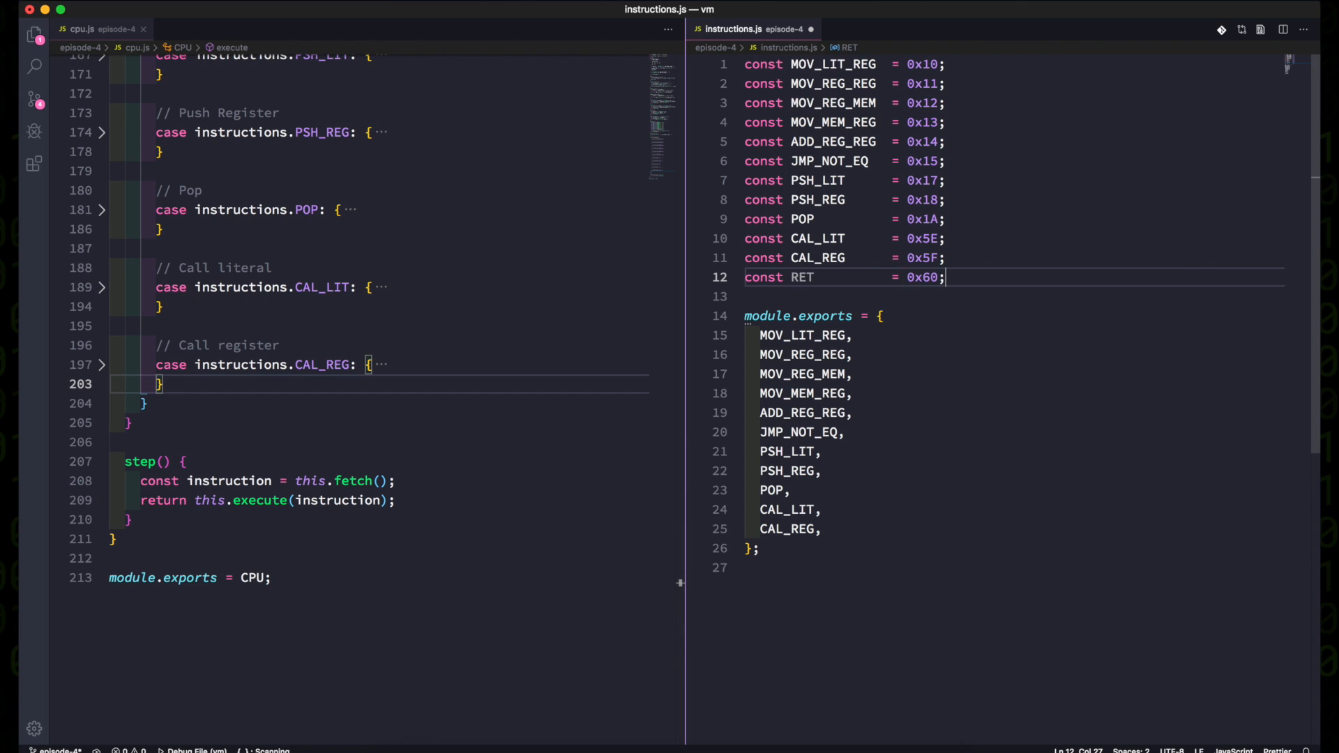
{"action": "type", "text": "RET,"}
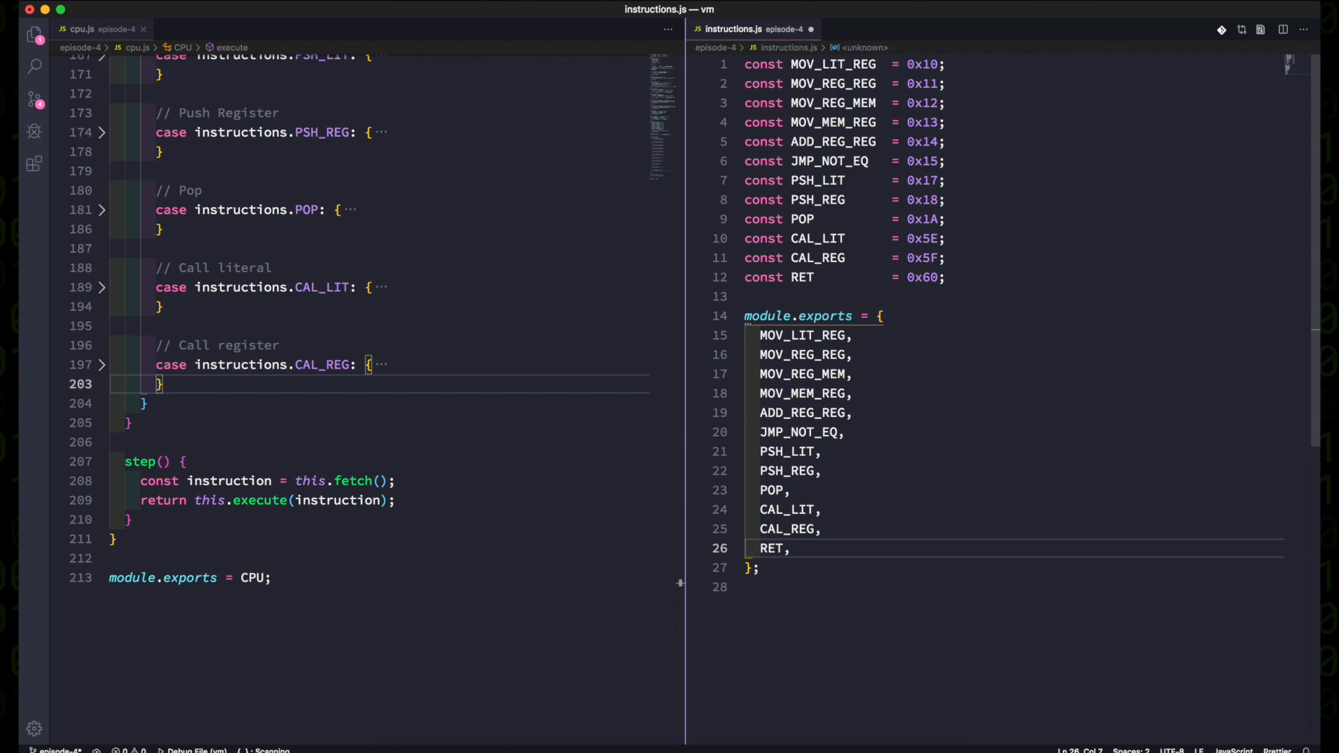
Add an empty RET case commented '// Return from subroutine' in cpu.js's execute.
{"action": "type", "text": "// Return"}
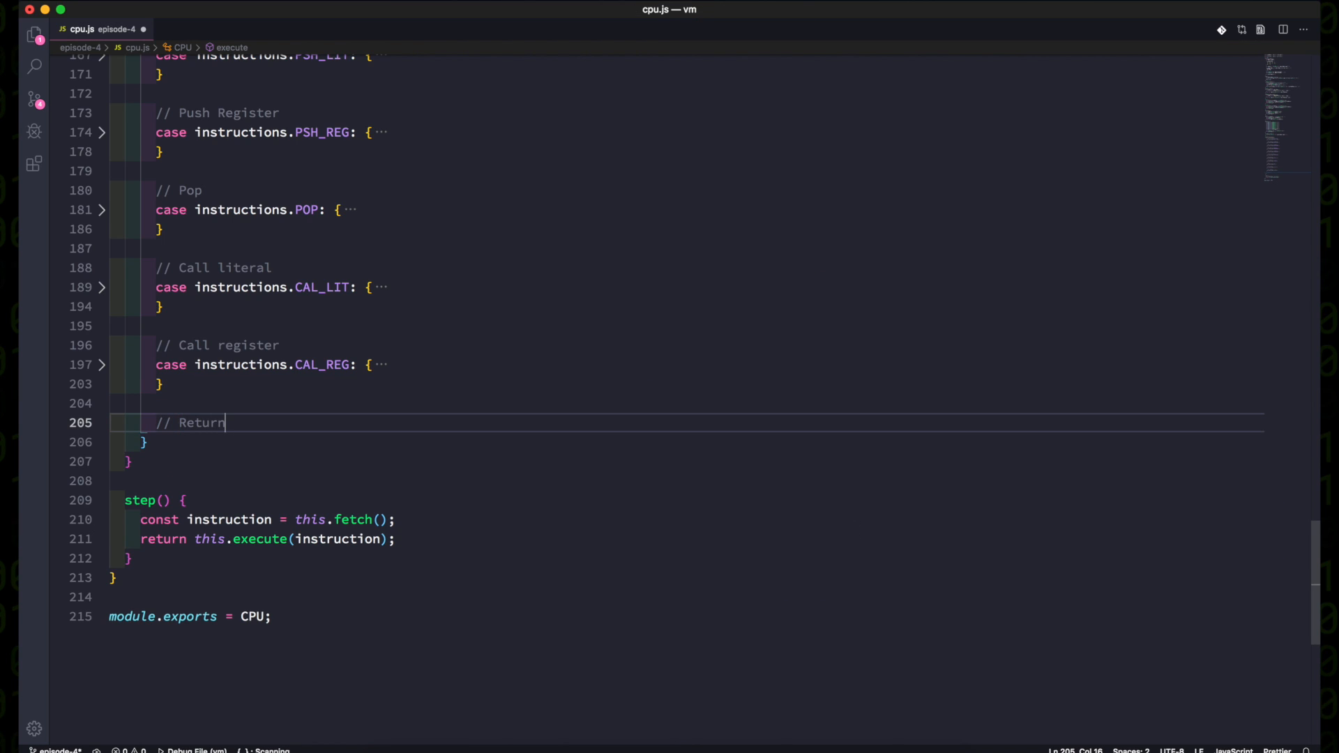
{"action": "type", "text": "from subroutine"}
{"action": "type", "text": "case instructions.RET: {"}
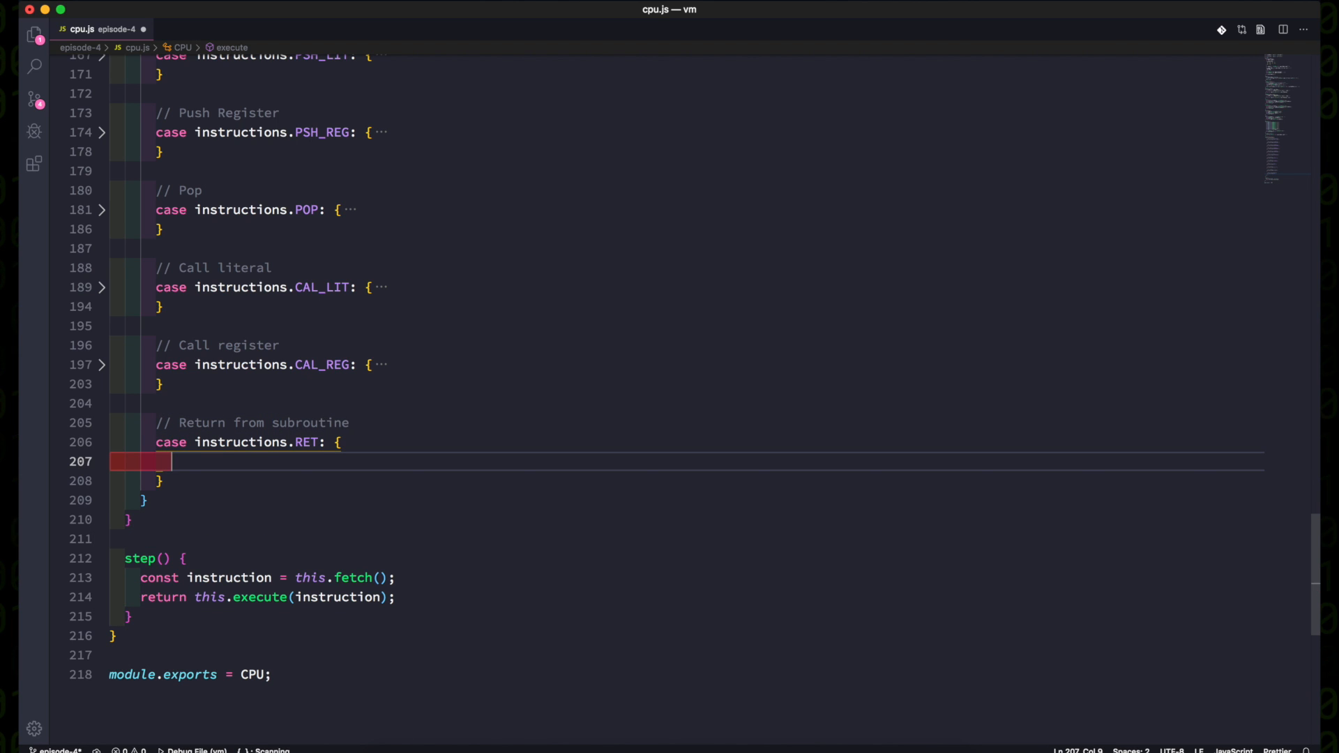
{"action": "scroll", "scroll_direction": "up", "scroll_amount": 3}
{"action": "type", "text": "popState() {"}
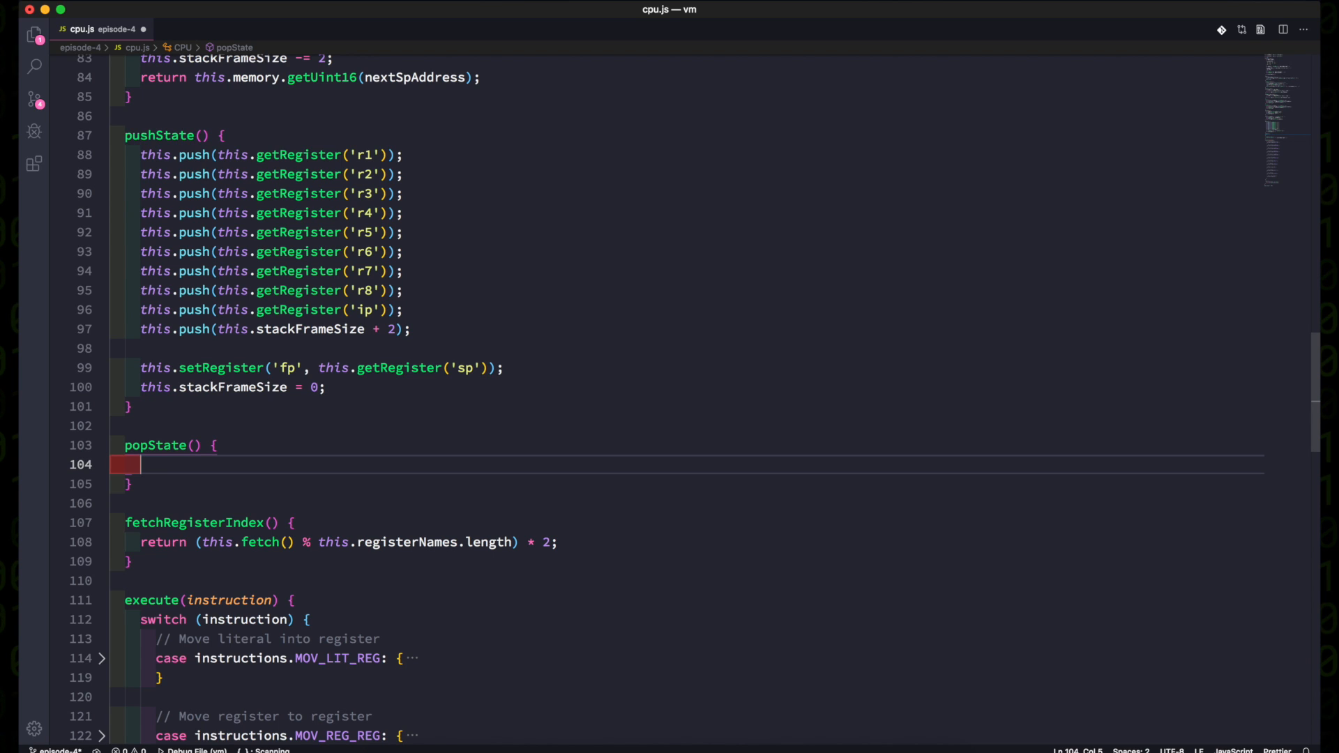
In popState, set sp to framePointerAddress, pop stackFrameSize, and restore ip and r8–r1.
{"action": "type", "text": "const framePointerAddress = this.getRegister('fp');"}
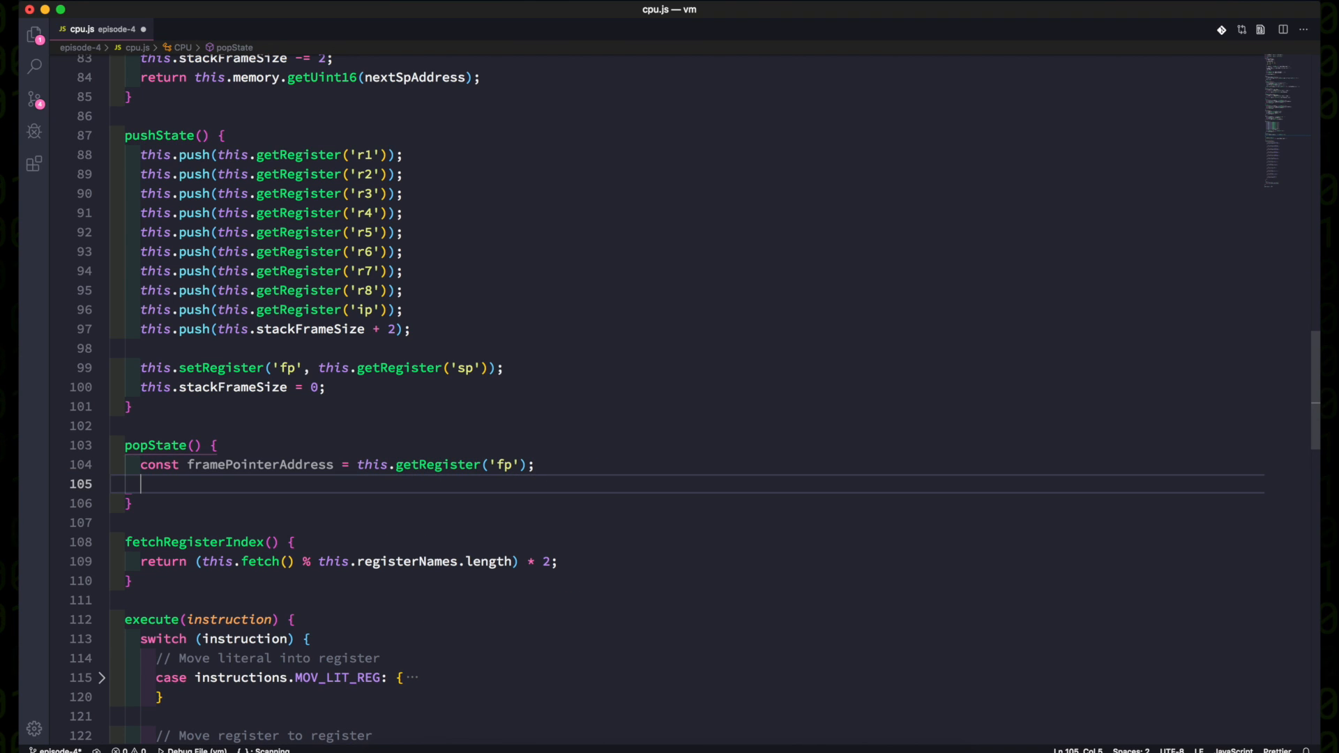
{"action": "type", "text": "this.setRegister('sp"}
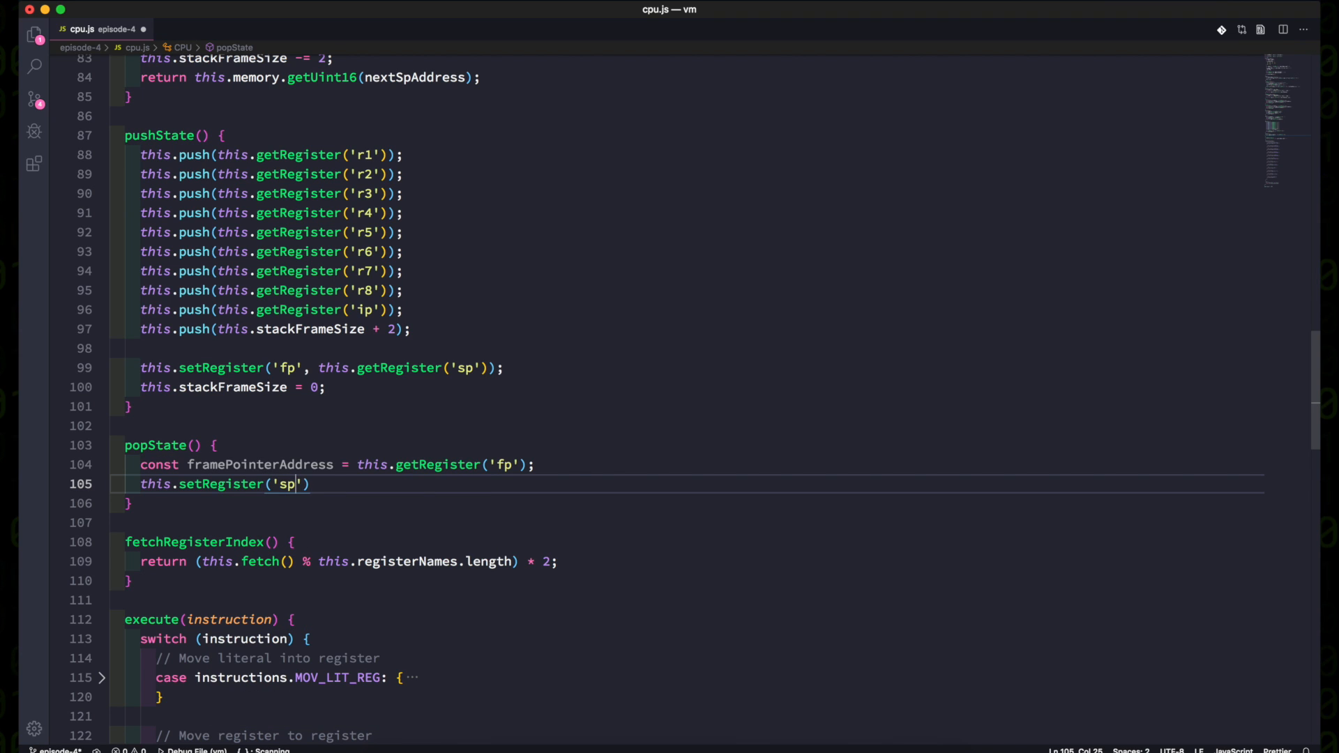
{"action": "type", "text": ","}
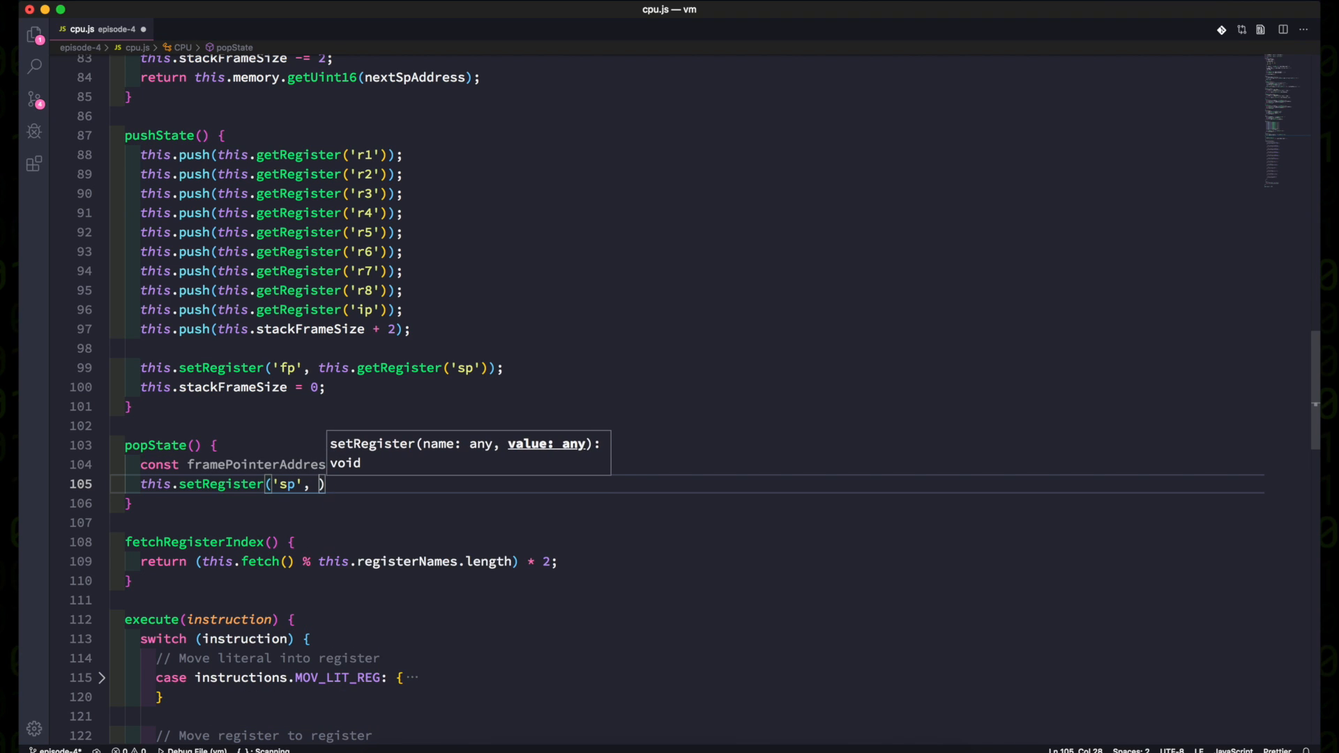
{"action": "type", "text": "framePointerAddress"}
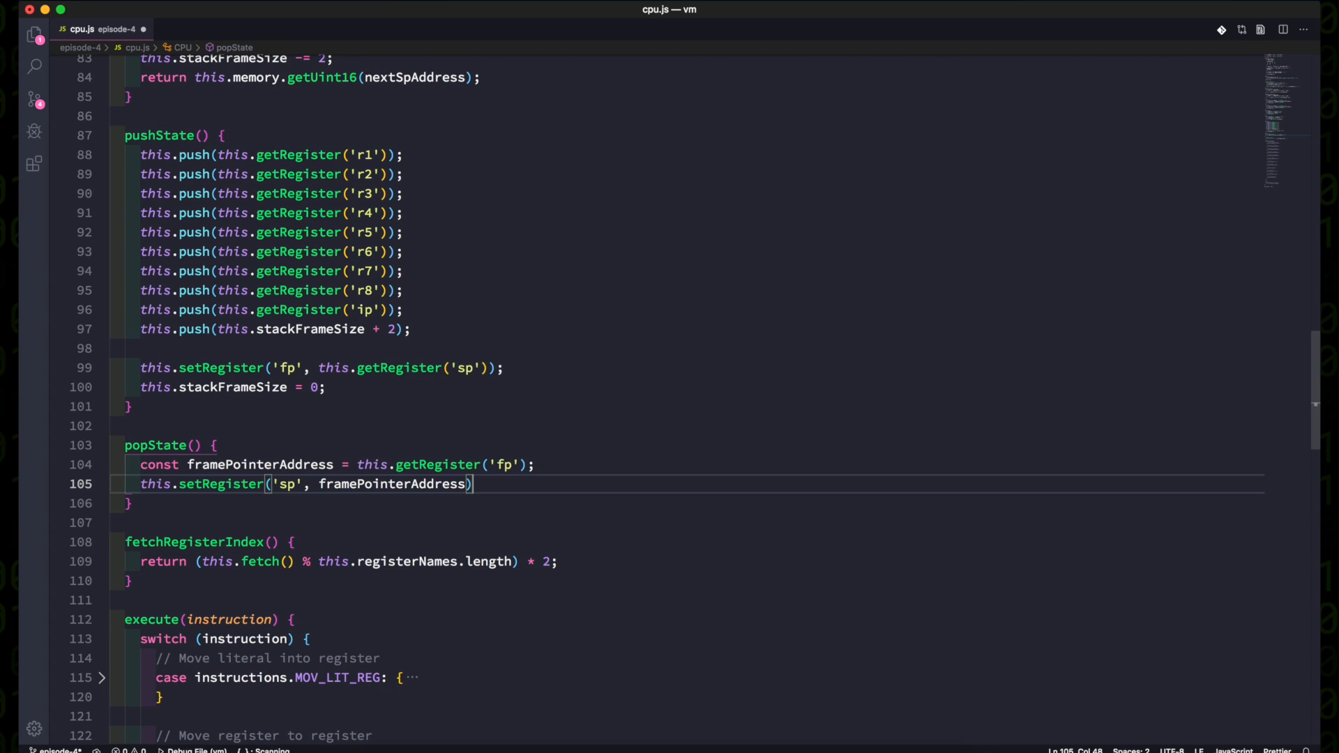
{"action": "type", "text": ";"}
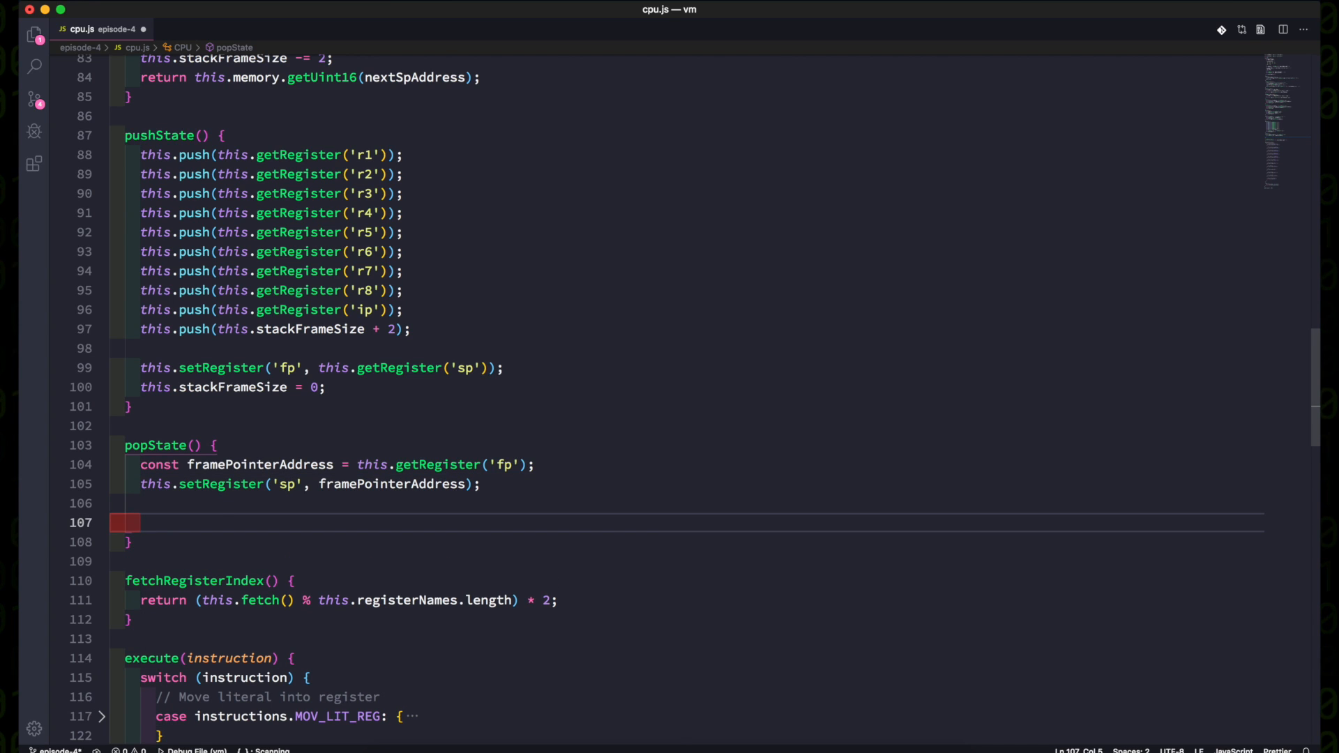
{"action": "type", "text": "this.stackFrameSize ="}
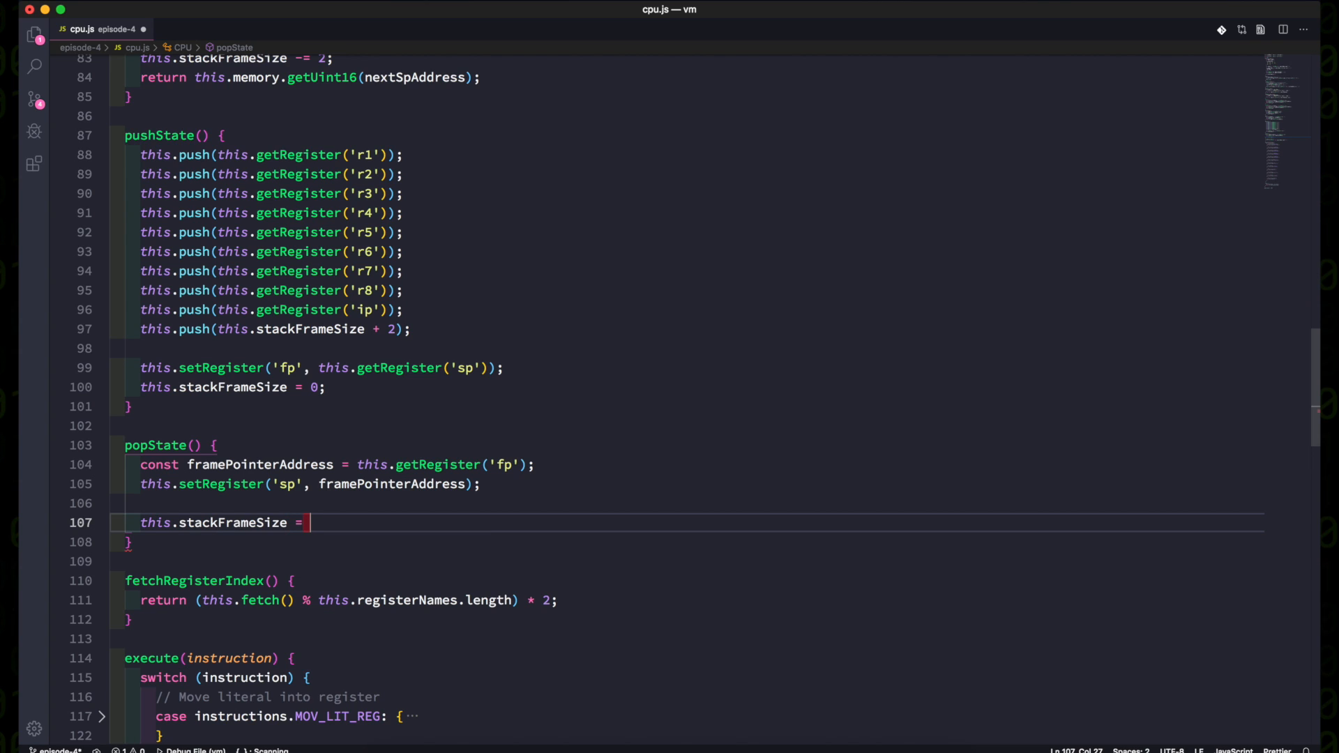
{"action": "type", "text": "this.pop();"}
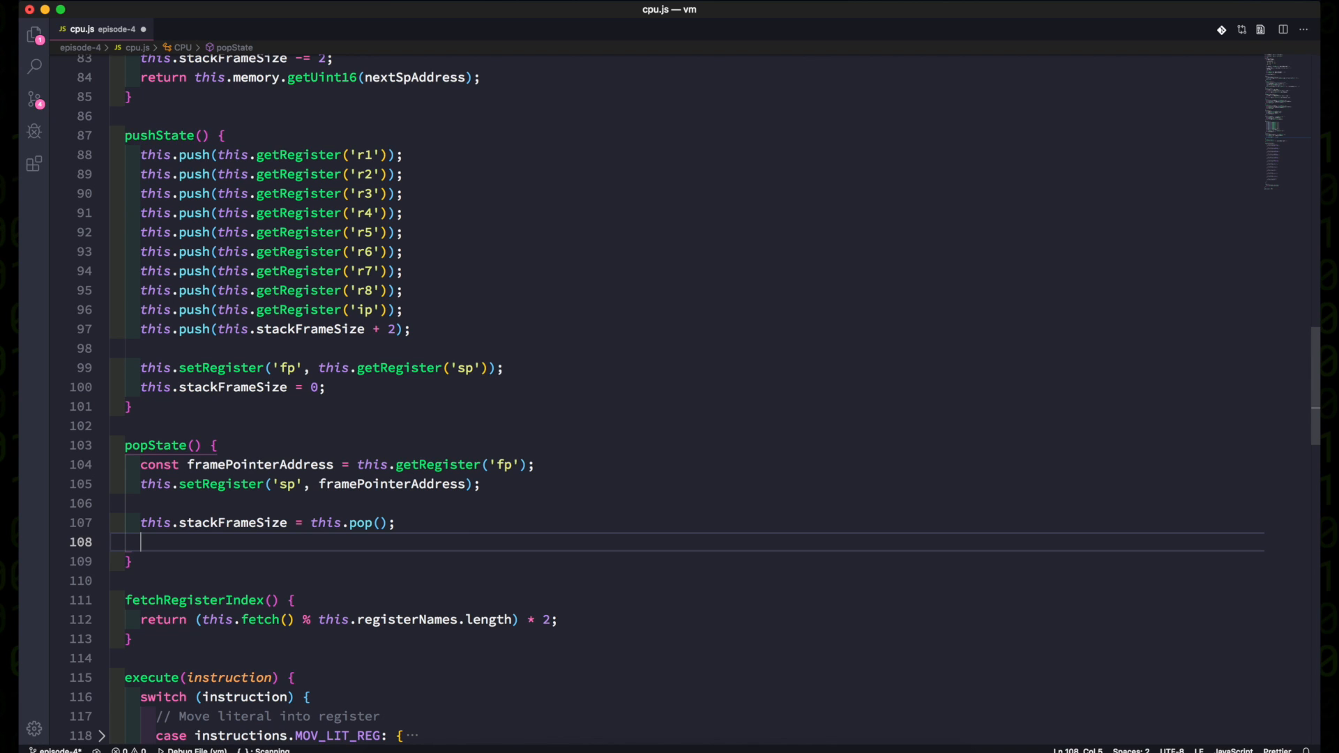
{"action": "type", "text": "const"}
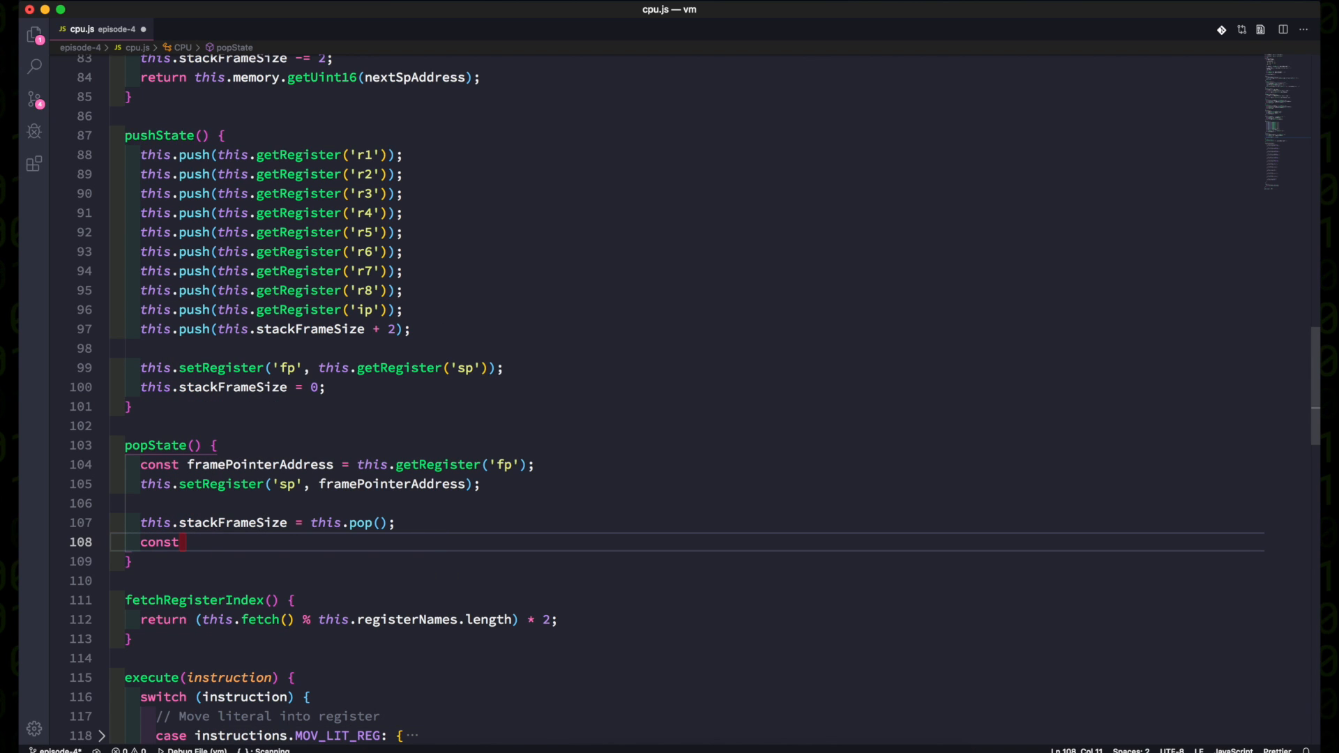
{"action": "type", "text": "stackFrameSize ="}
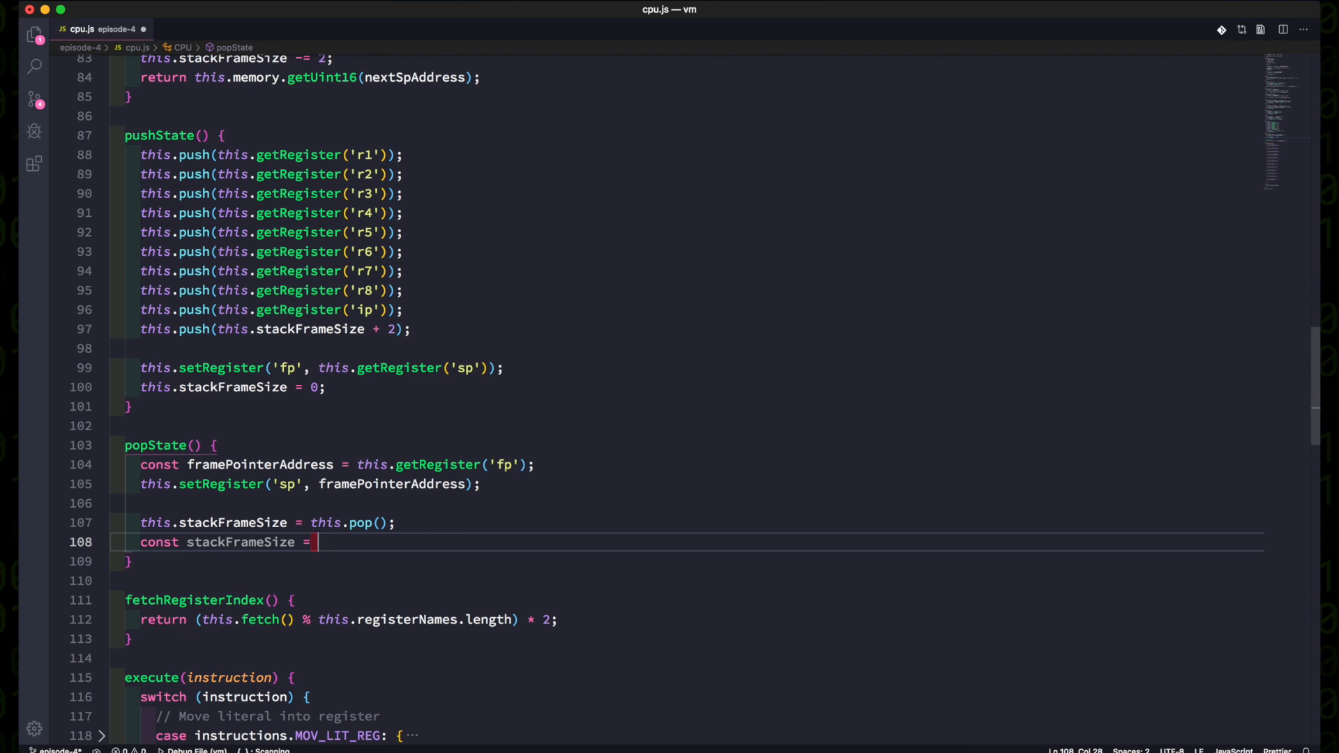
{"action": "type", "text": "this.stackFrameSize;"}
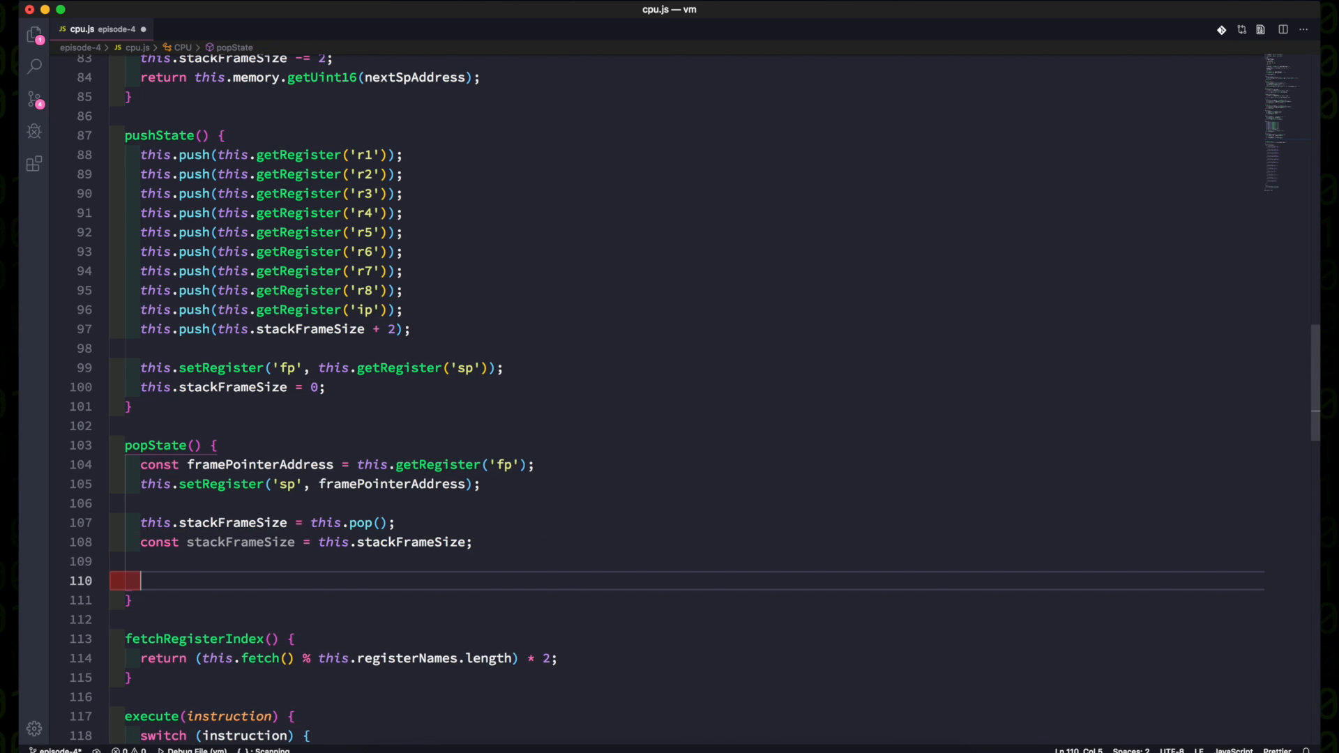
{"action": "type", "text": "this.setRegister('ip', this.pop());"}
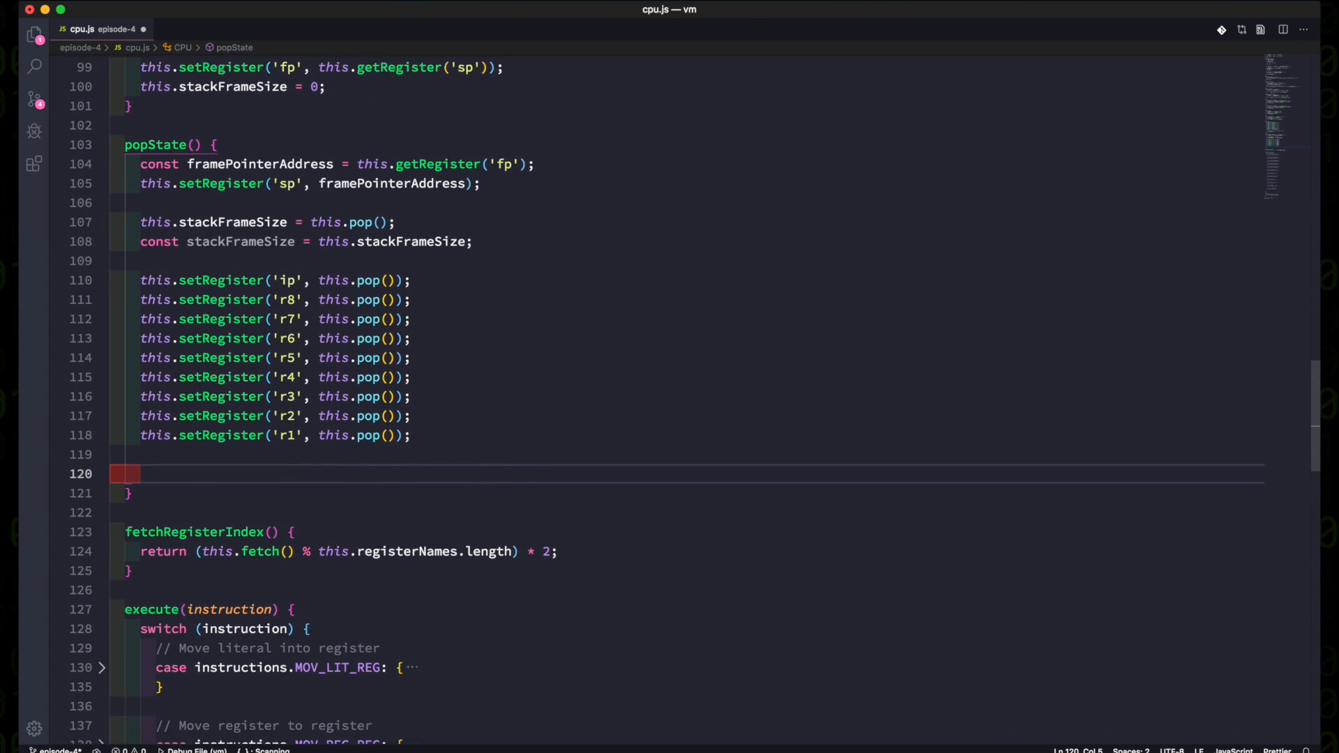
Pop nArgs and discard that many arguments, then set fp to framePointerAddress + stackFrameSize.
{"action": "type", "text": "const nArgs"}
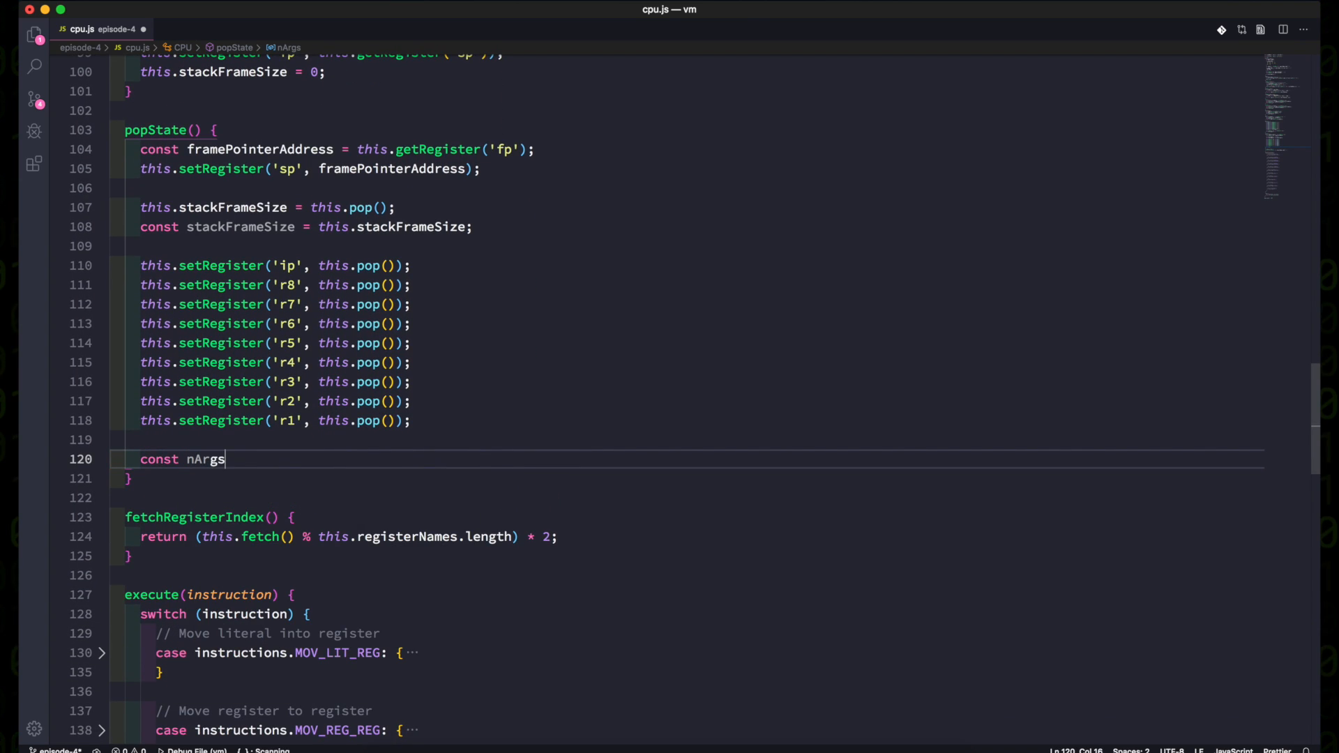
{"action": "type", "text": "= this.pop();"}
{"action": "type", "text": "for (let i = 0; i M"}
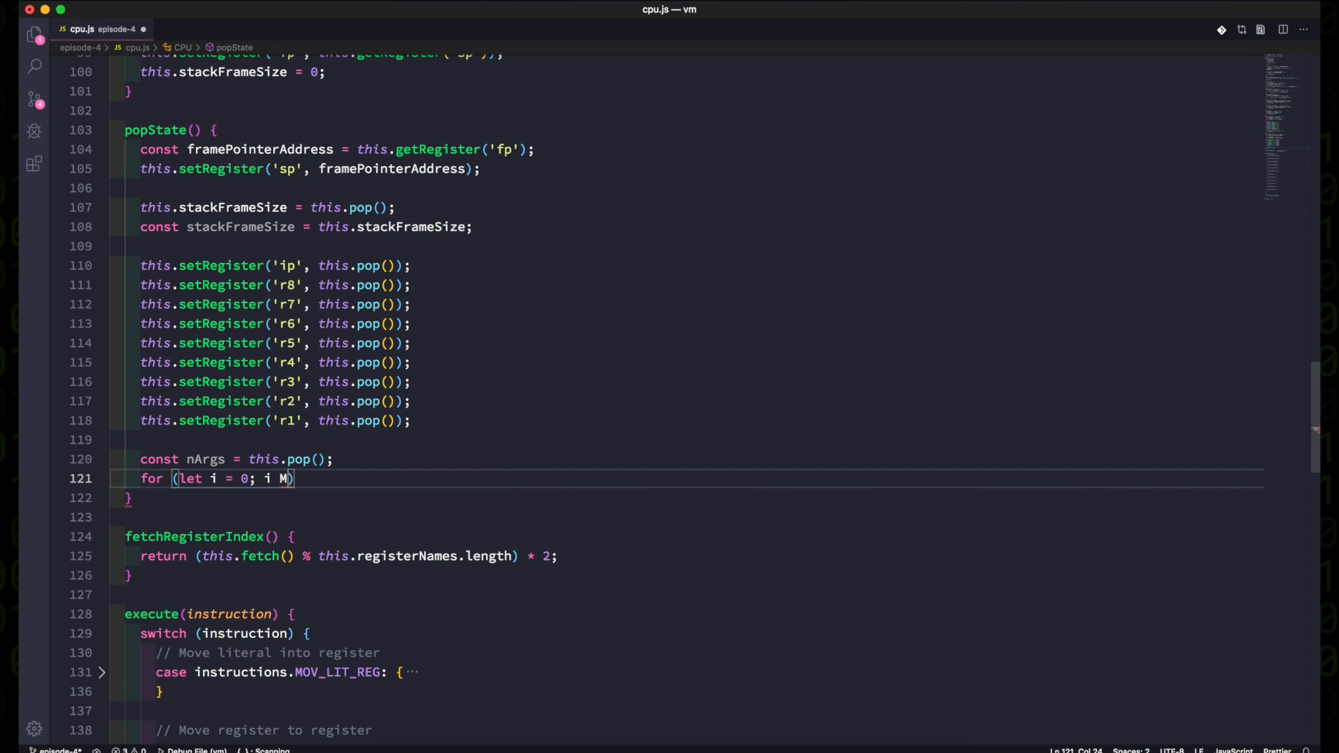
{"action": "type", "text": "< nArgs; i++) {"}
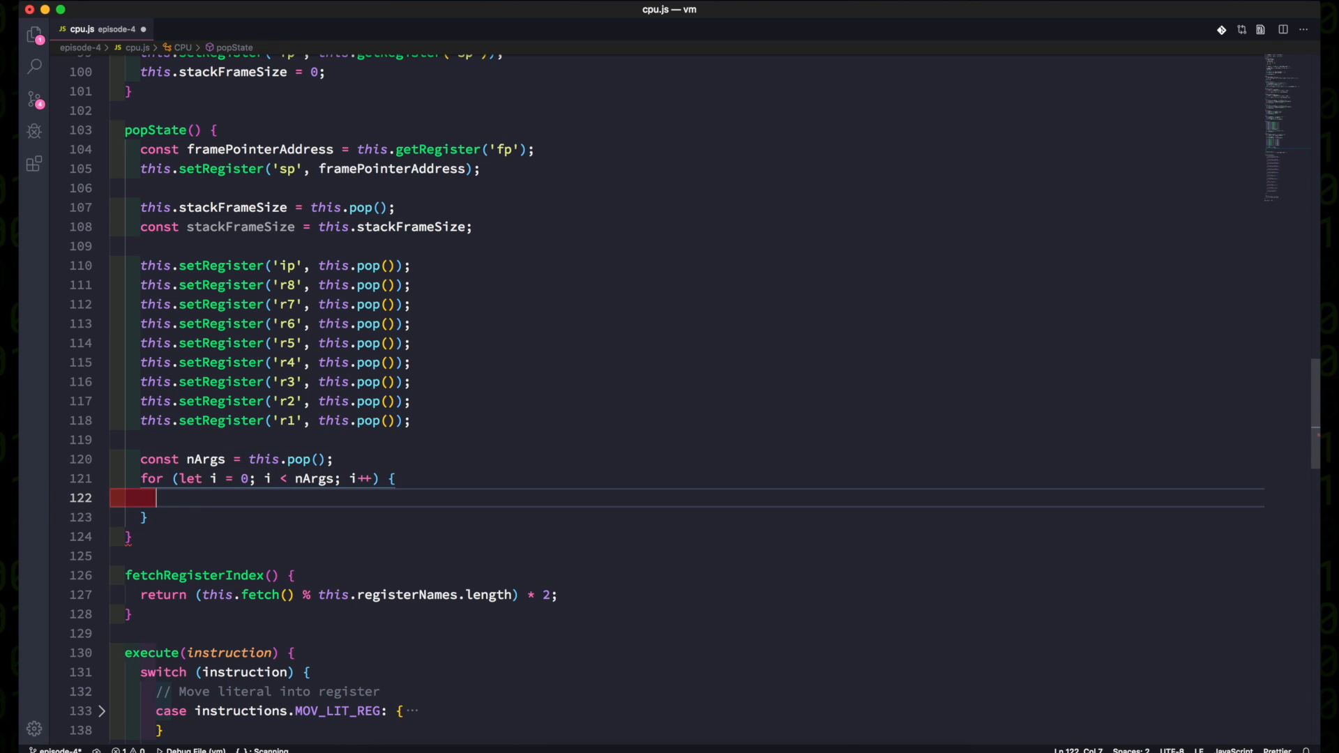
{"action": "type", "text": "this.pop();"}
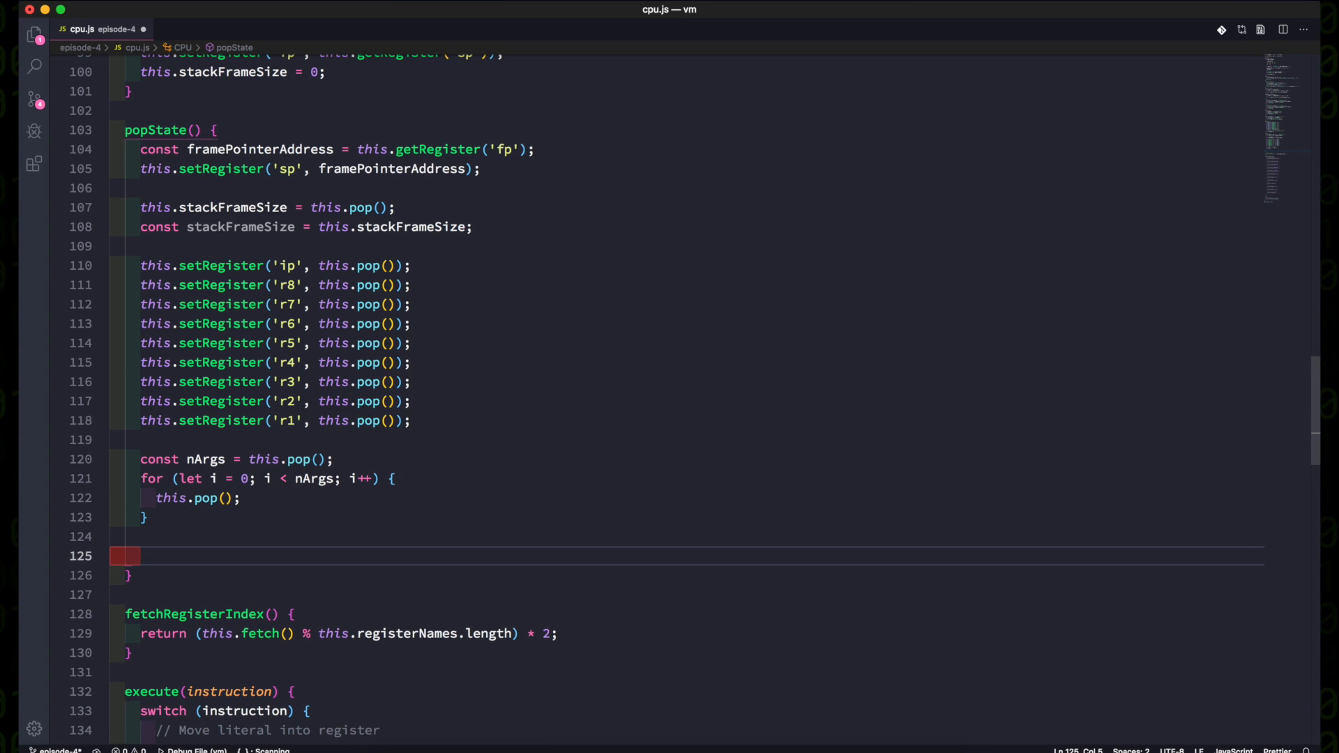
{"action": "type", "text": "this.setRegister('fp')"}
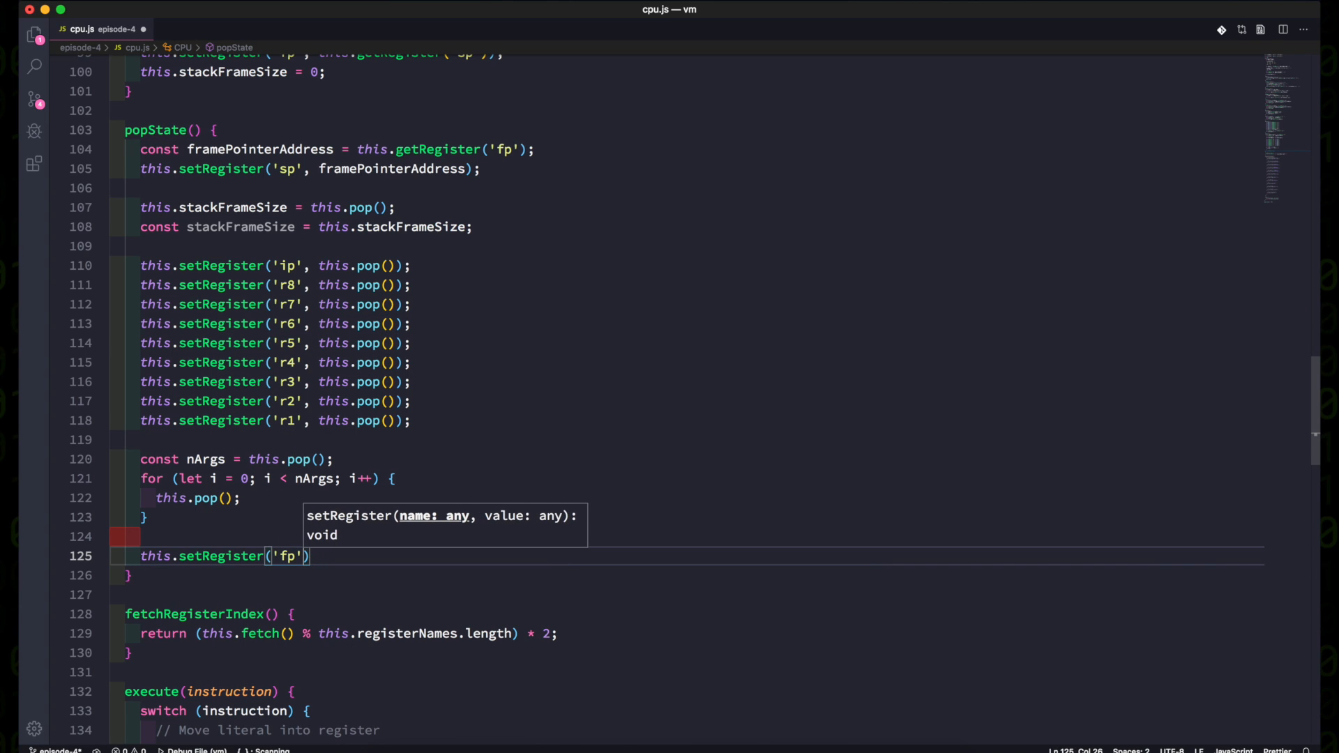
{"action": "type", "text": ", framePointerAddress"}
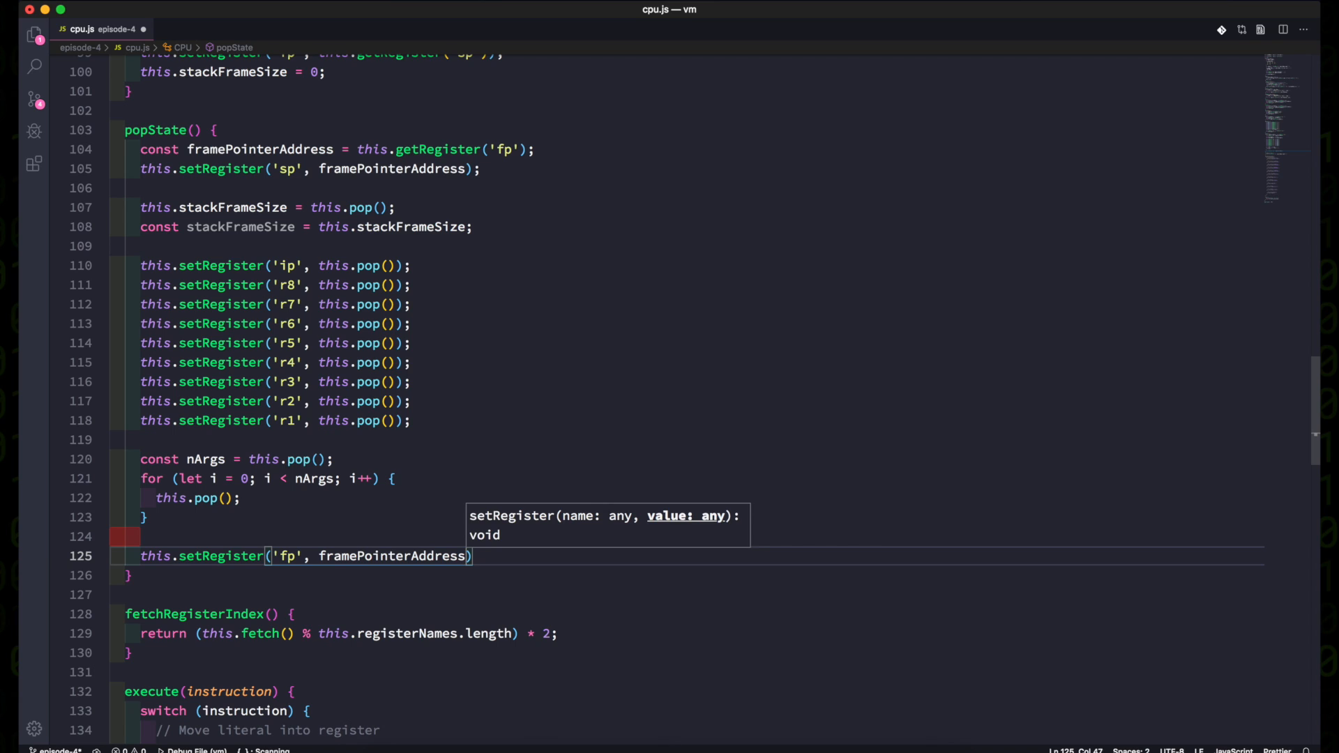
{"action": "type", "text": "+ stackFrameSize"}
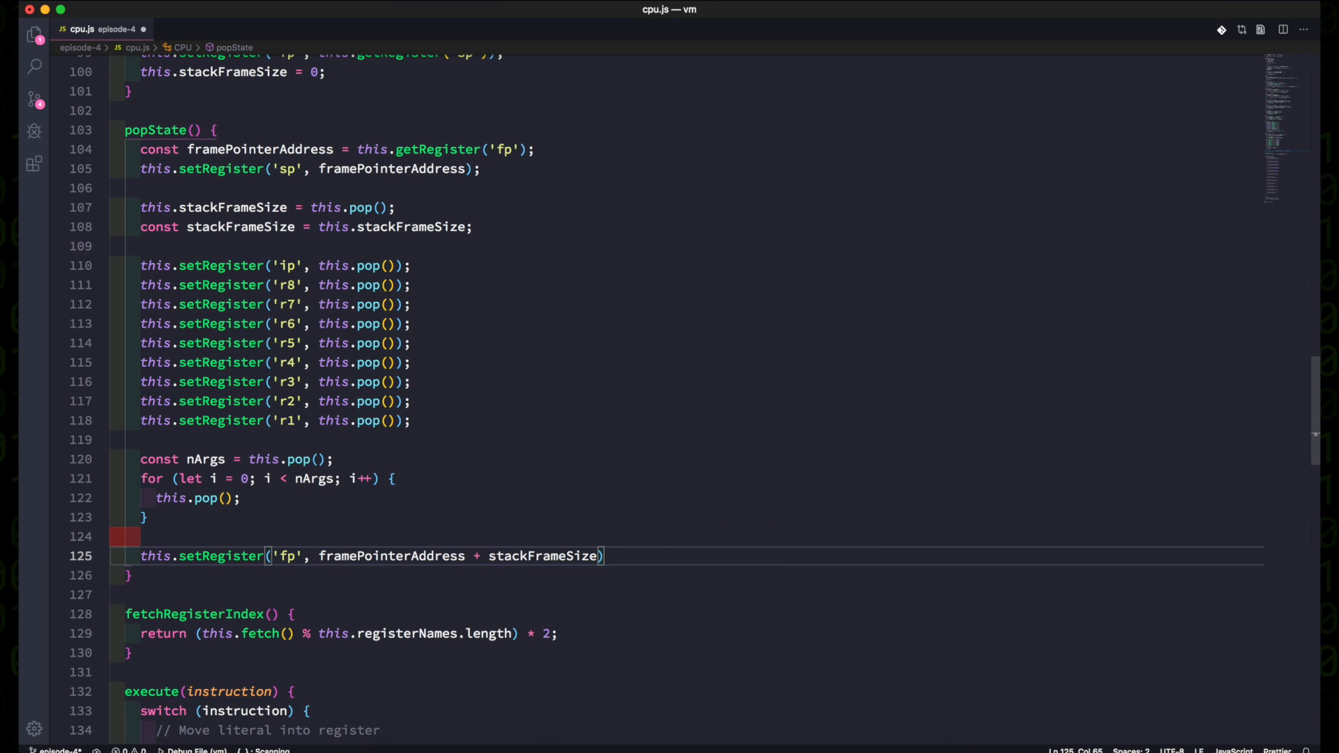
{"action": "type", "text": ";"}
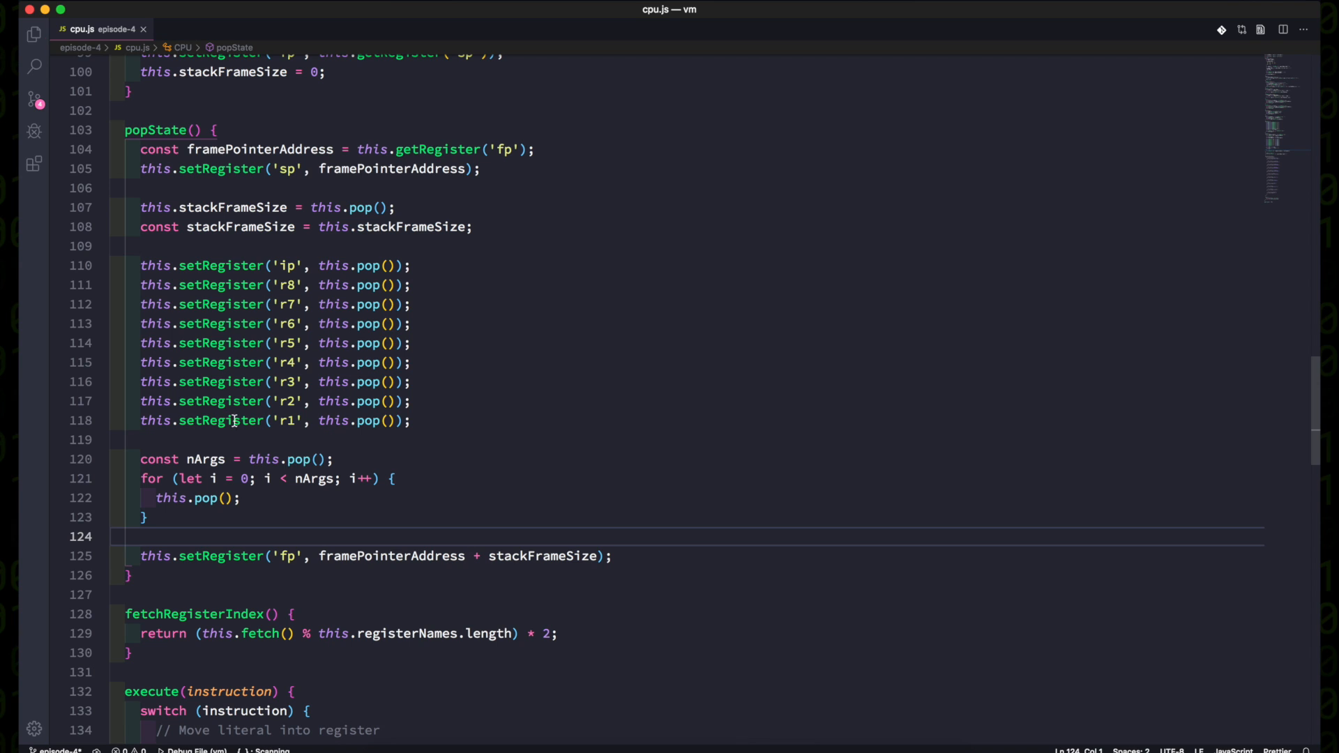
Make RET call this.popState(), and give viewMemoryAt an n = 8 parameter with nextNBytes.
{"action": "scroll", "scroll_direction": "down", "scroll_amount": 3}
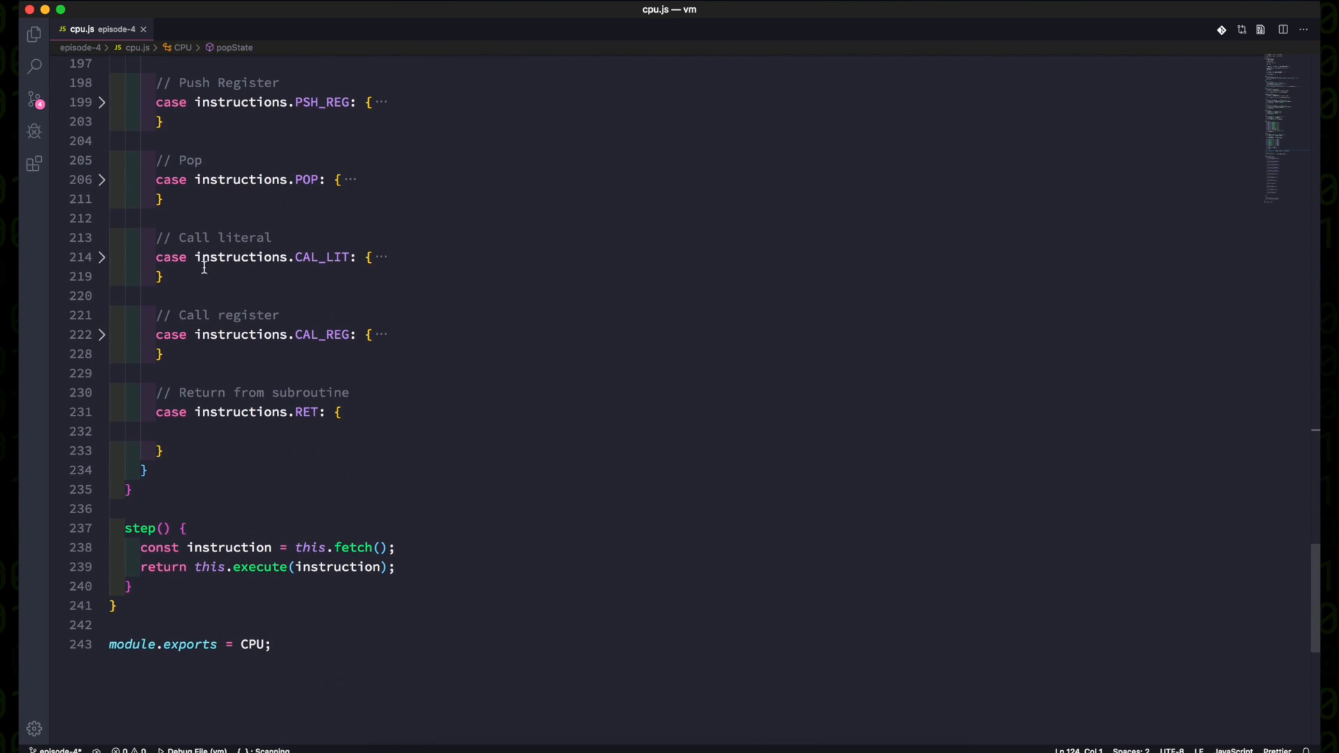
{"action": "type", "text": "this.popState();"}
{"action": "type", "text": "return;"}
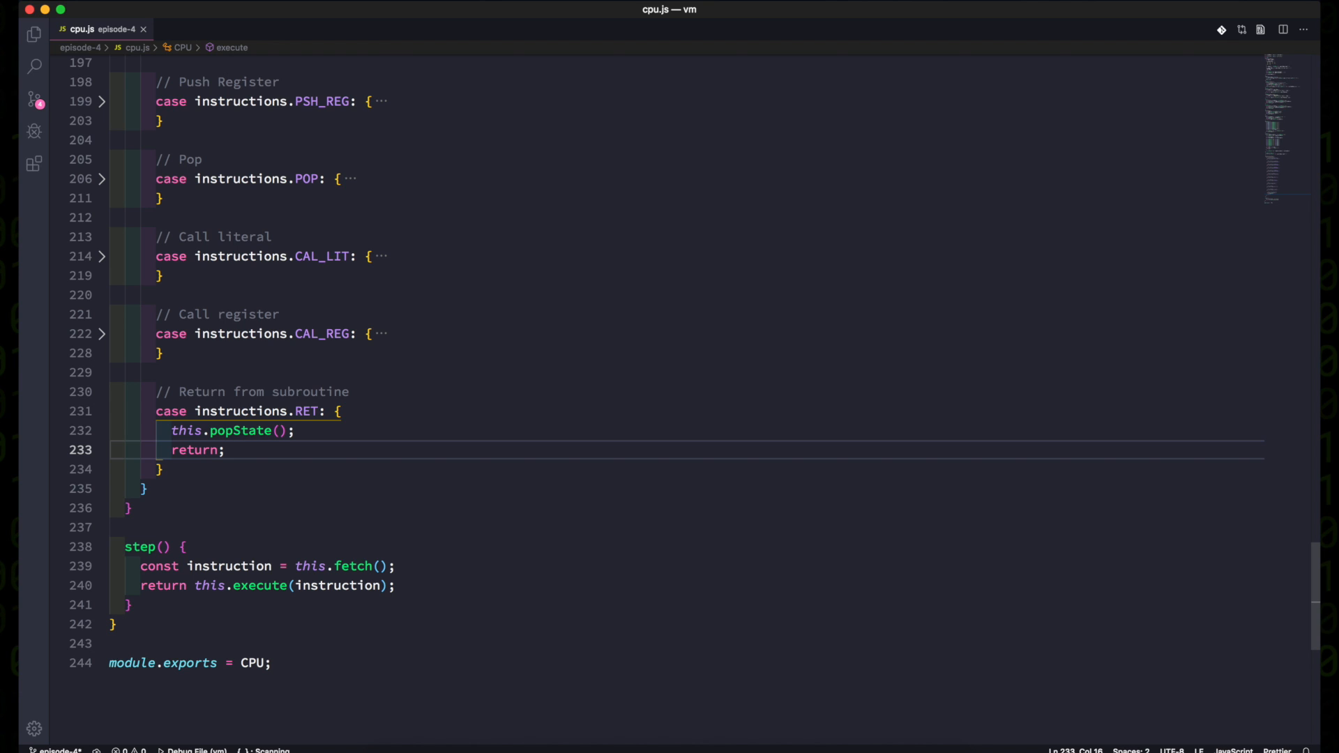
{"action": "scroll", "scroll_direction": "up", "scroll_amount": 3}
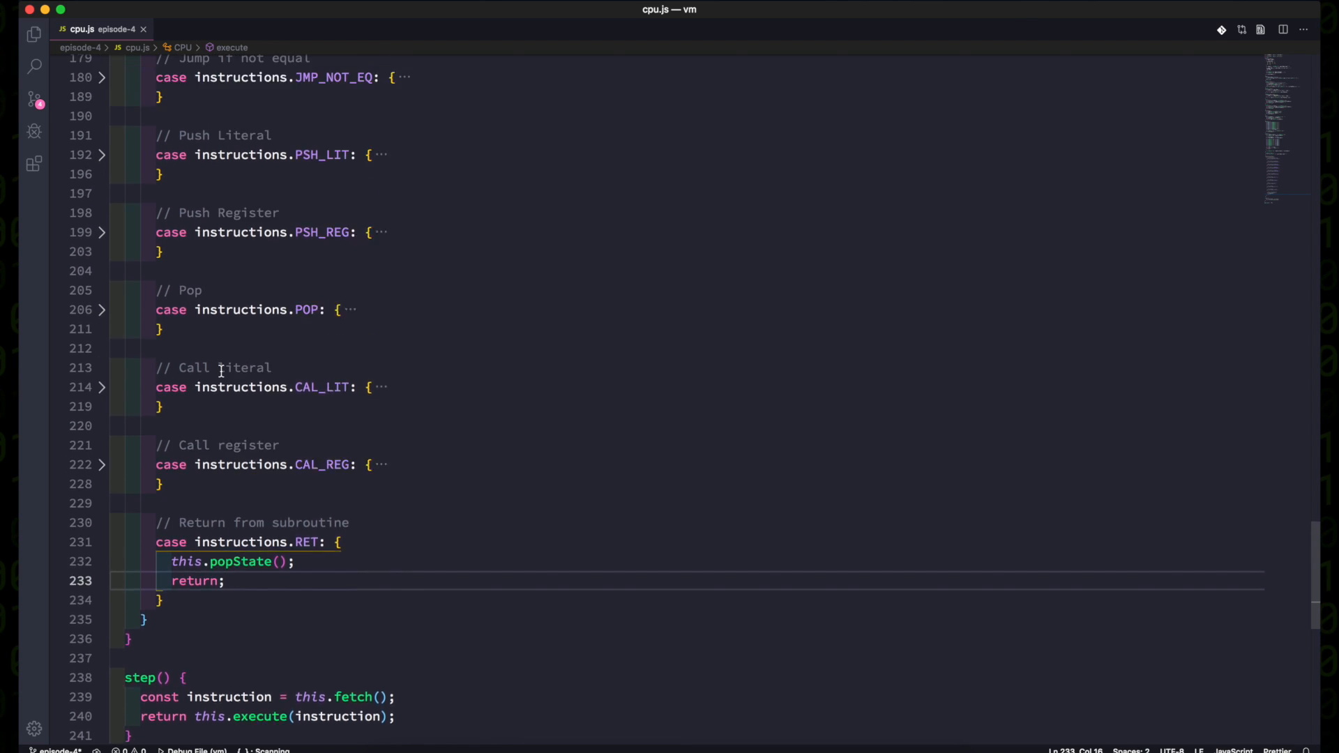
{"action": "scroll", "scroll_direction": "up", "scroll_amount": 3}
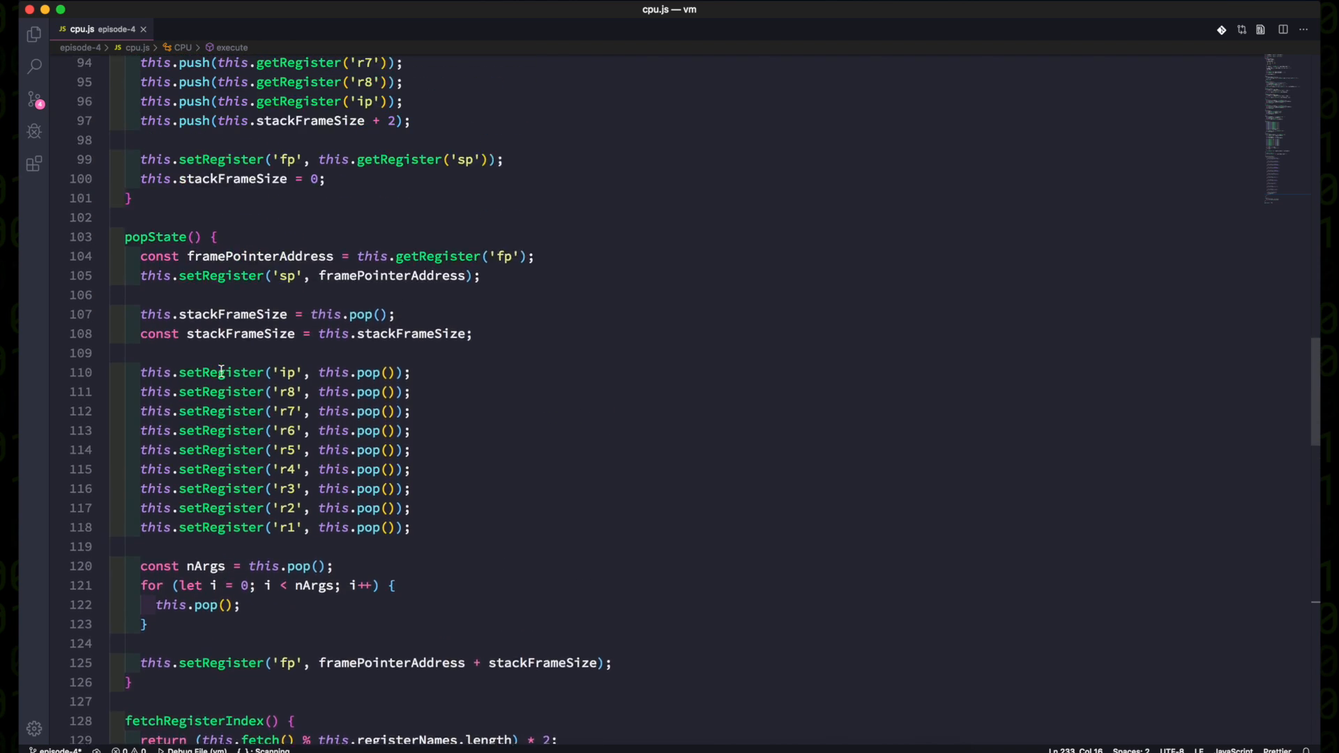
{"action": "scroll", "scroll_direction": "up", "scroll_amount": 3}
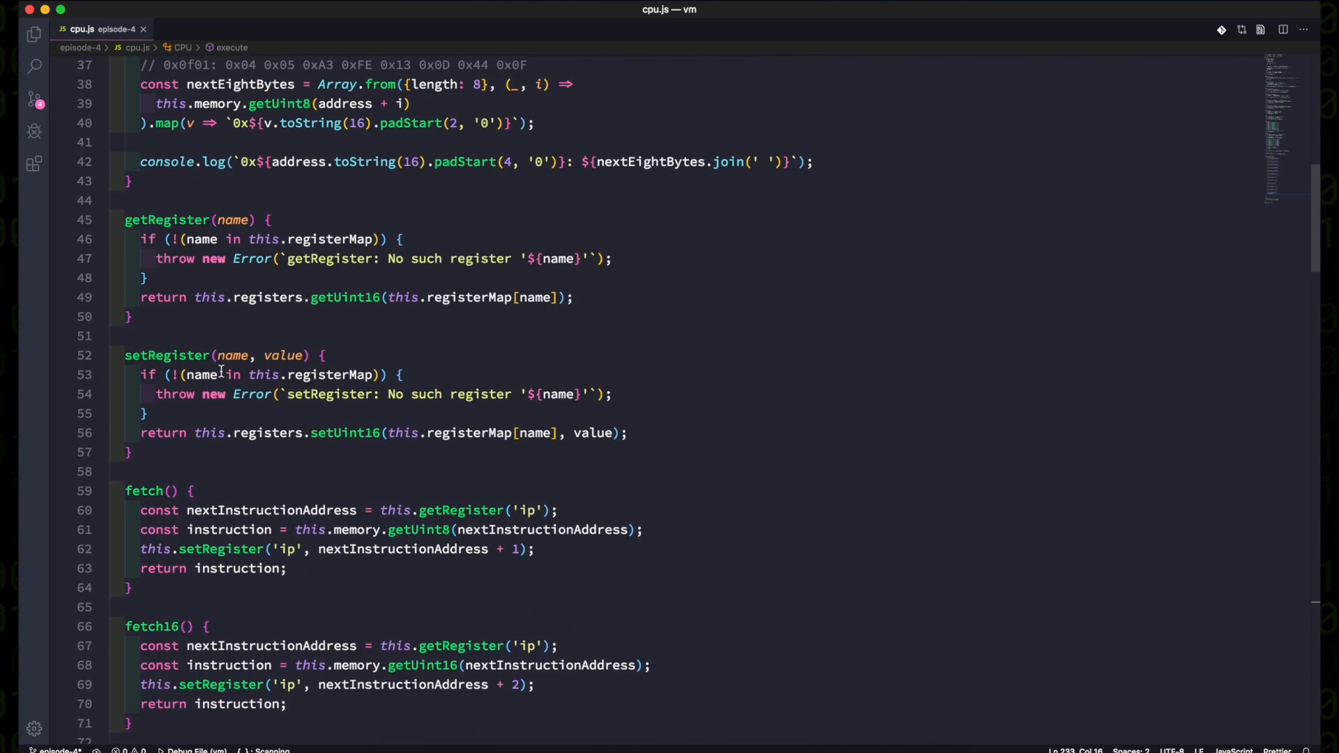
{"action": "scroll", "scroll_direction": "up", "scroll_amount": 3}
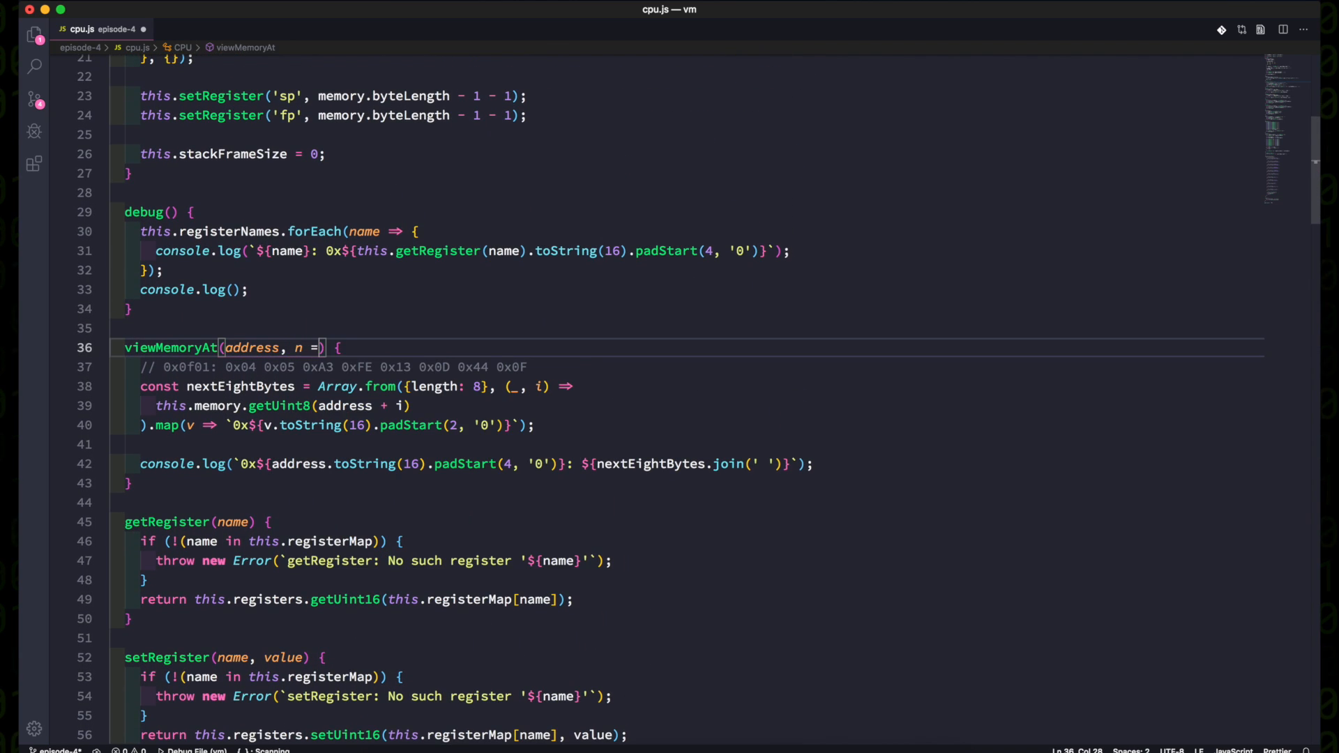
{"action": "type", "text": "8"}
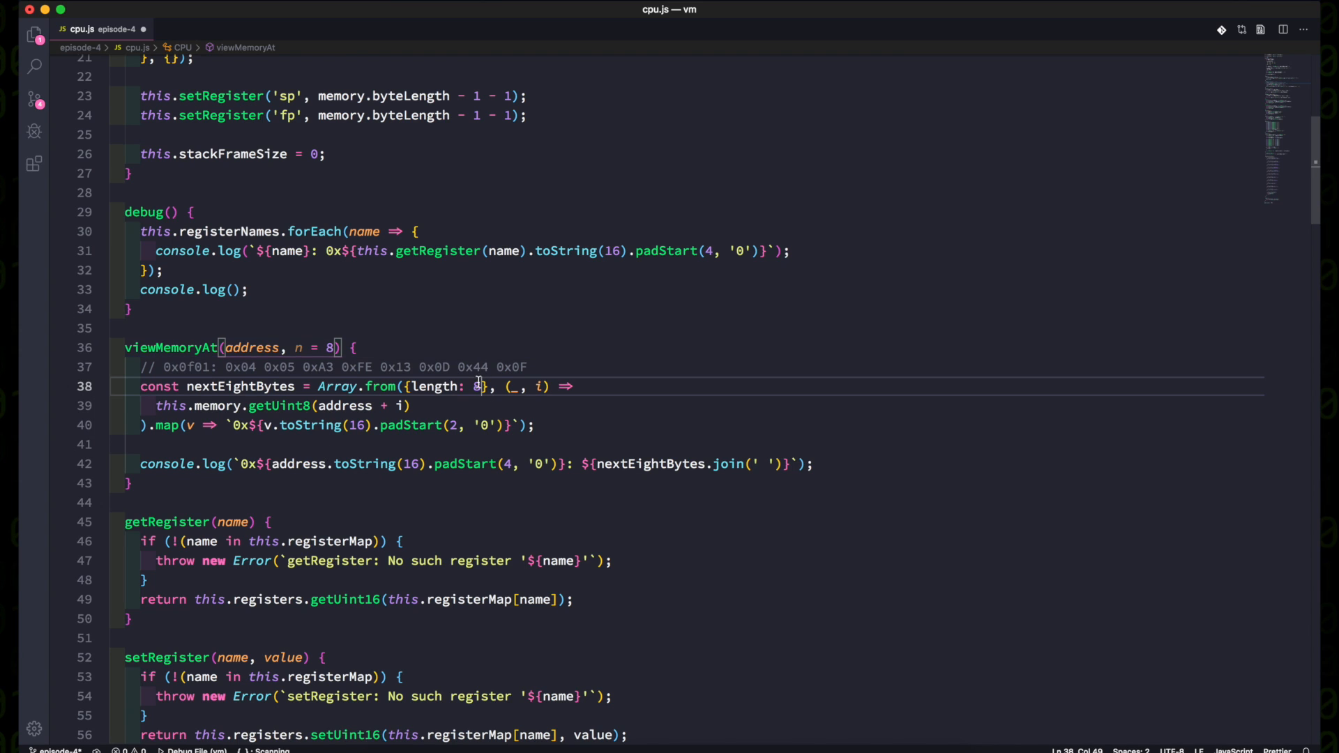
{"action": "type", "text": "n"}
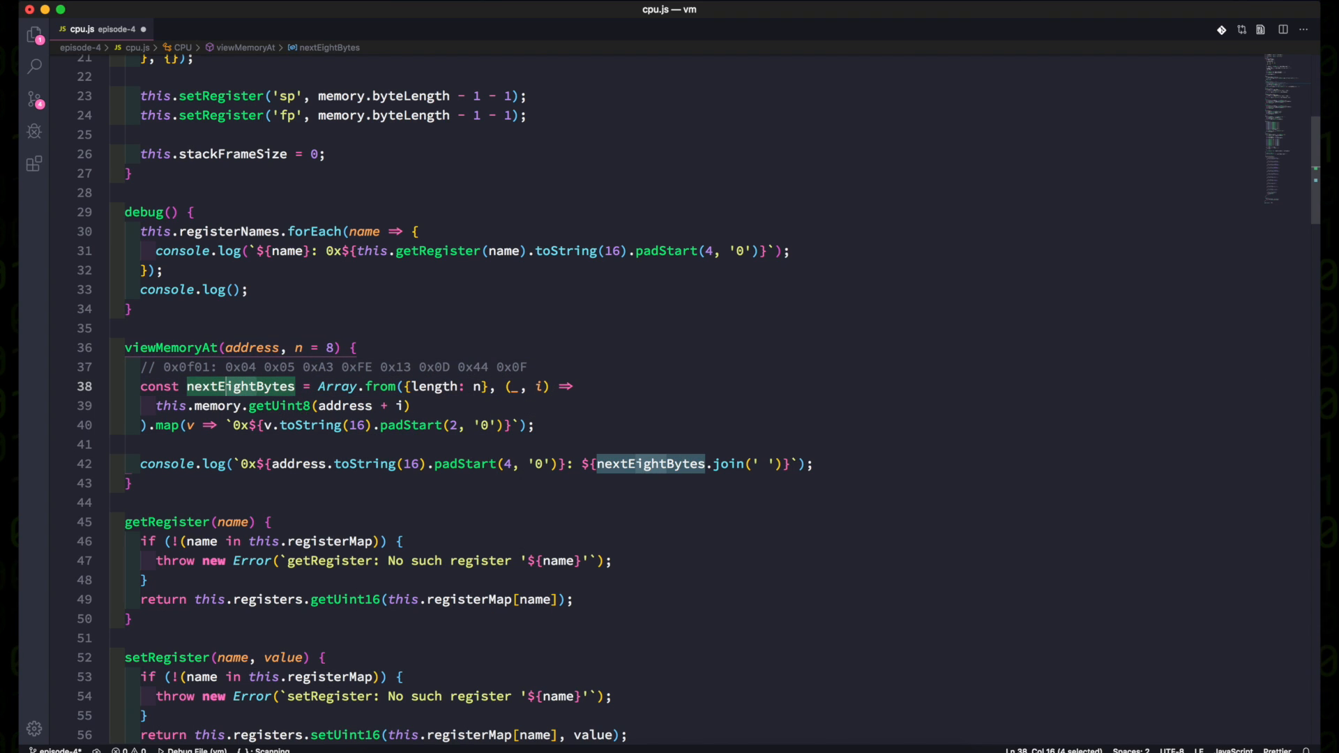
{"action": "type", "text": "nextNBytes"}
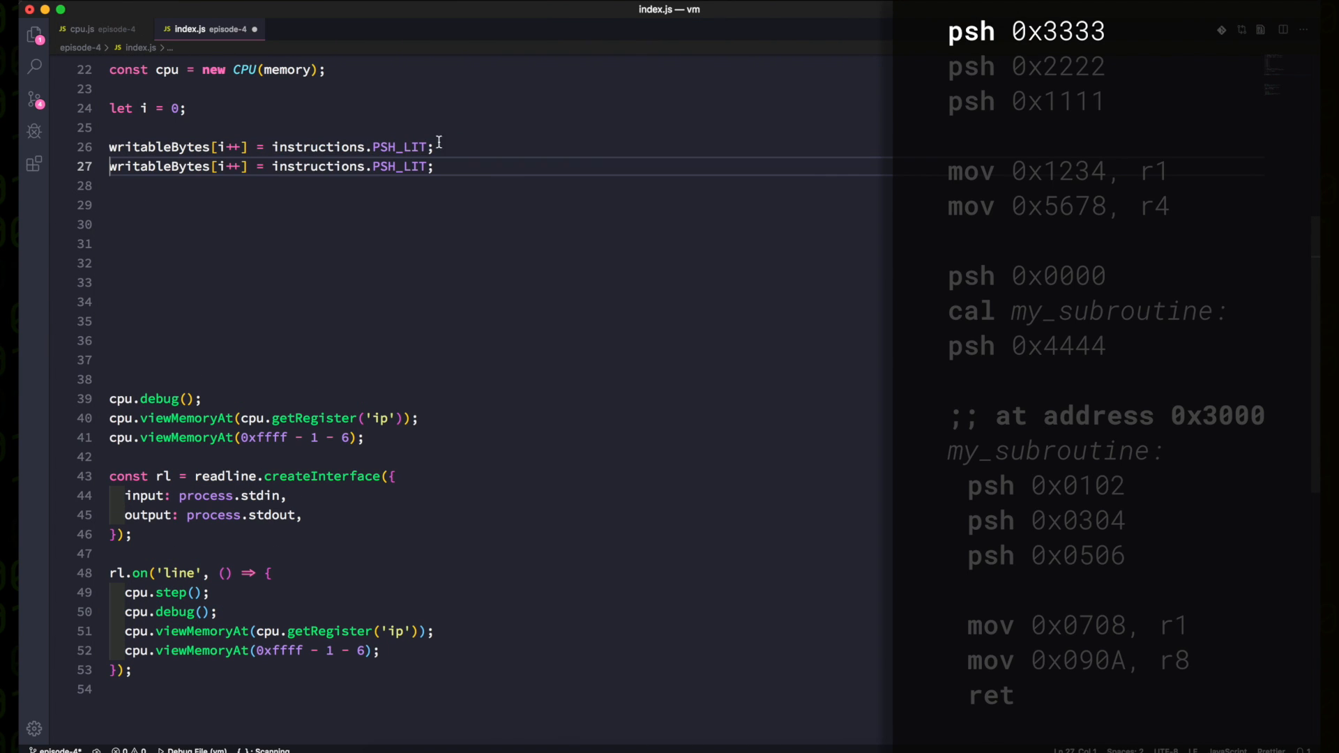
Push 0x3333, 0x2222, 0x1111, load 0x1234 into R1 and 0x5678 into R4, push 0x0000.
{"action": "type", "text": "0x33"}
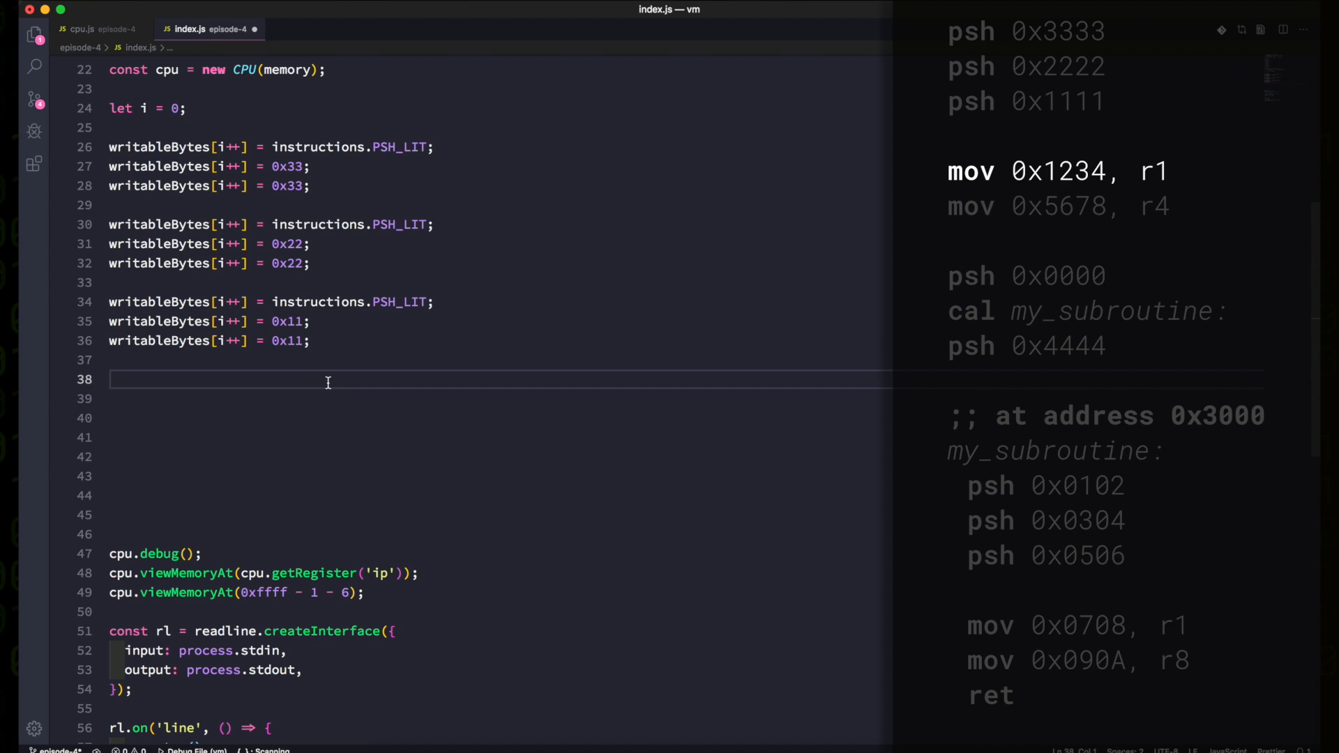
{"action": "type", "text": "writableBytes[i++] = instructions.MOV_LIT_REG;"}
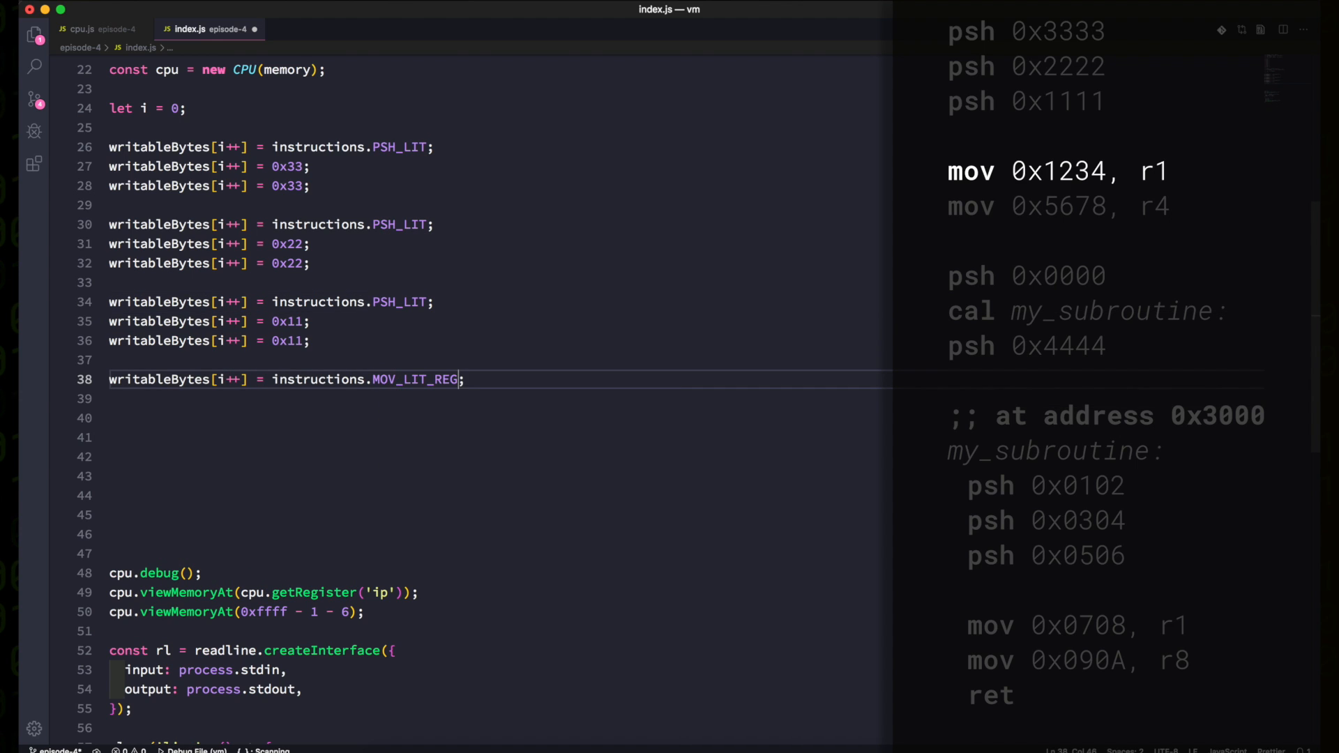
{"action": "type", "text": "writableBytes[i++] = 0x12;"}
{"action": "type", "text": "writableBytes[i++] = 0x00;"}
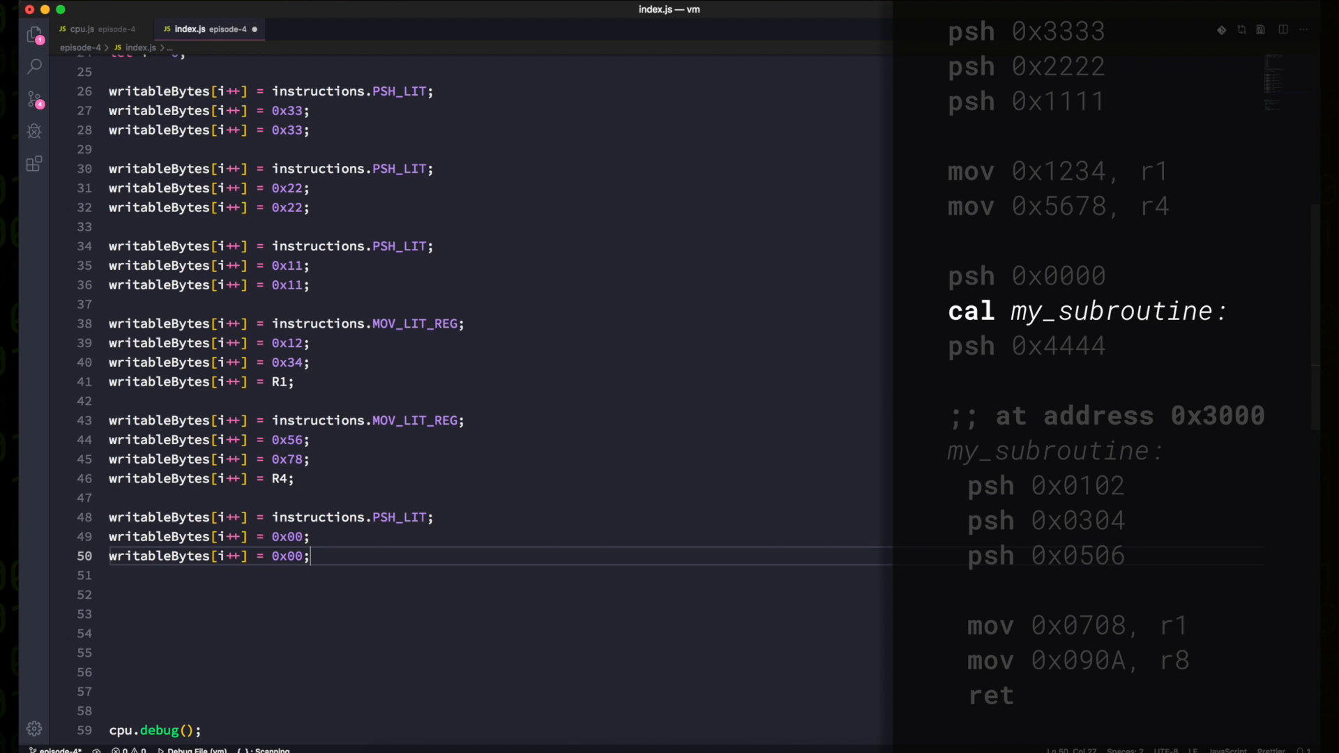
{"action": "mouse_move", "coordinate": [343, 547]}
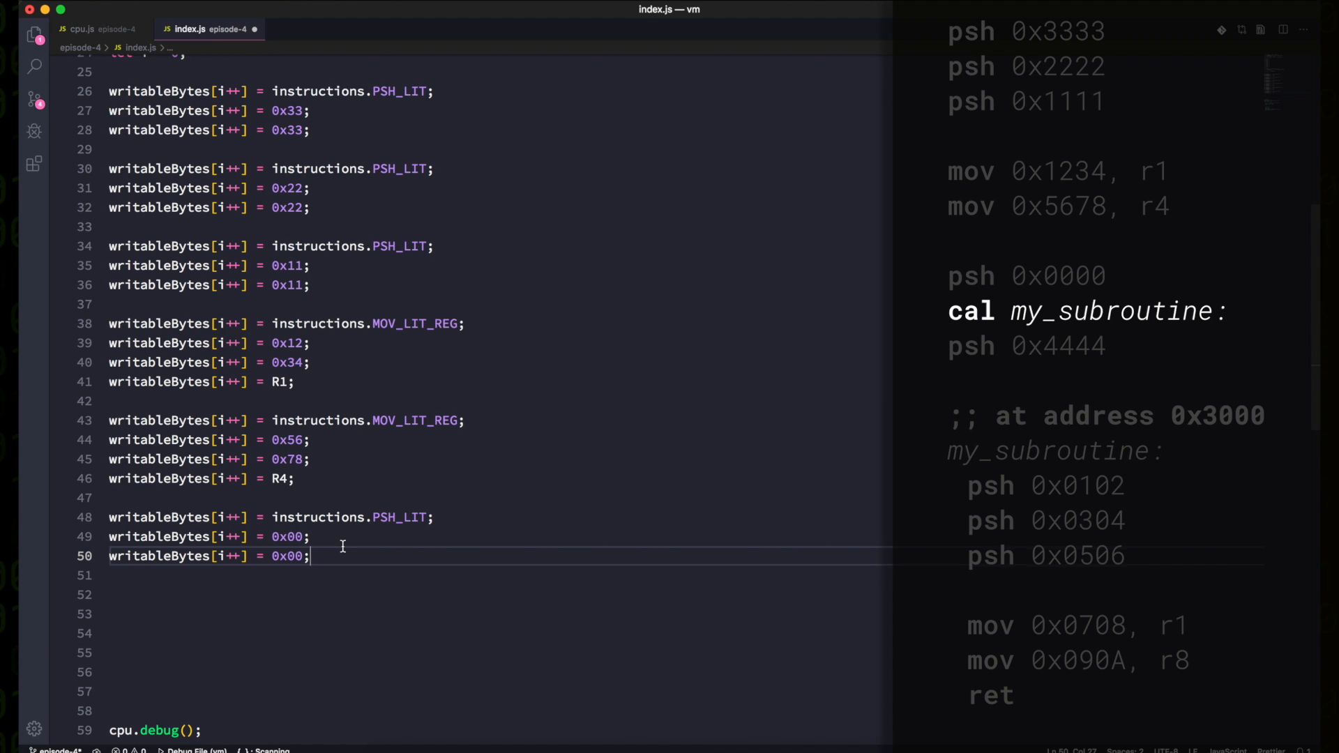
Declare subroutineAddress = 0x3000, CAL_LIT it using its high and low bytes, then push 0x4444.
{"action": "scroll", "scroll_direction": "up", "scroll_amount": 3}
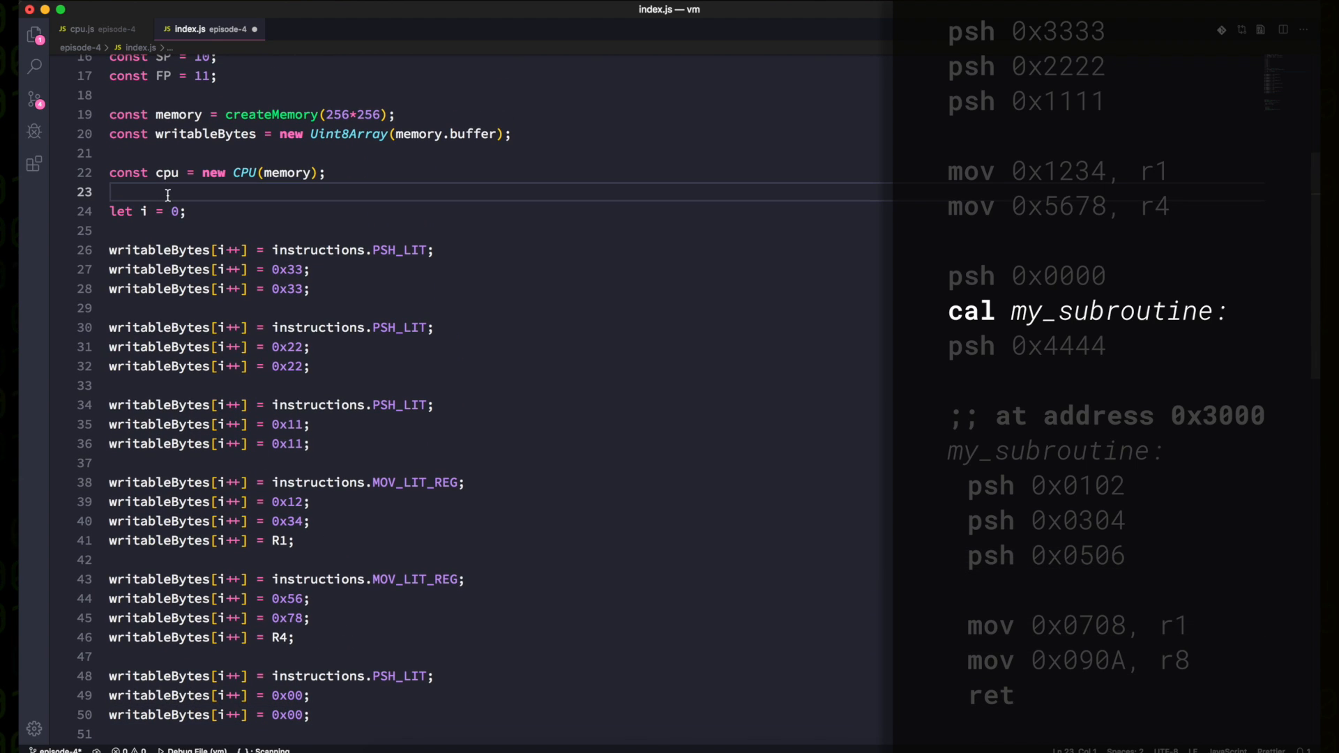
{"action": "type", "text": "const"}
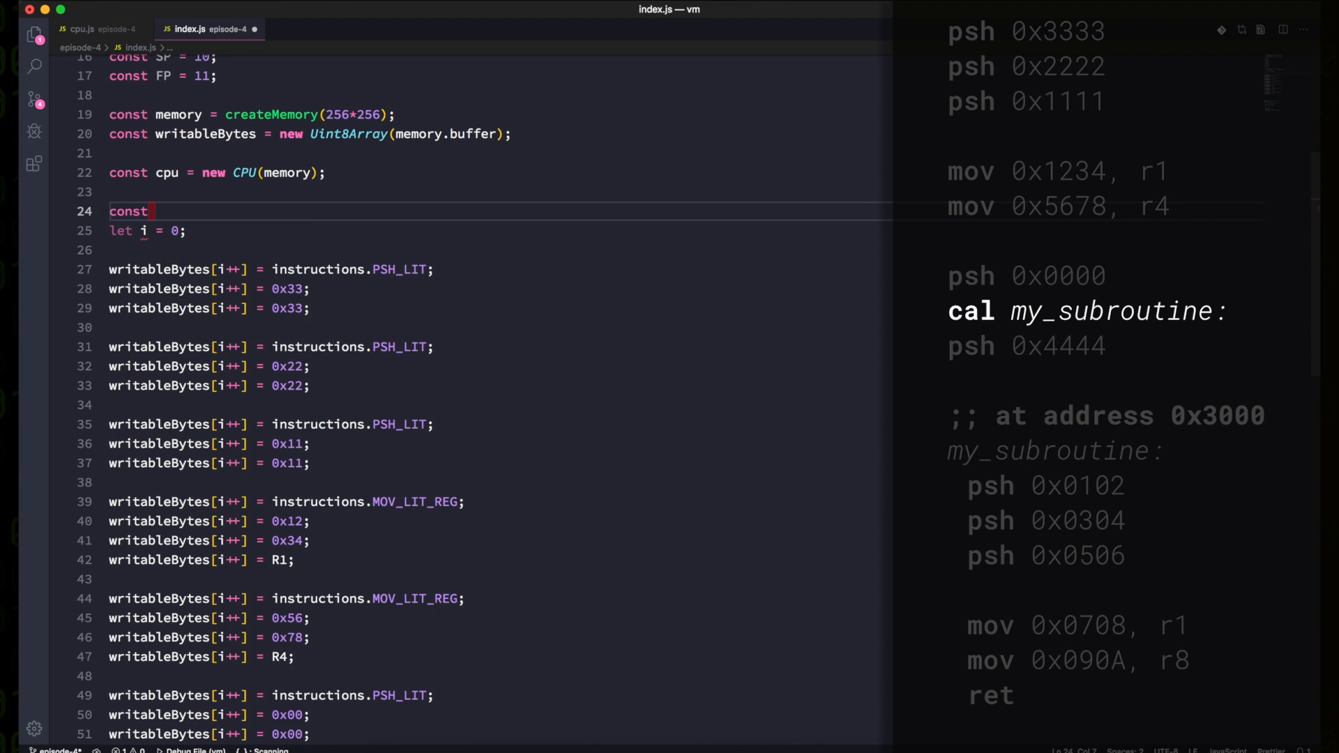
{"action": "type", "text": "subroutine"}
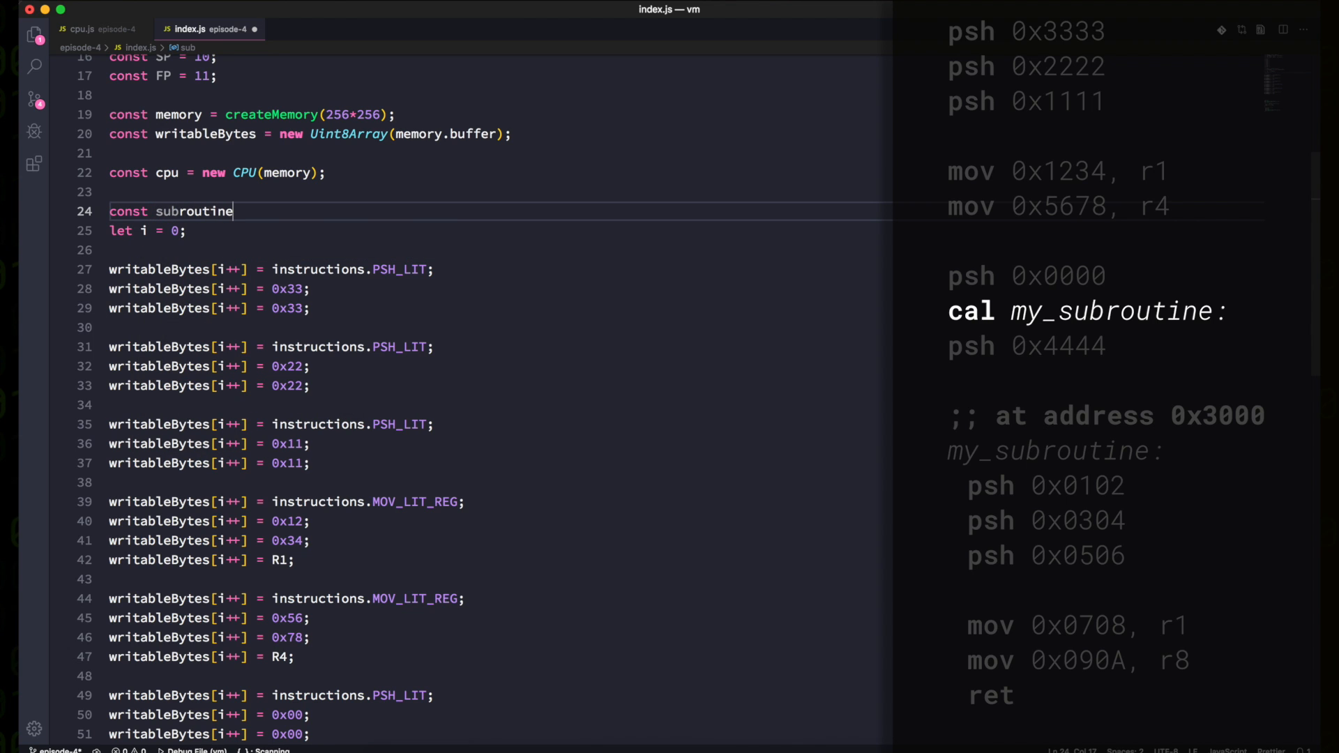
{"action": "type", "text": "Address ="}
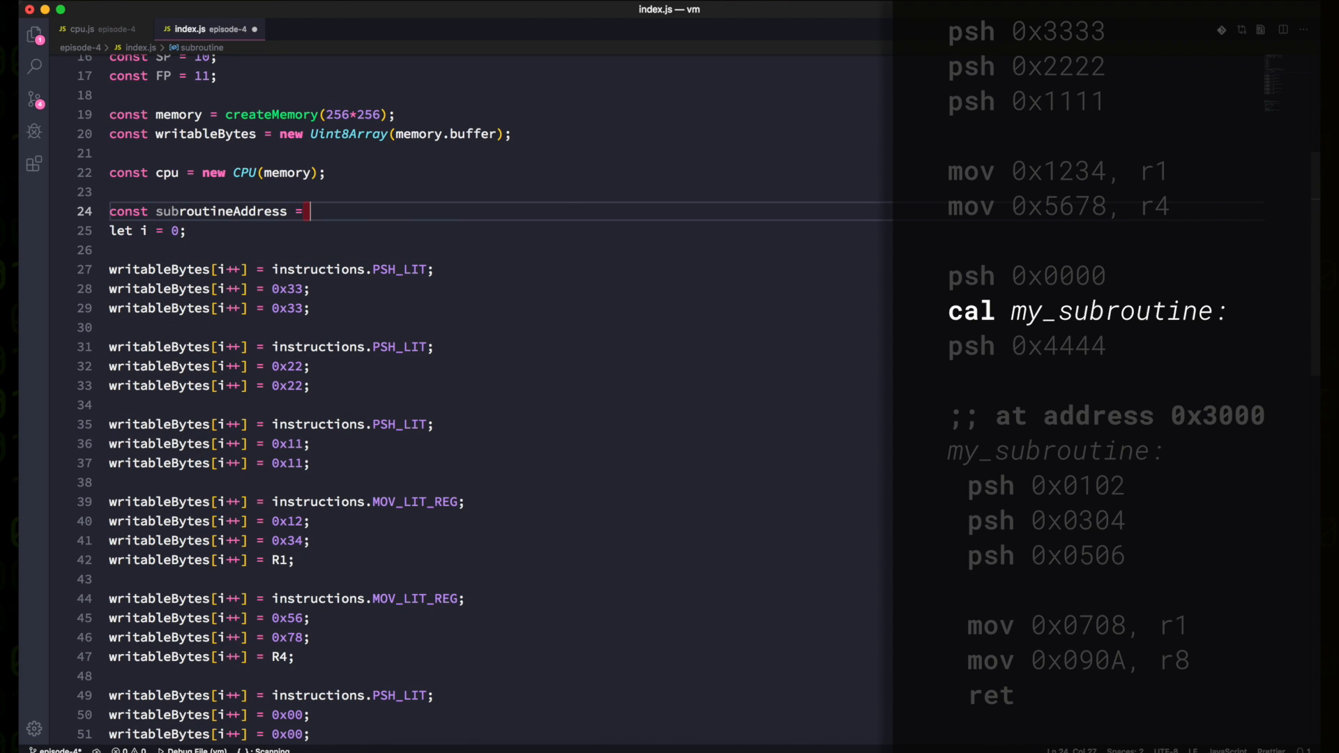
{"action": "type", "text": "0x3000"}
{"action": "type", "text": "writableBytes[i++] = ;"}
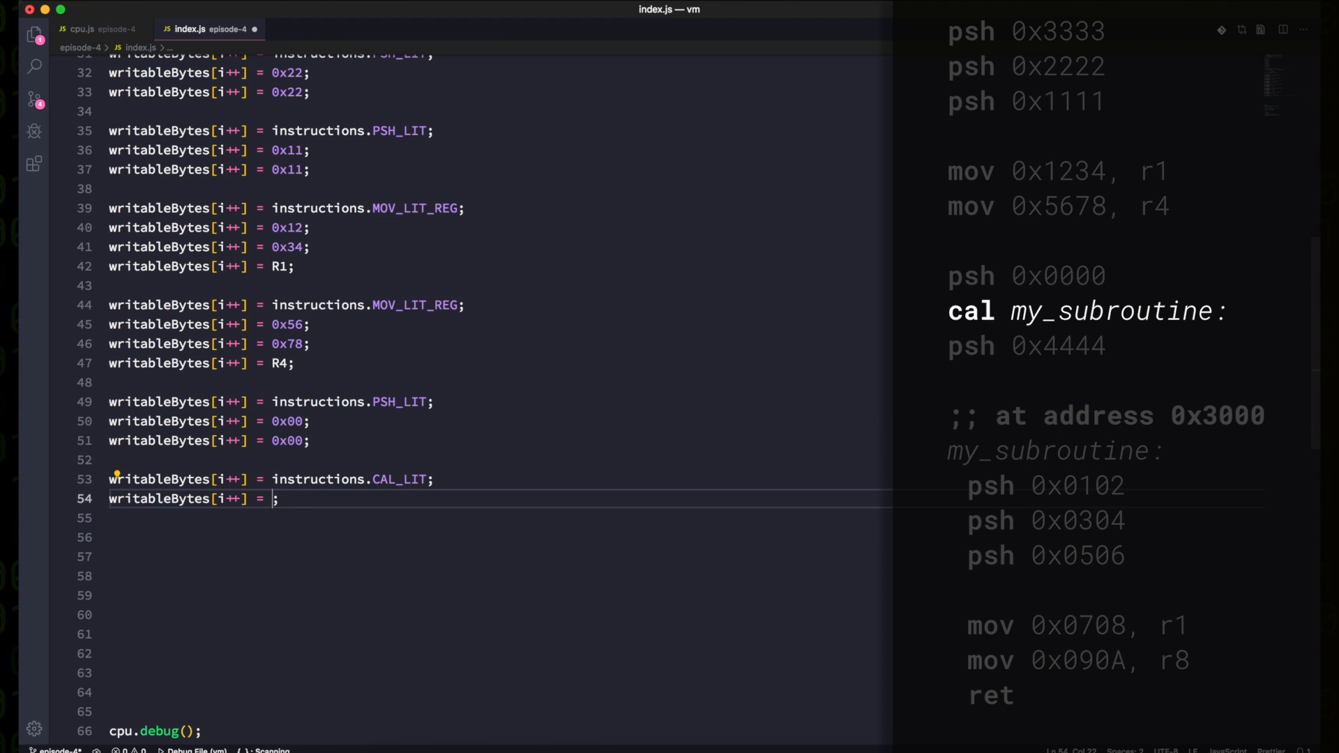
{"action": "type", "text": "(subroutineAddress & 0xff00) >> 8"}
{"action": "type", "text": "writableBytes[i++] = (subroutineAddress & 0x00ff);"}
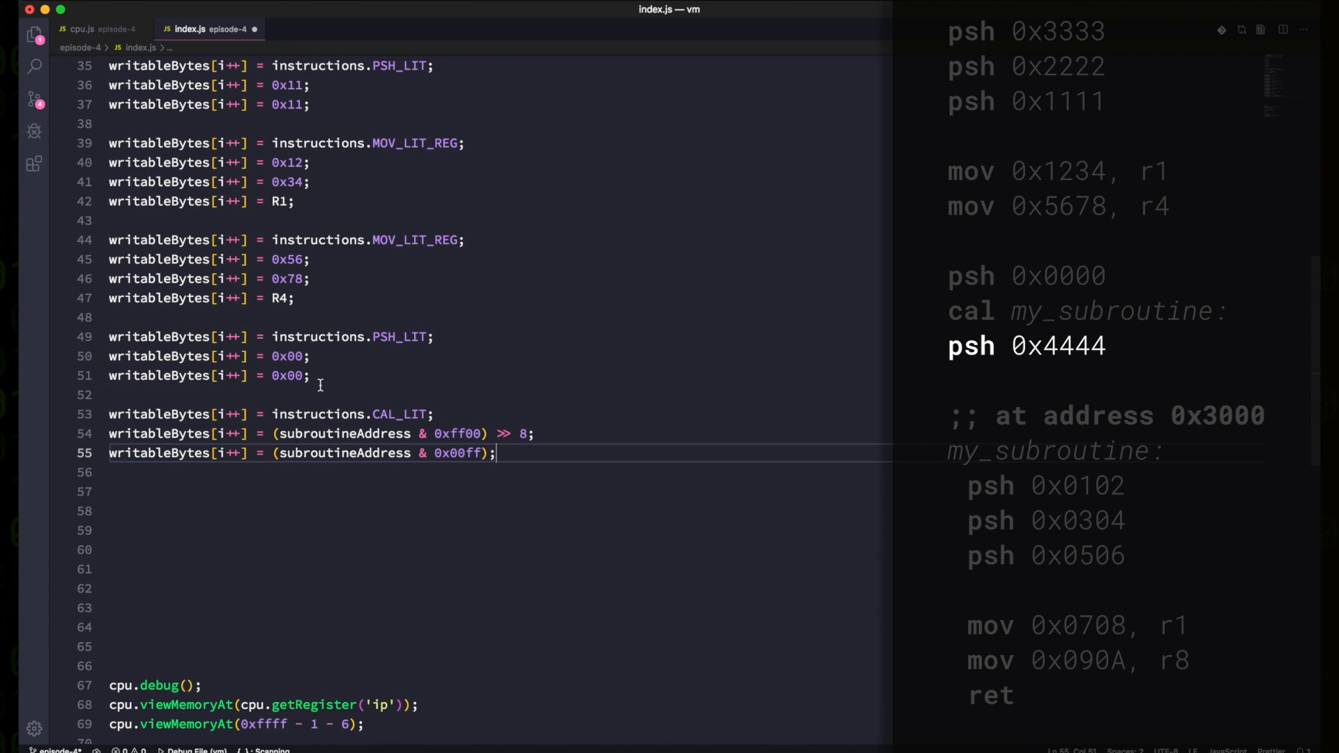
{"action": "left_click", "coordinate": [159, 487]}
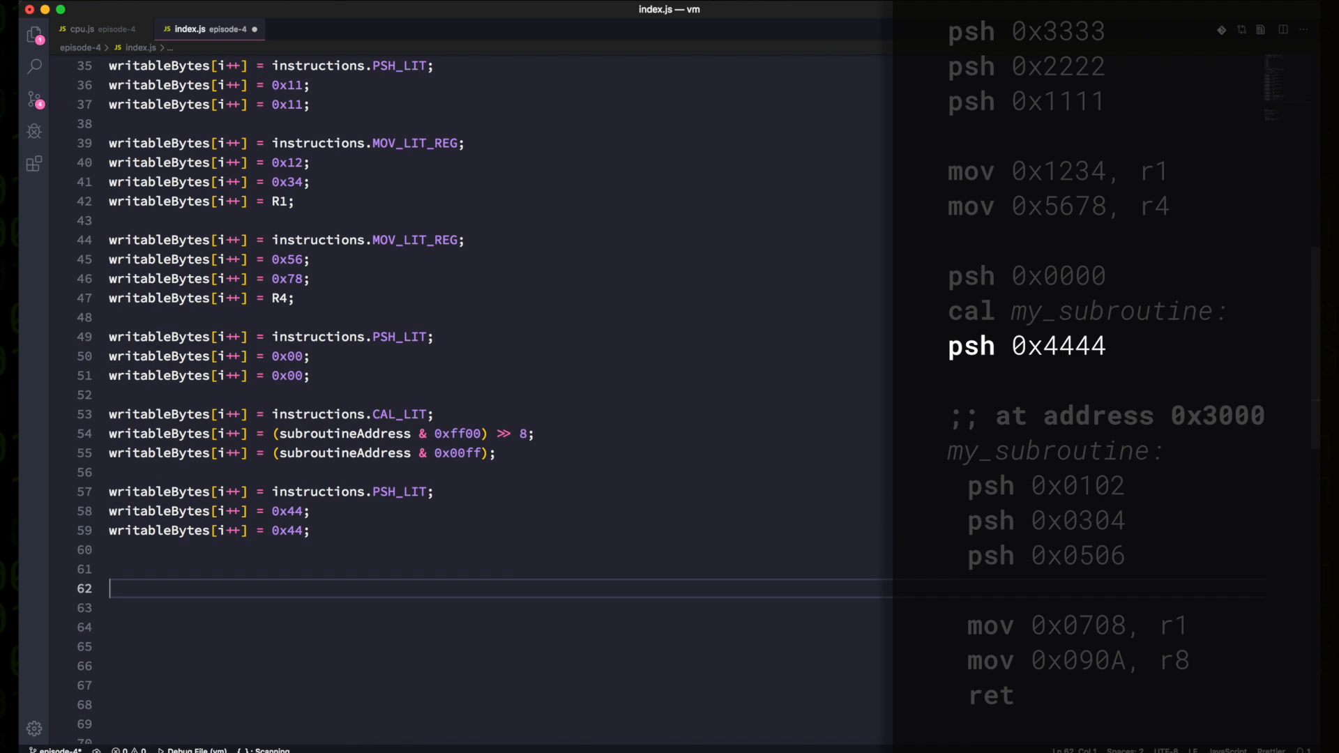
Write the subroutine: push 0x0102, 0x0304, 0x0506, load 0x0708 into R1, 0x090A into R8, RET.
{"action": "type", "text": "// Subroutine...."}
{"action": "left_click", "coordinate": [496, 607]}
{"action": "type", "text": "i = subroutineAddress"}
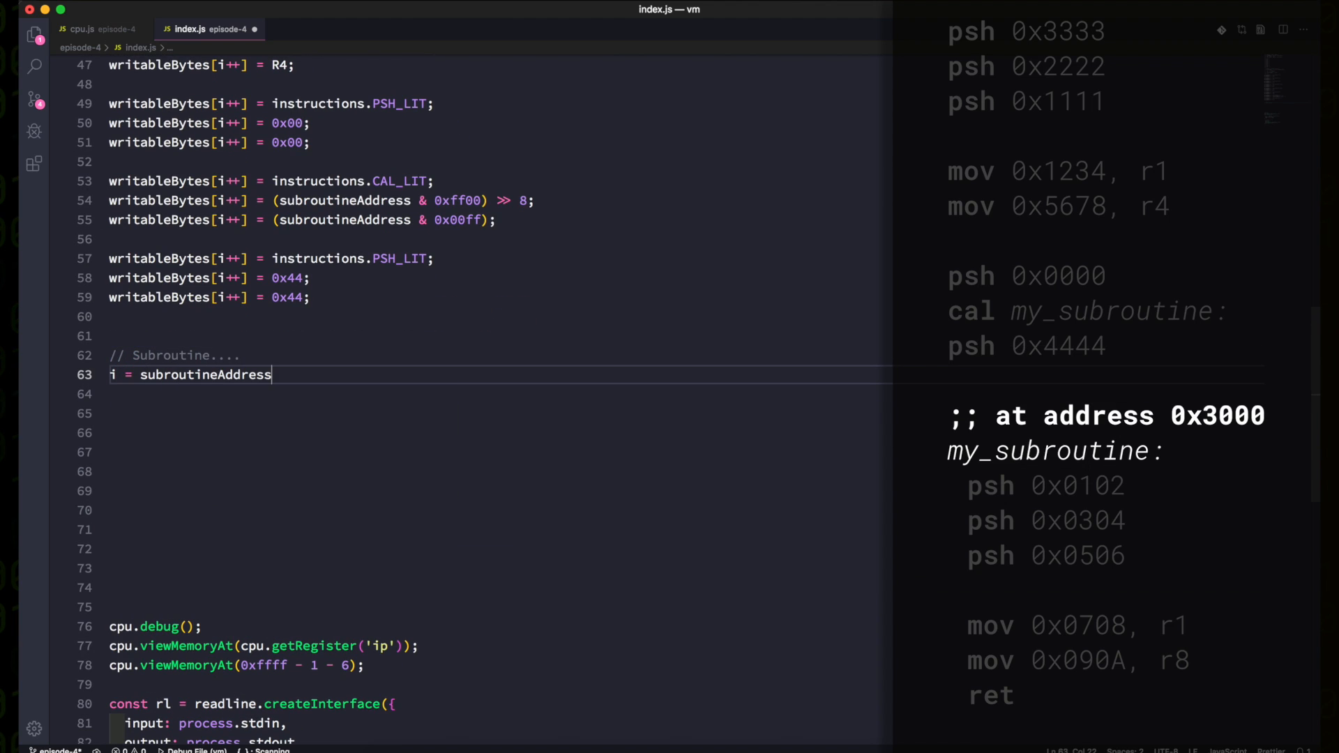
{"action": "type", "text": ";"}
{"action": "key", "text": "enter"}
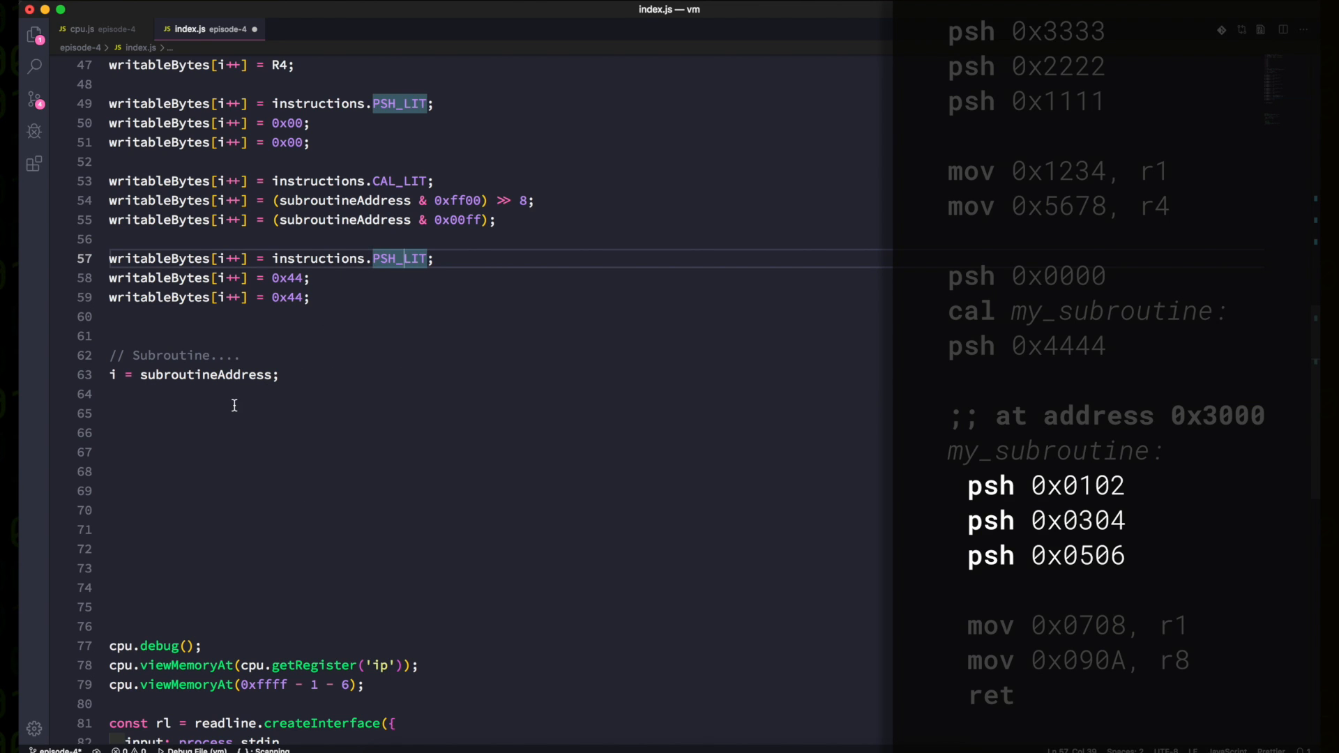
{"action": "type", "text": "writableBytes[i++] = instructions.PSH_LIT;"}
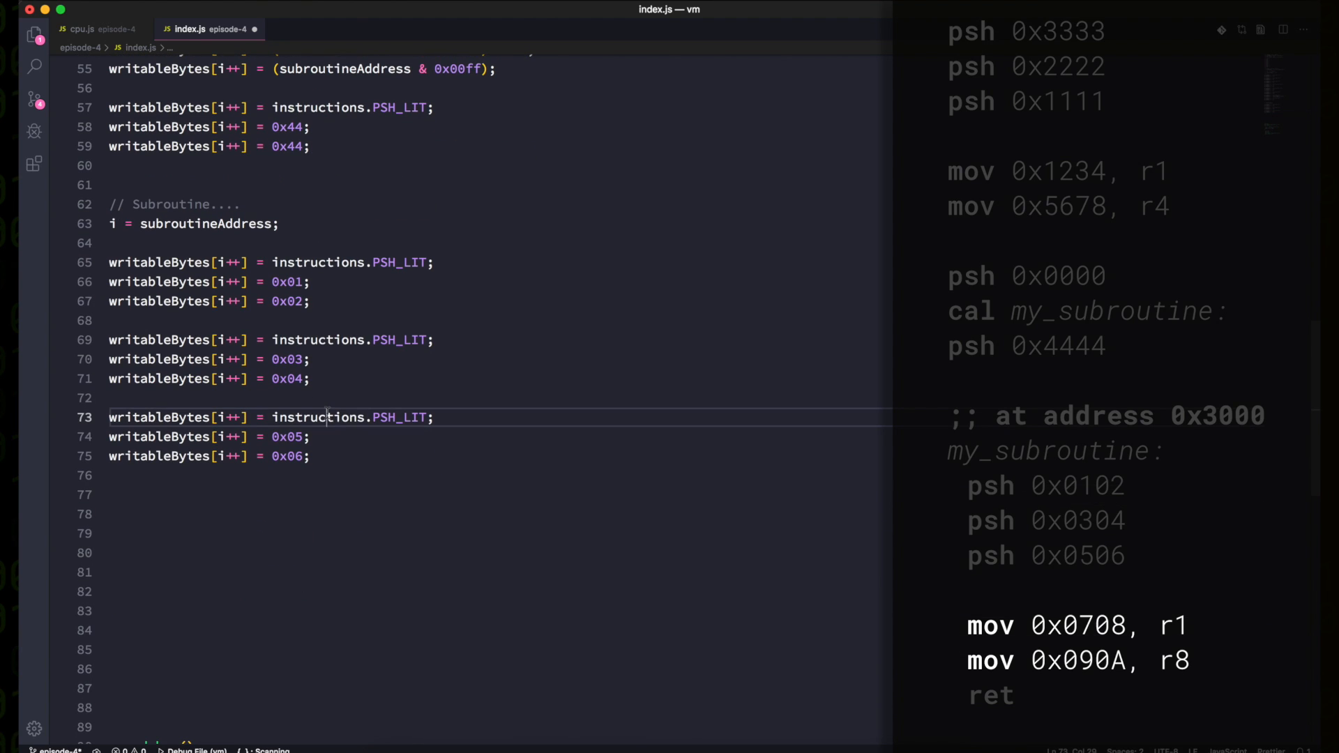
{"action": "type", "text": "writableBytes[i++] = instructions.MOV_LIT_REG;"}
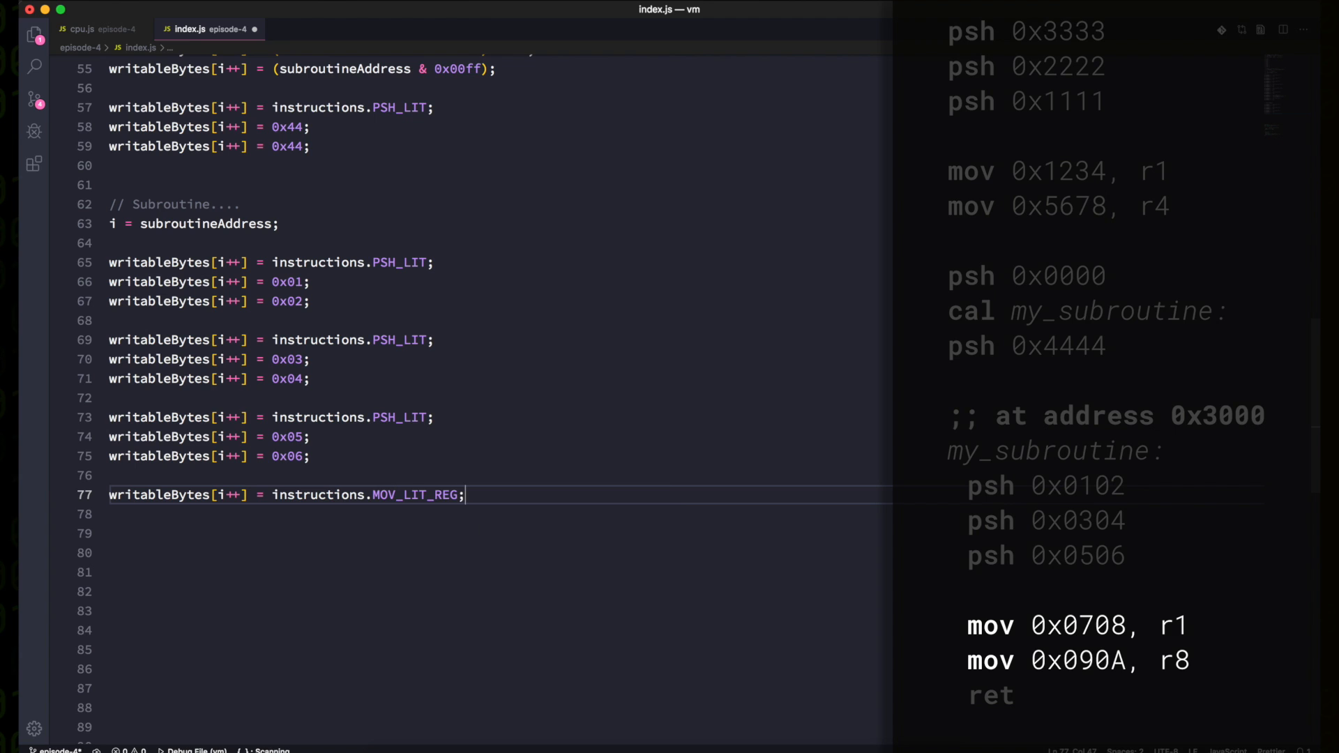
{"action": "key", "text": "Enter"}
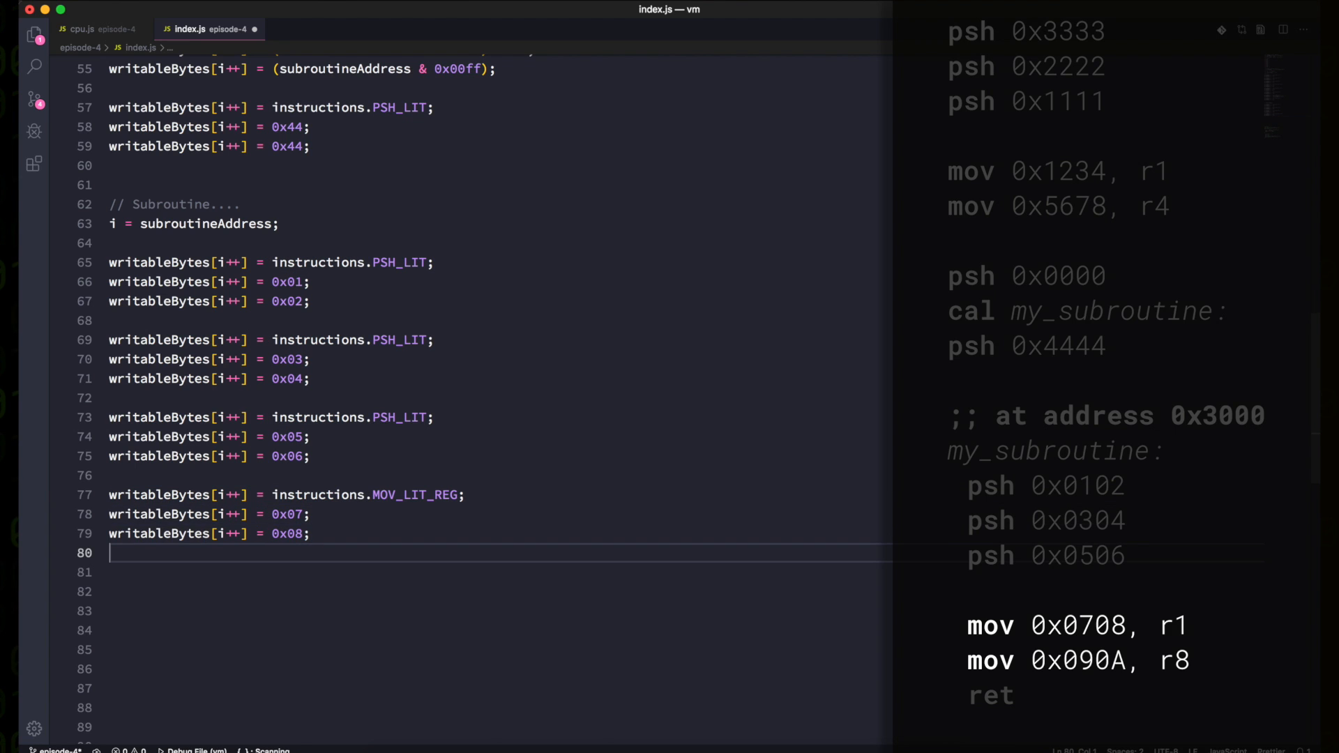
{"action": "type", "text": "writableBytes[i++] = R1;"}
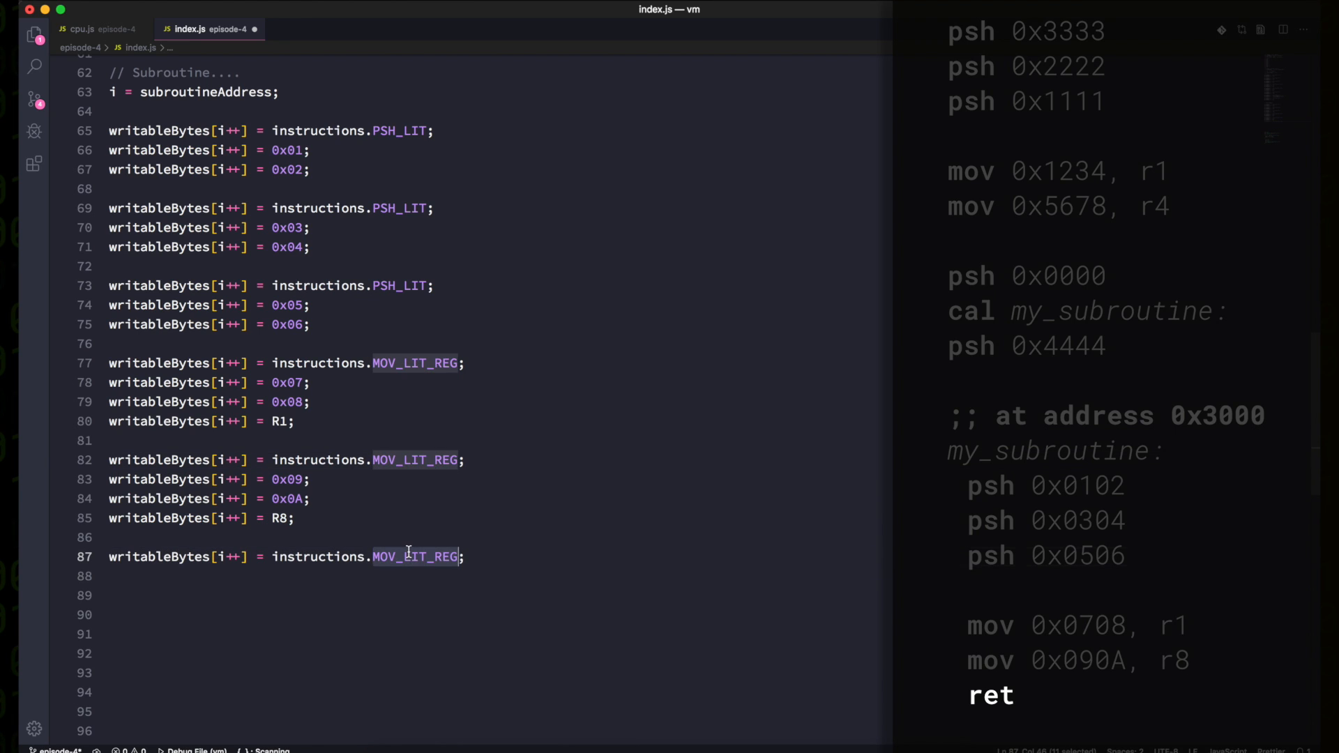
{"action": "type", "text": "RET"}
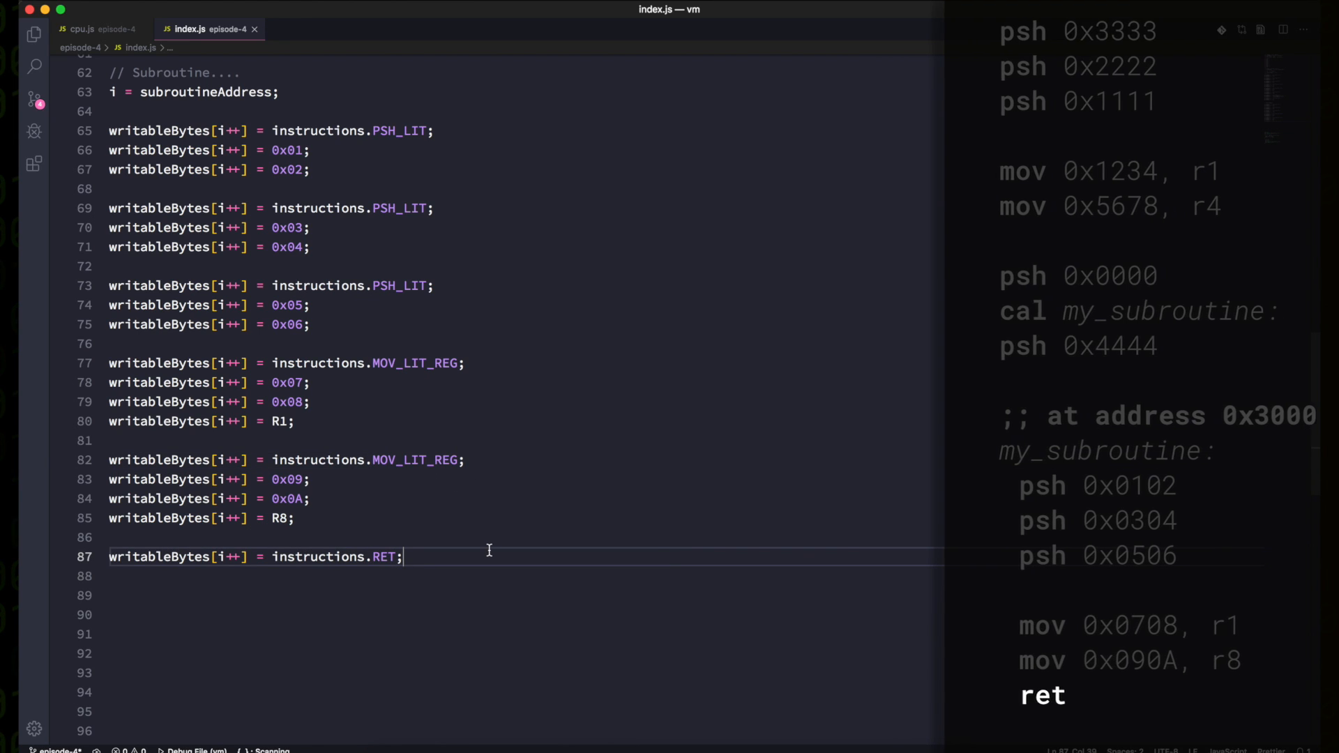
Change the stack dump call to viewMemoryAt(0xffff - 1 - 42).
{"action": "scroll", "scroll_direction": "down", "scroll_amount": 3}
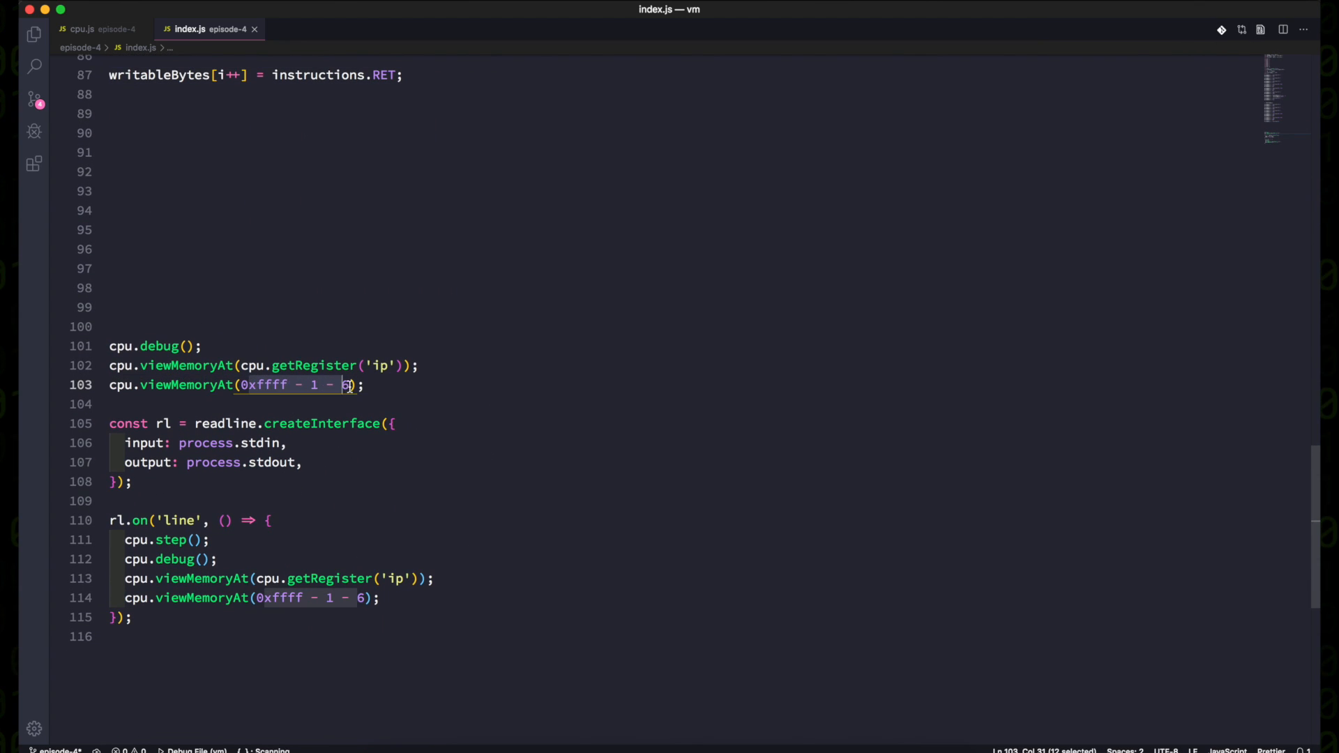
{"action": "type", "text": "42"}
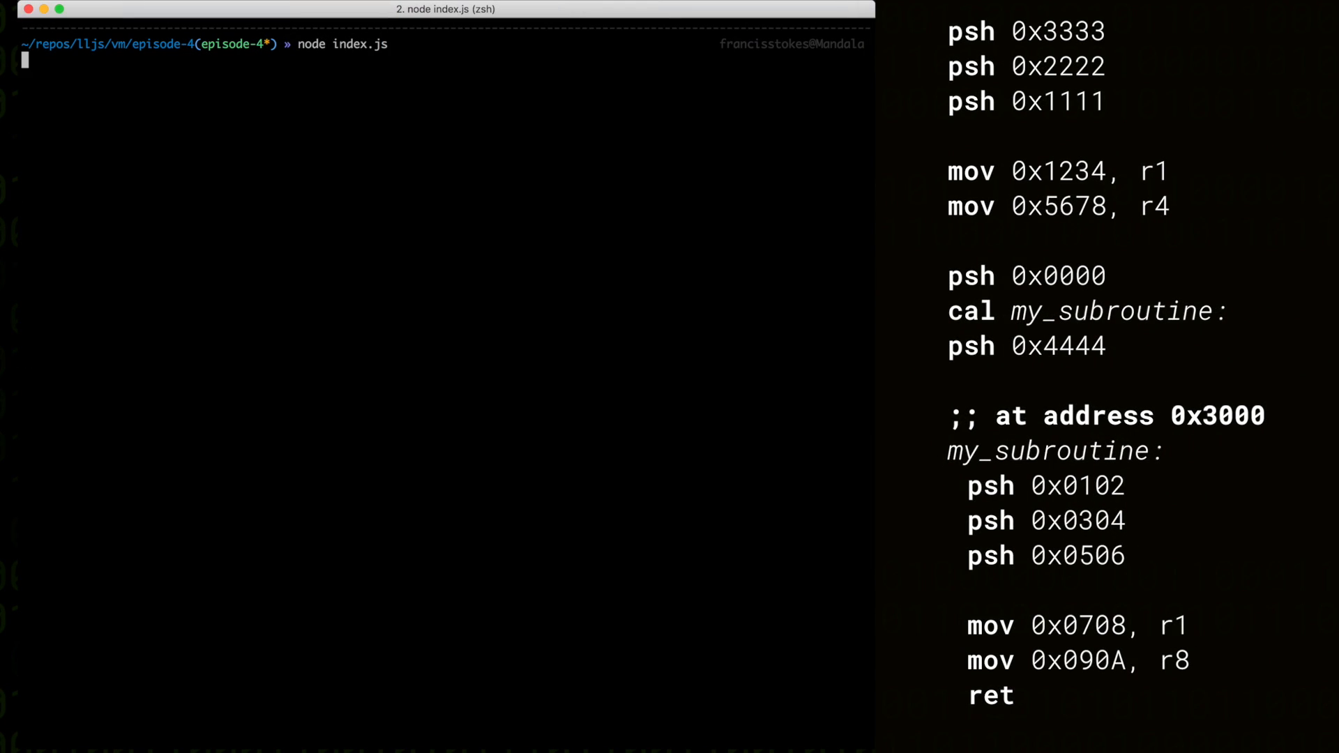
Step the CPU through the subroutine test program one instruction at a time in the terminal.
{"action": "key", "text": "Return"}
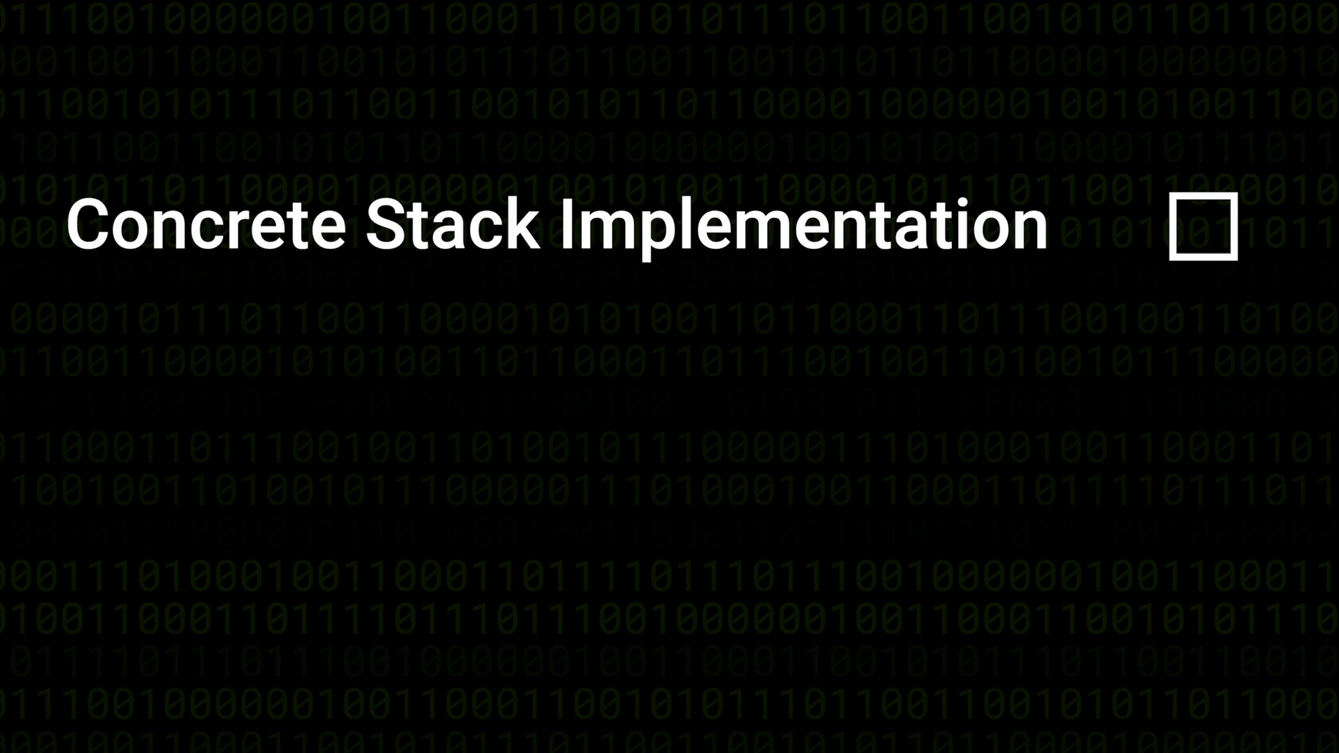
{"action": "left_click", "coordinate": [1206, 224]}
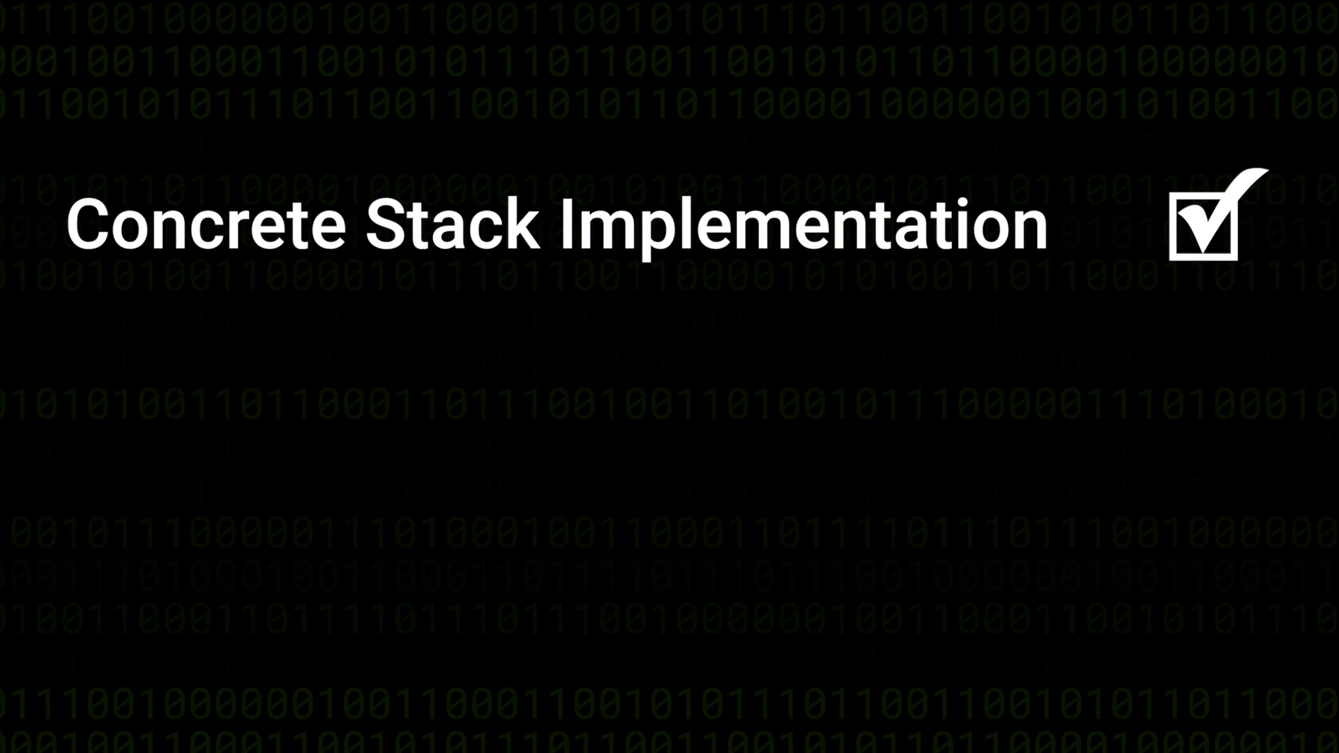